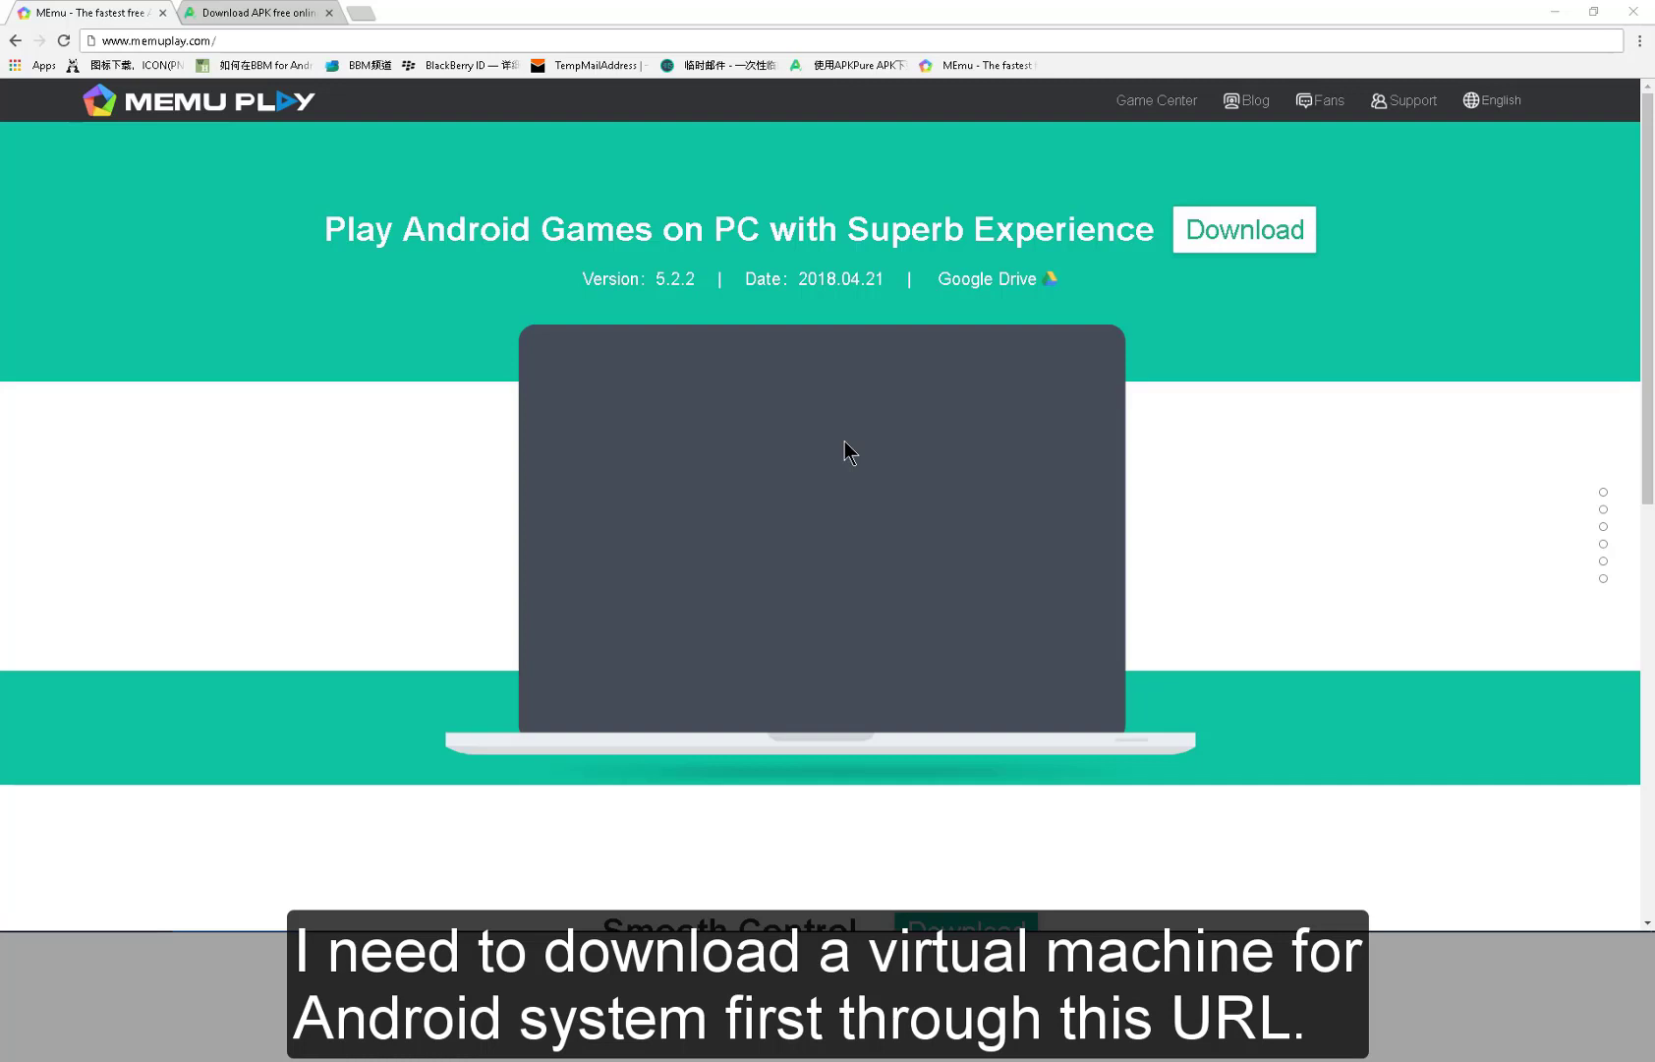
- Search APKPure for musical.ly
click(159, 39)
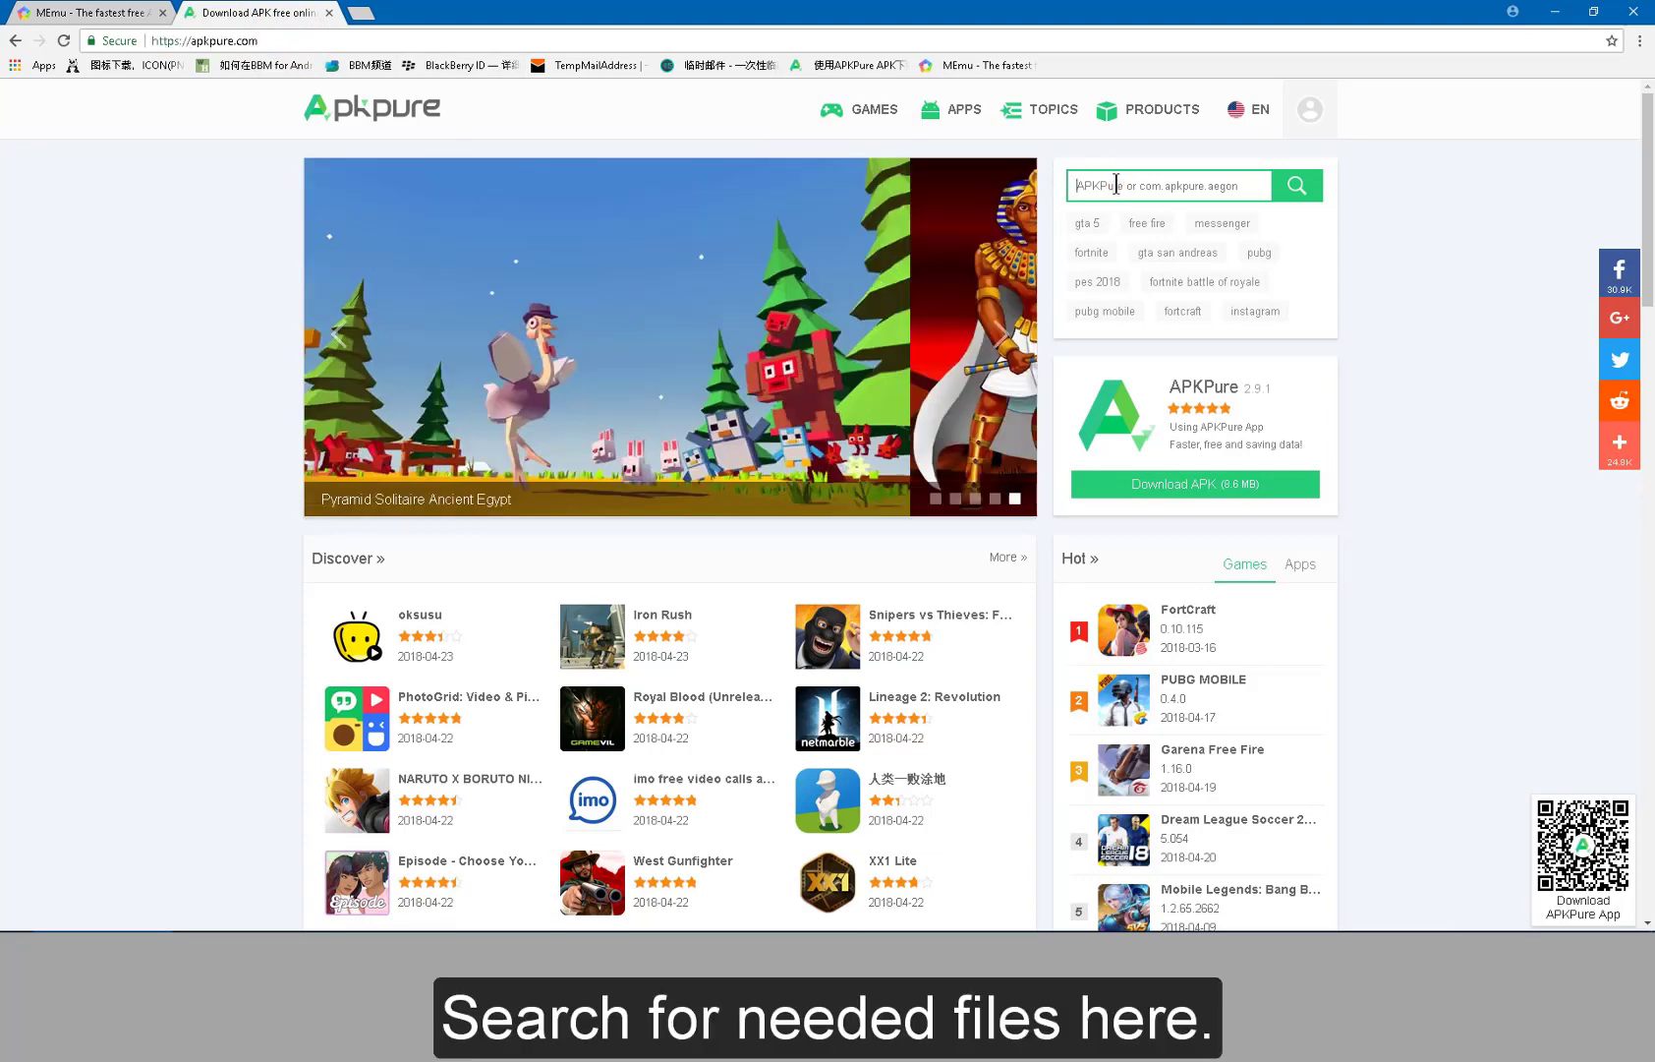
text(musical.ly)
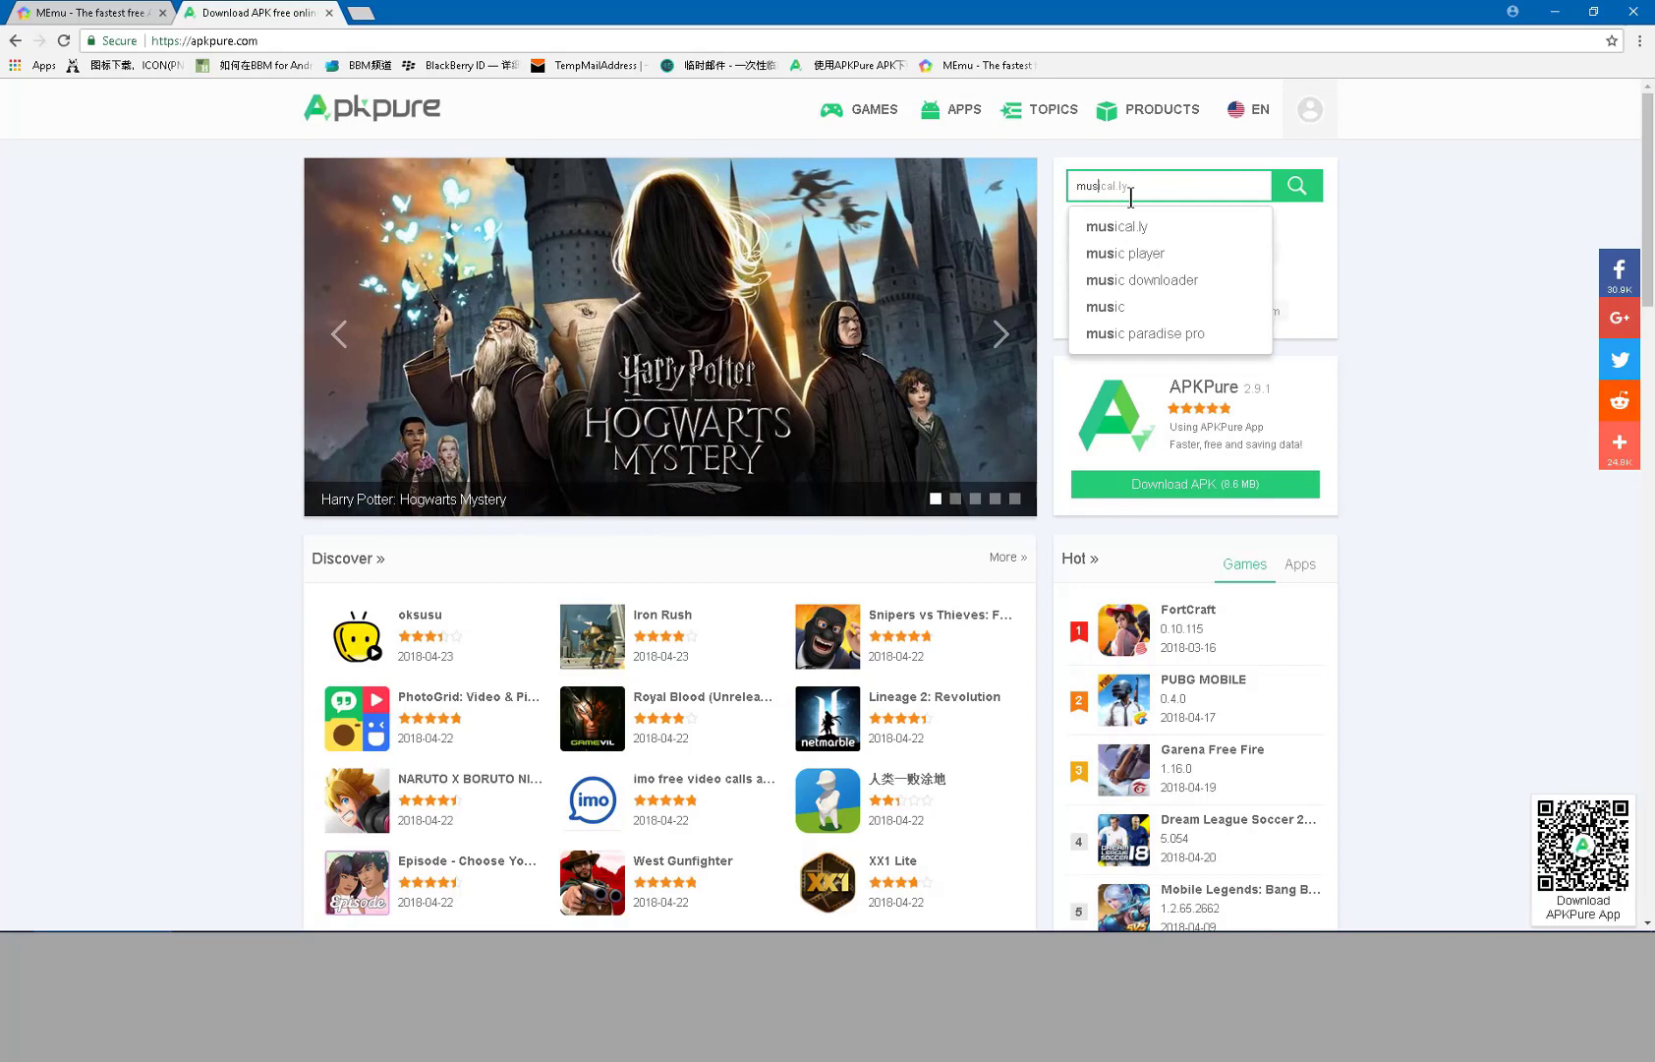
click(1295, 185)
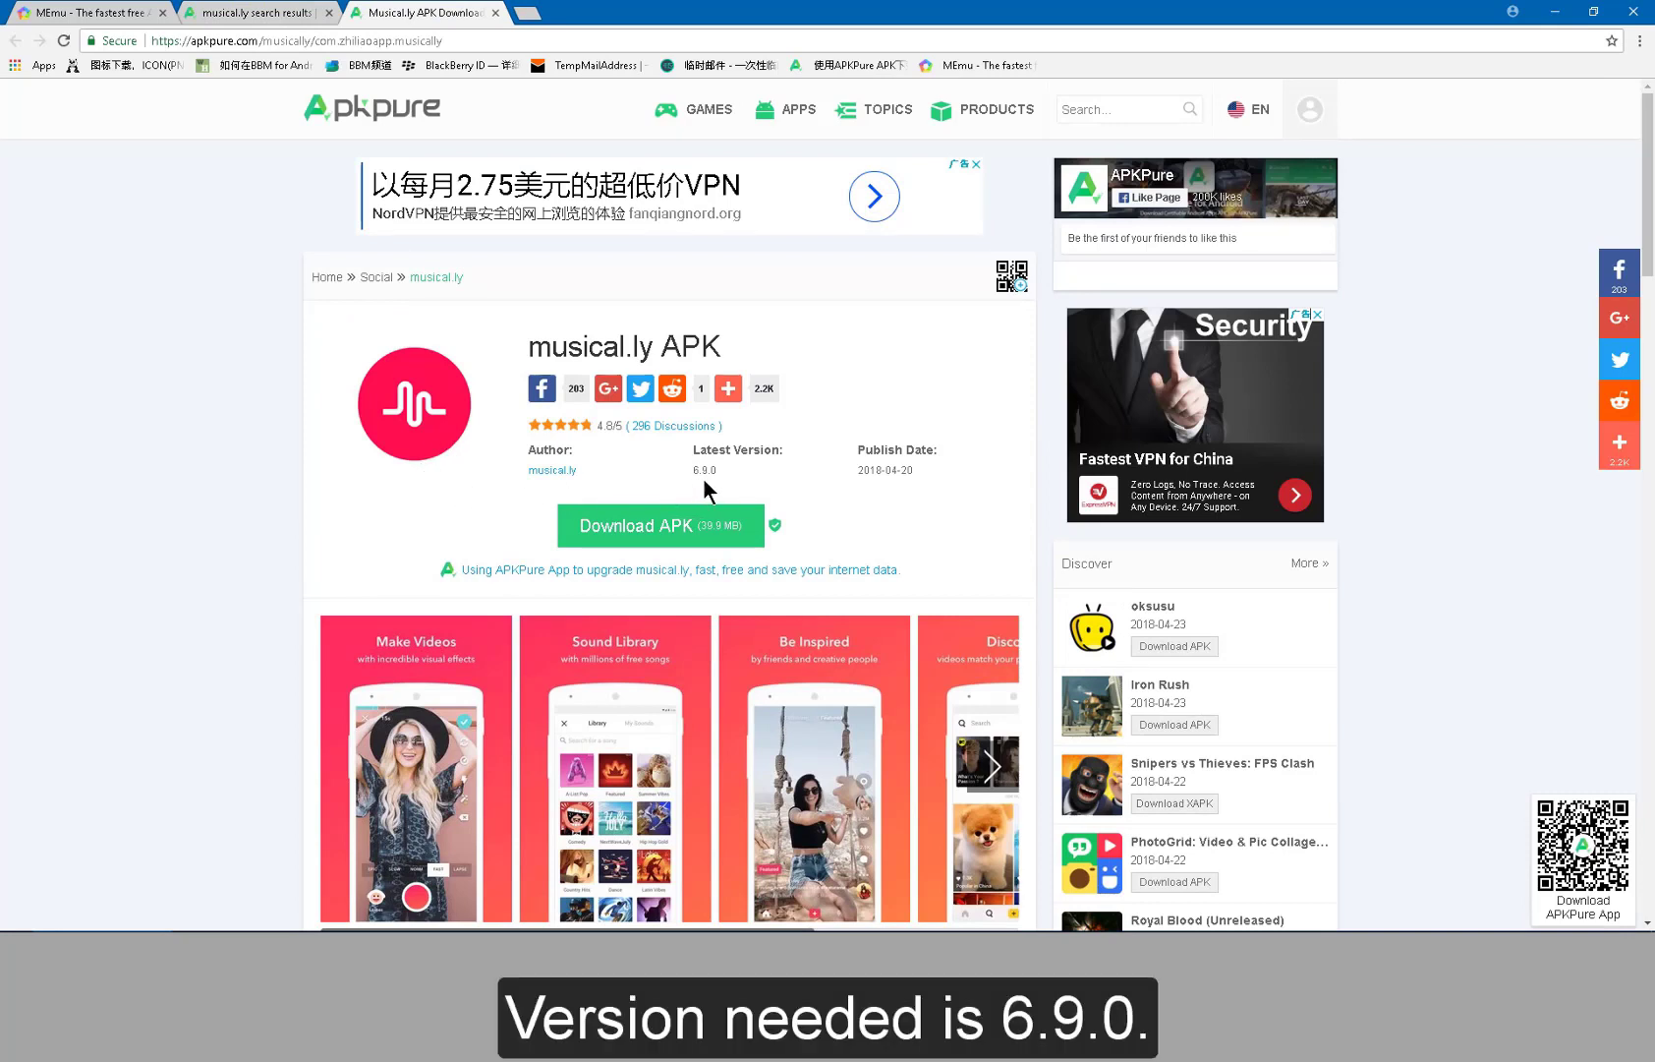
mouse_move(728, 490)
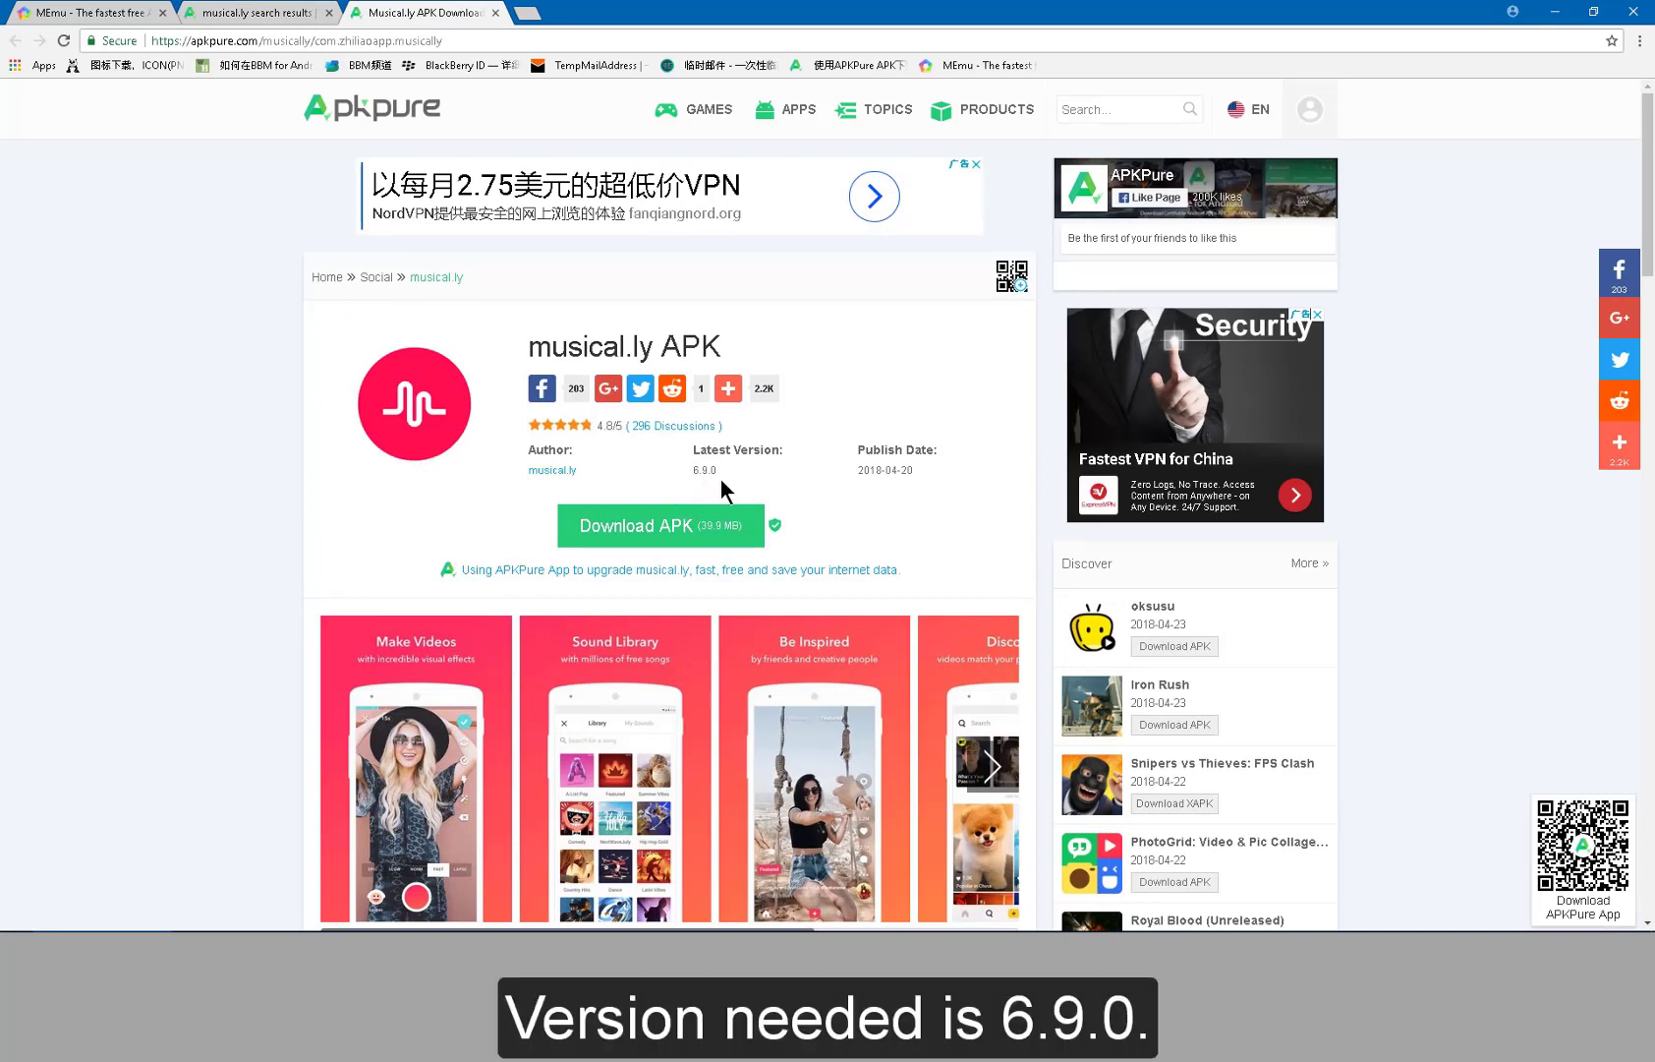
mouse_move(621, 490)
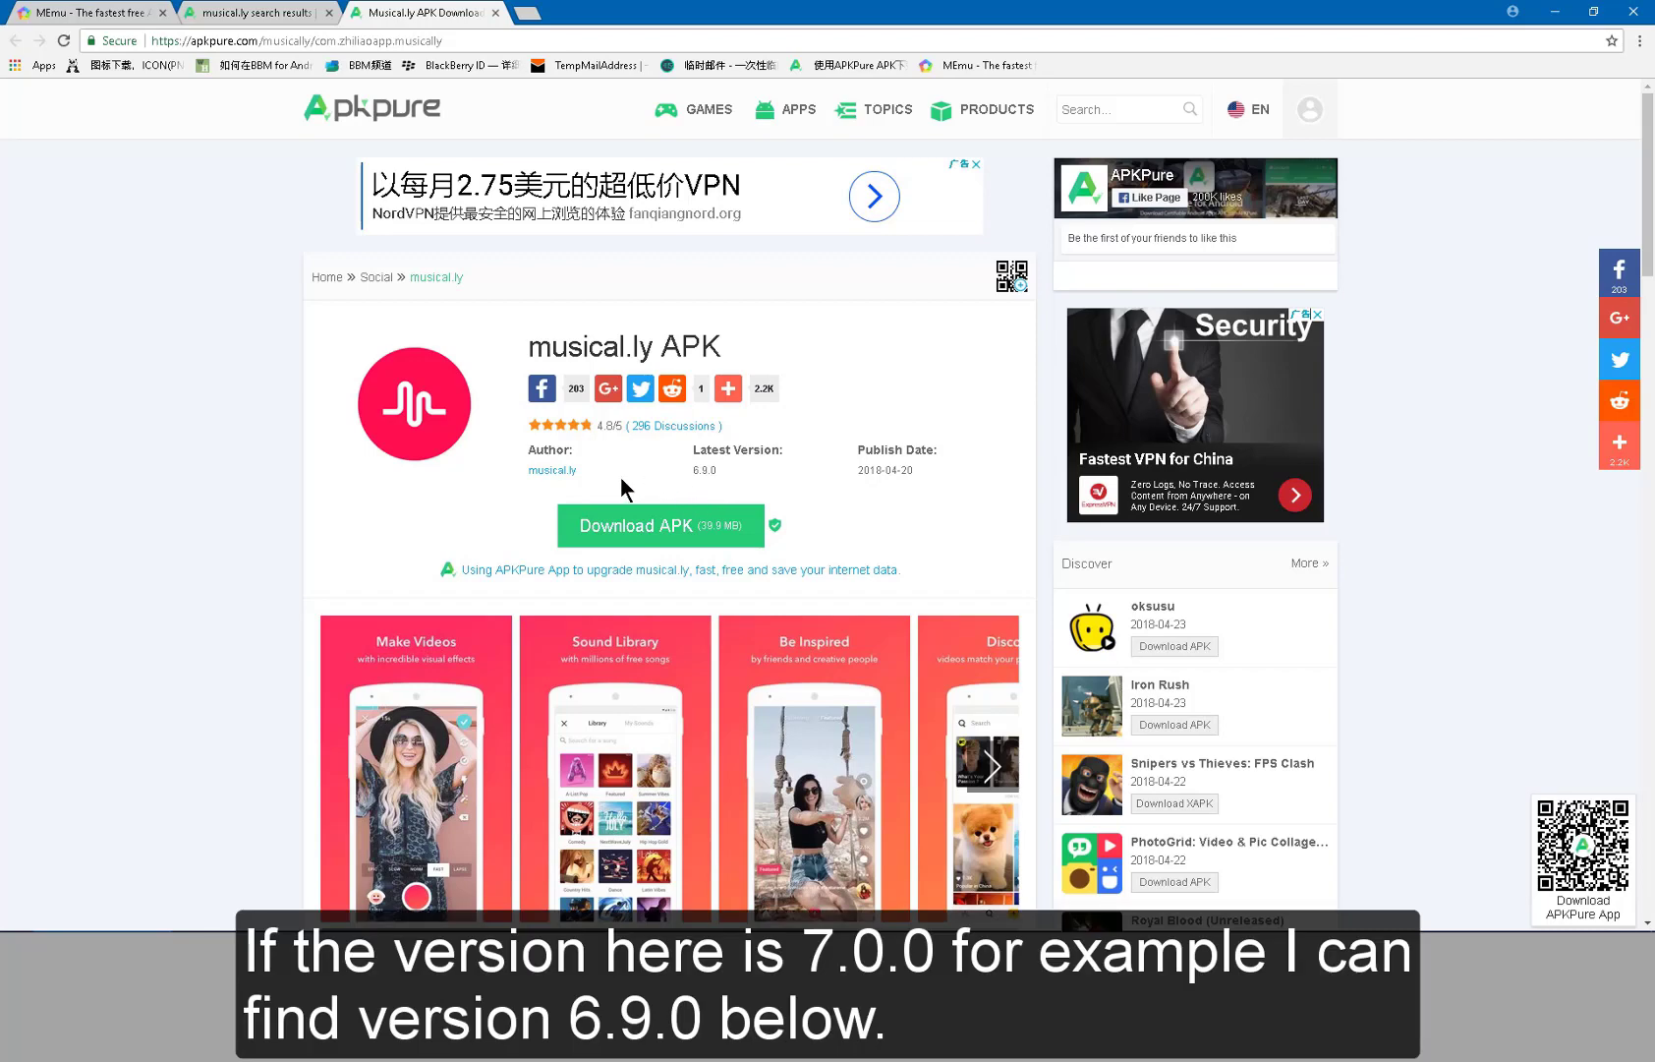
mouse_move(808, 488)
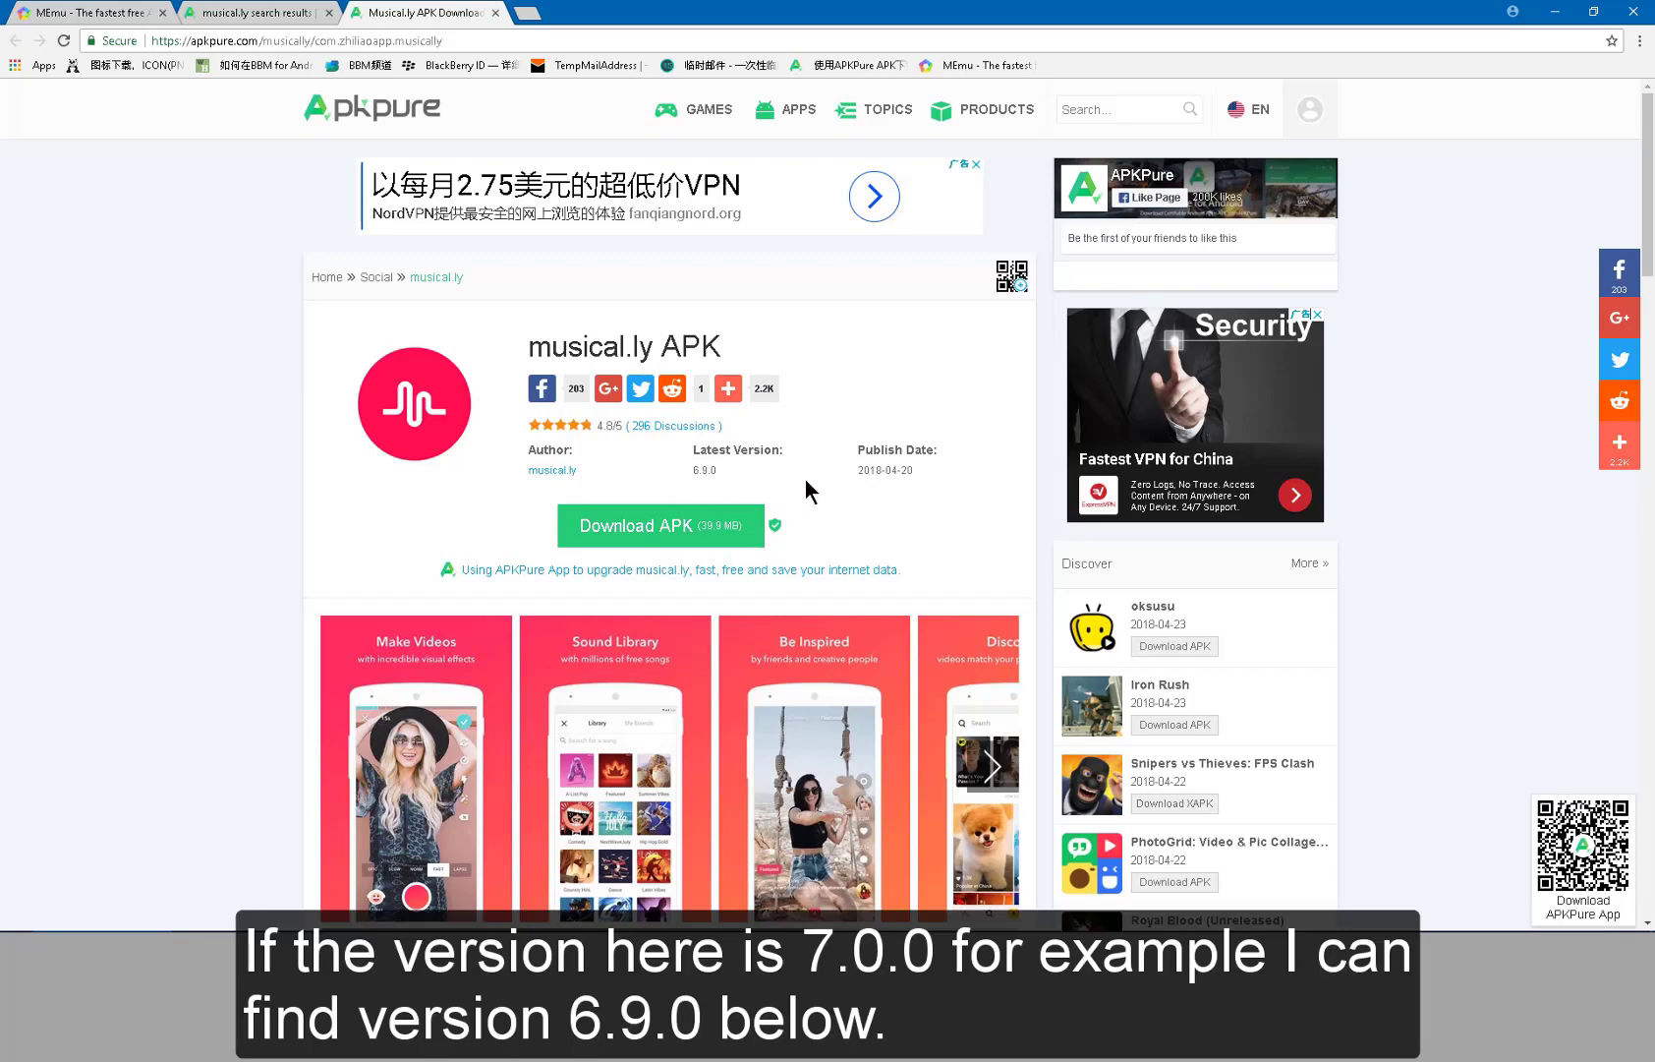
- Review the musical.ly 6.9.0 page's version history and return to the search results
scroll(down, 3)
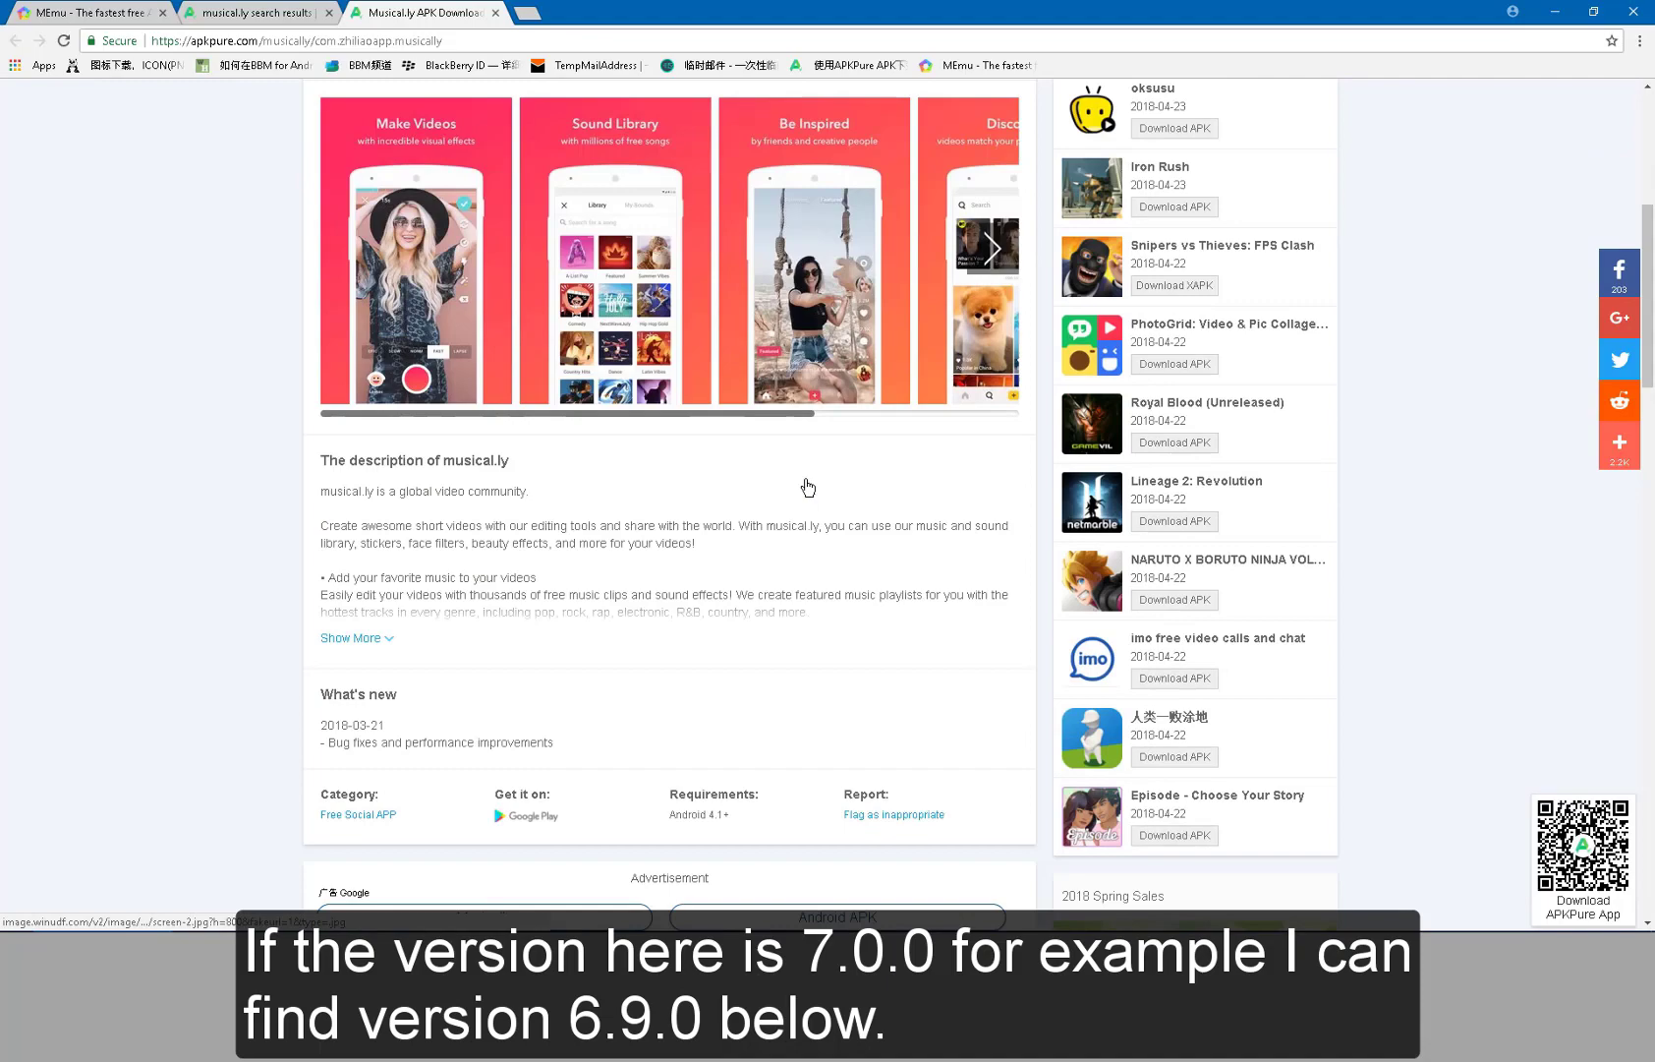
scroll(down, 3)
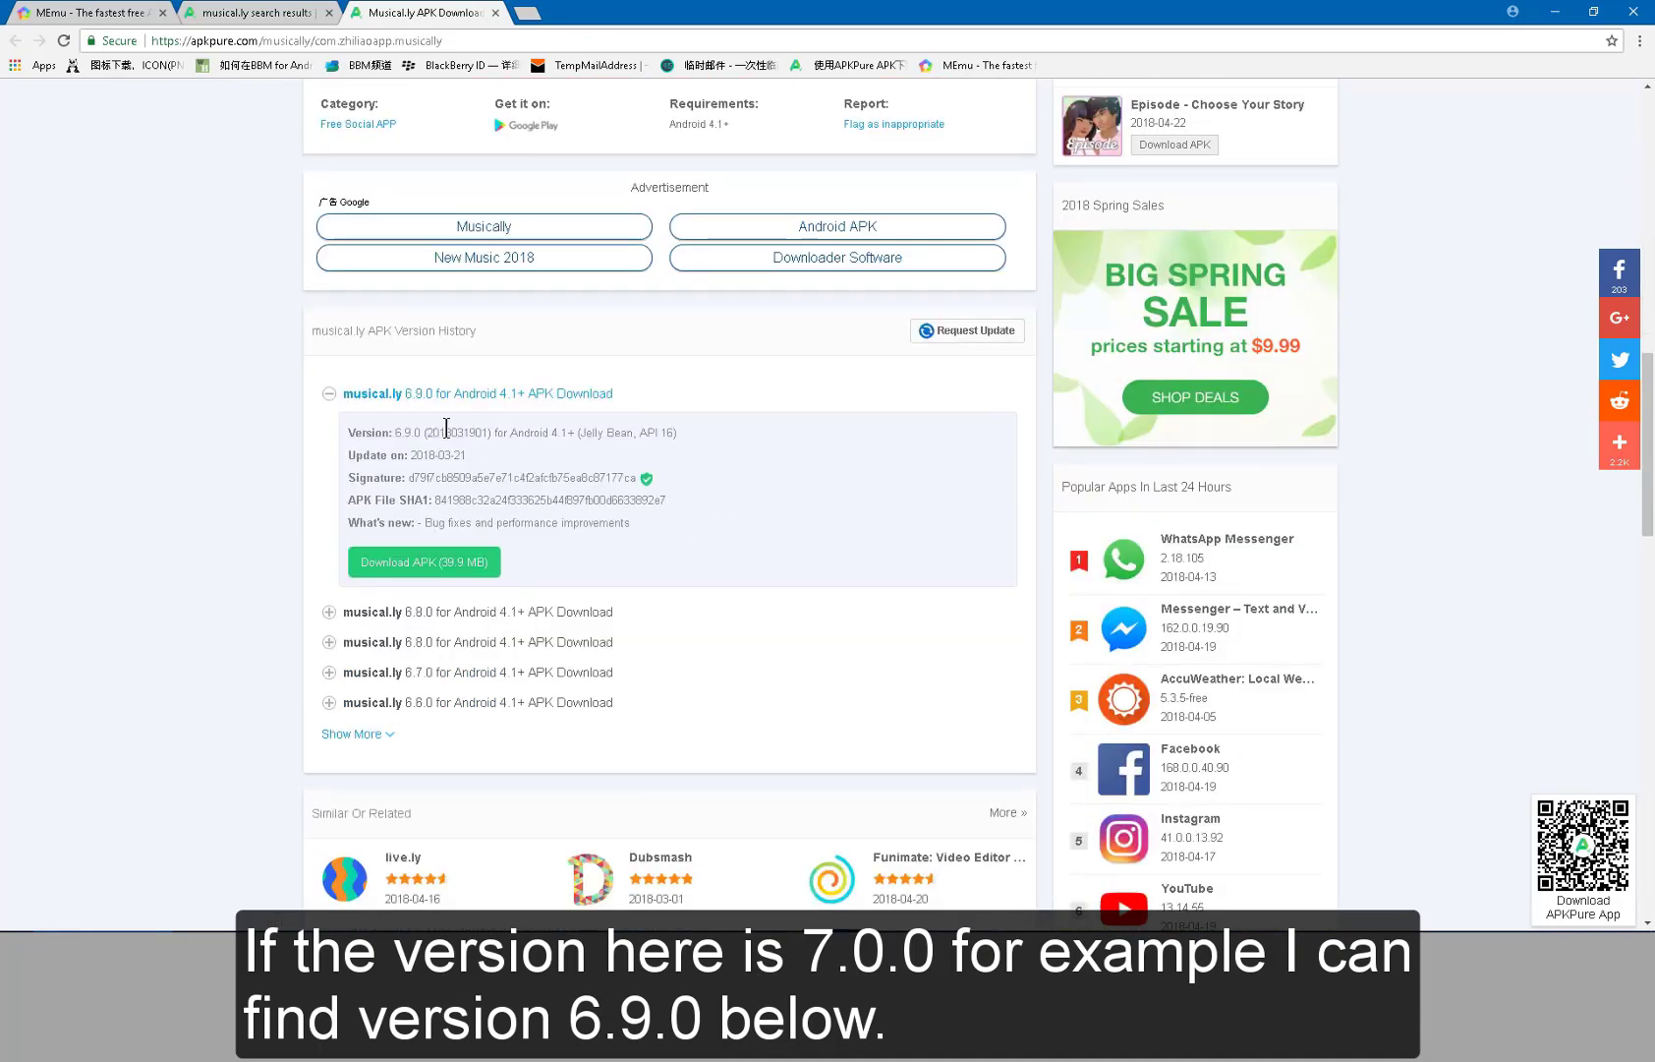
scroll(up, 3)
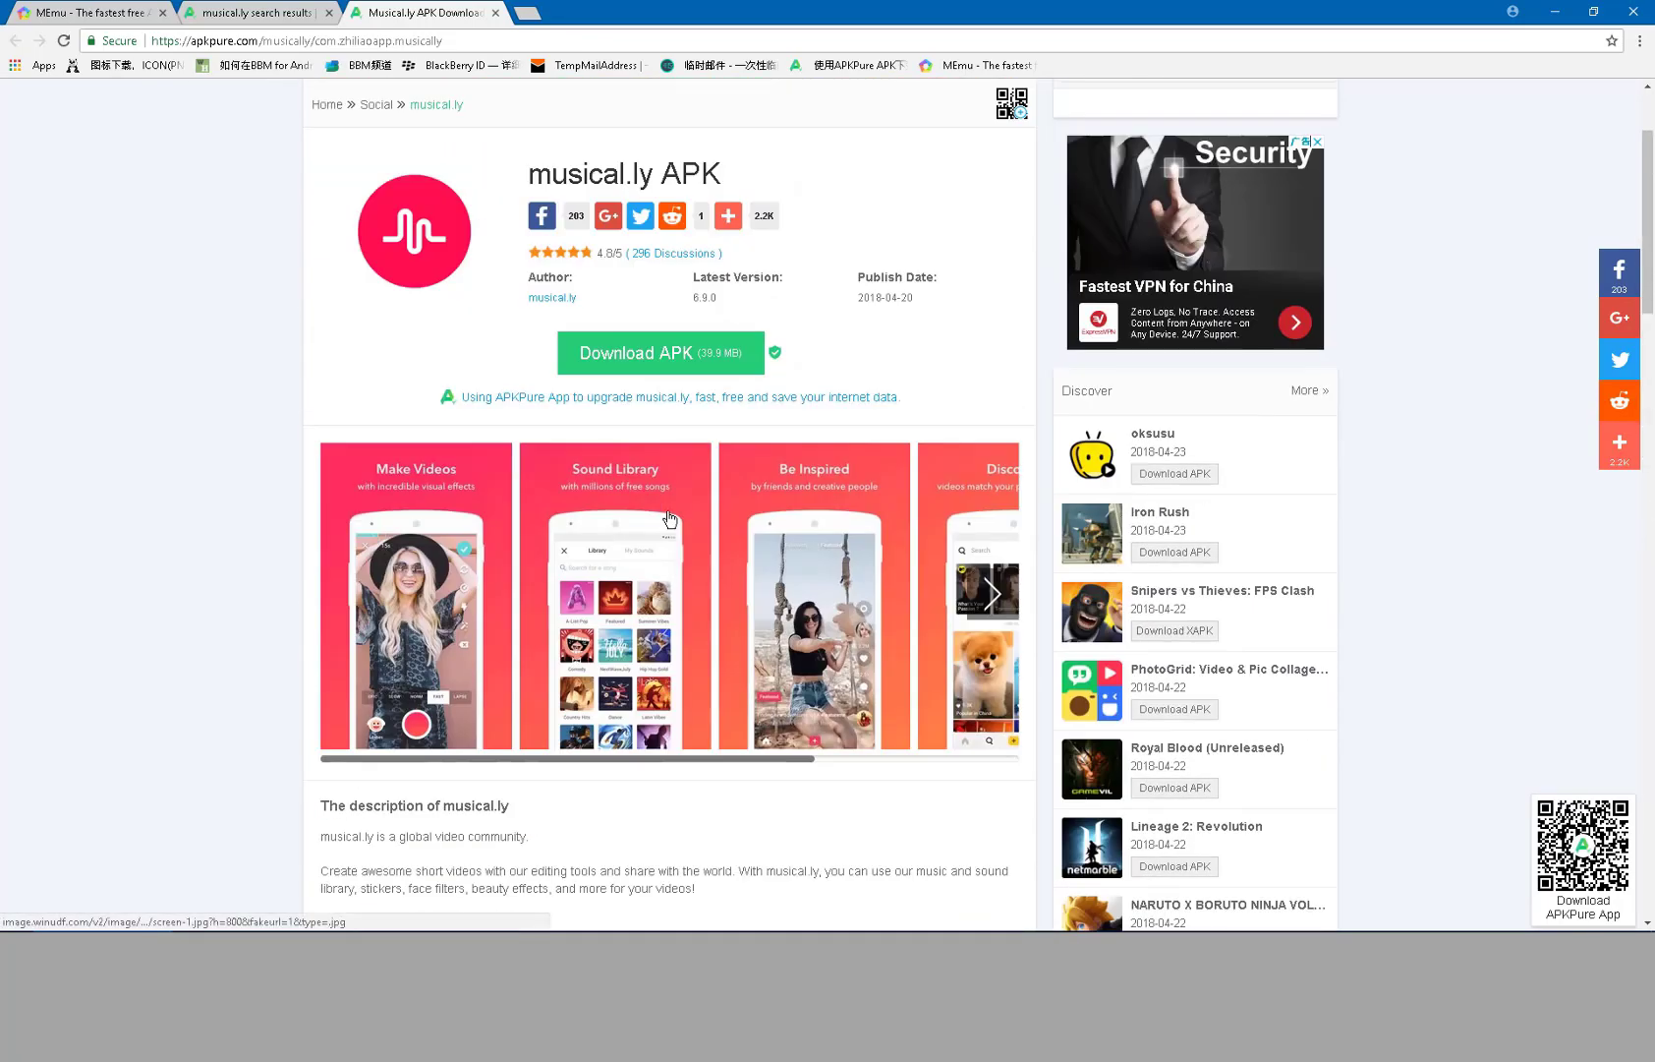
click(250, 12)
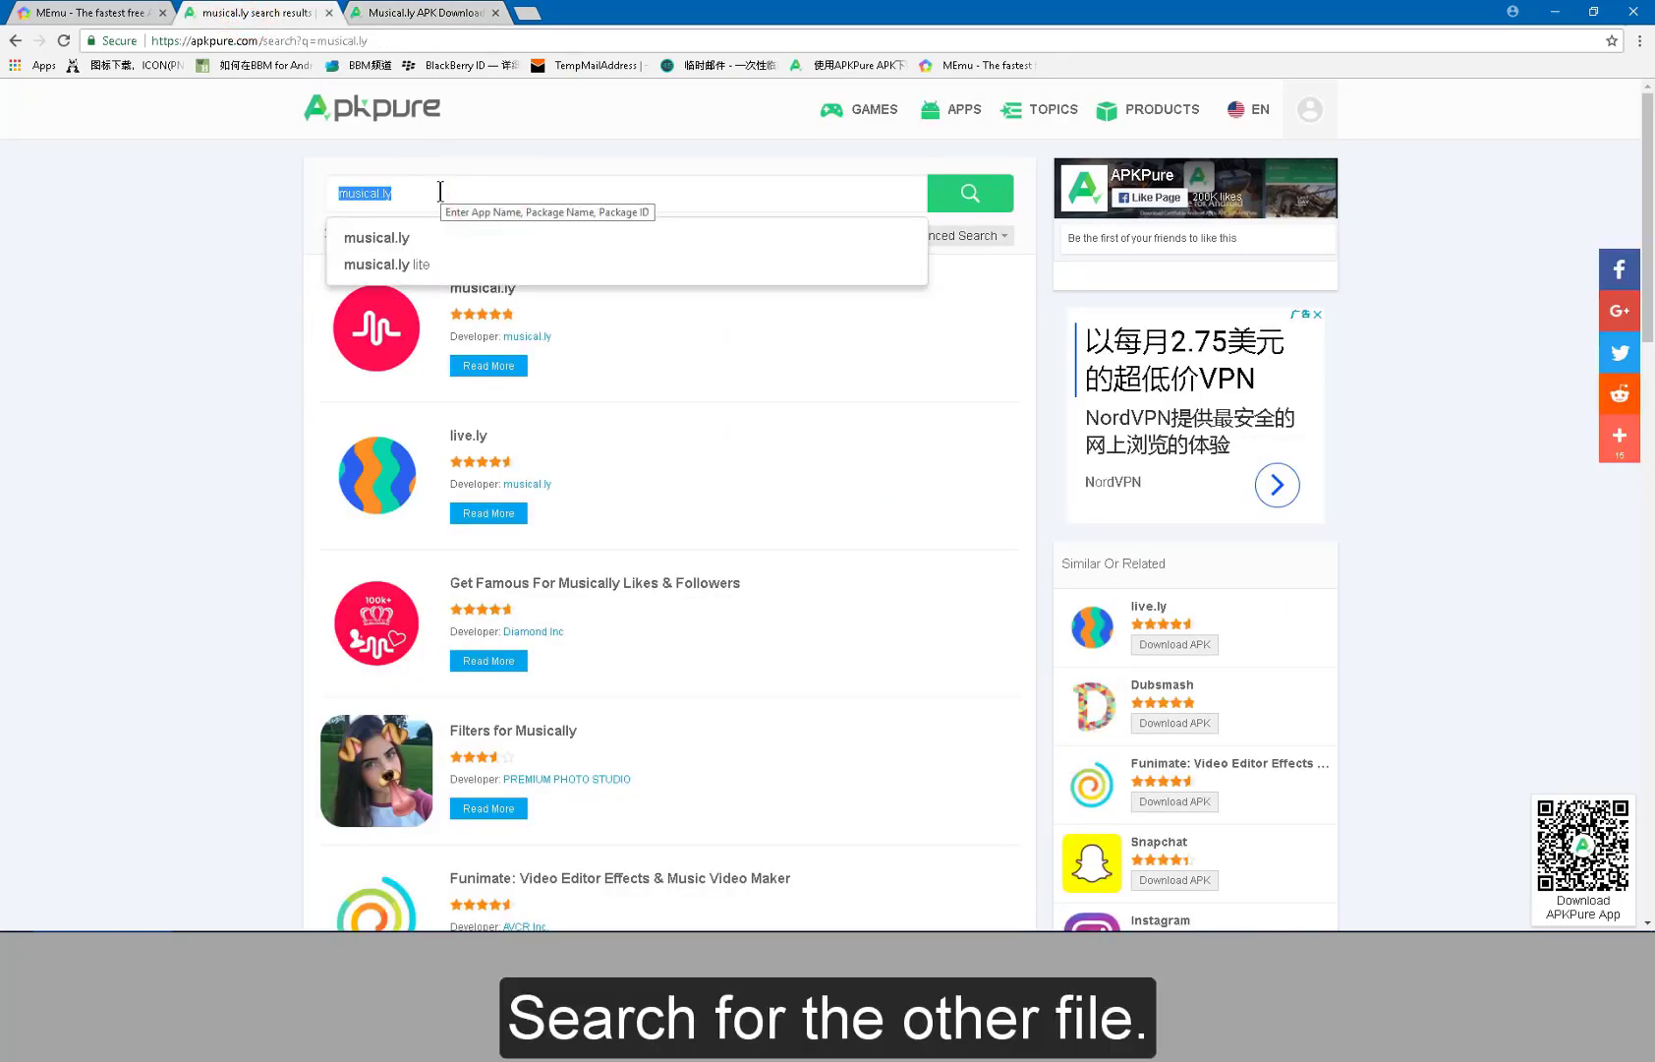
- Search APKPure for proxydroid and view the ProxyDroid 2.7.7 APK page
text(proxydroid)
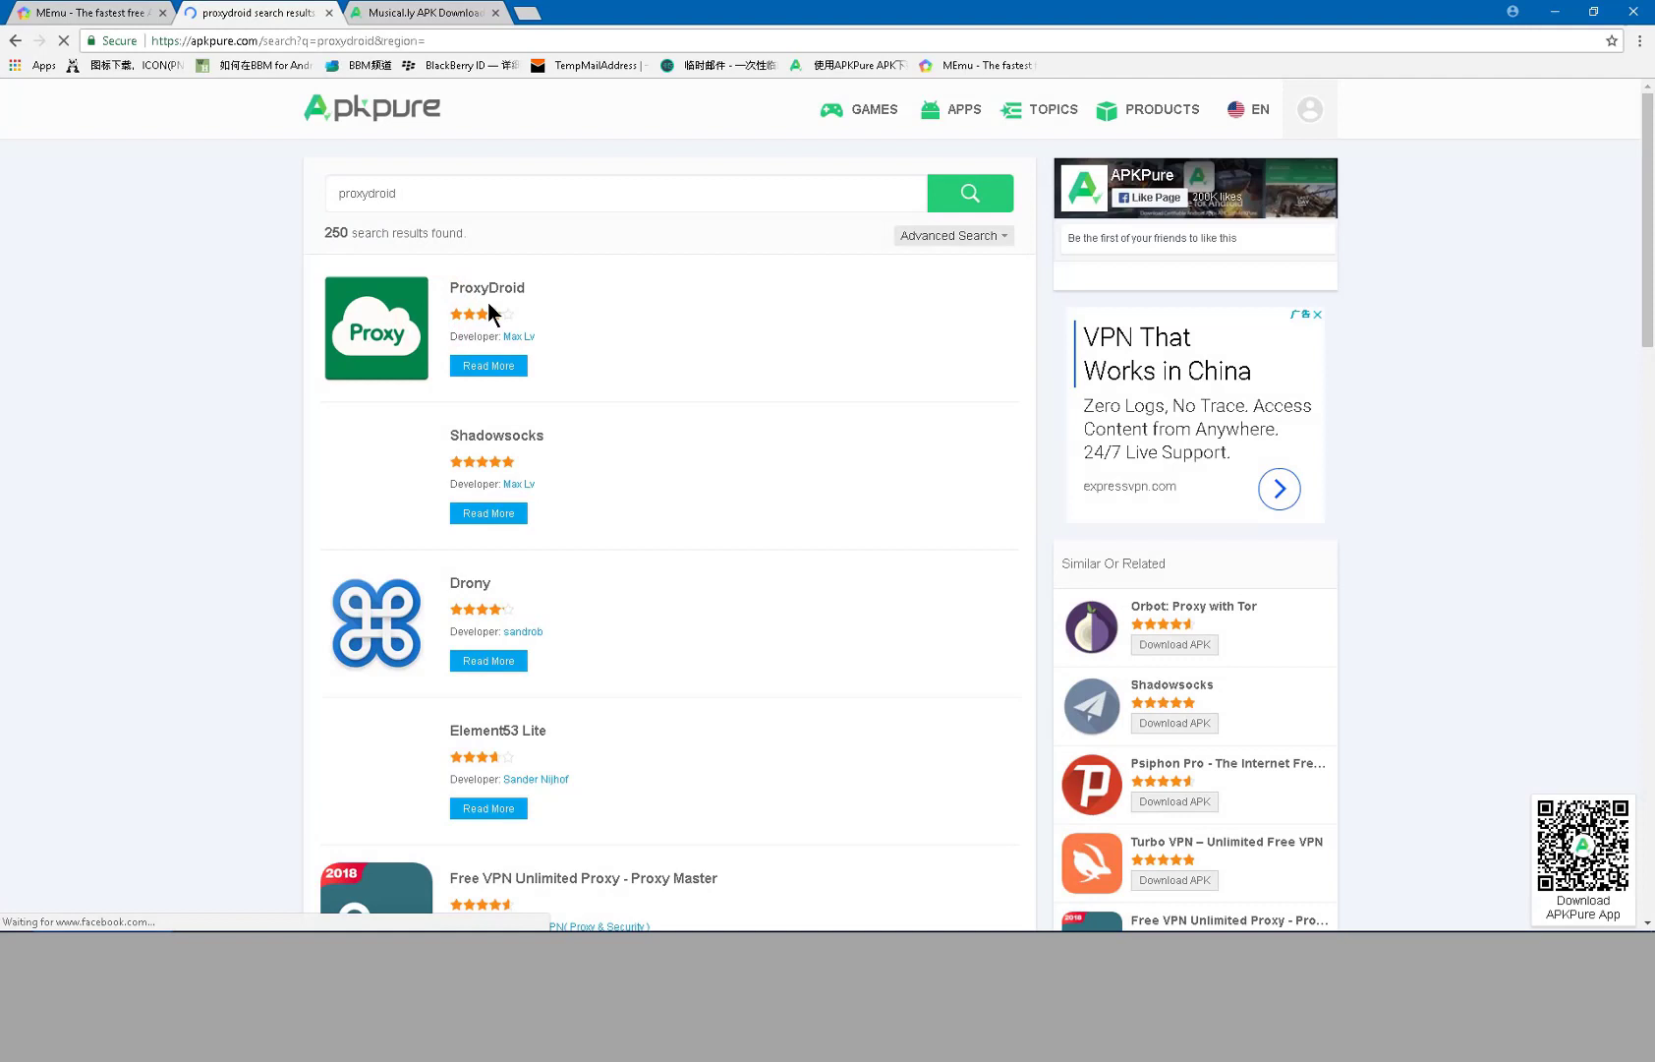
click(488, 287)
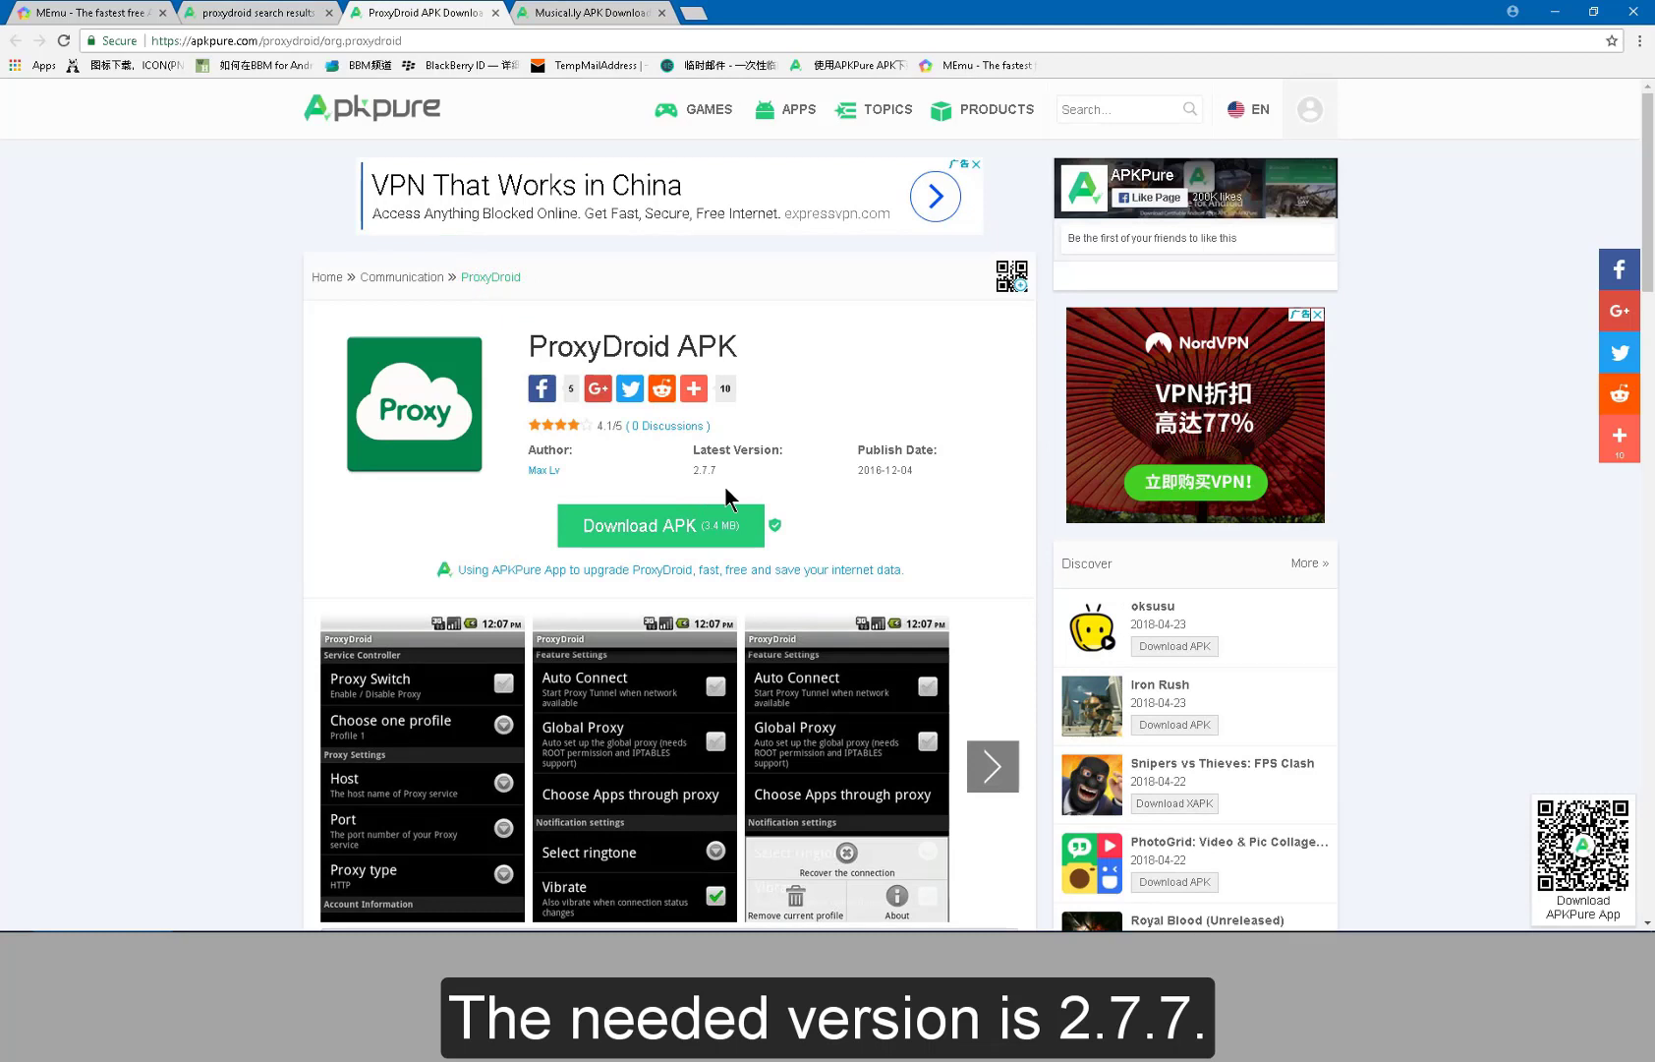
mouse_move(782, 491)
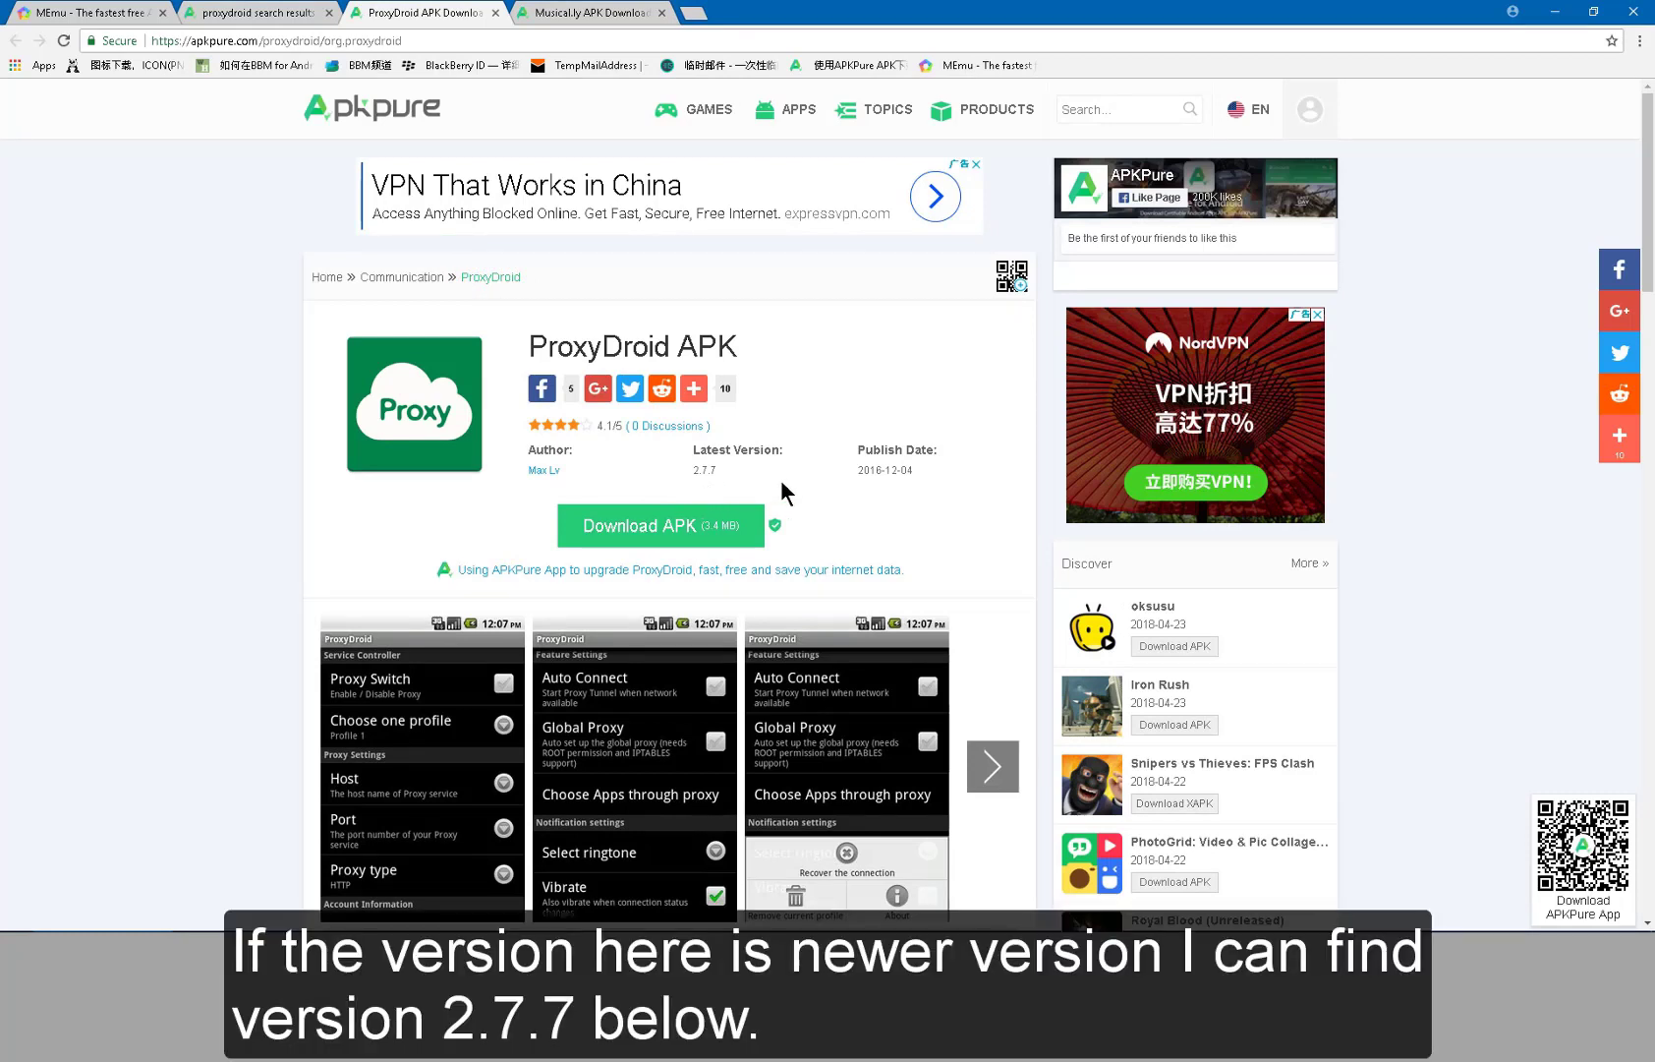
scroll(down, 3)
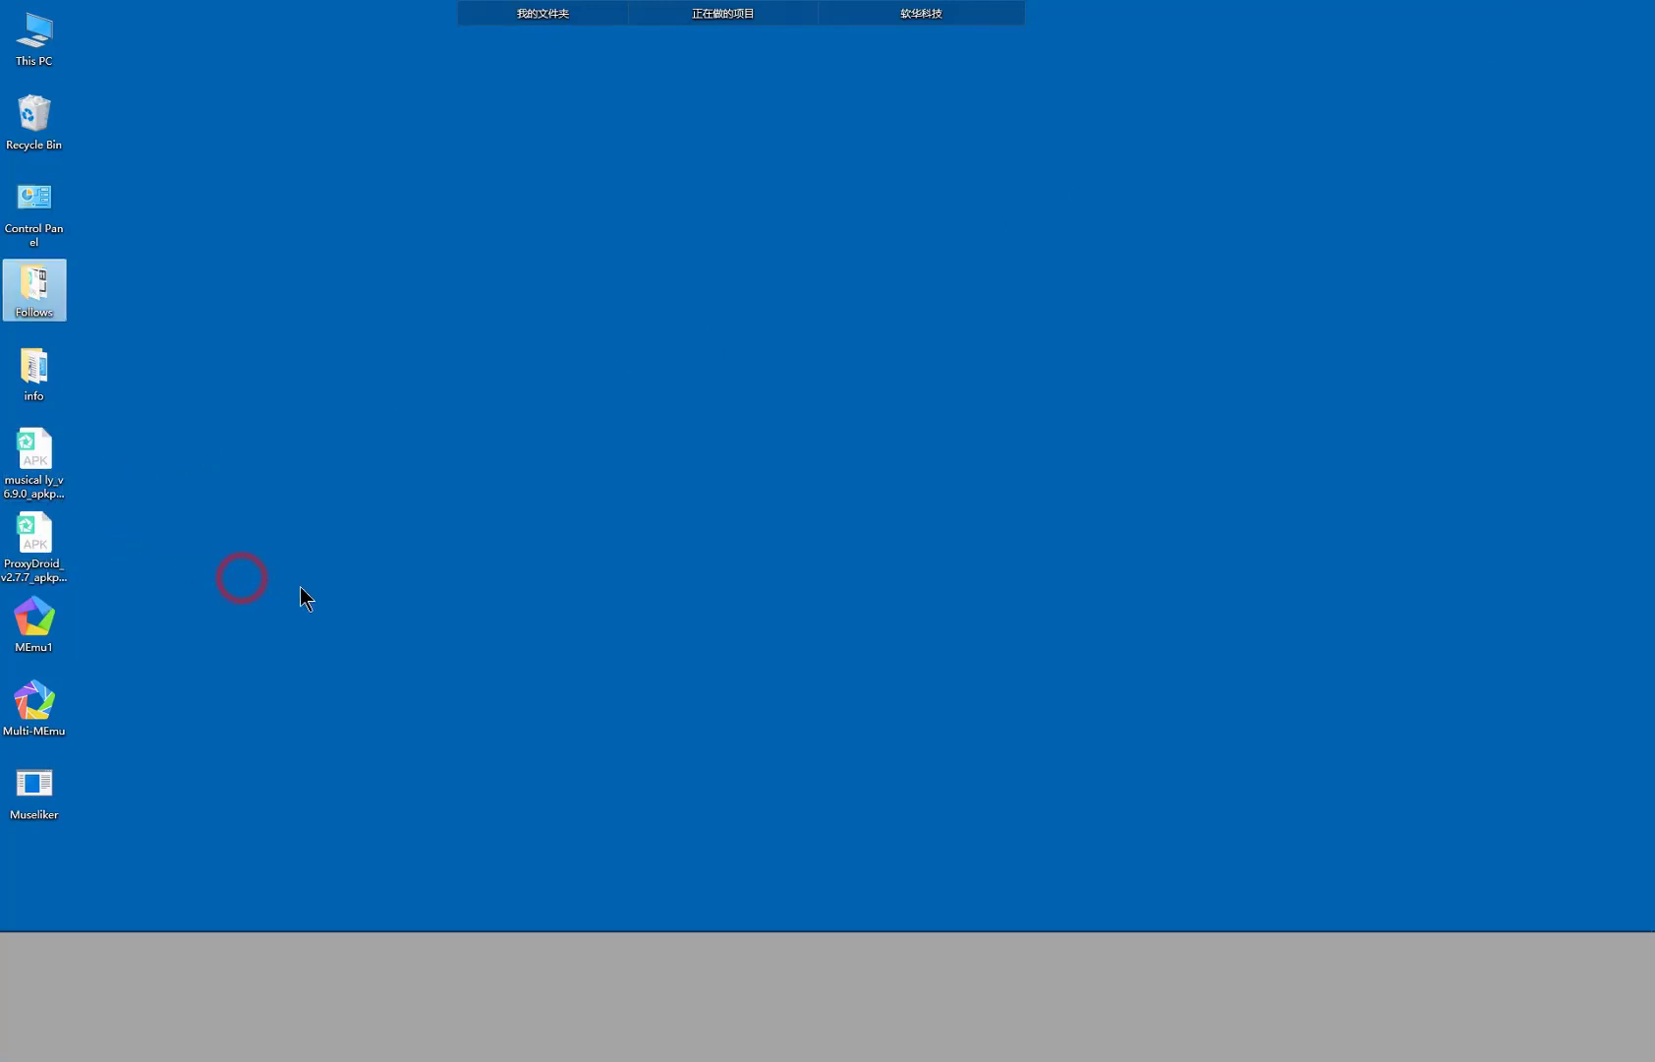
- Launch the MEmu1 emulator from its desktop shortcut
click(34, 702)
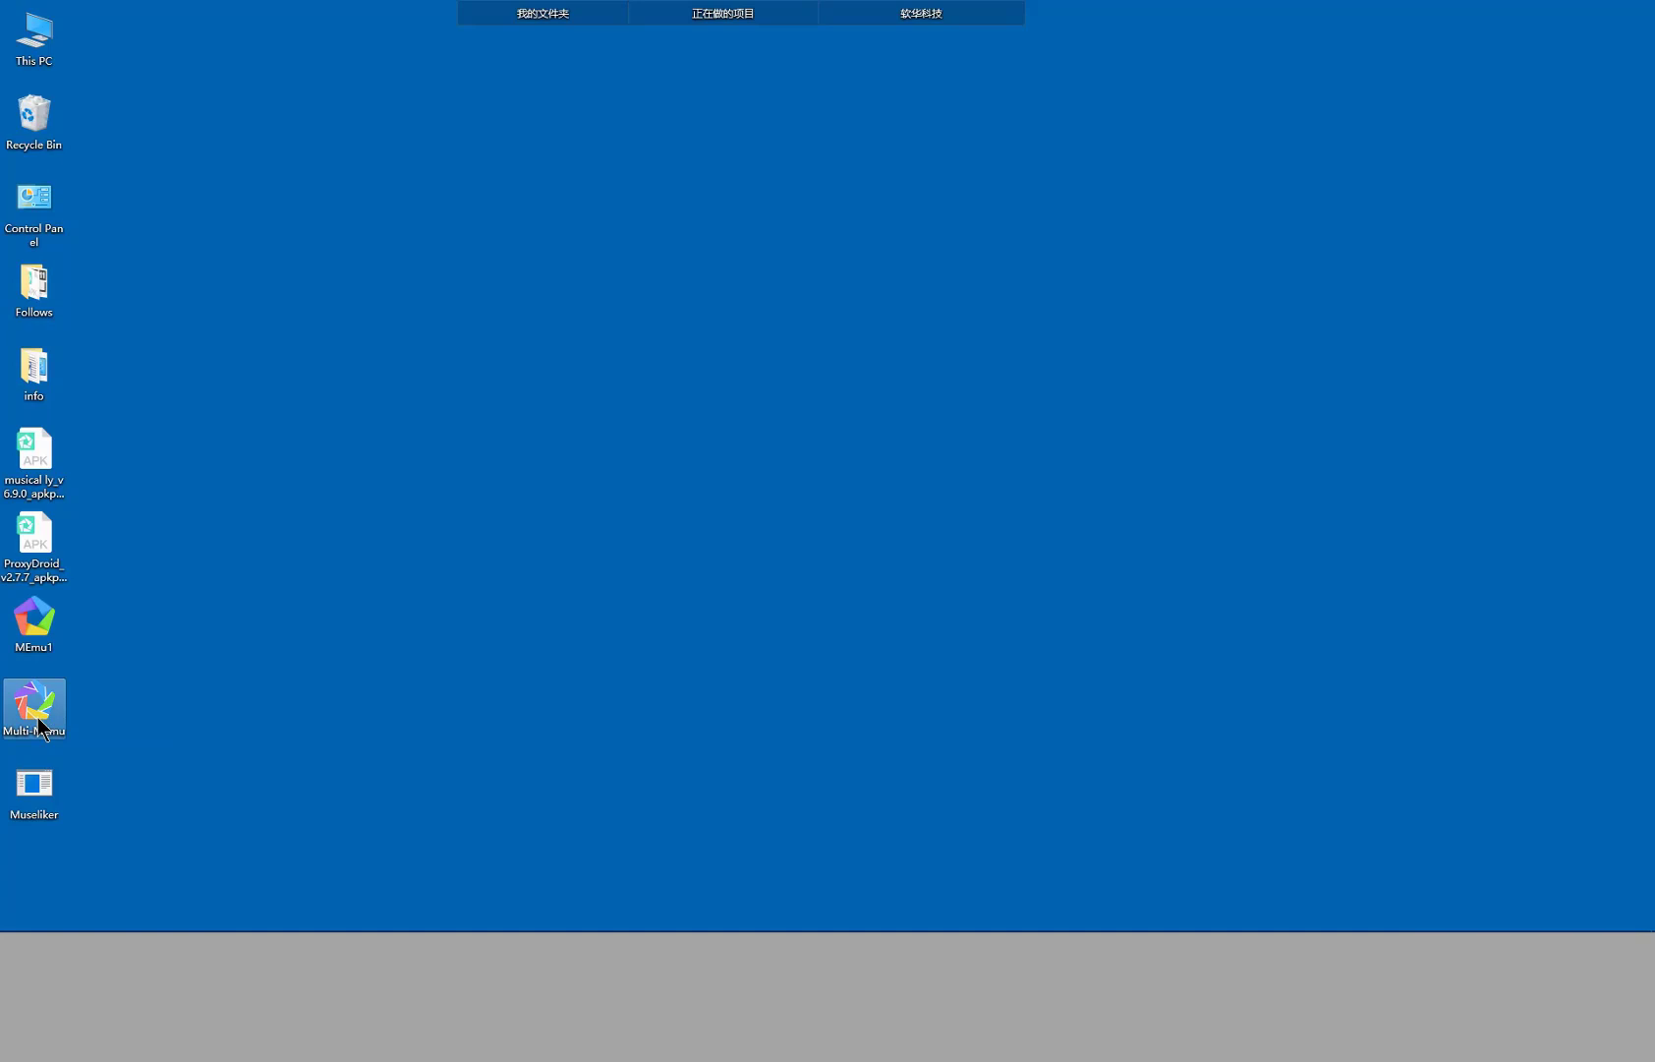
mouse_move(92, 647)
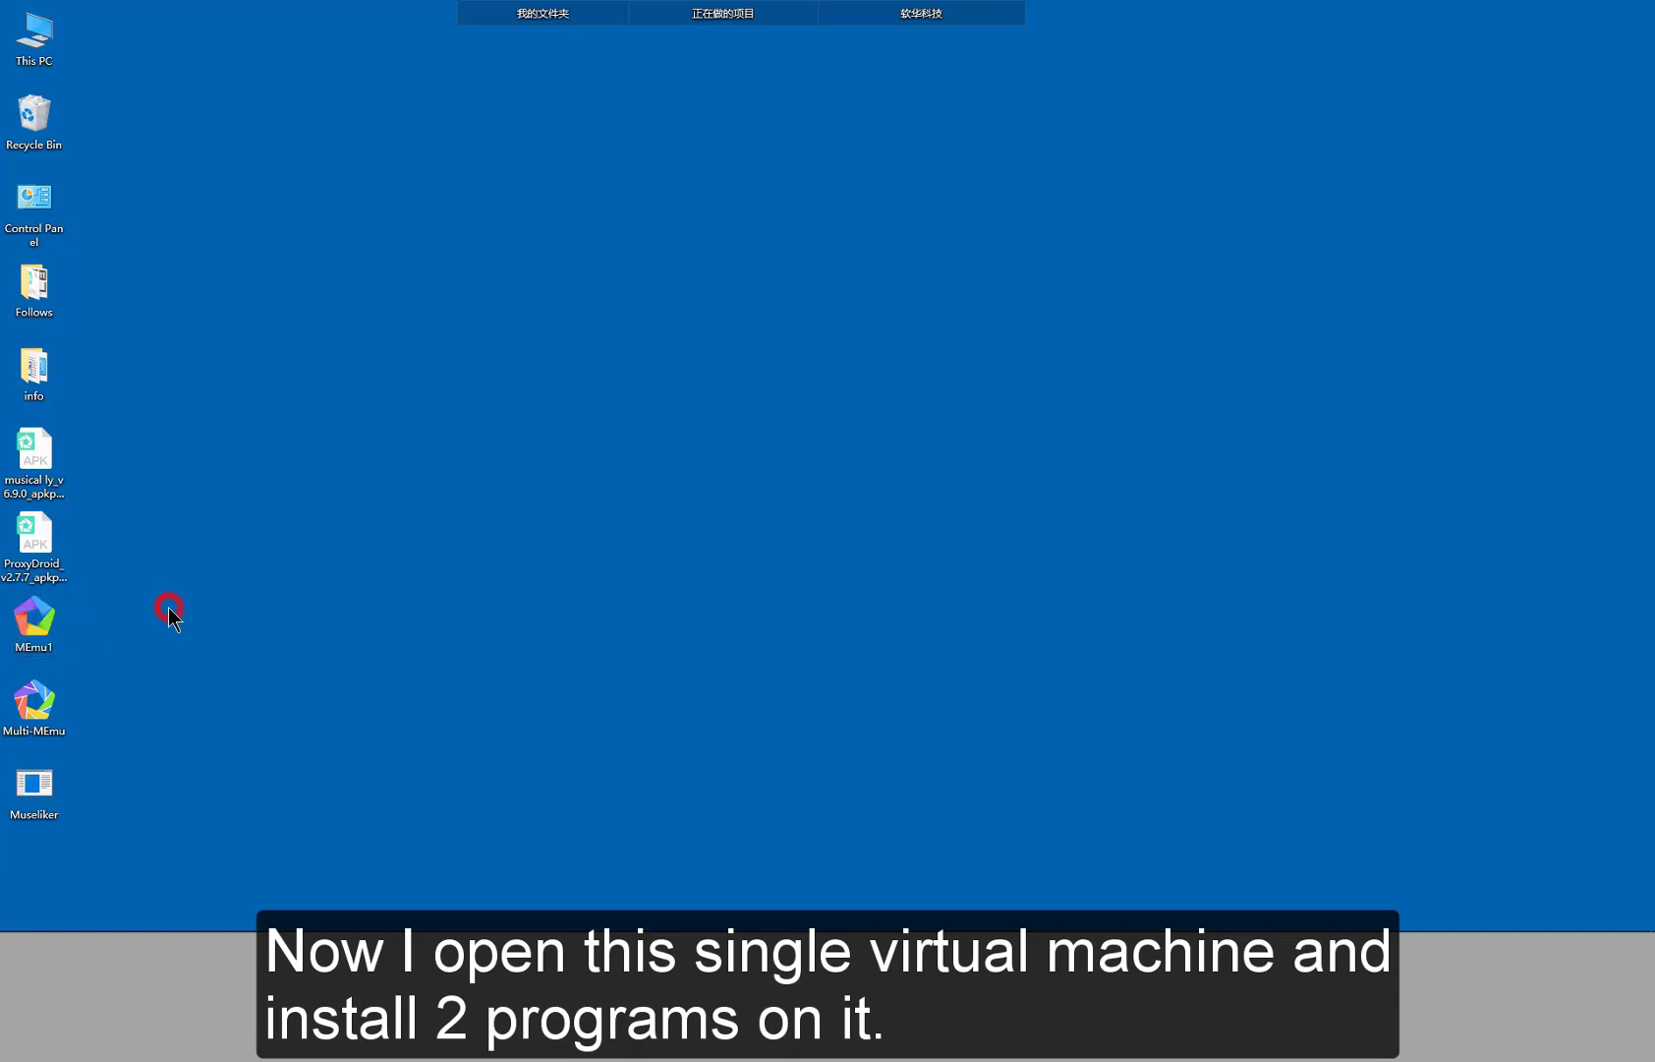
double_click(34, 616)
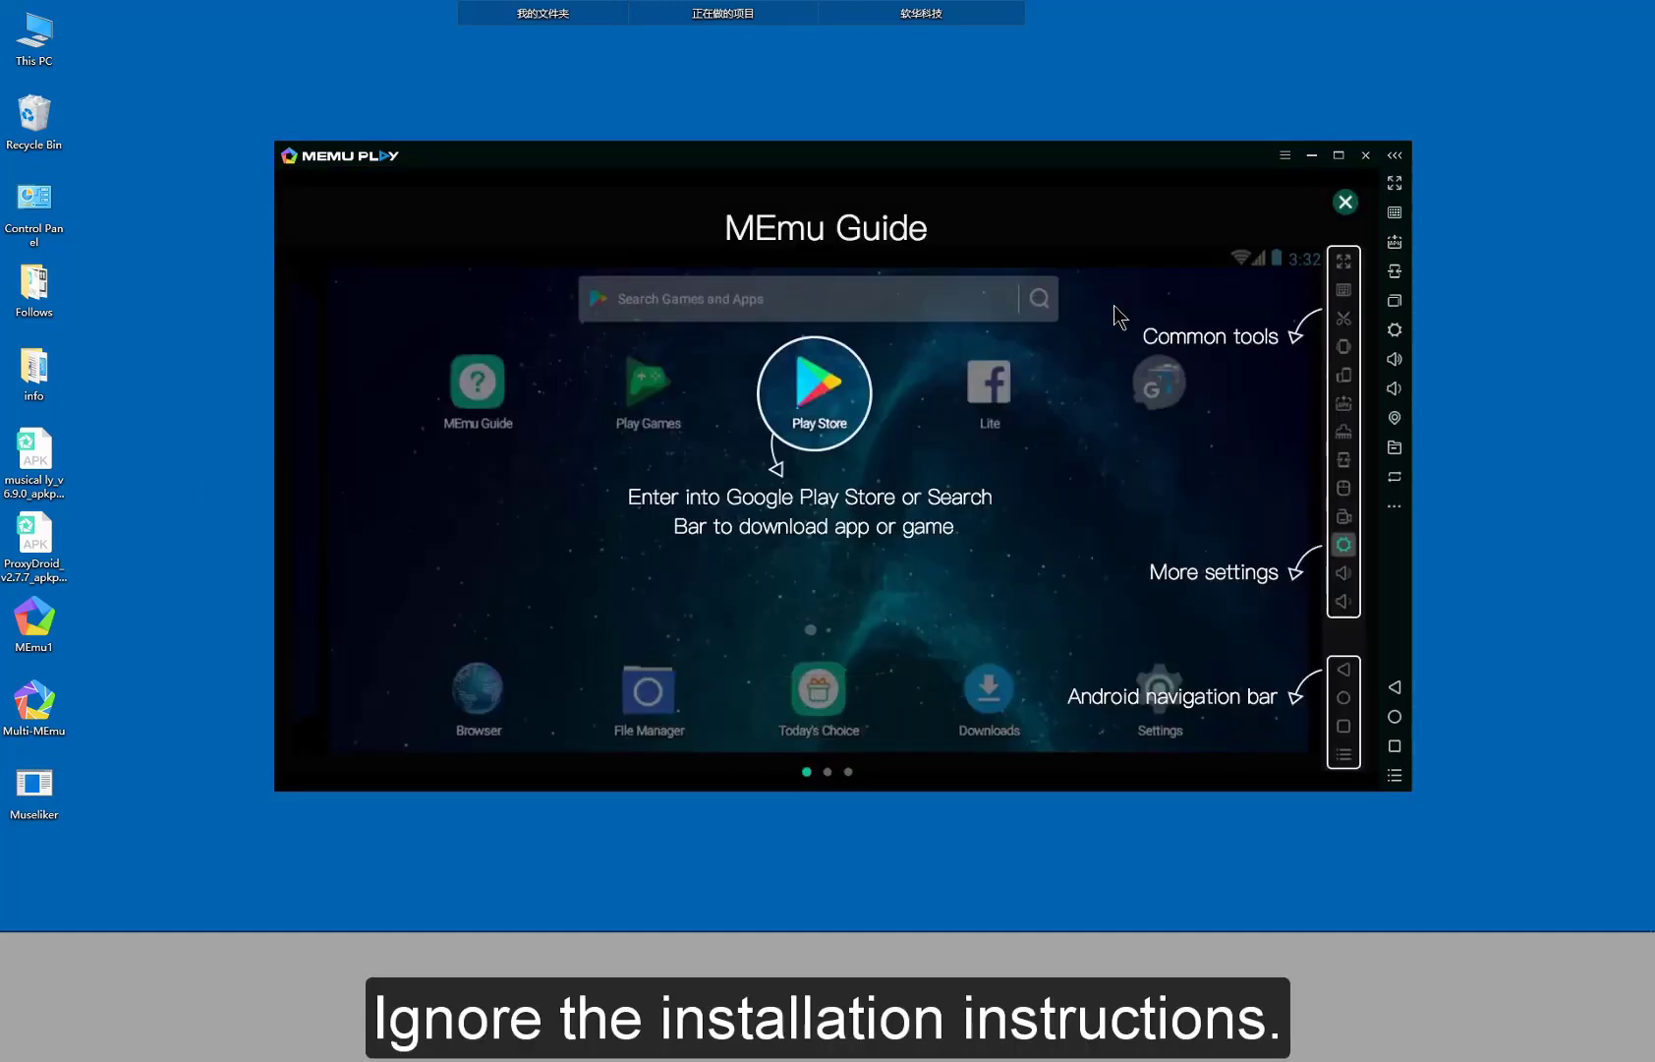
- Set the emulator resolution to Mobile (720*1280), save it and restart now
click(1345, 202)
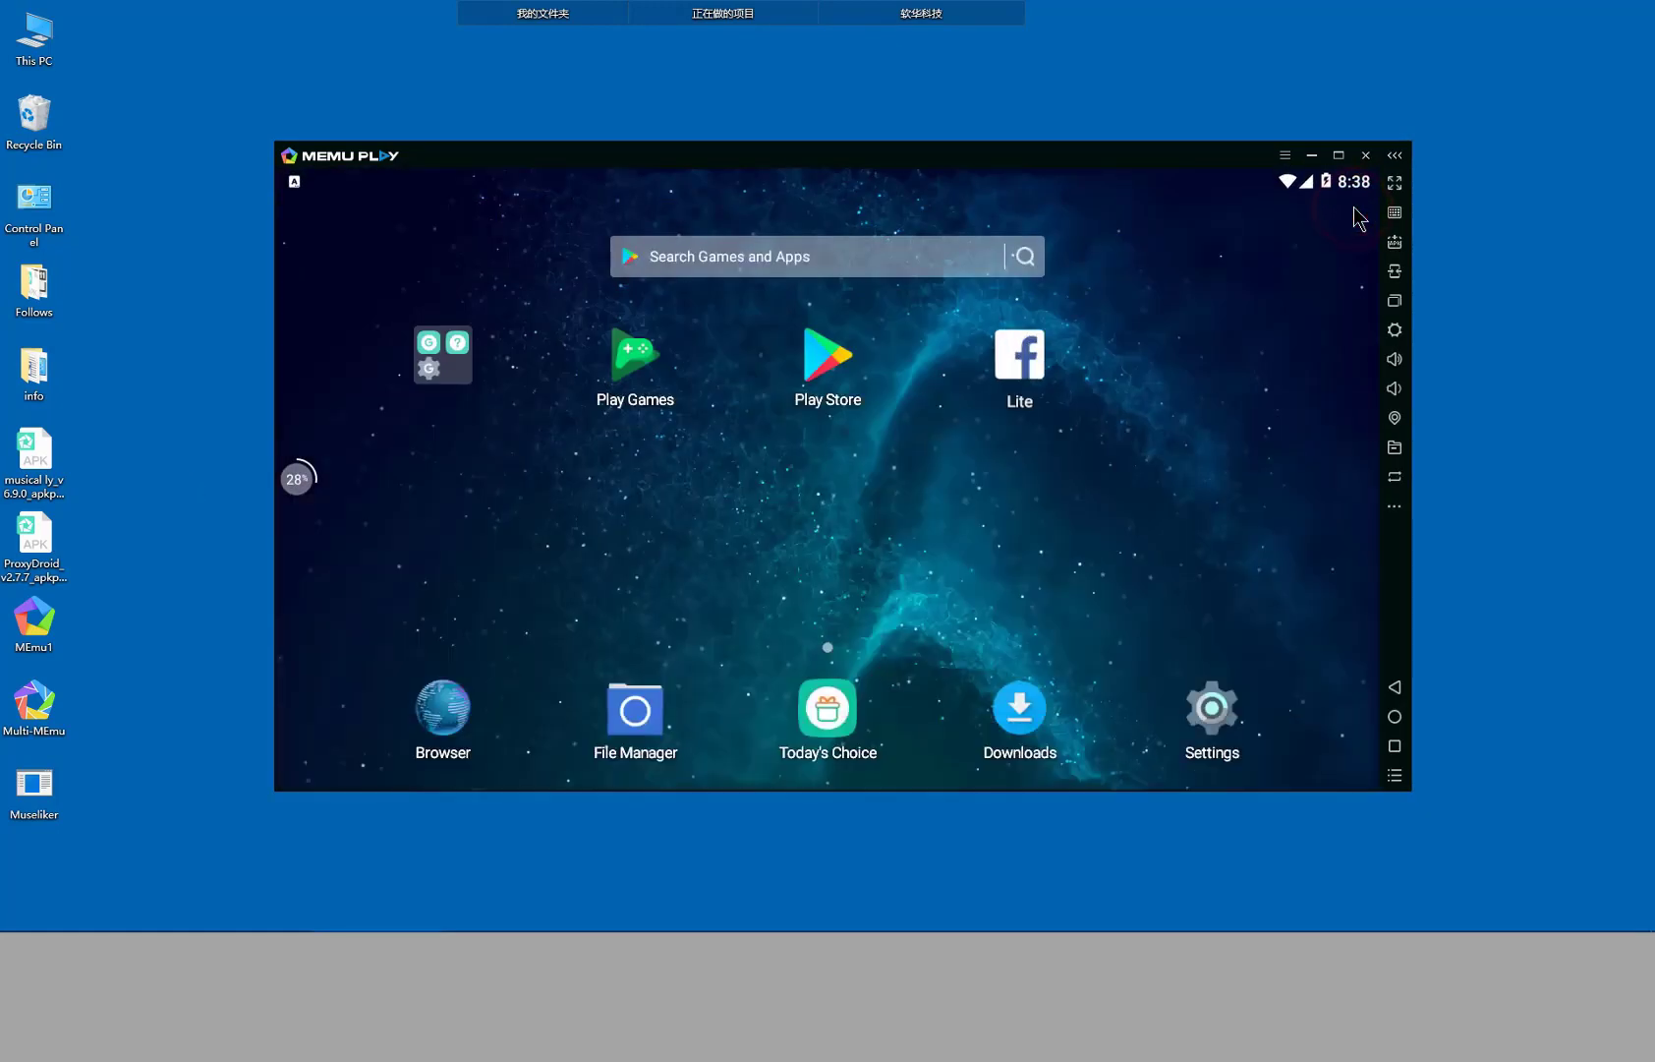
click(1394, 328)
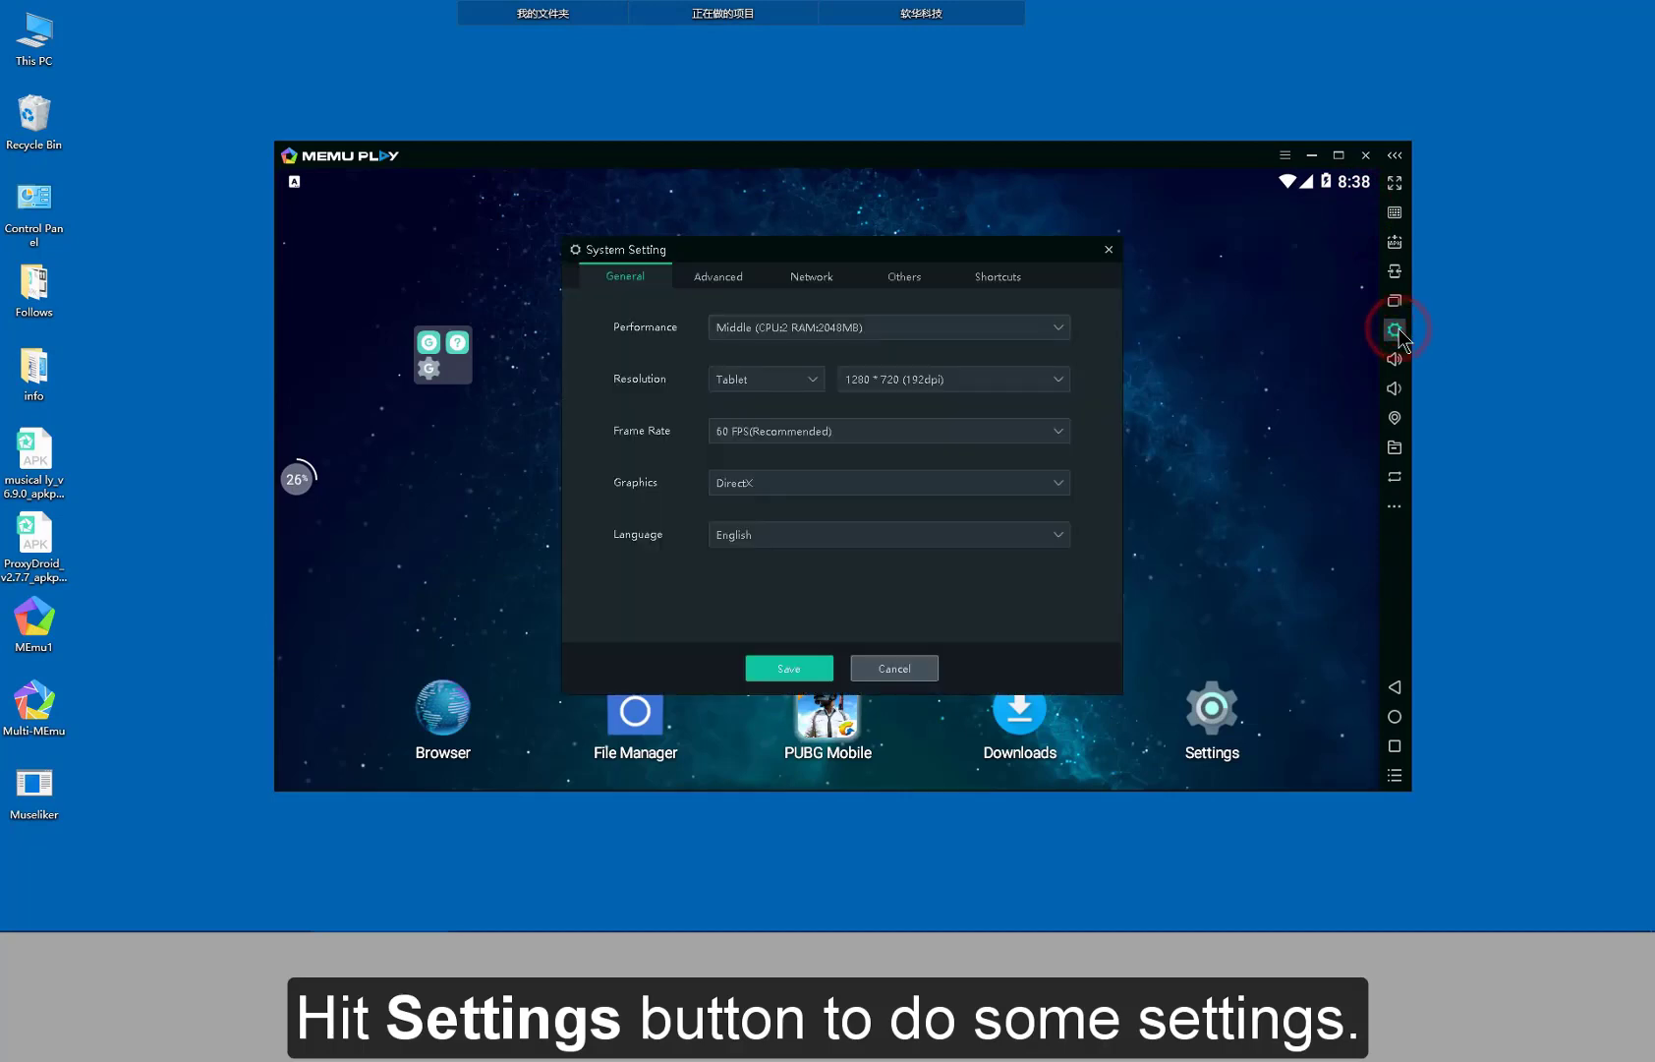
click(765, 380)
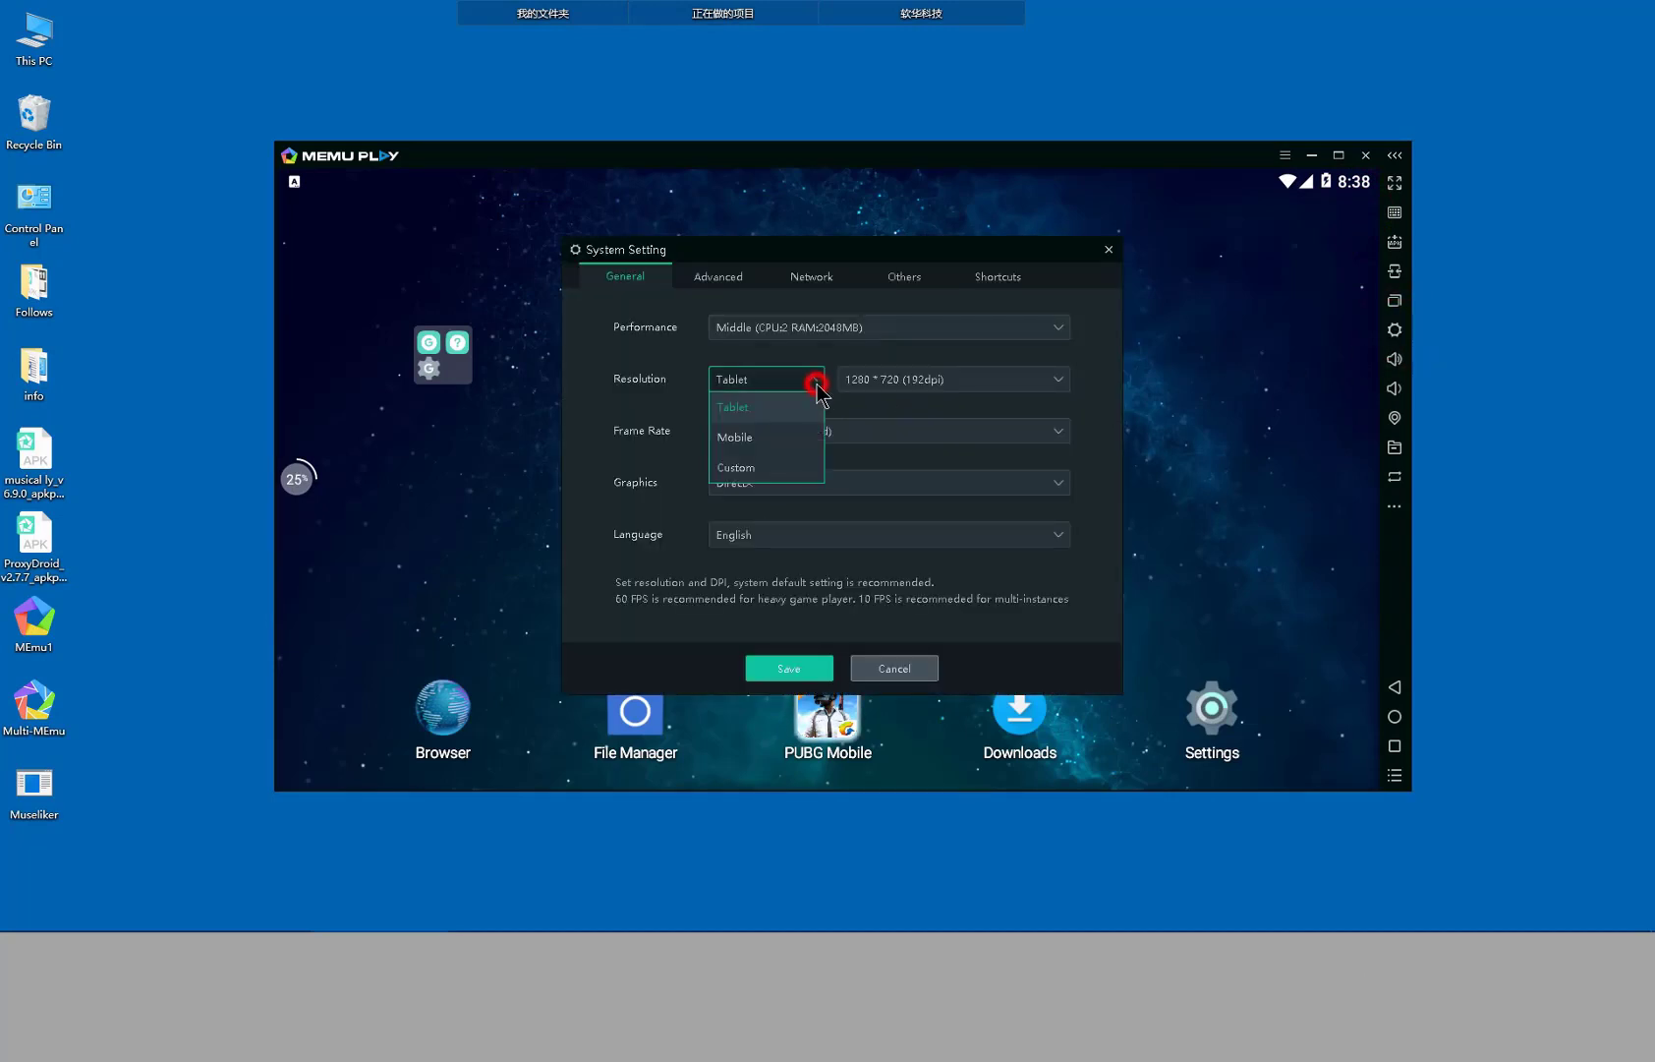
click(734, 437)
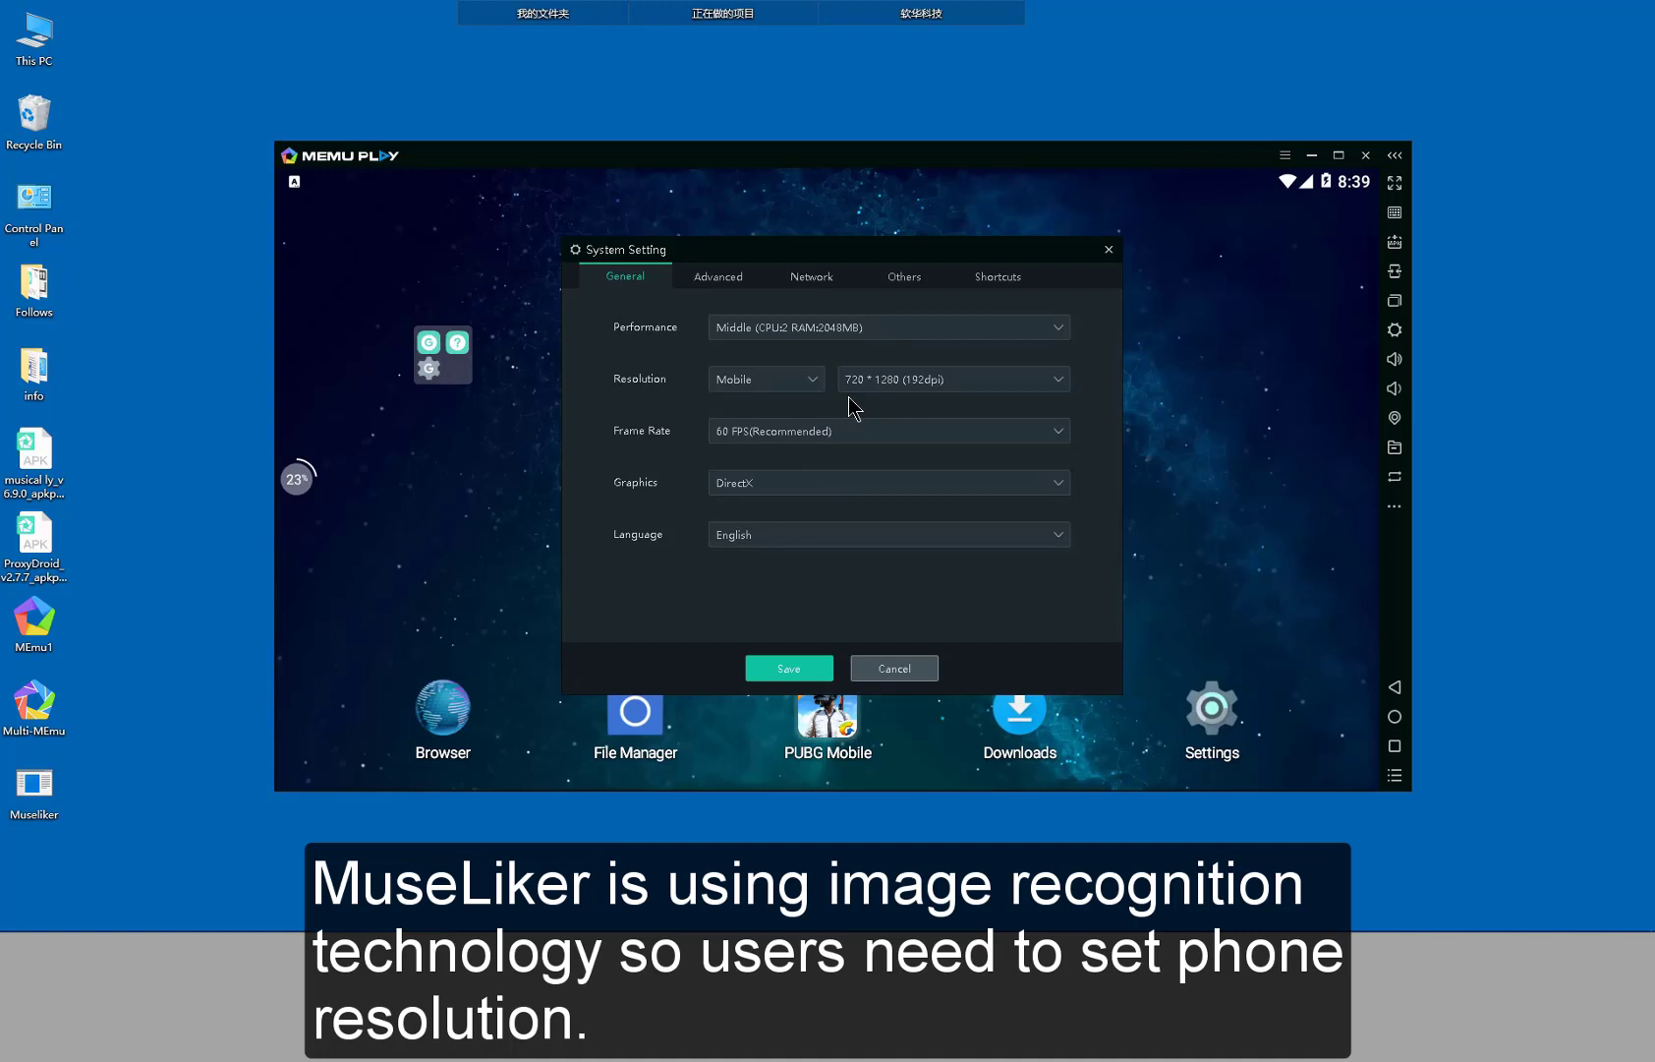
mouse_move(878, 411)
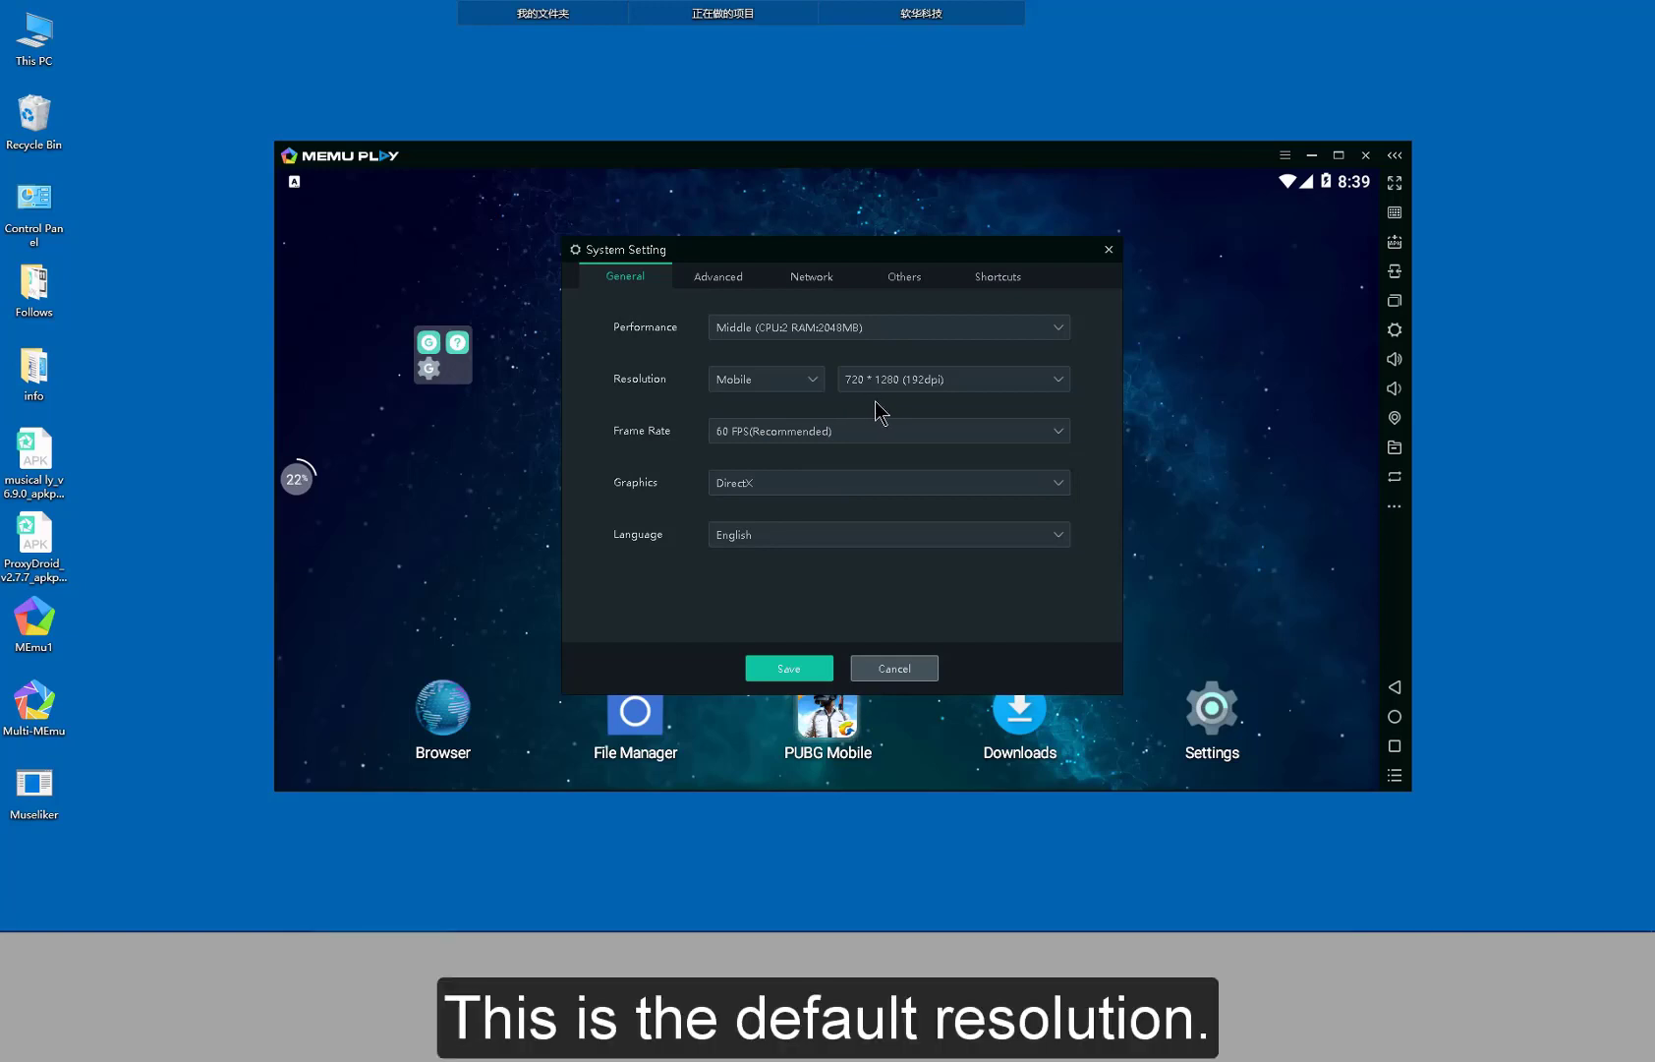
mouse_move(824, 608)
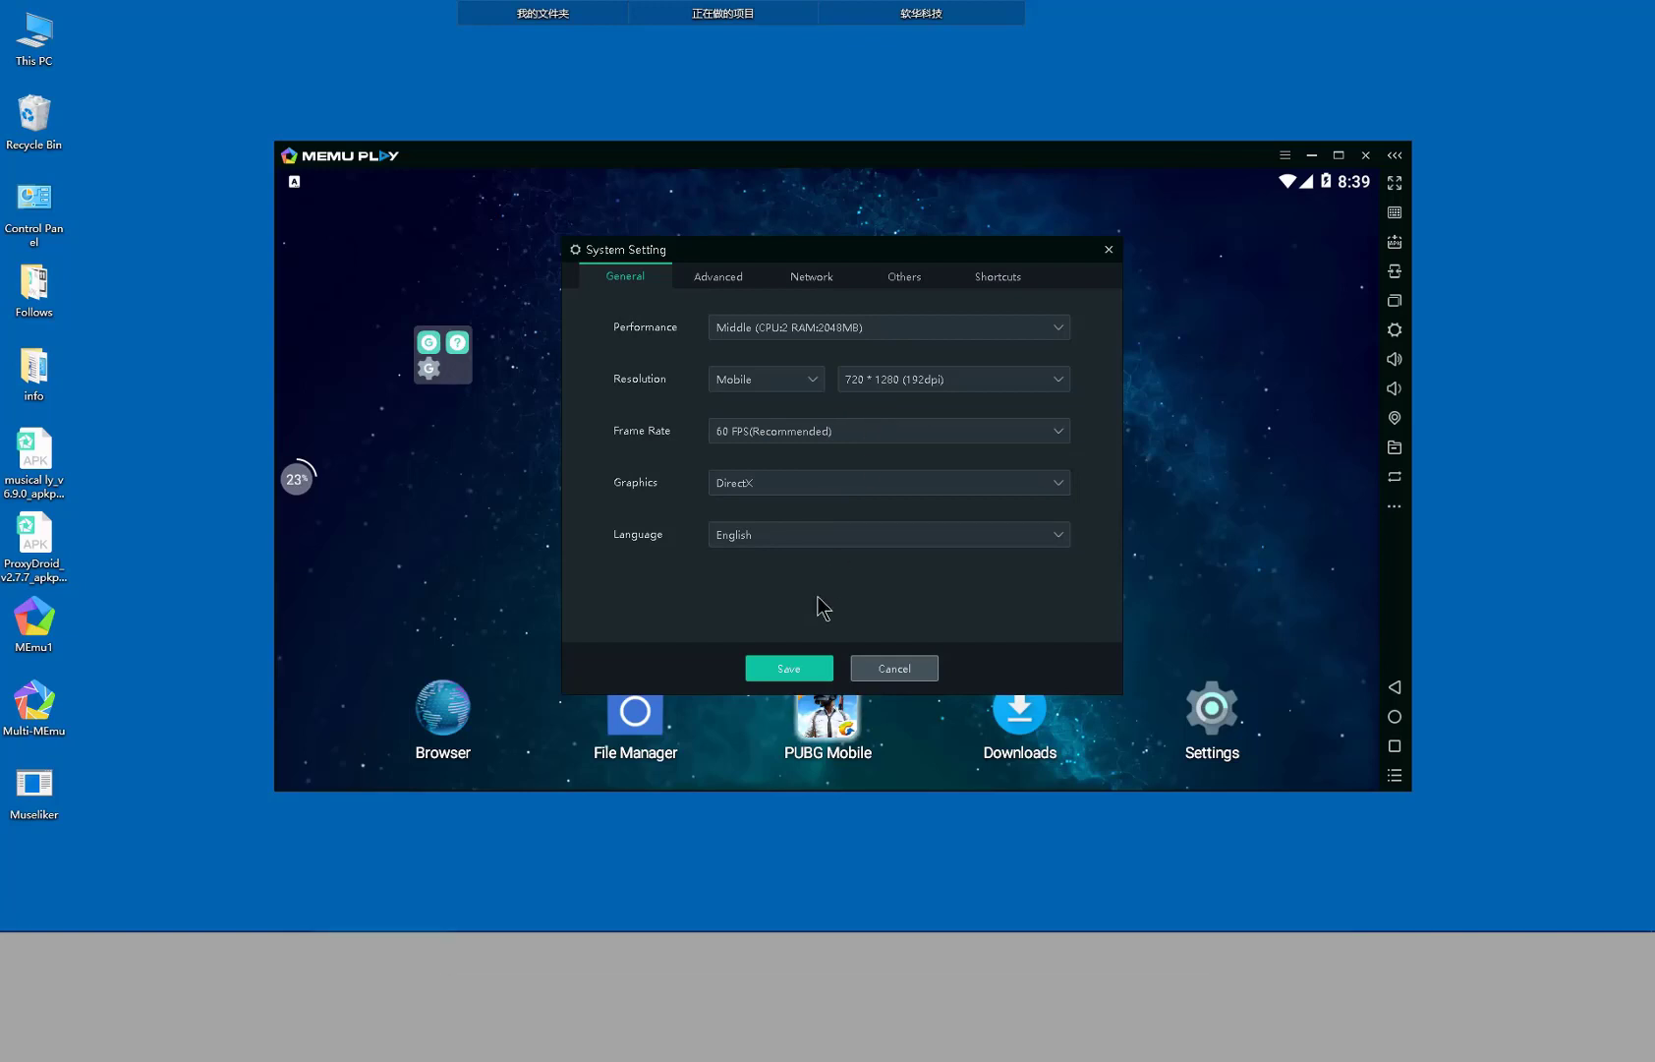
click(789, 666)
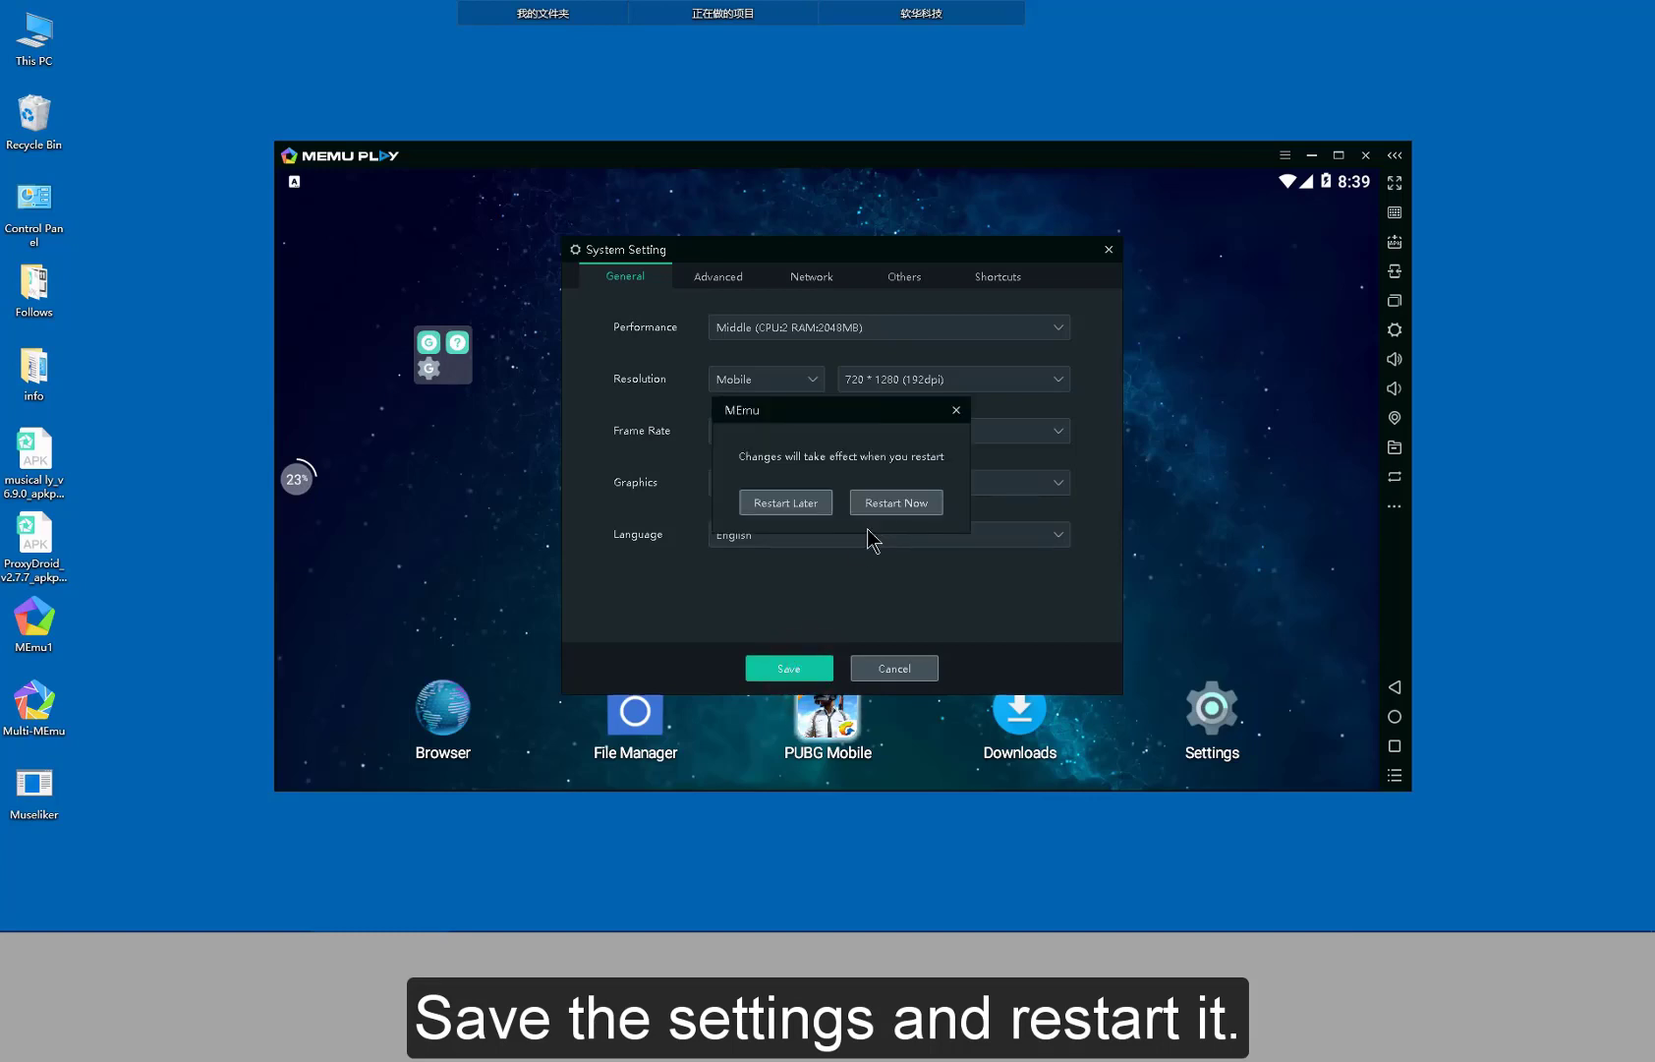
click(895, 501)
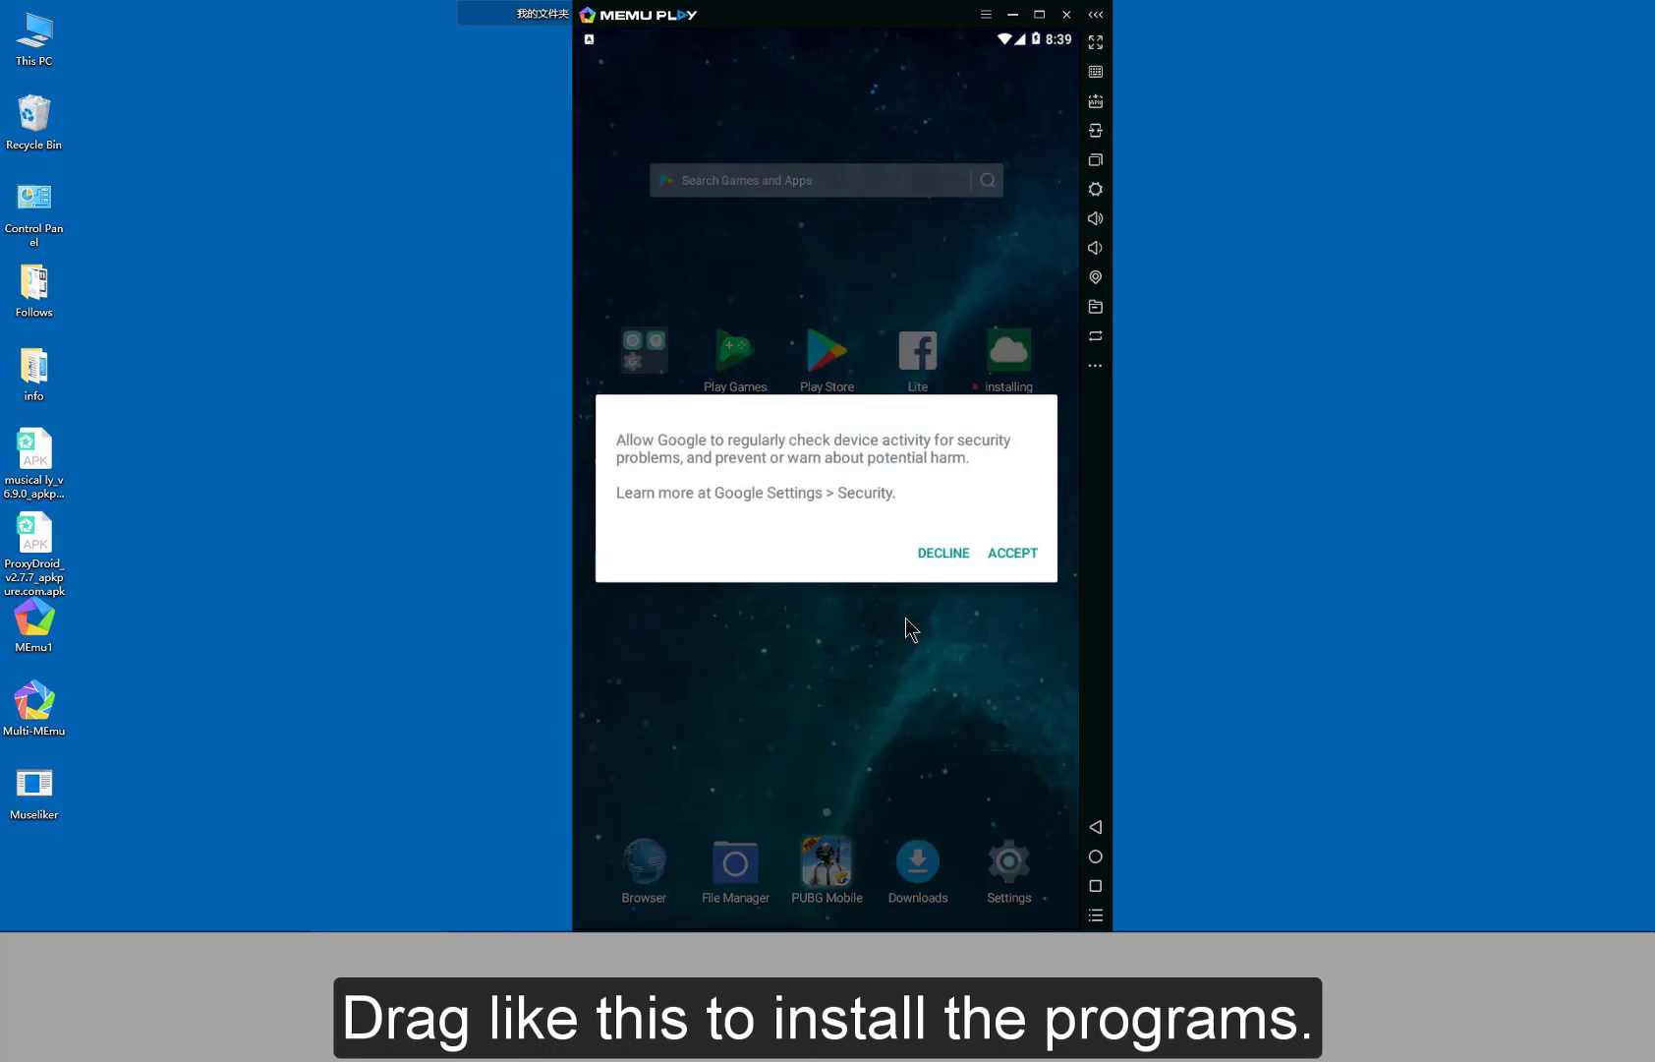
- Dismiss the Google and ProxyDroid notices, then close the emulator to the desktop
click(1011, 552)
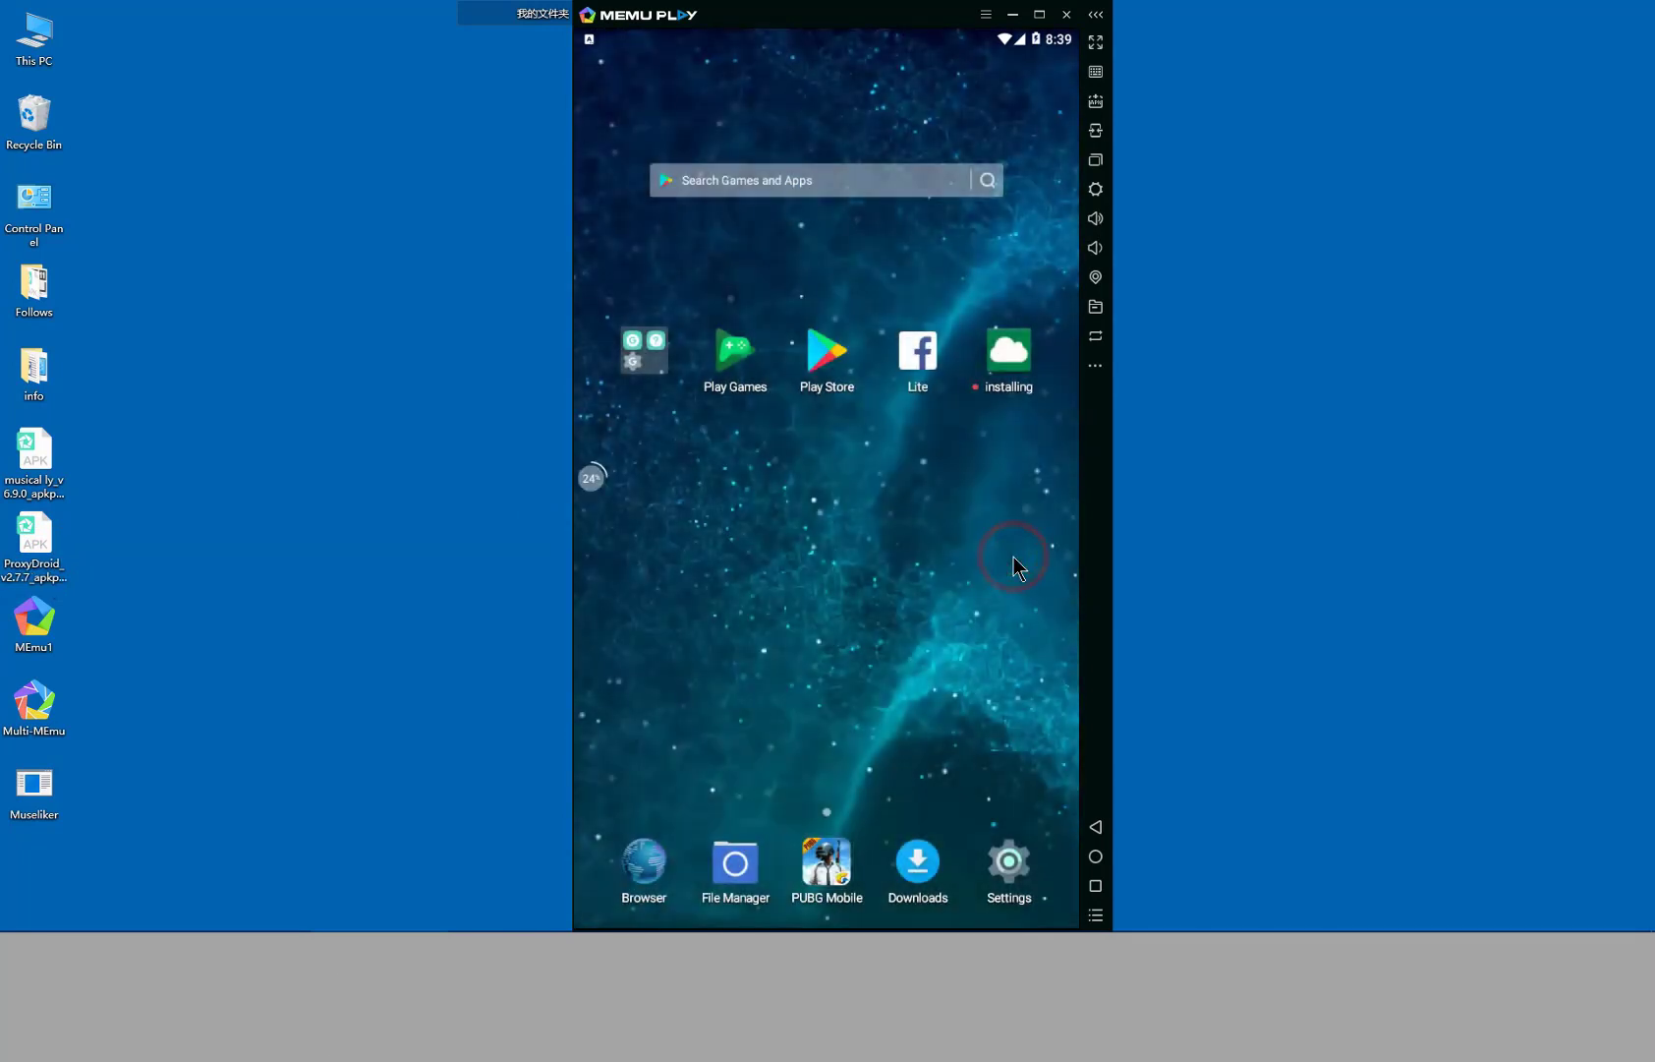
mouse_move(606, 578)
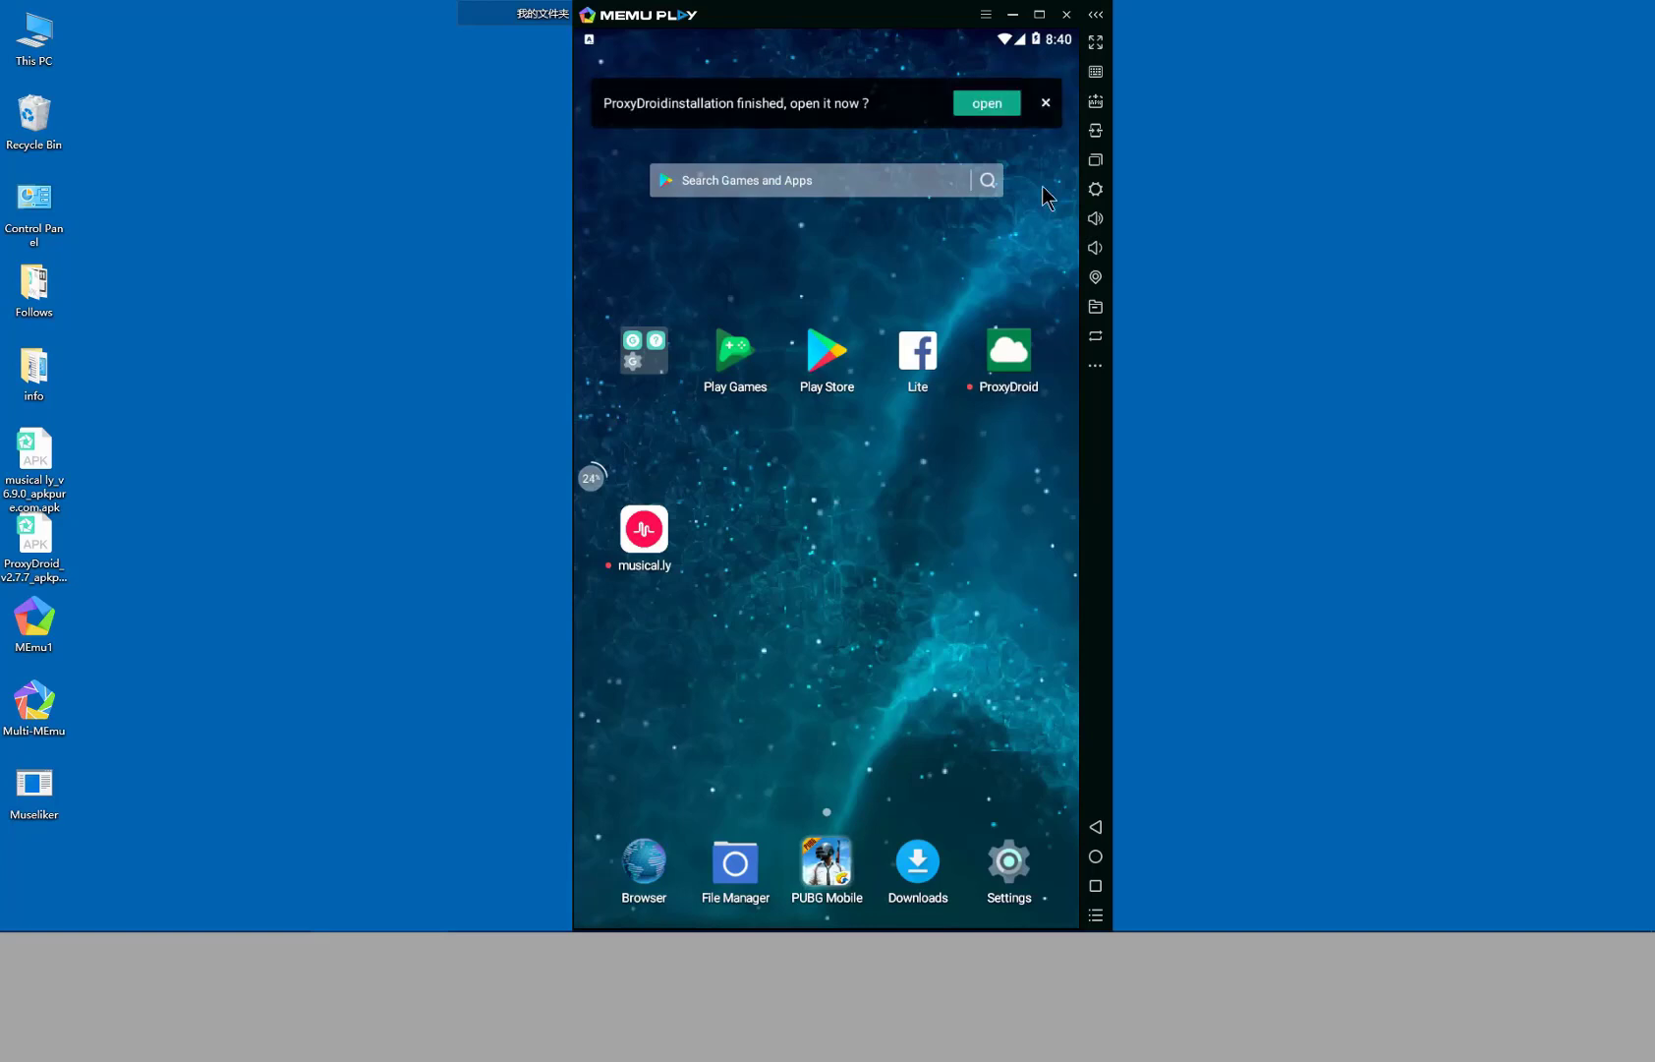
click(1046, 104)
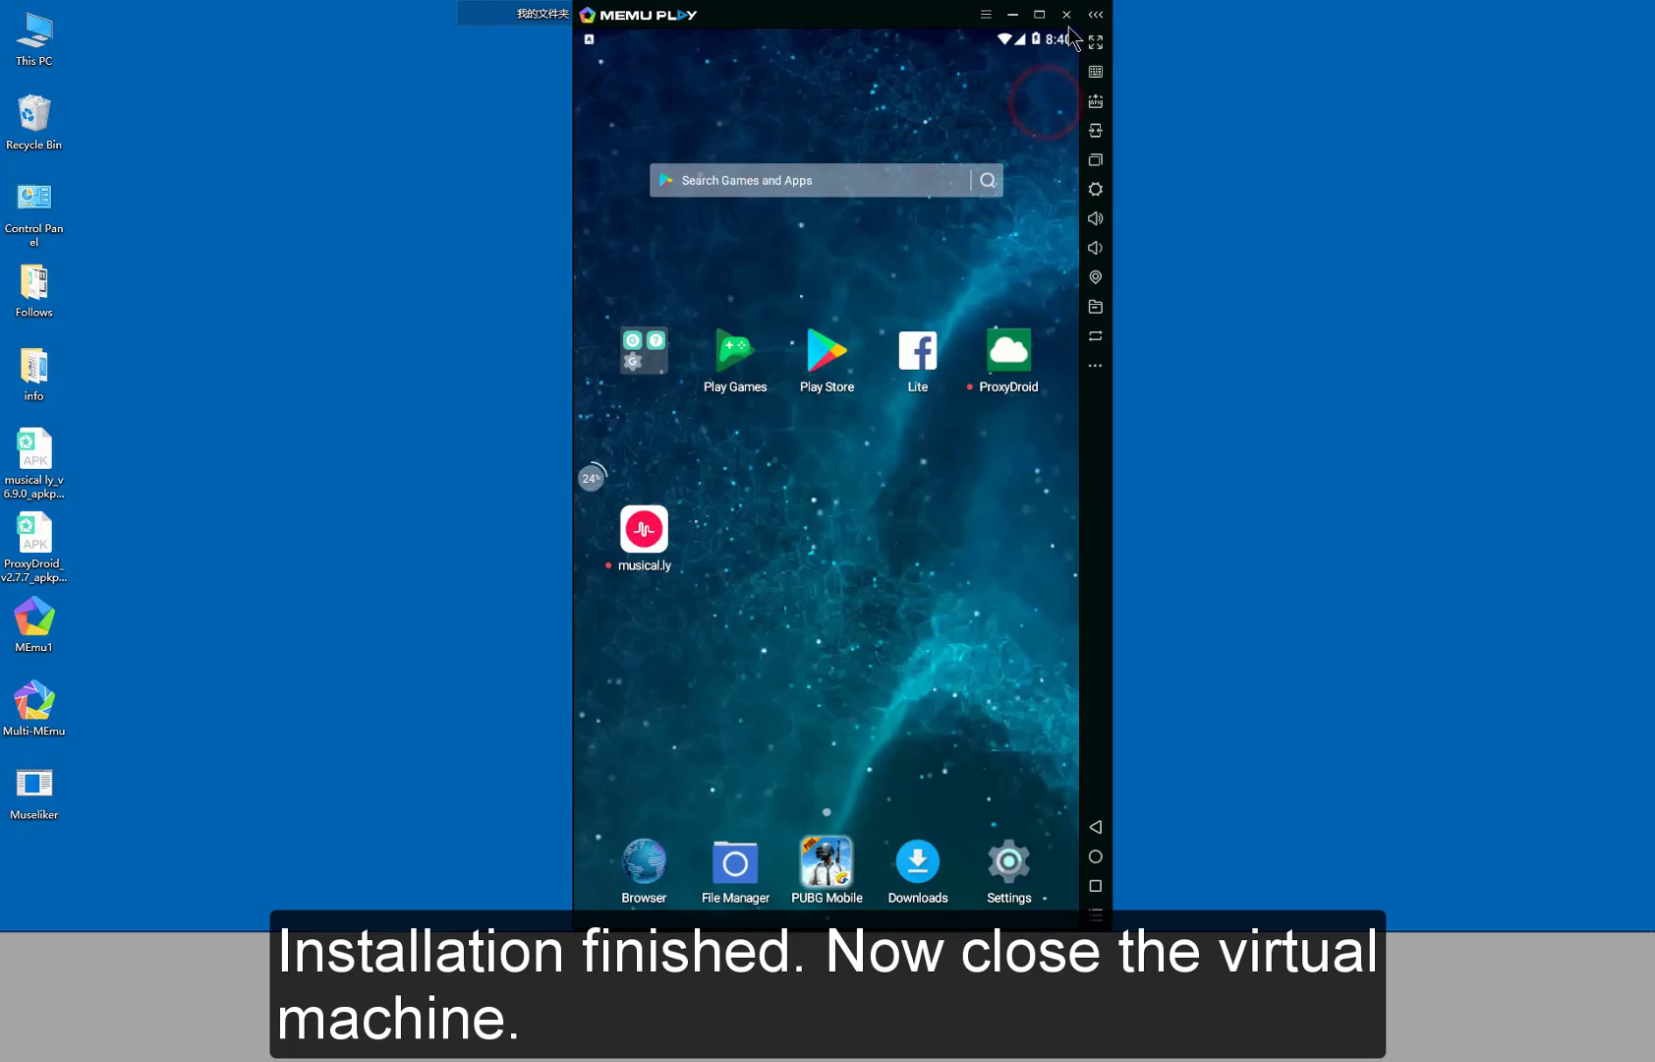
click(1066, 16)
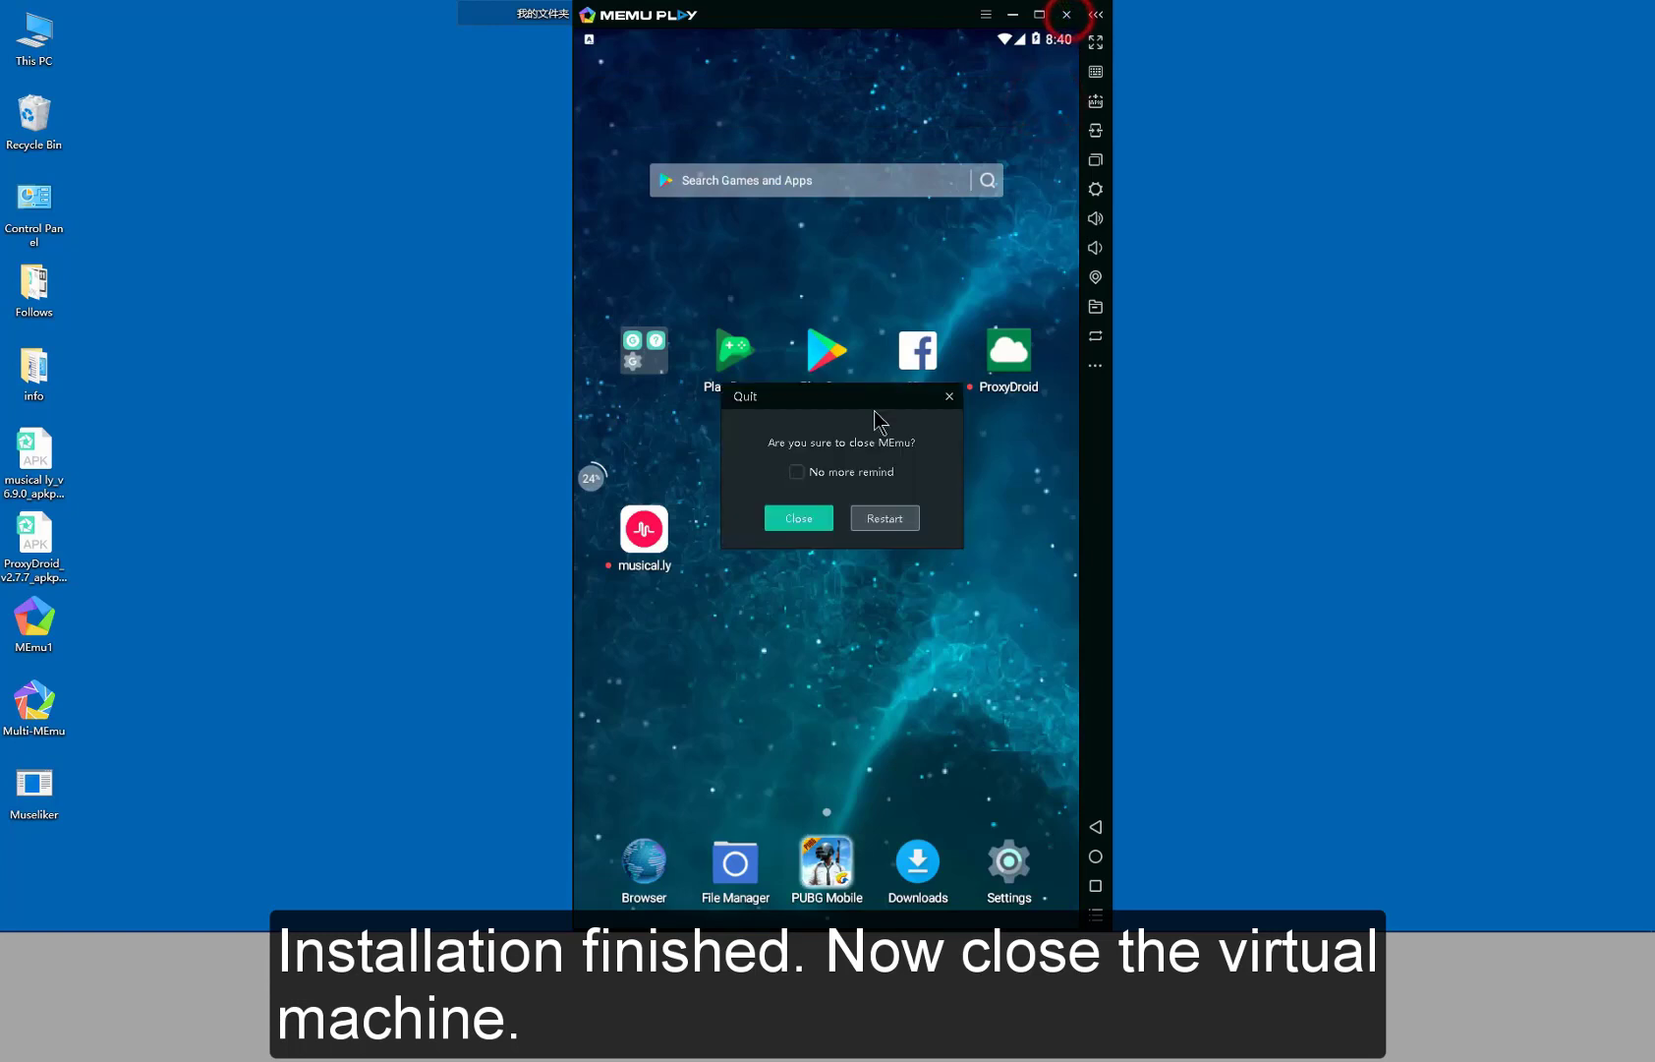
click(796, 519)
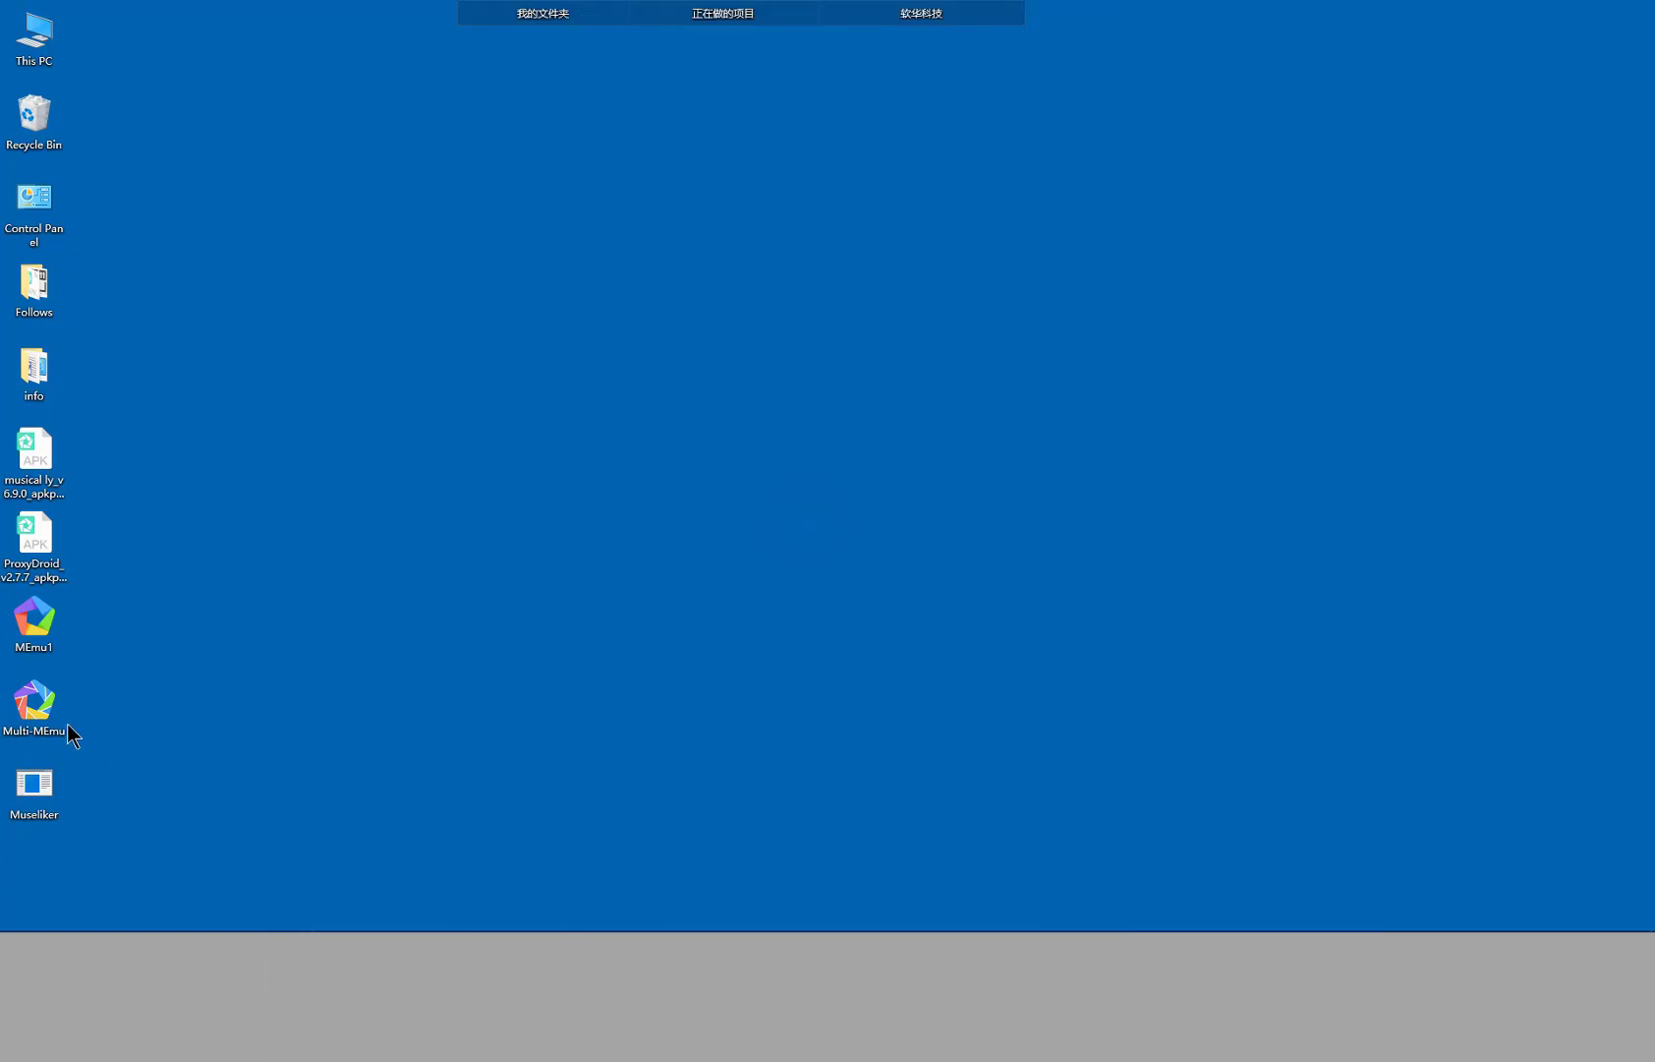
- In Multi-MEmu, batch-clone the ticked MEmu instance 4 times
double_click(33, 700)
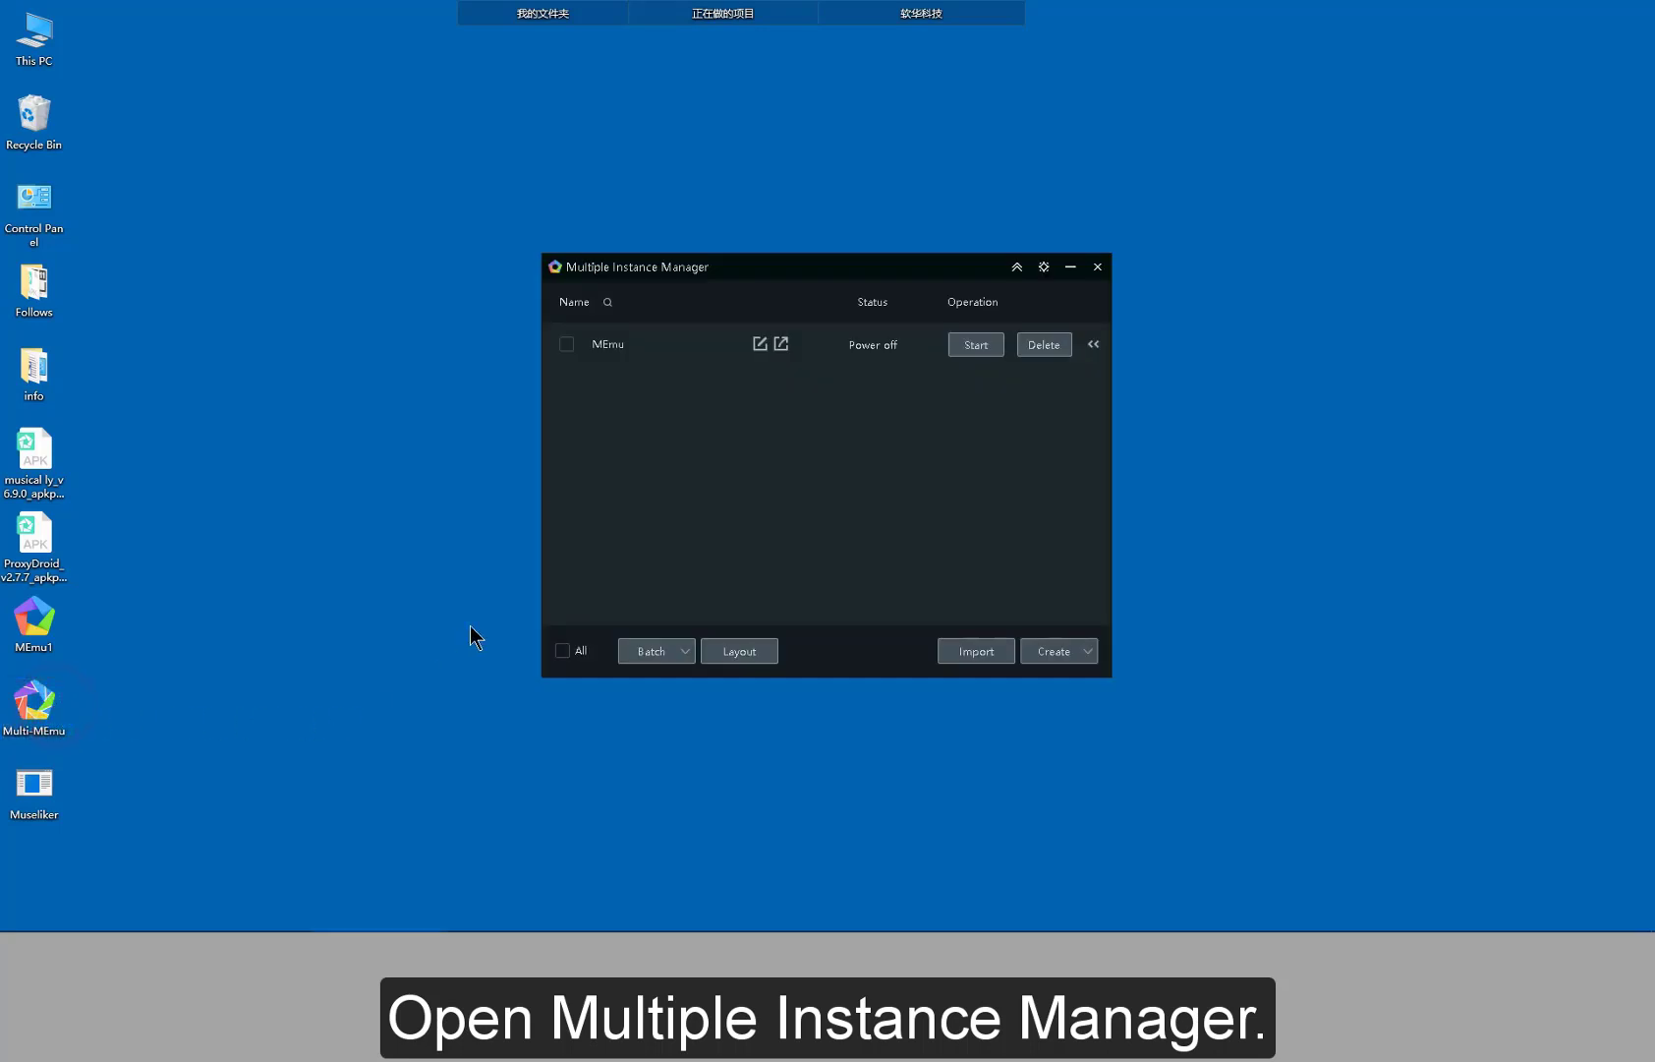
mouse_move(666, 476)
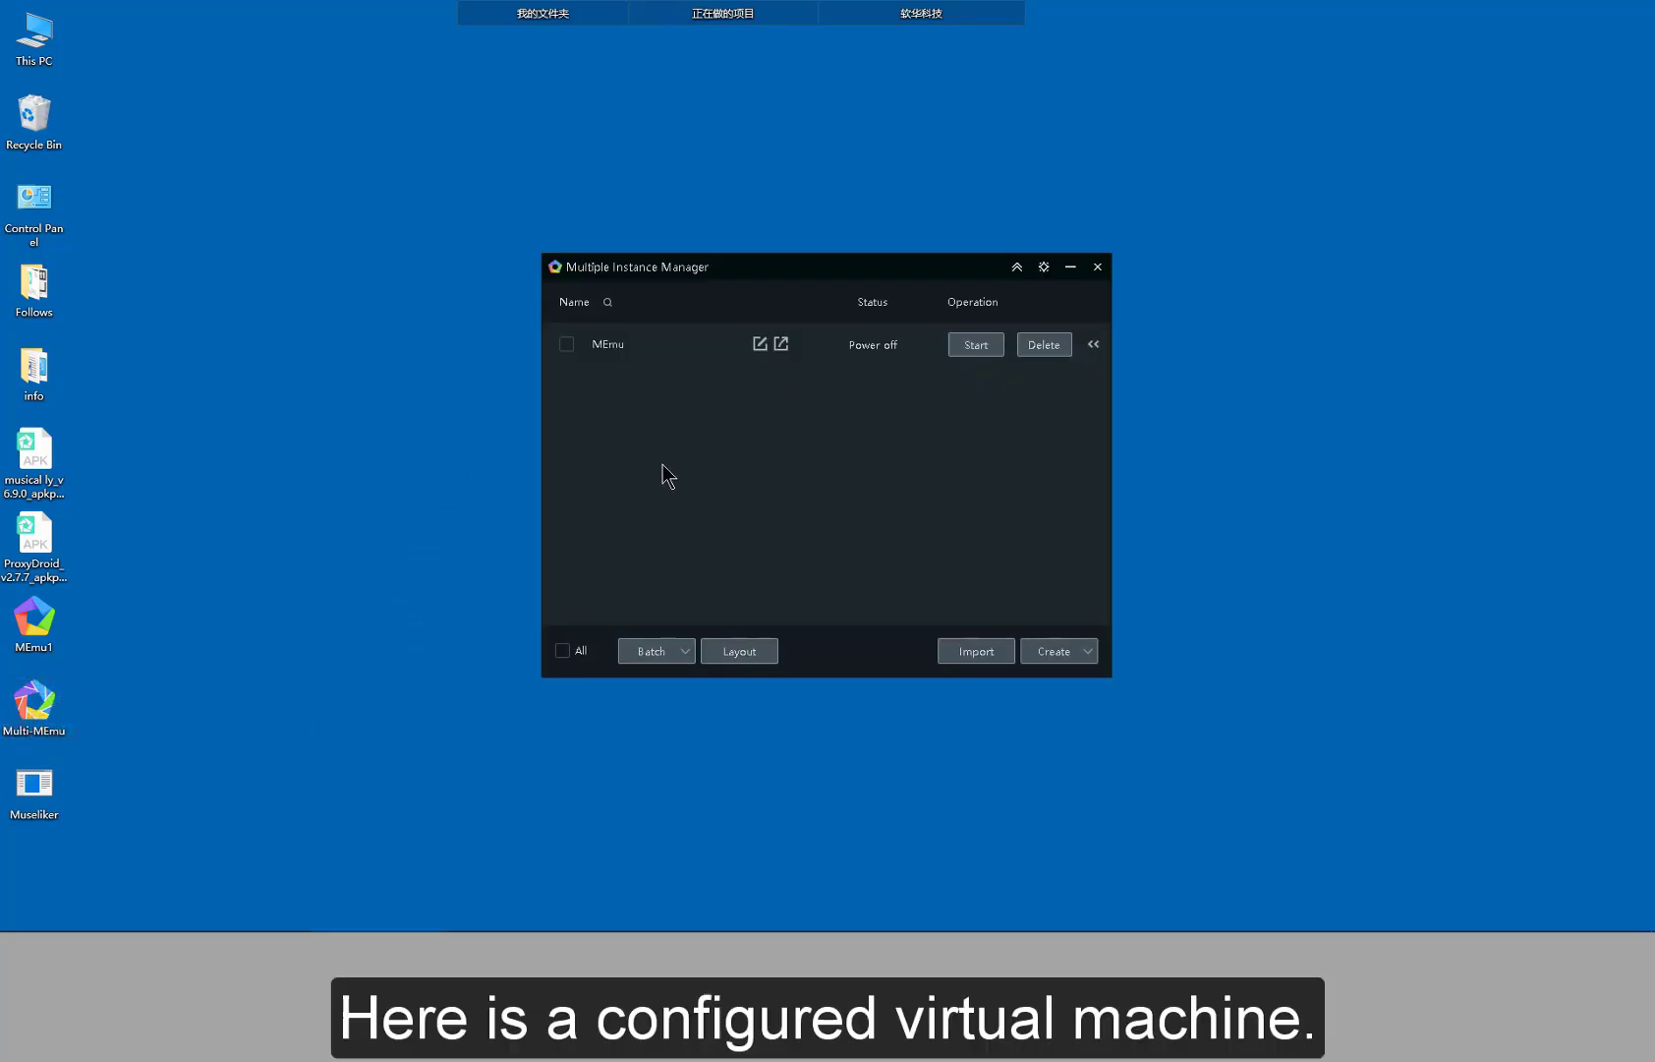
mouse_move(763, 383)
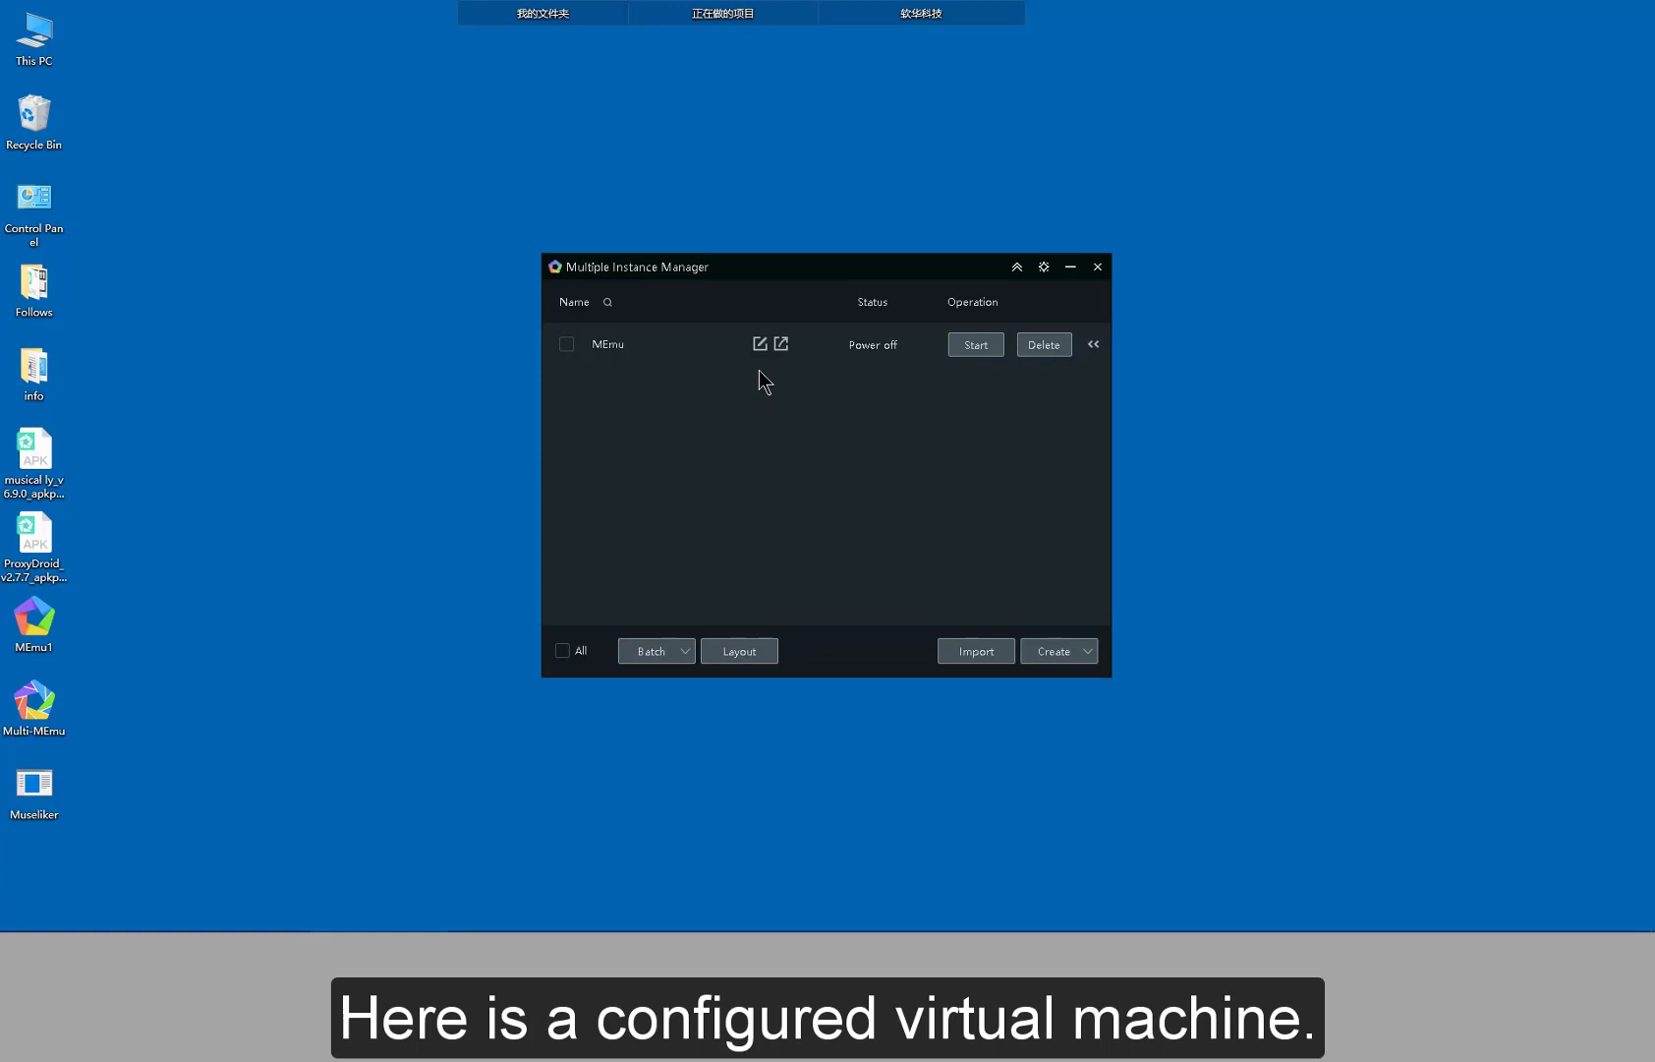
click(566, 344)
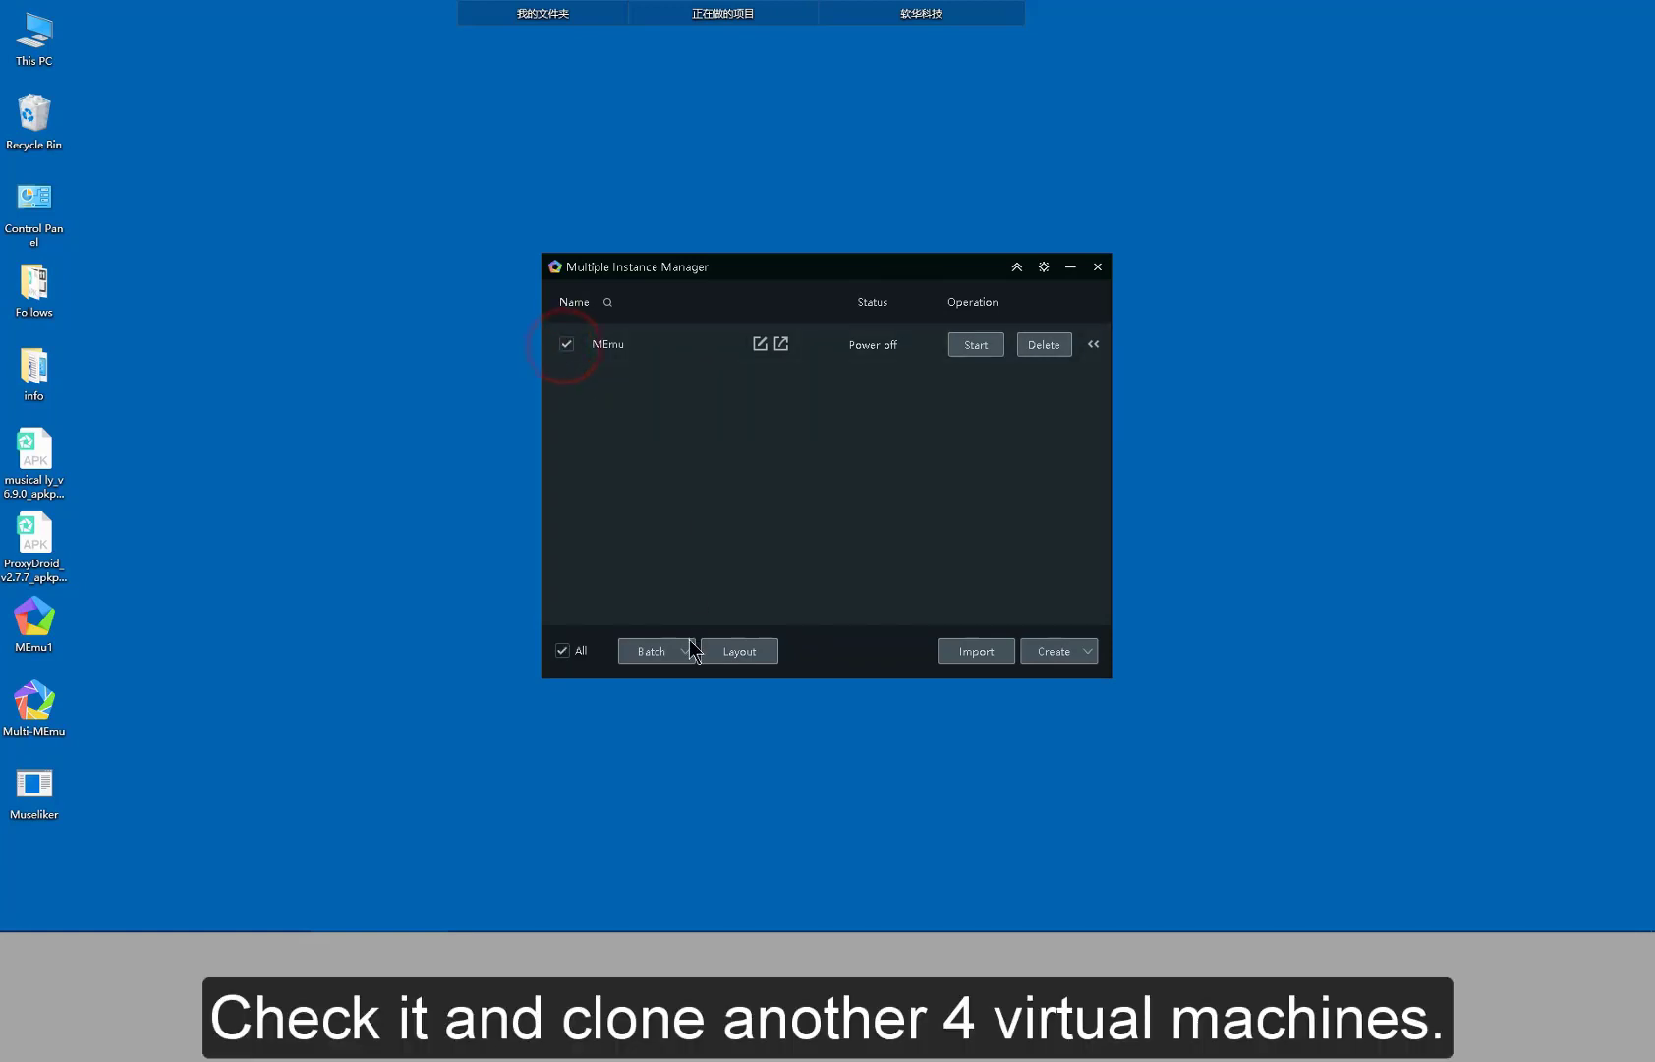
click(651, 651)
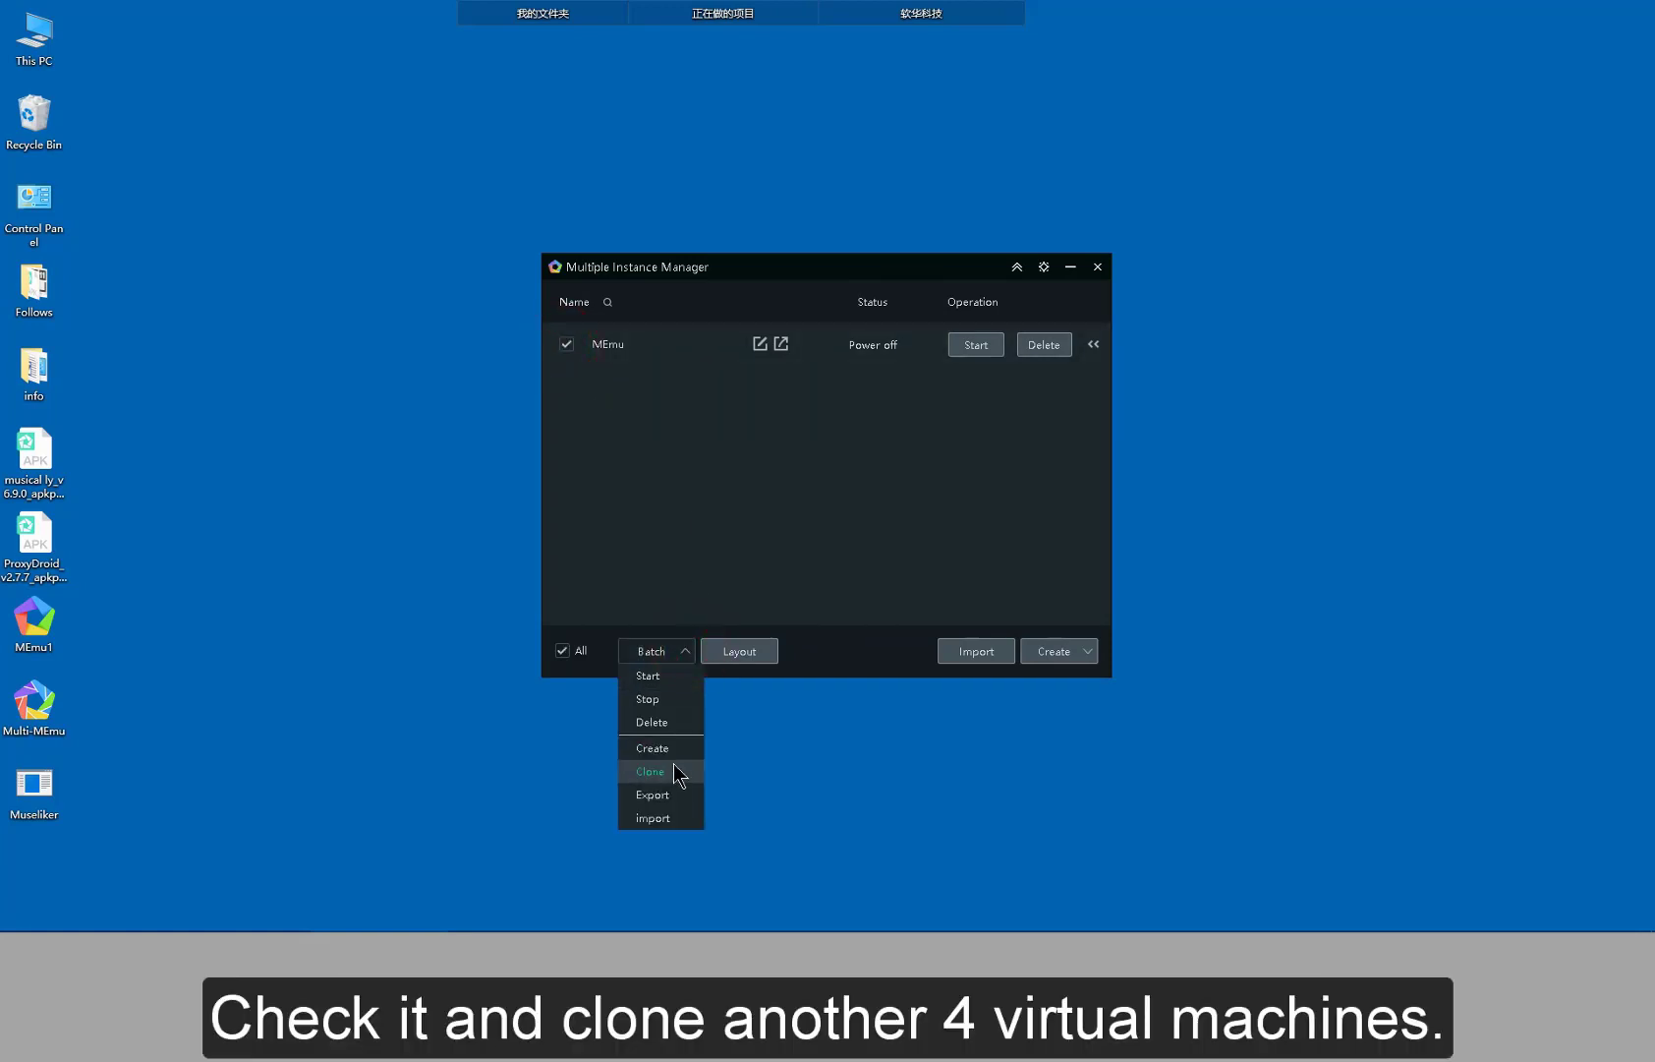
click(651, 771)
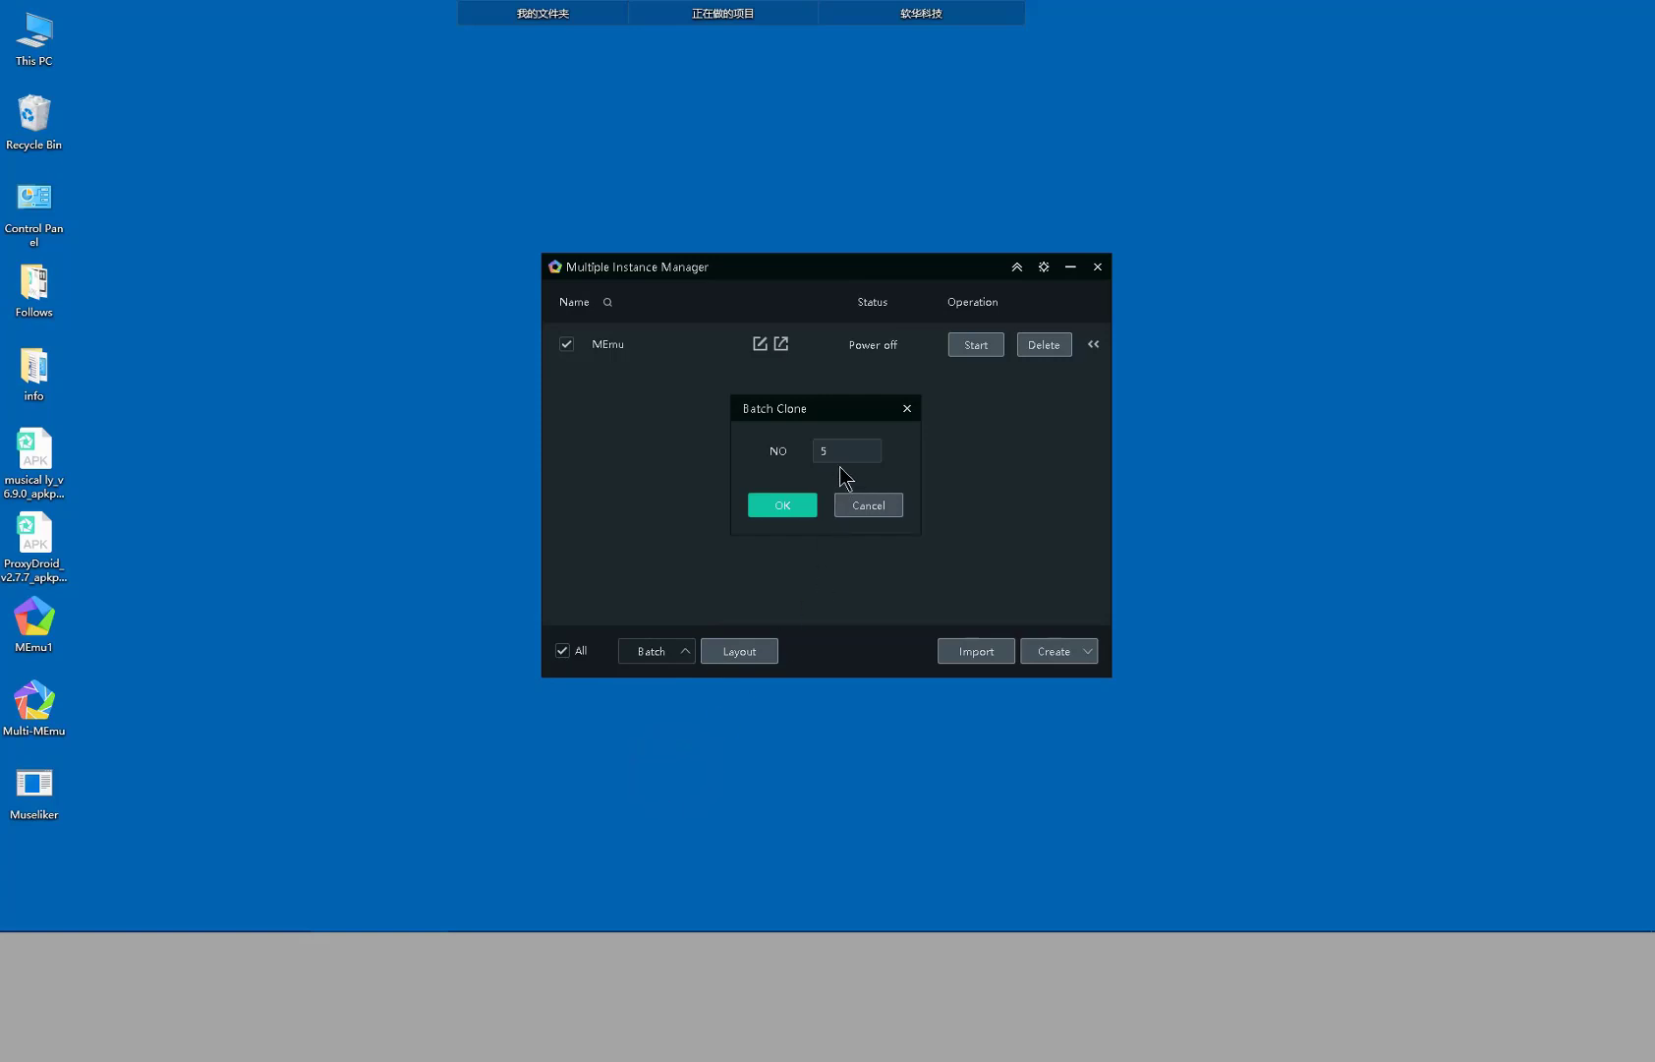
text(4)
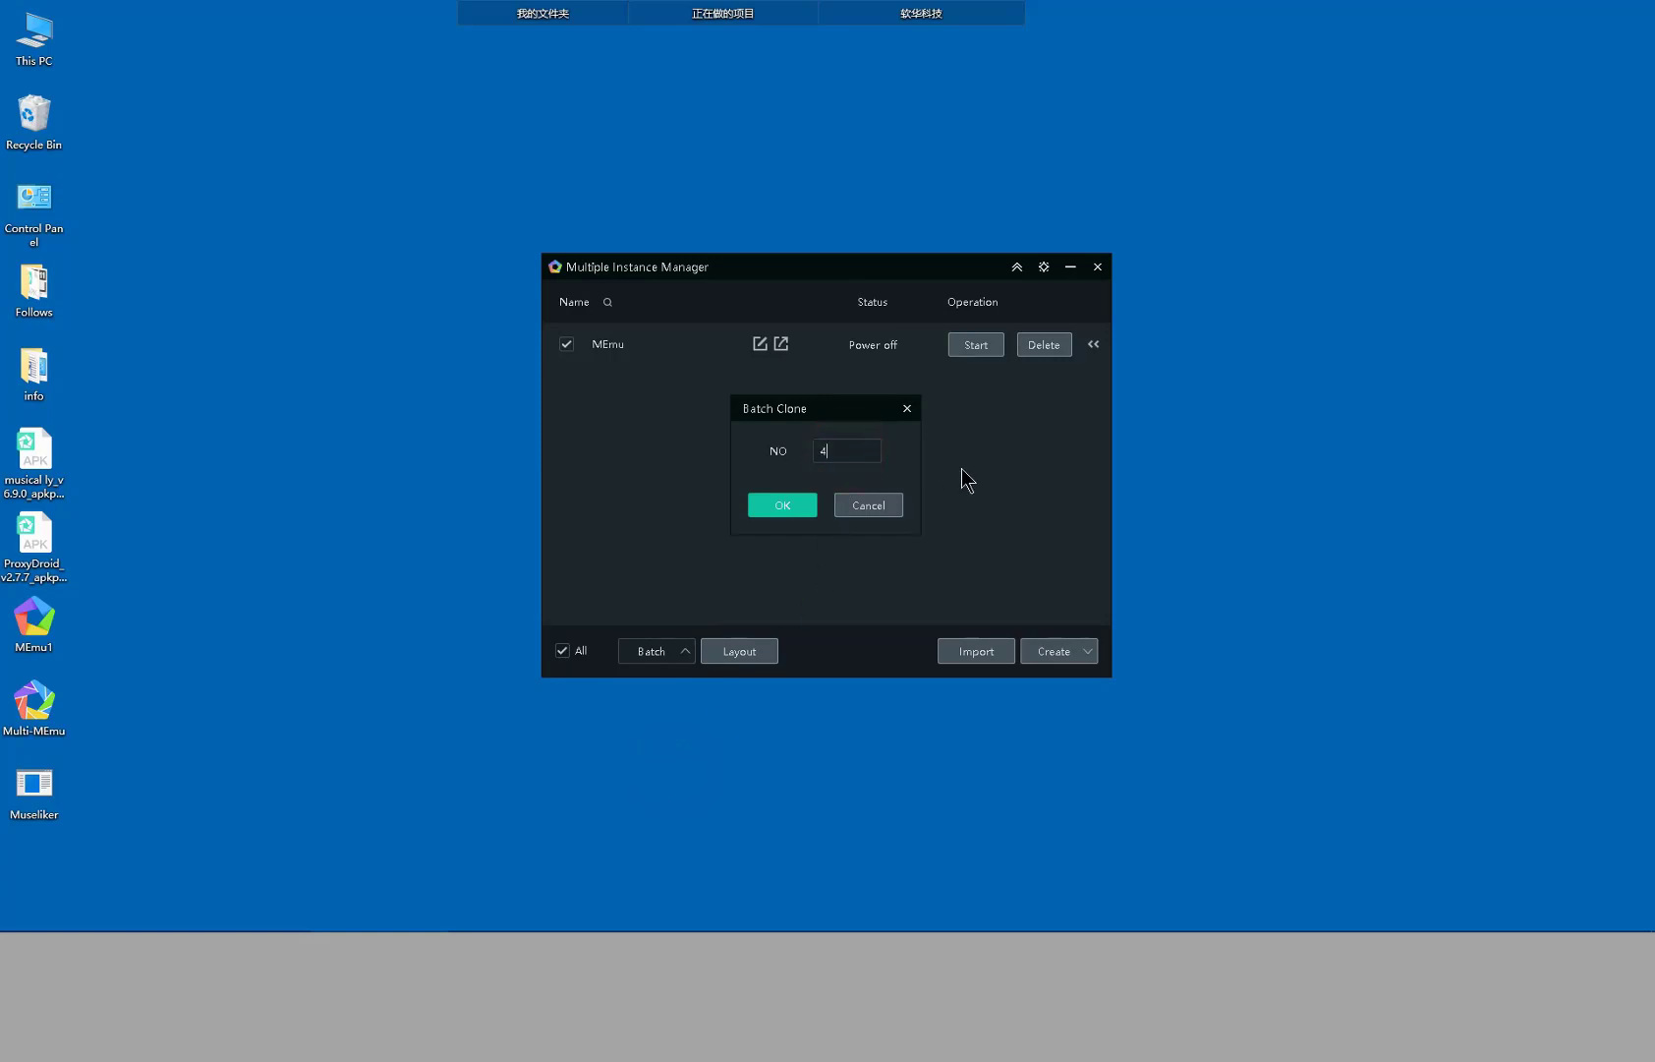
click(781, 505)
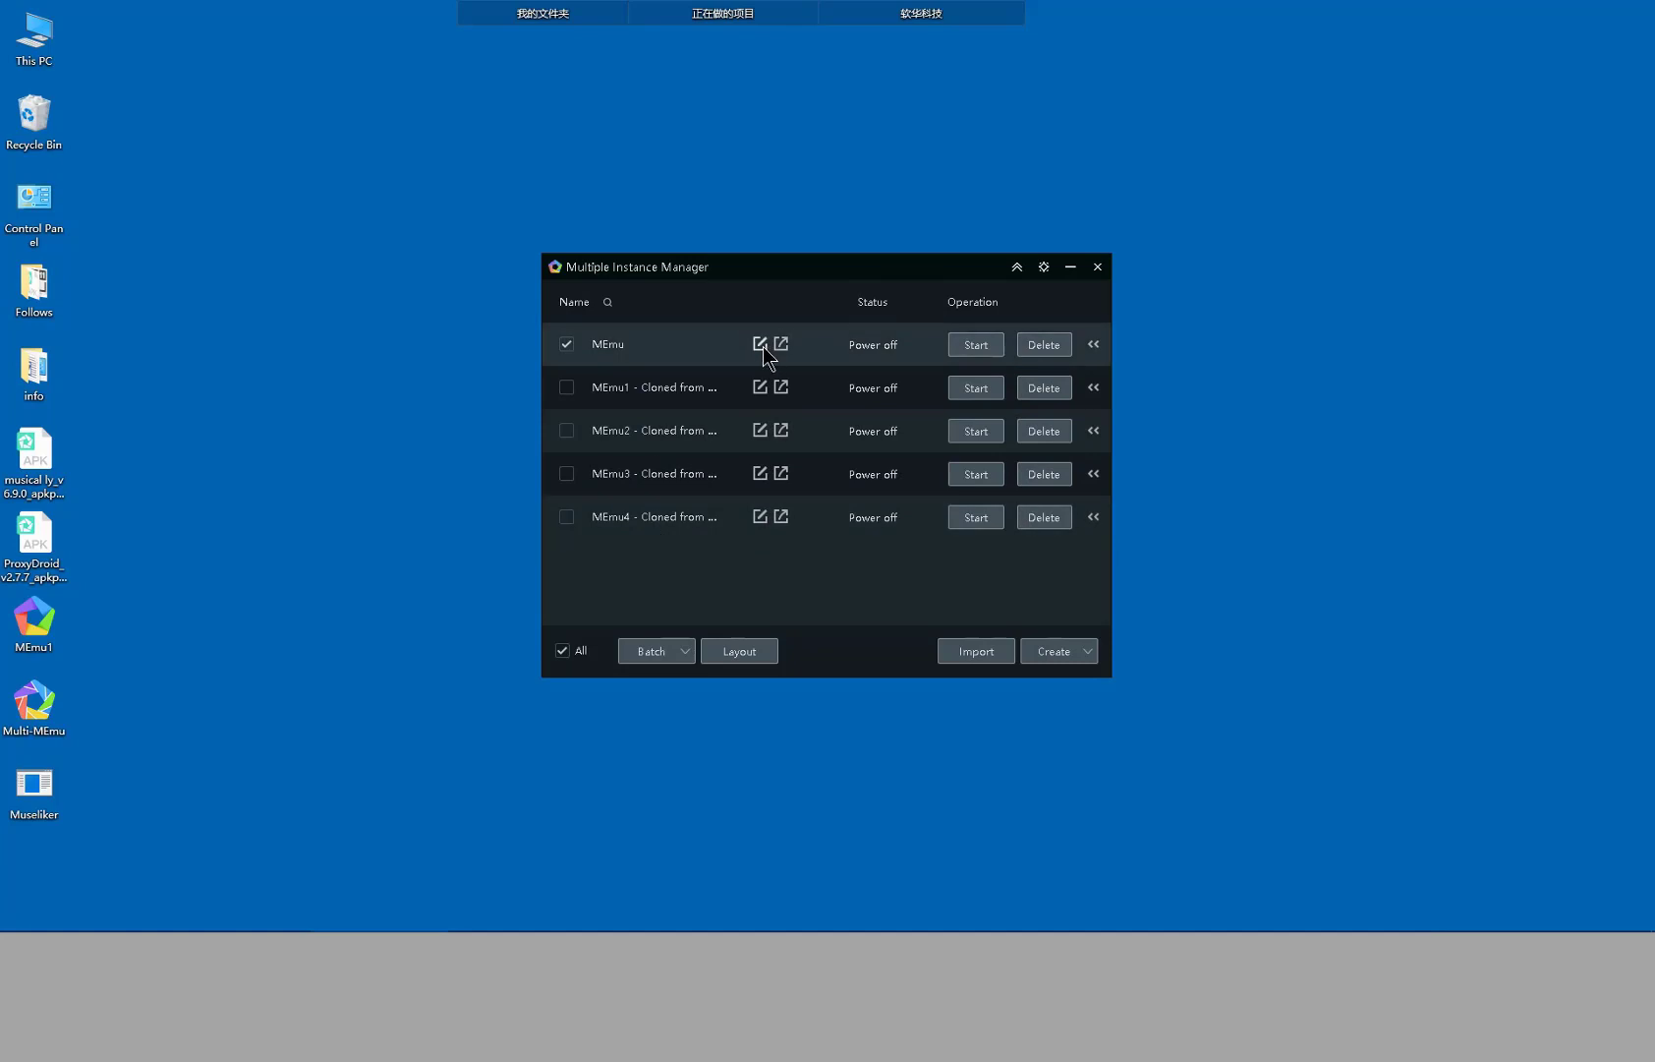
click(759, 344)
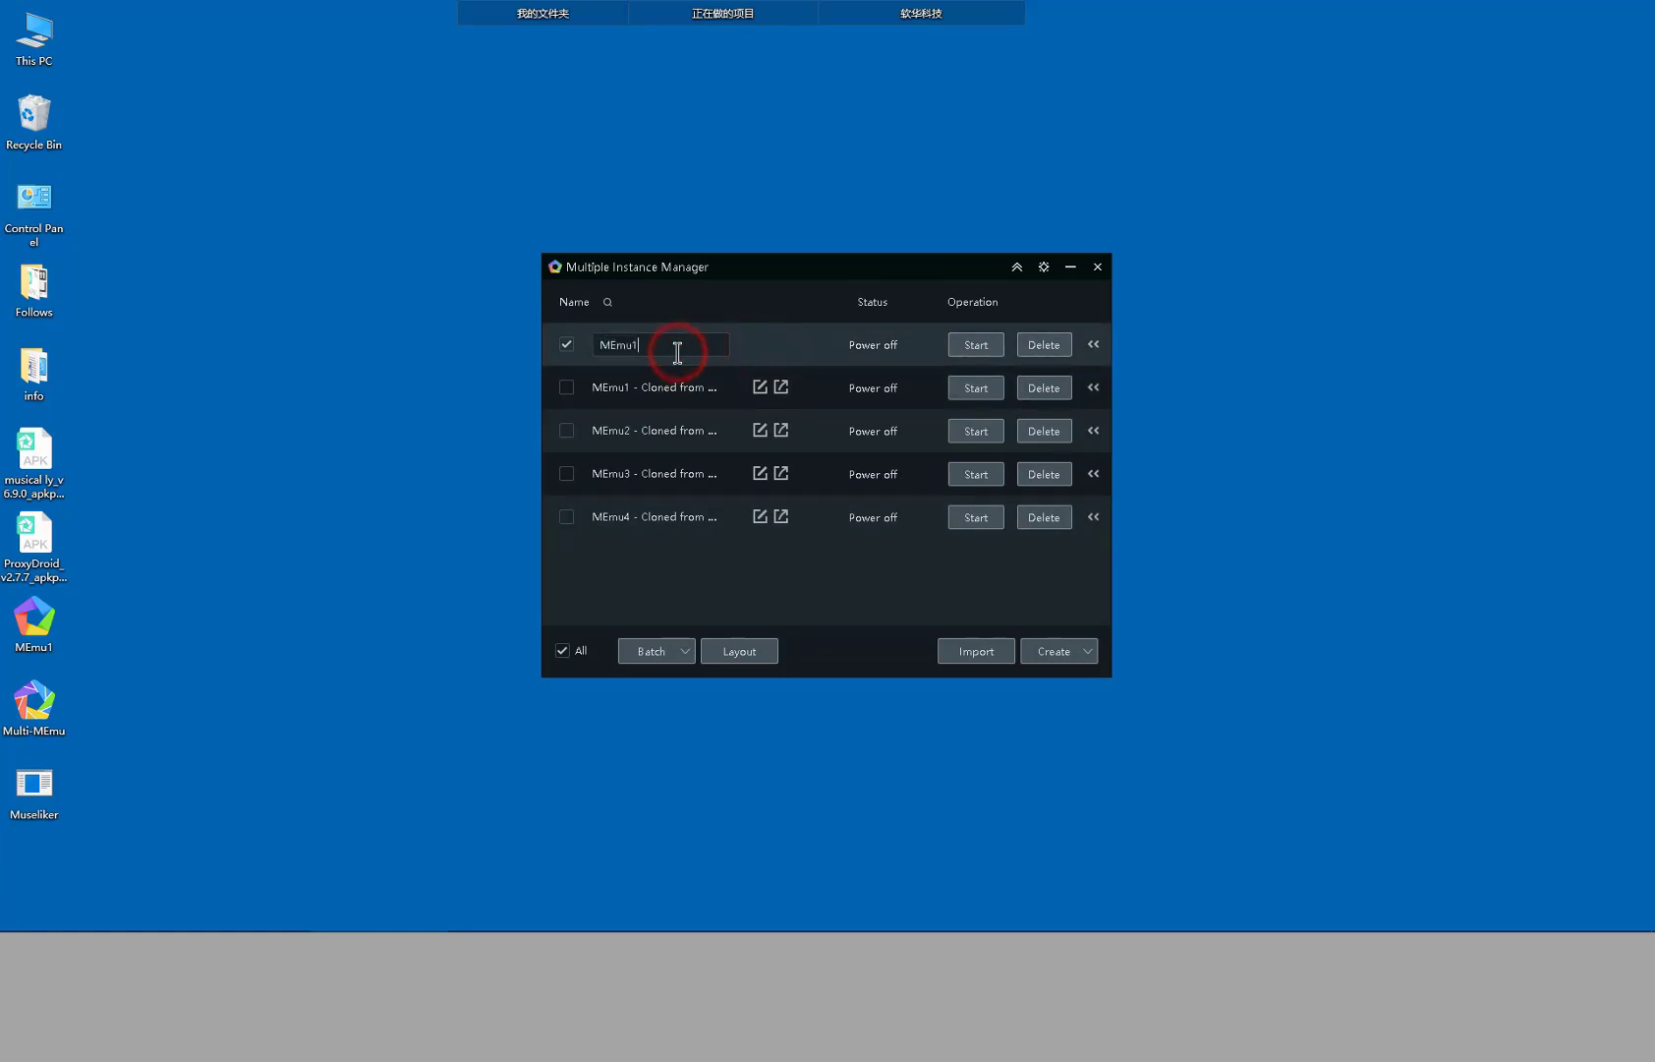
- Rename the instances MEmu1 through MEmu5 and close the instance manager
double_click(619, 346)
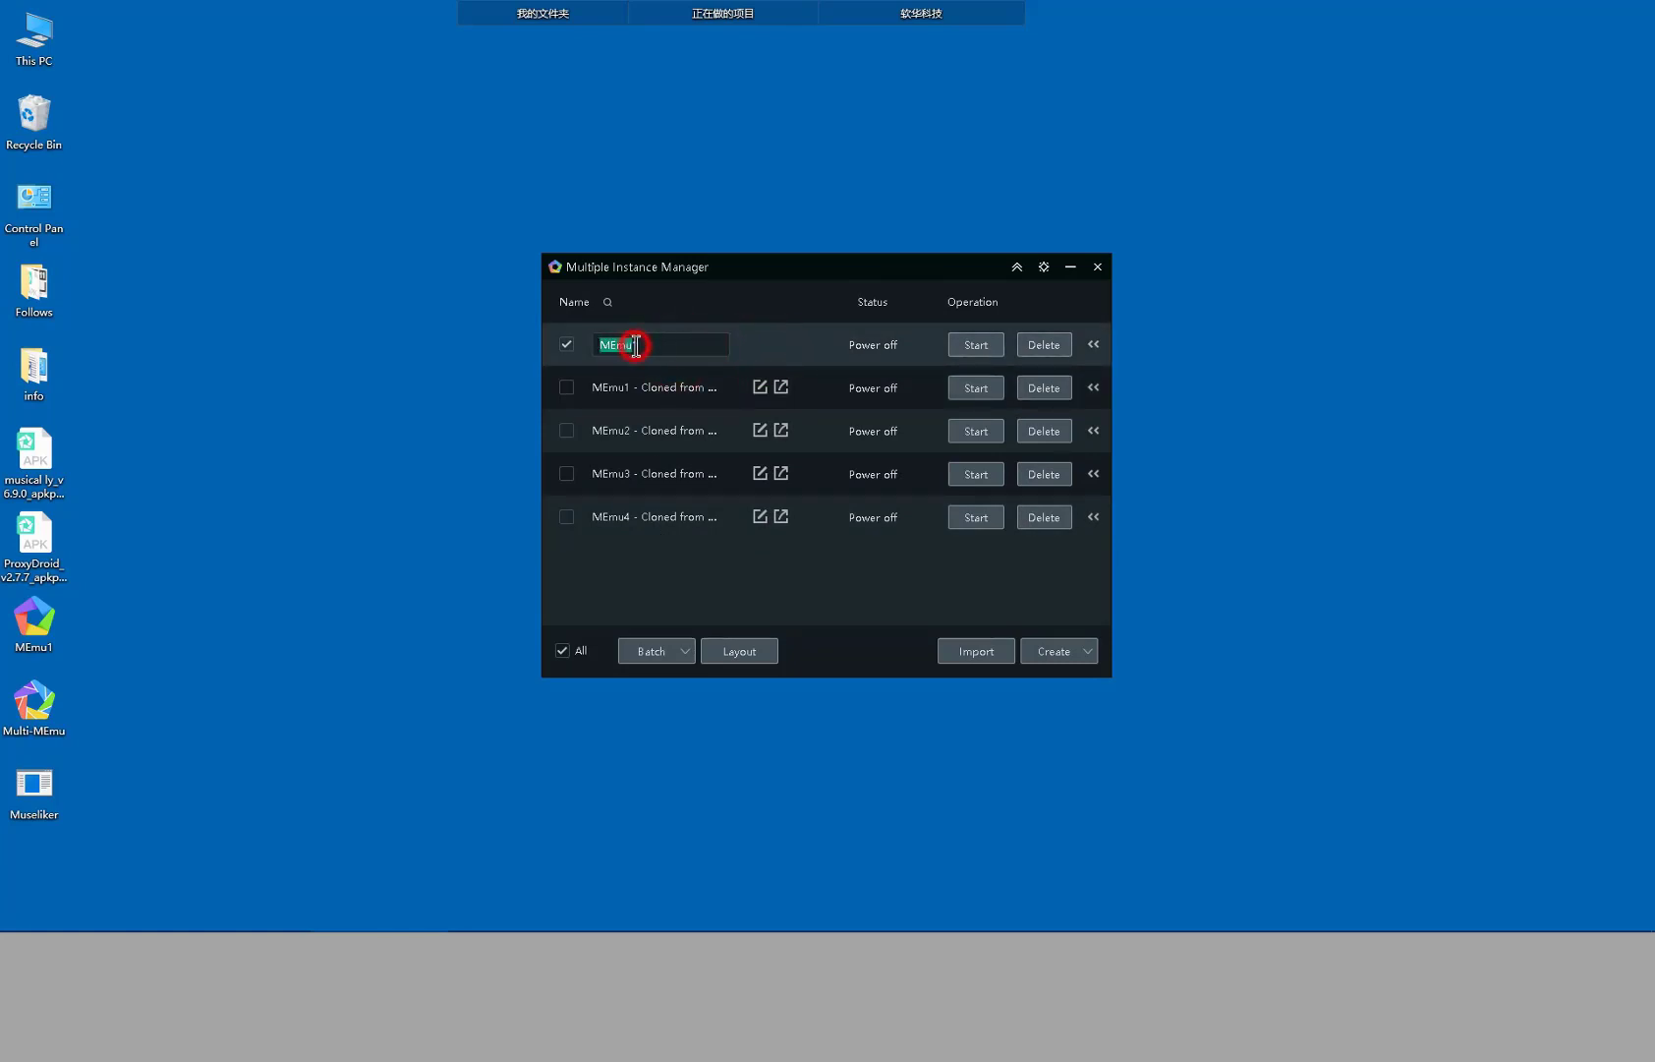
click(759, 387)
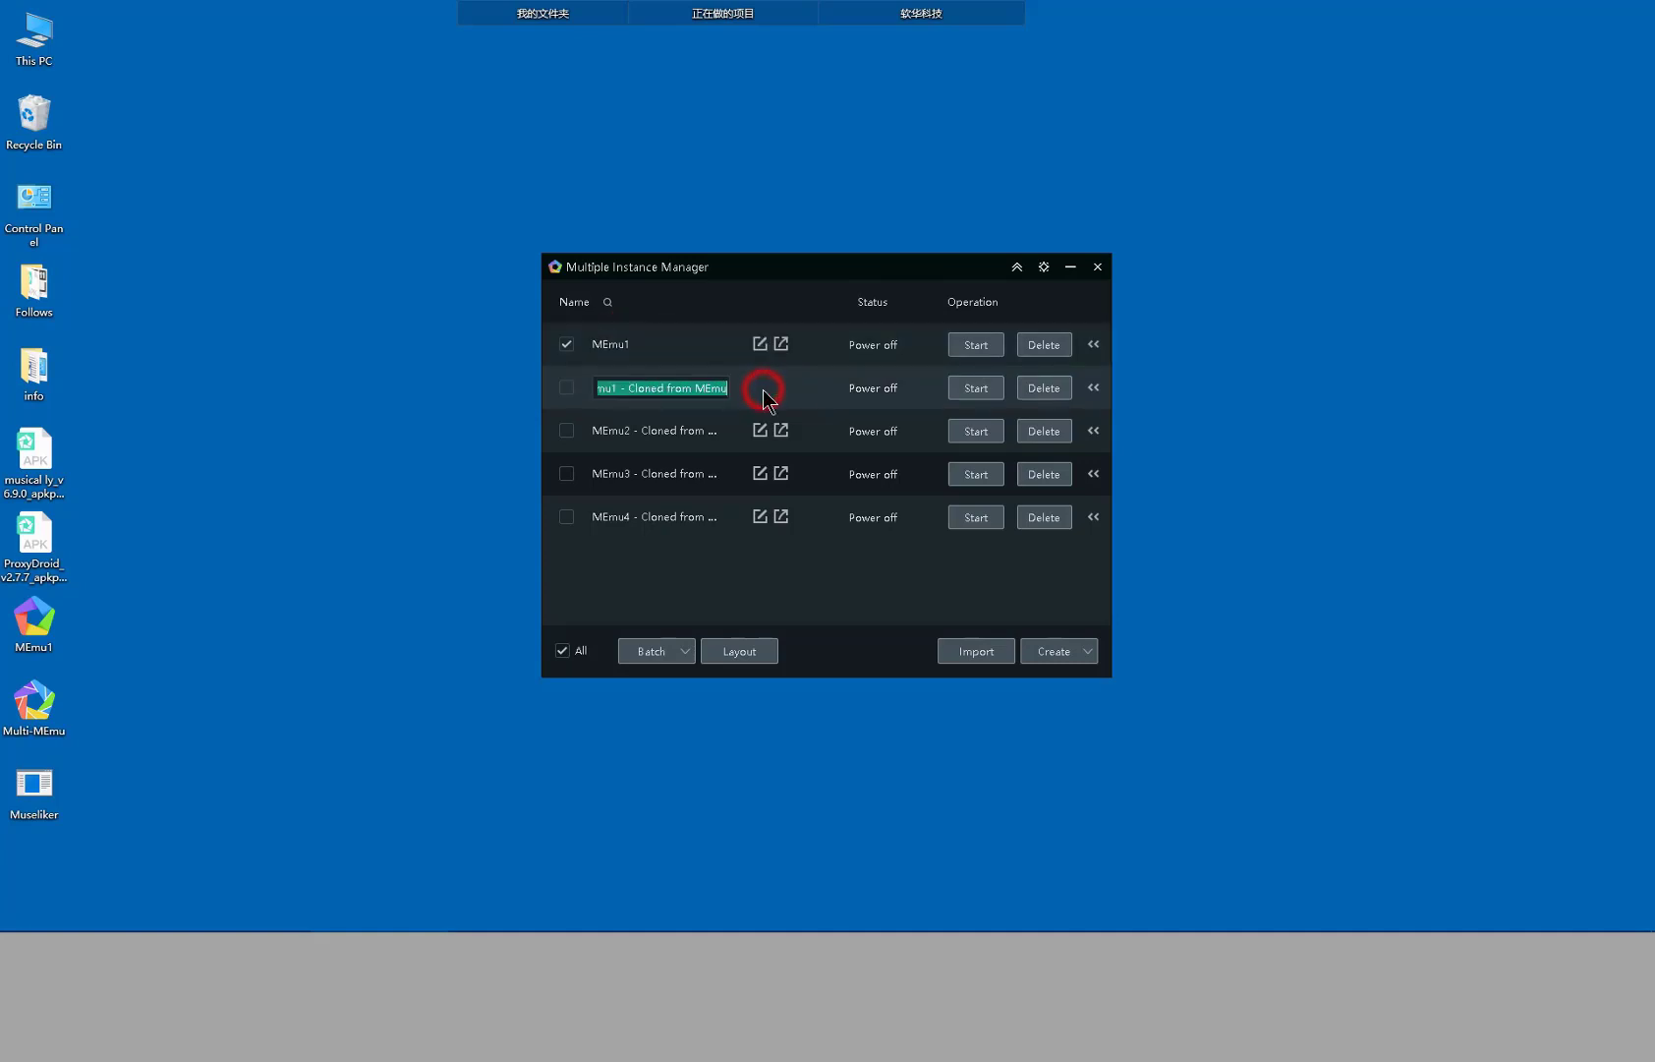
text(MEmu2)
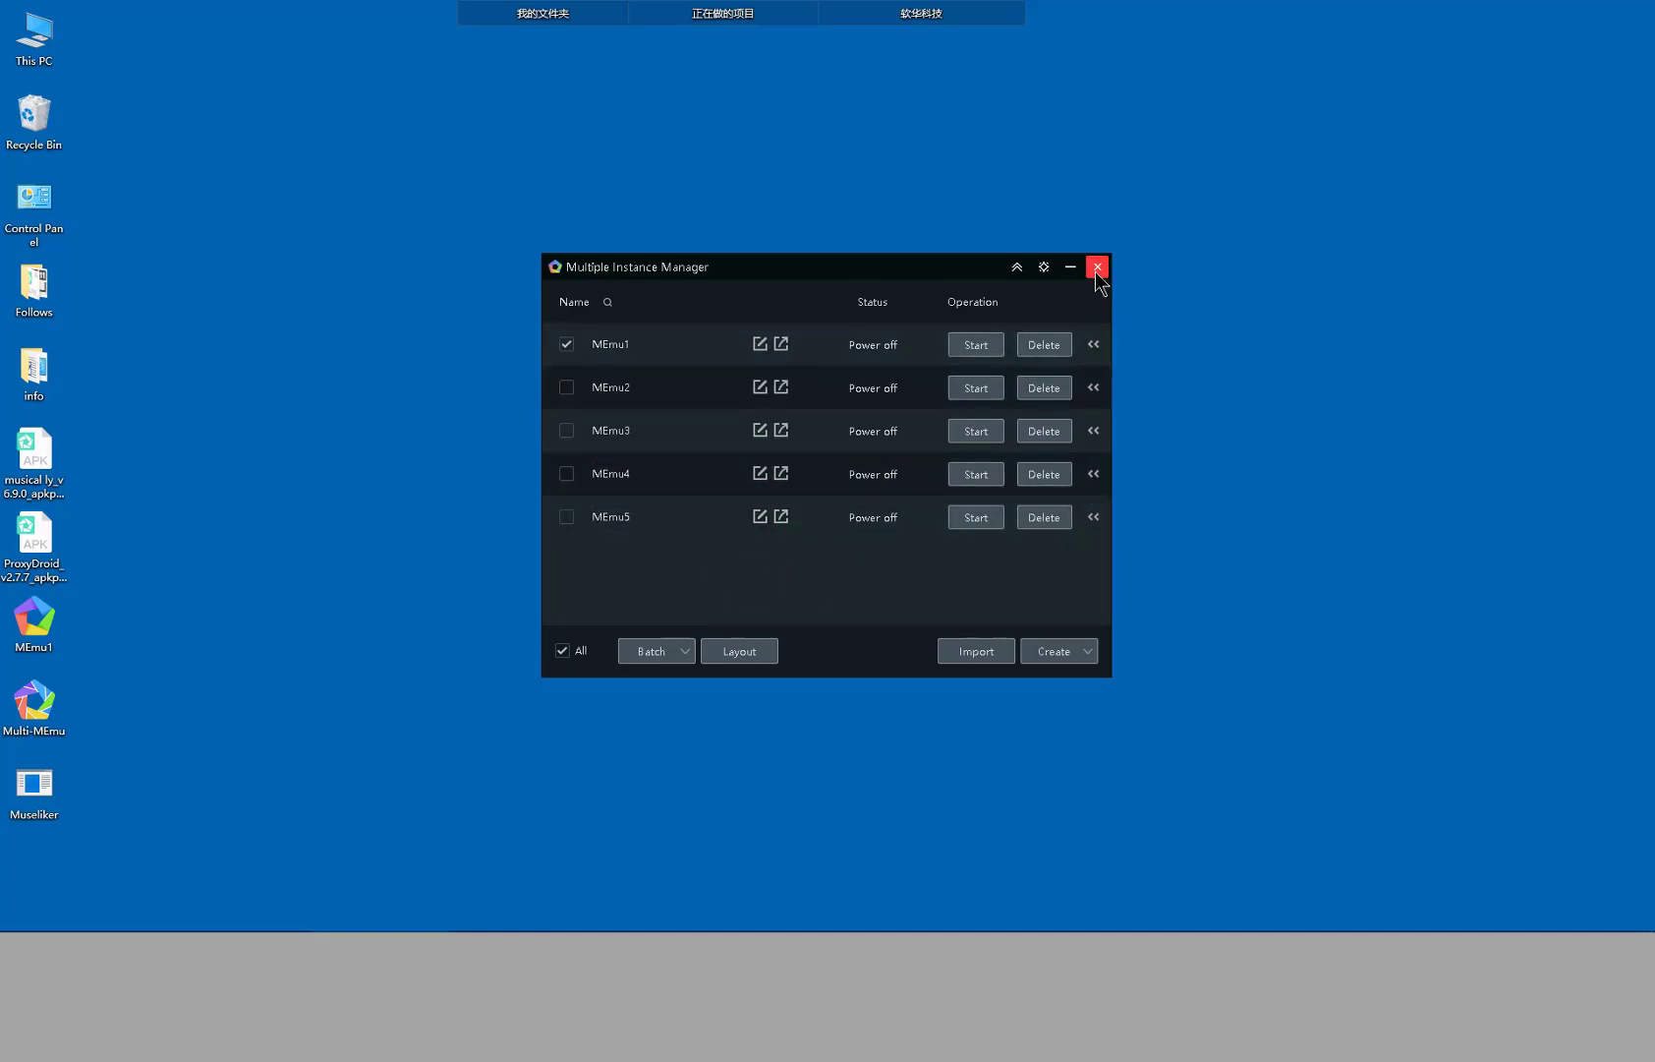
click(1097, 265)
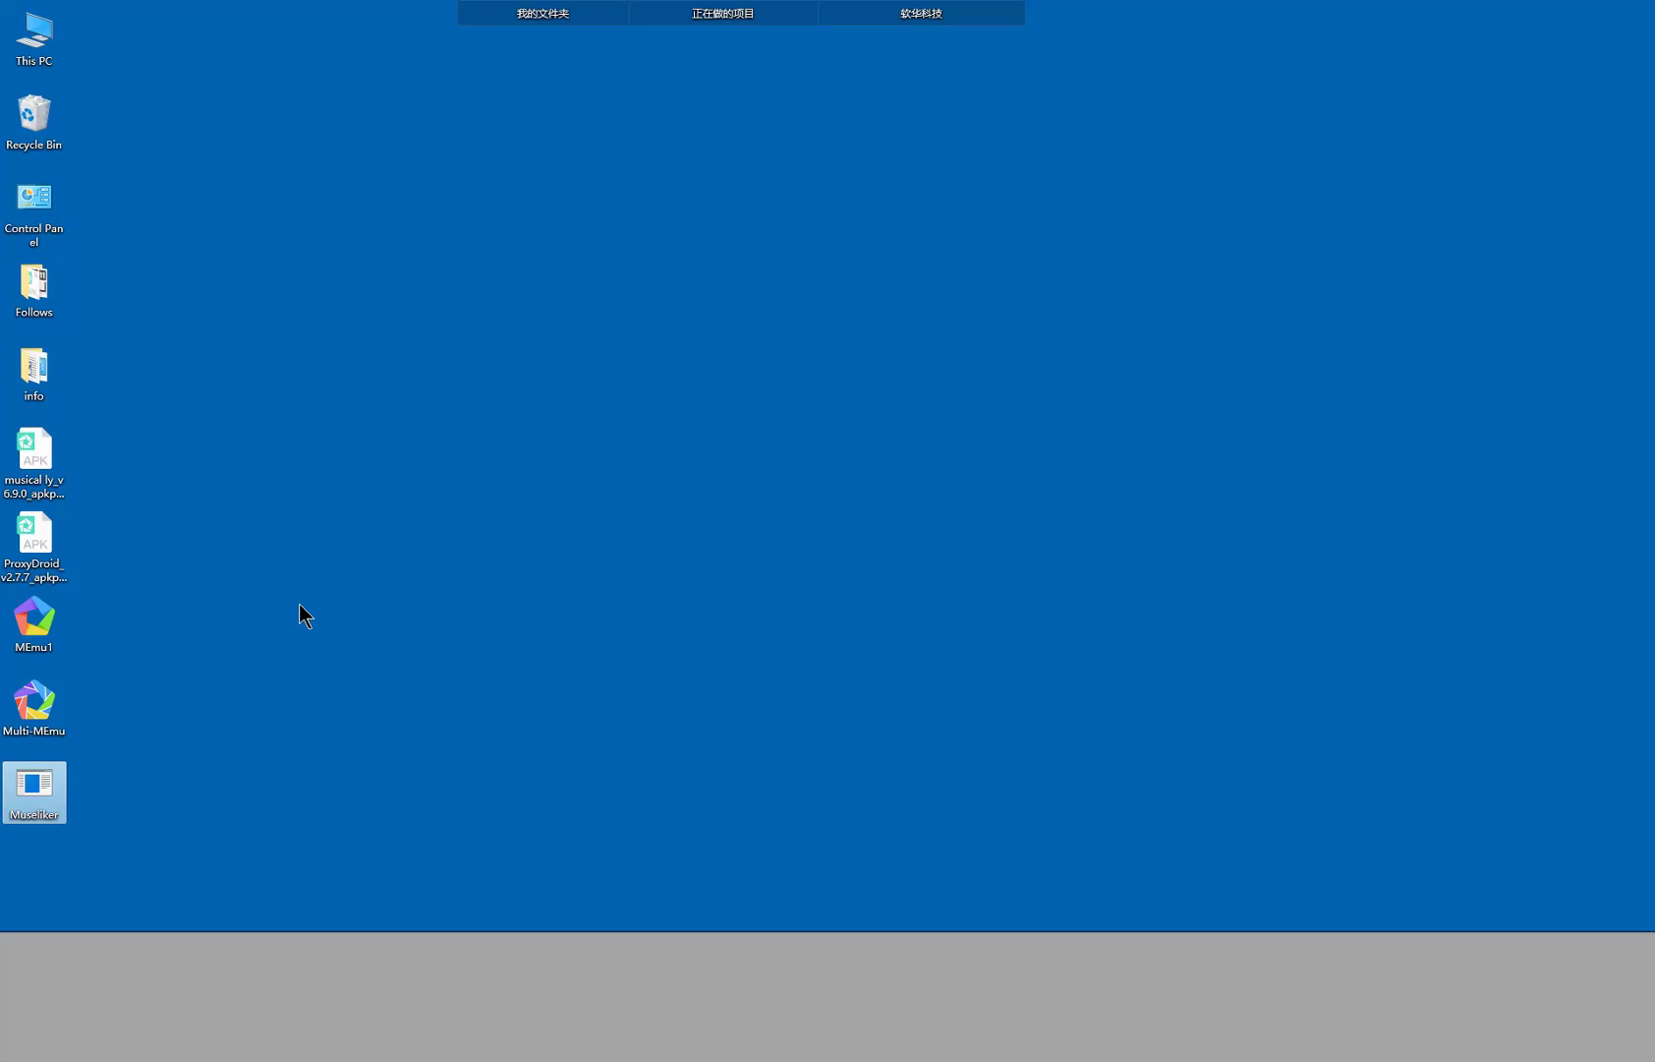
- Launch MuseFollowers and add a new category named category1
double_click(34, 793)
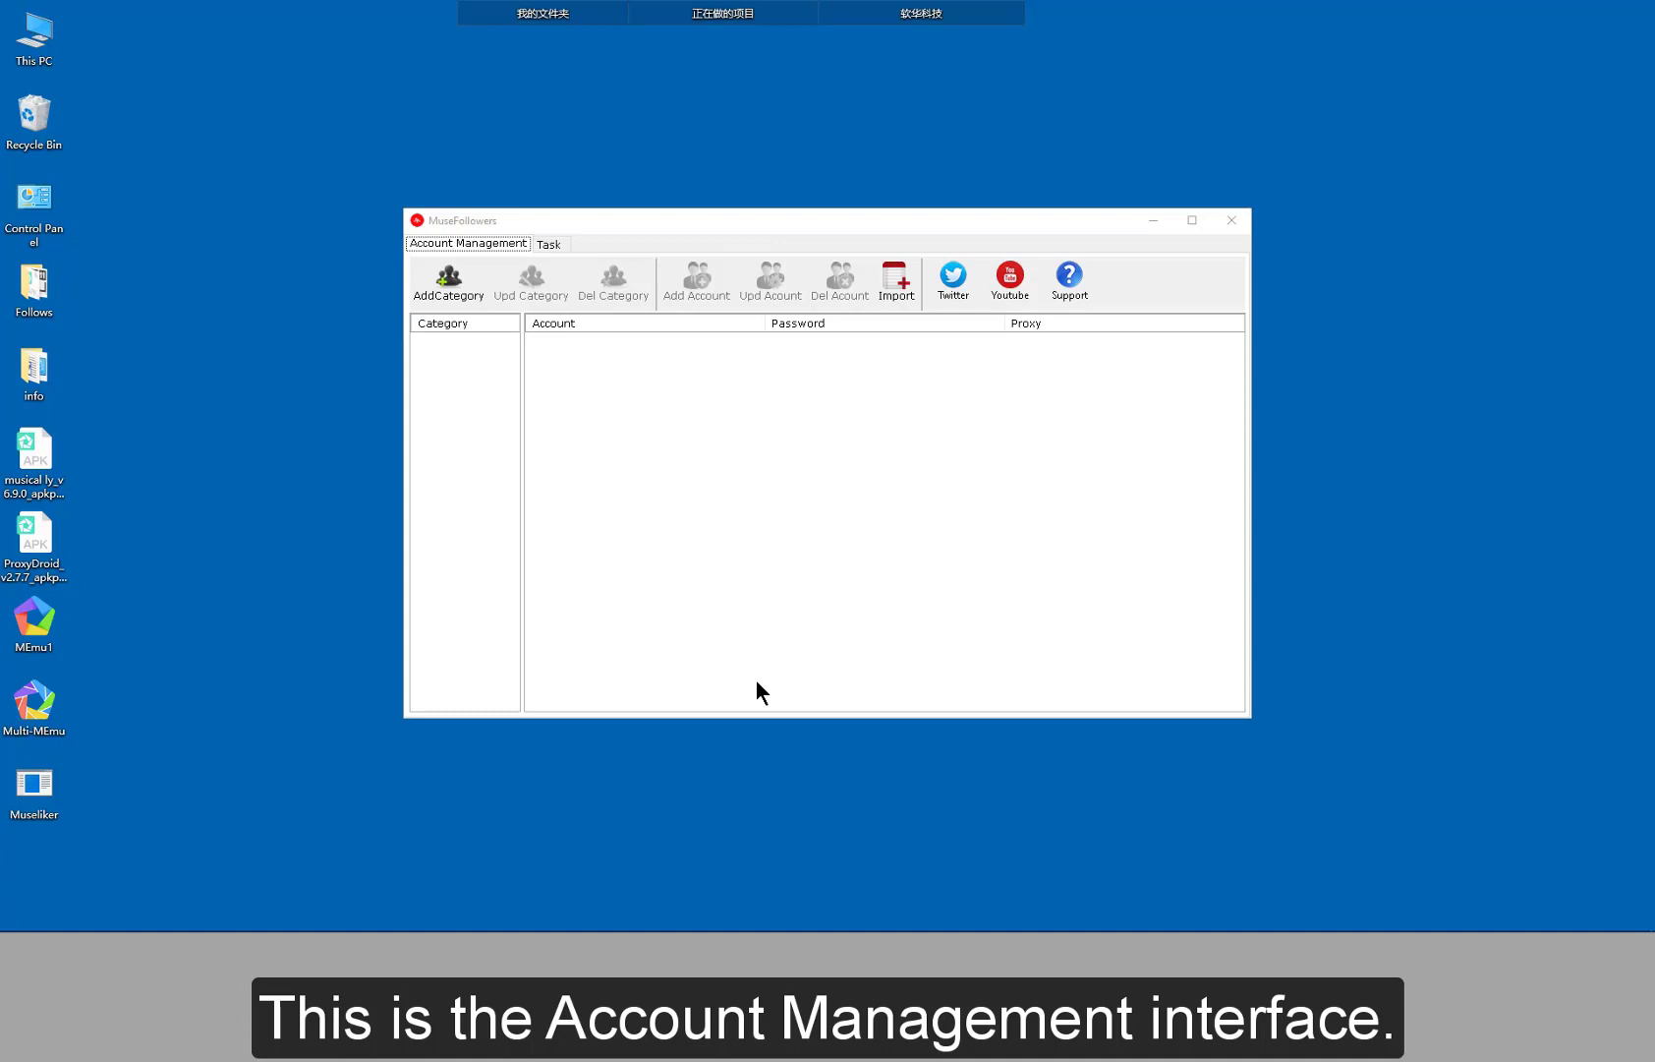
click(446, 281)
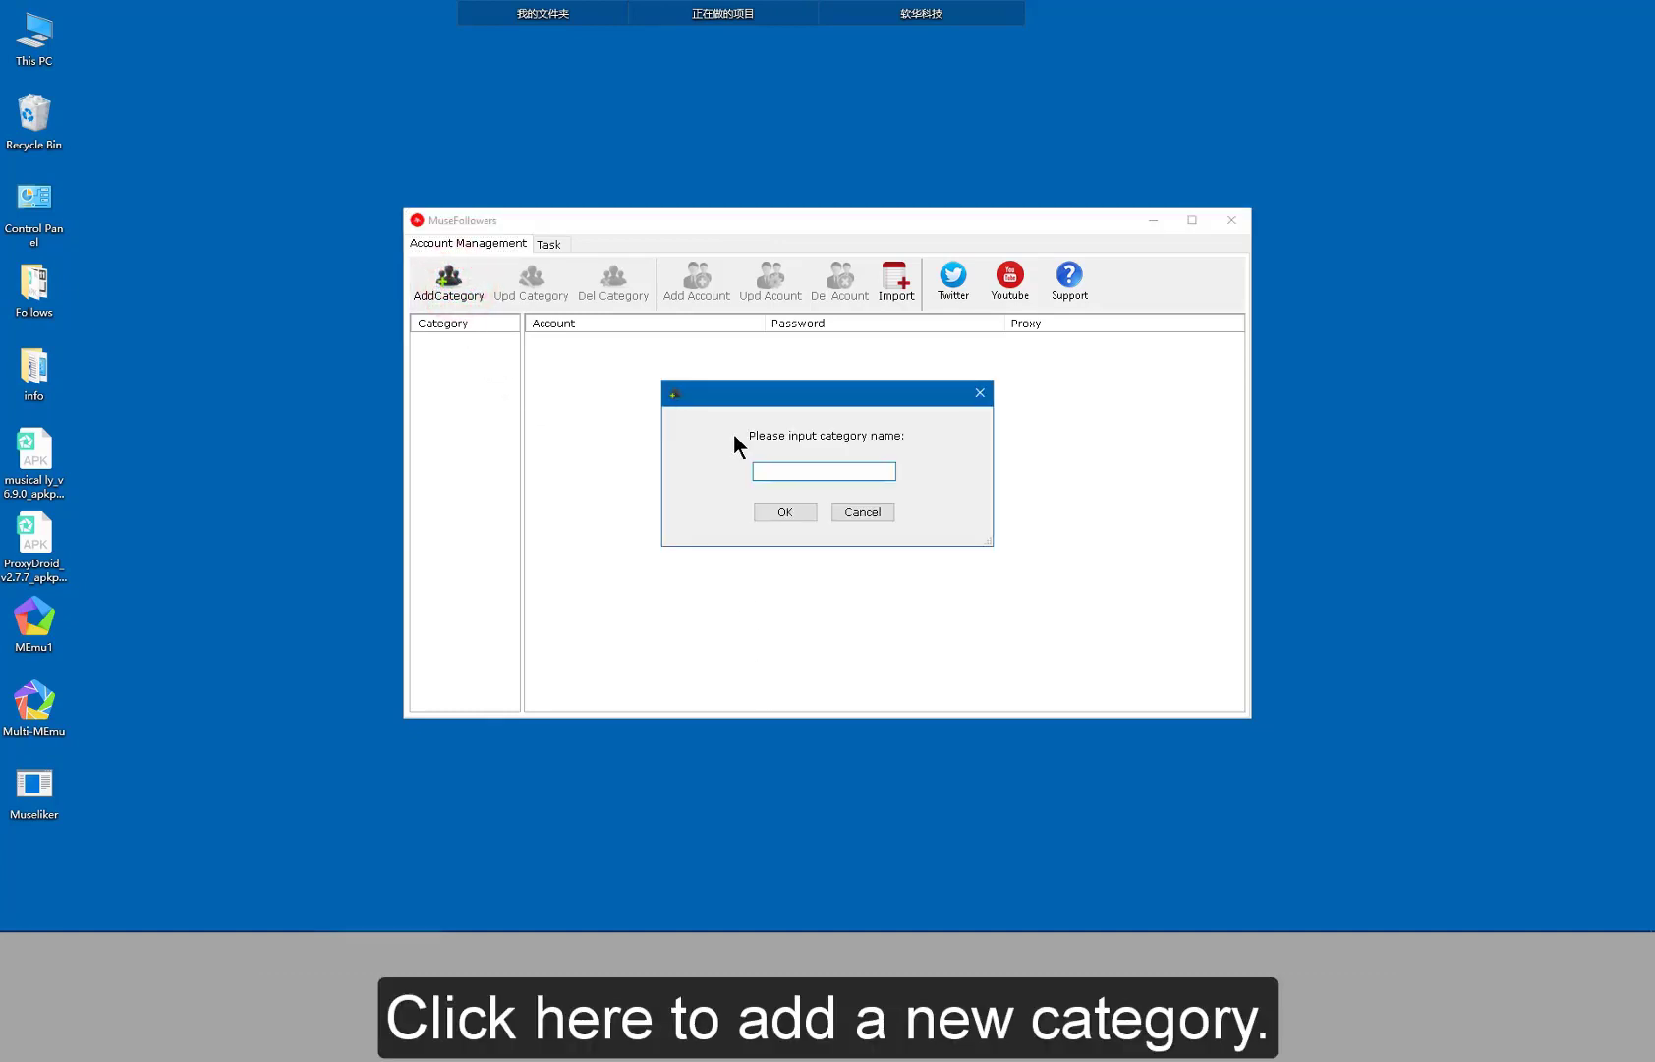
text(category1)
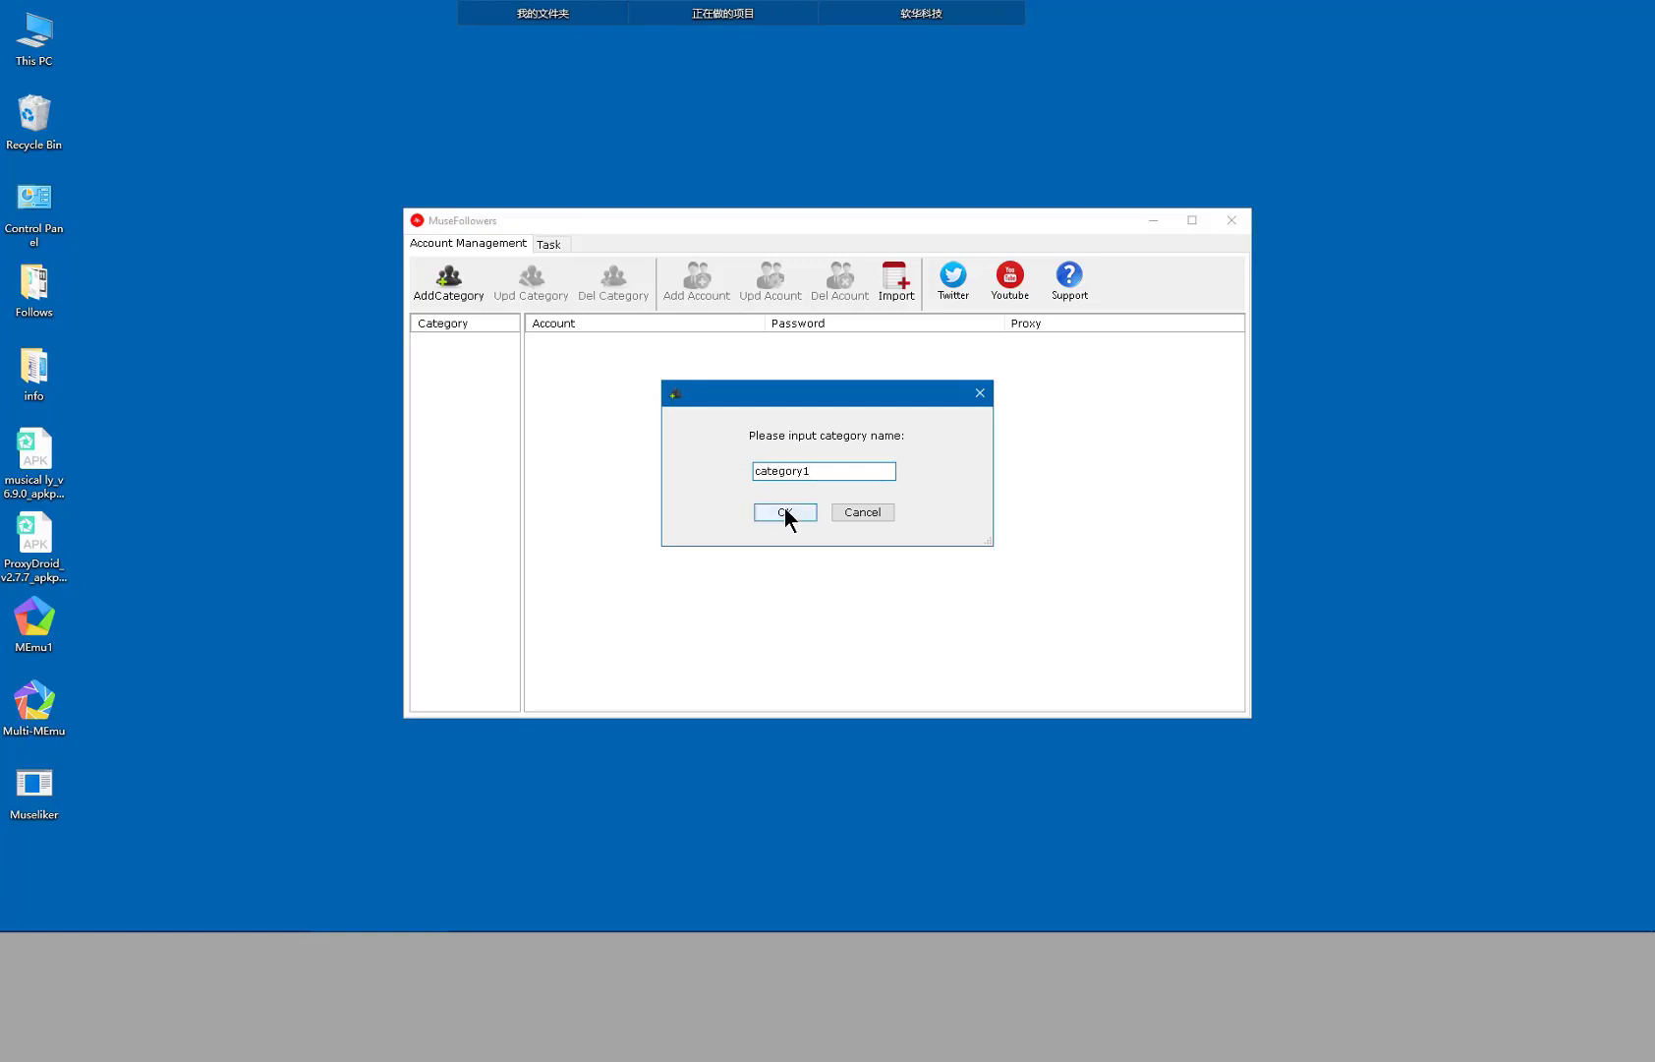
click(782, 511)
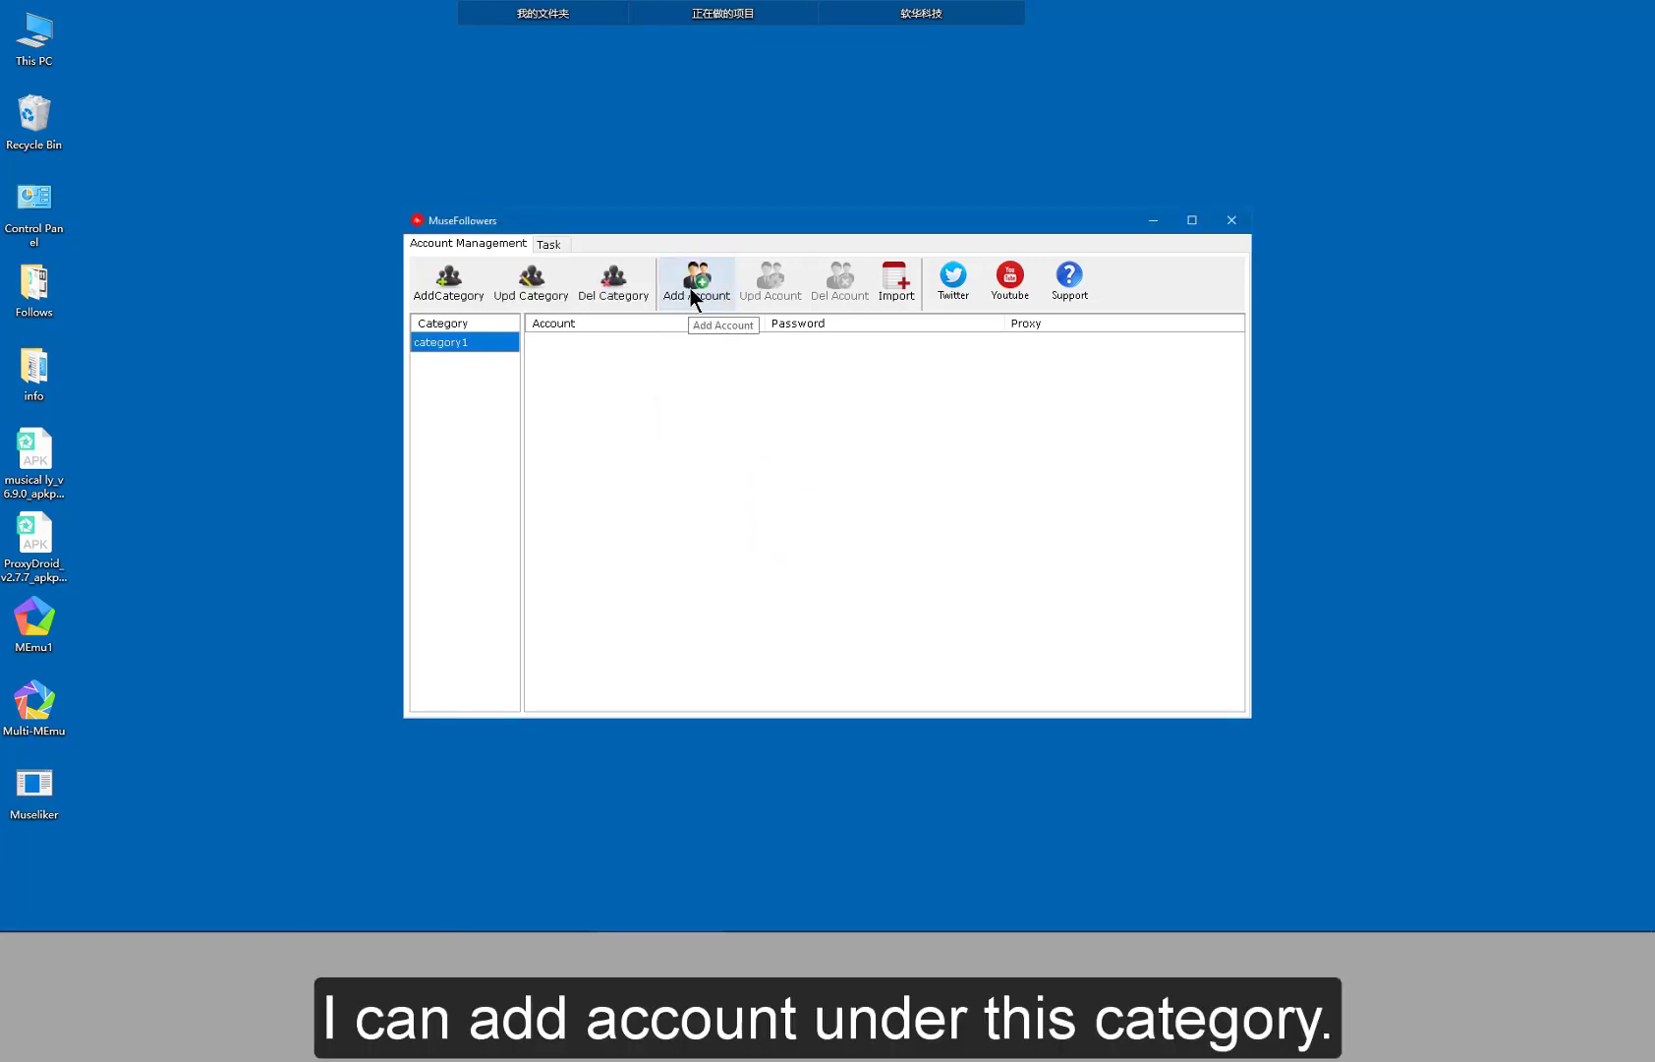
click(696, 279)
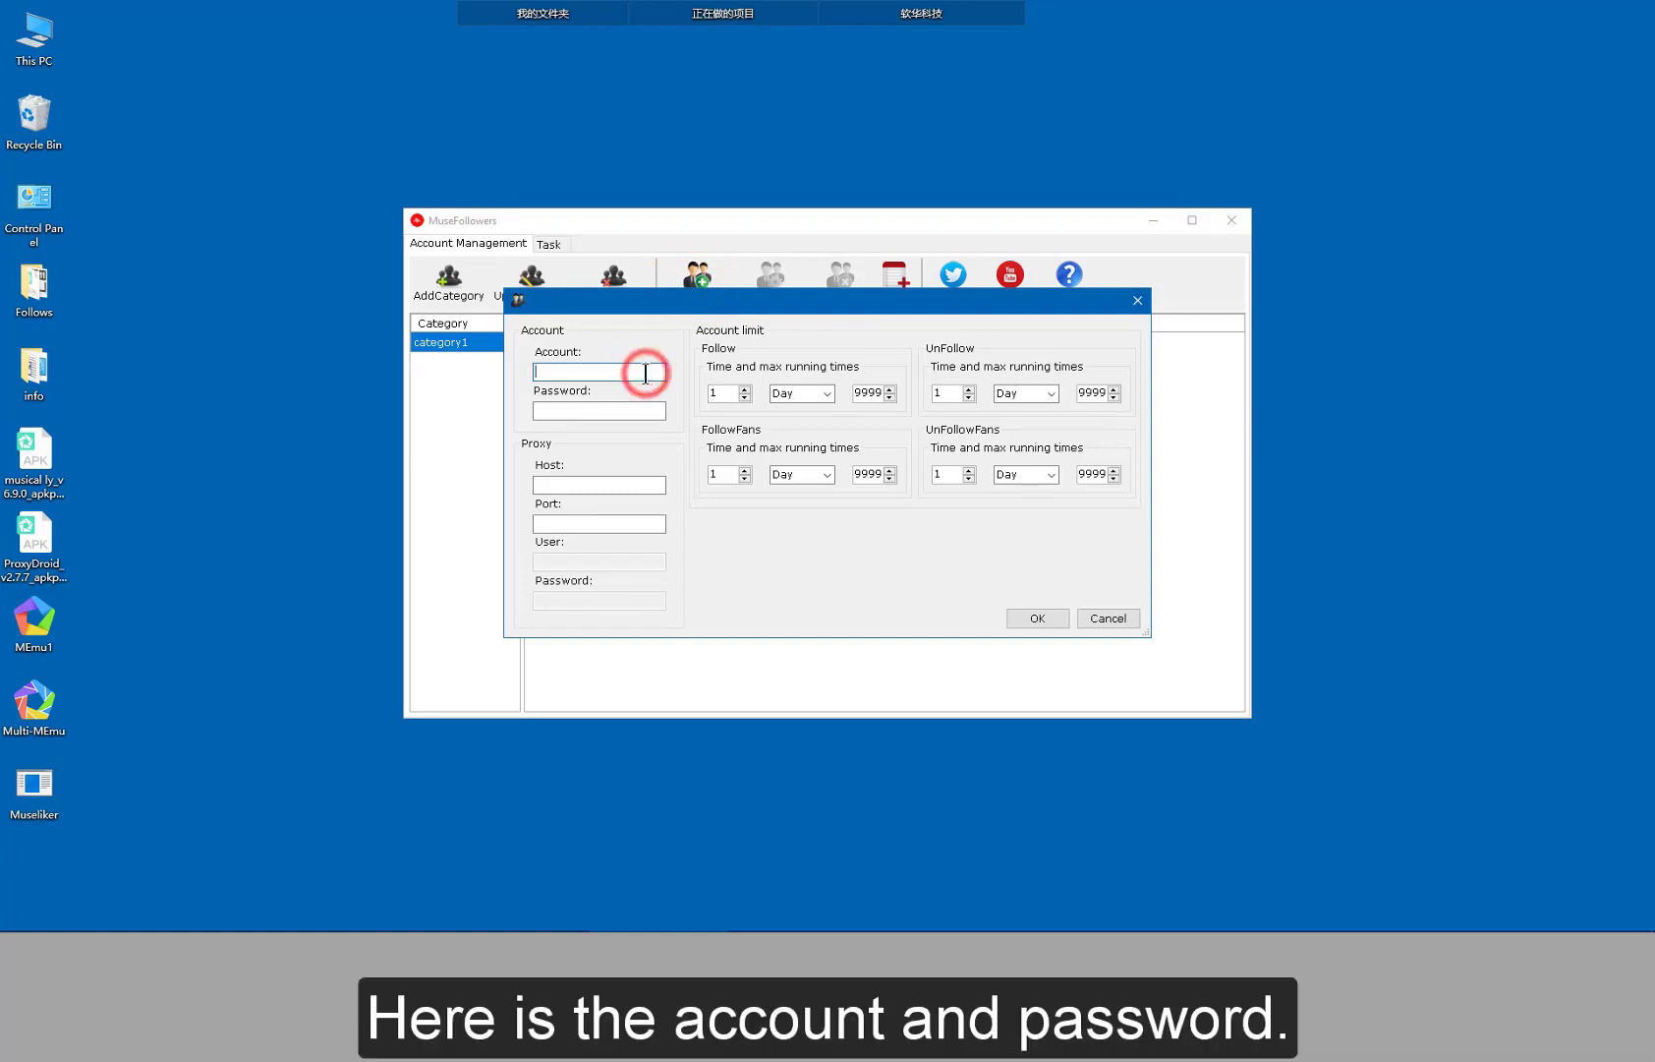
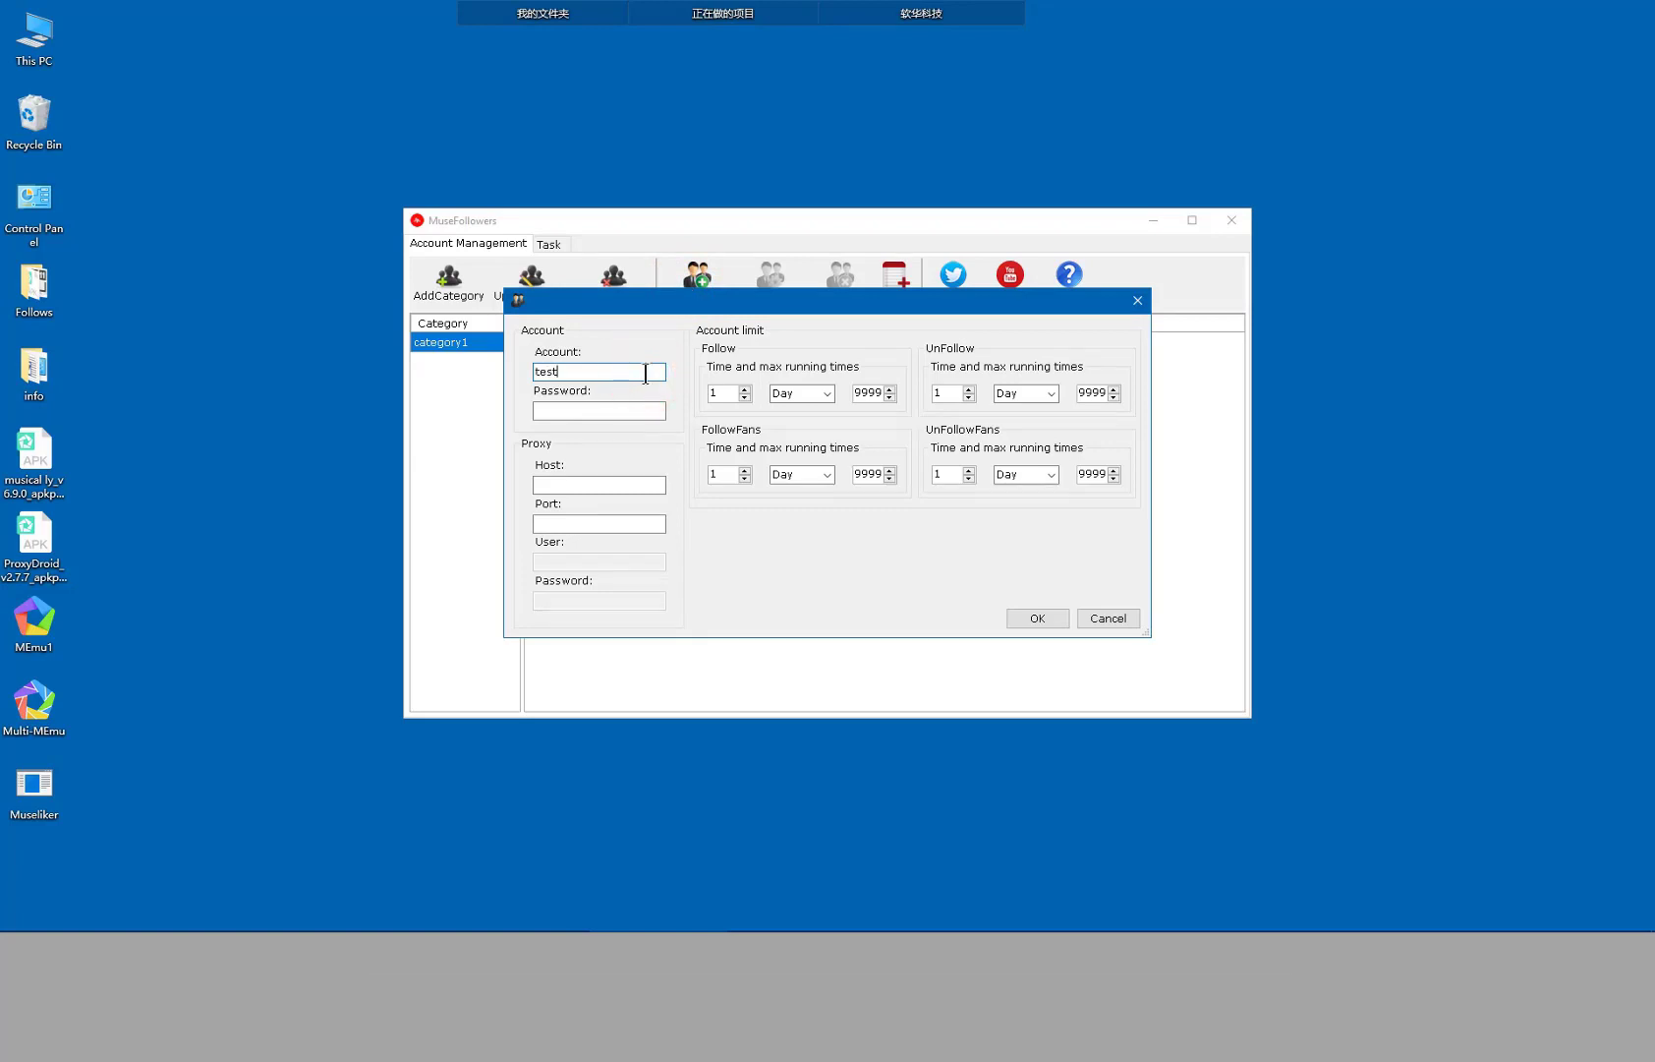
click(598, 409)
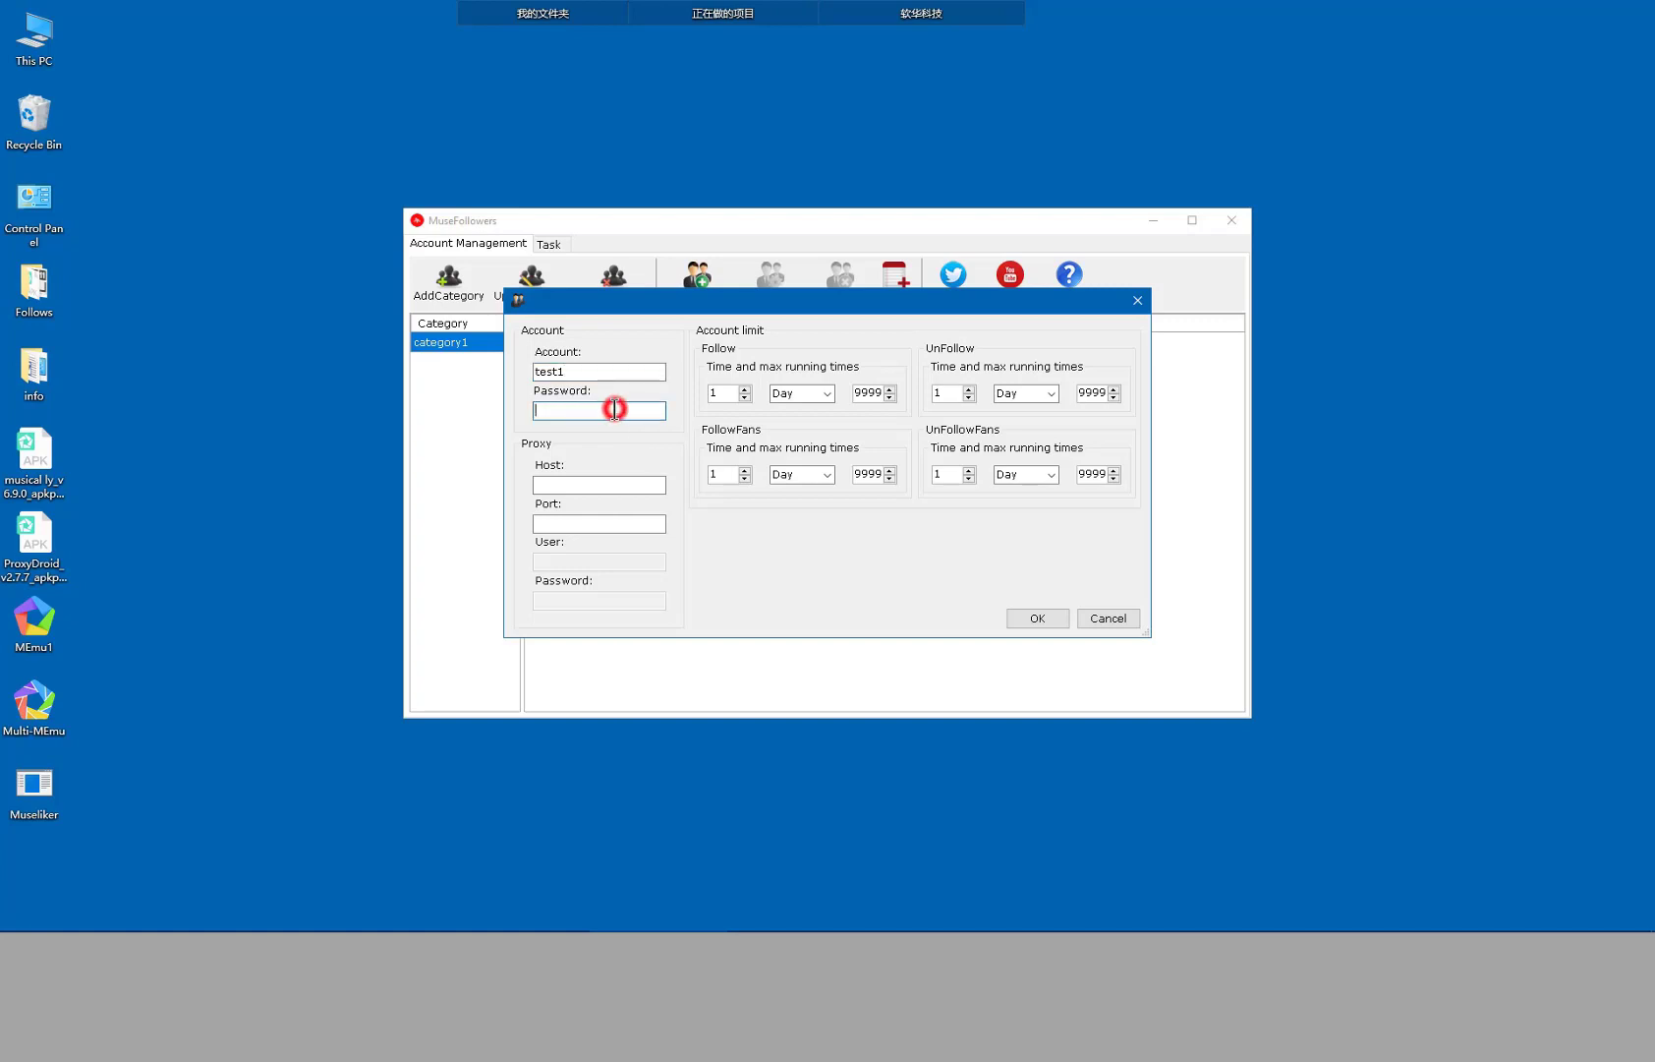
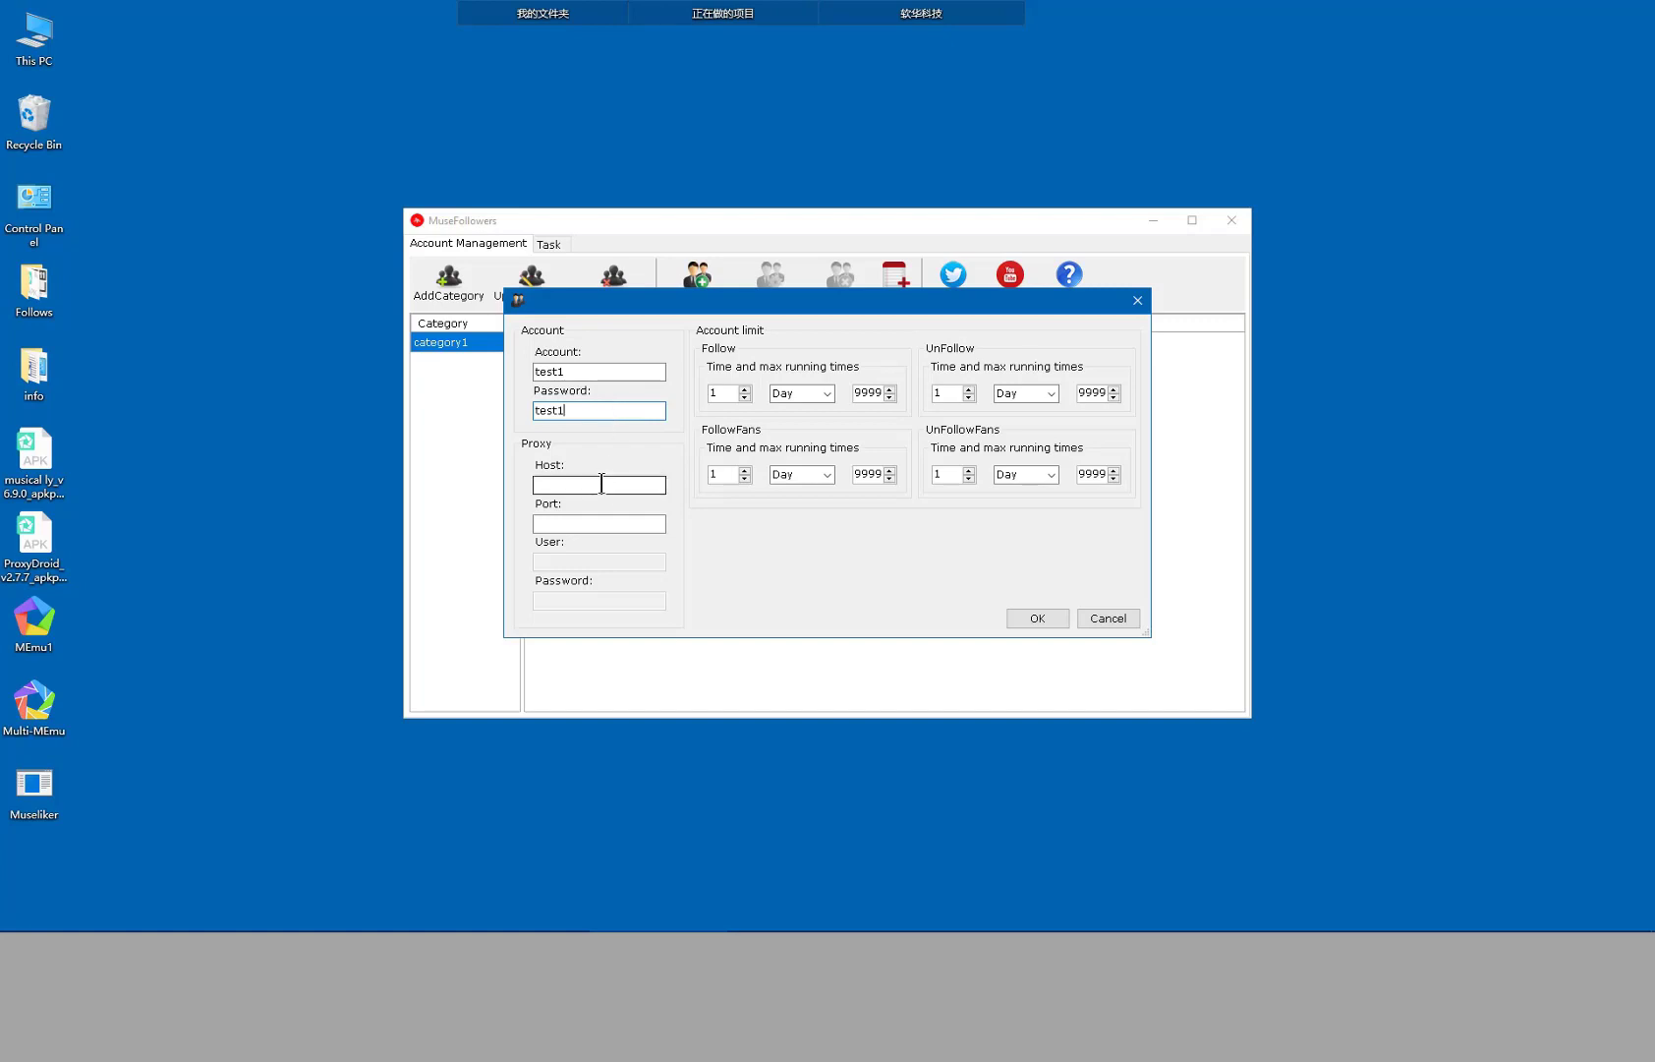
click(598, 484)
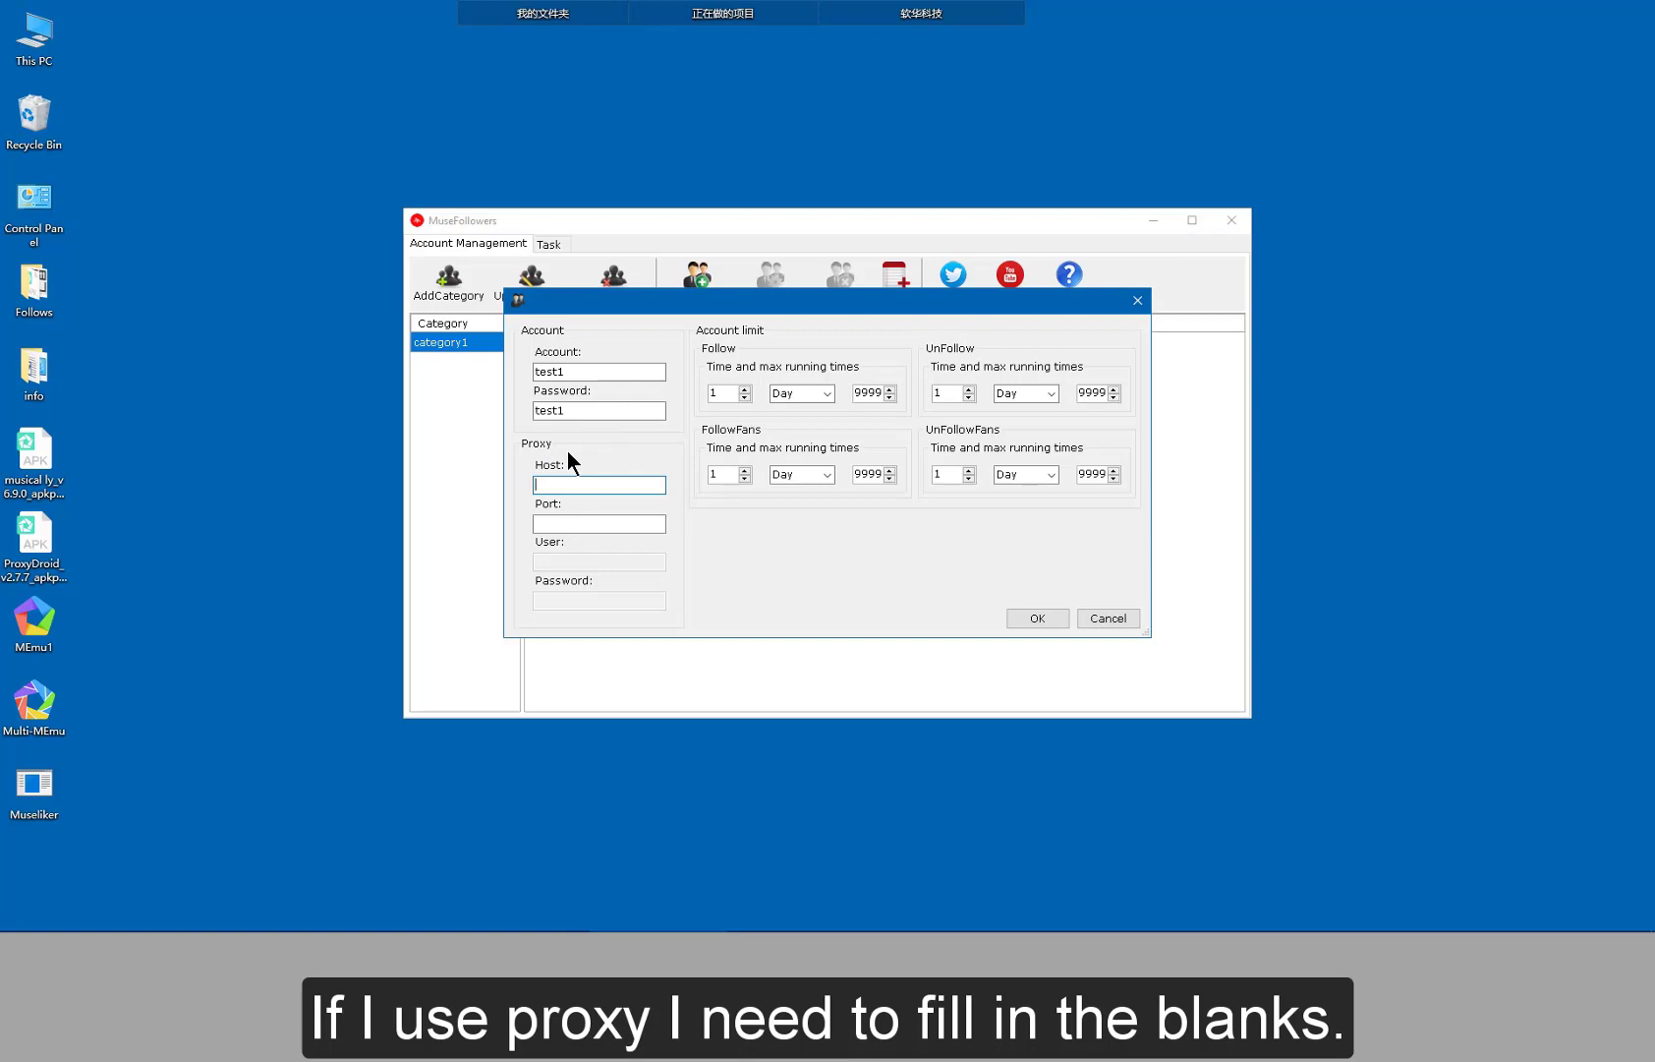
mouse_move(659, 564)
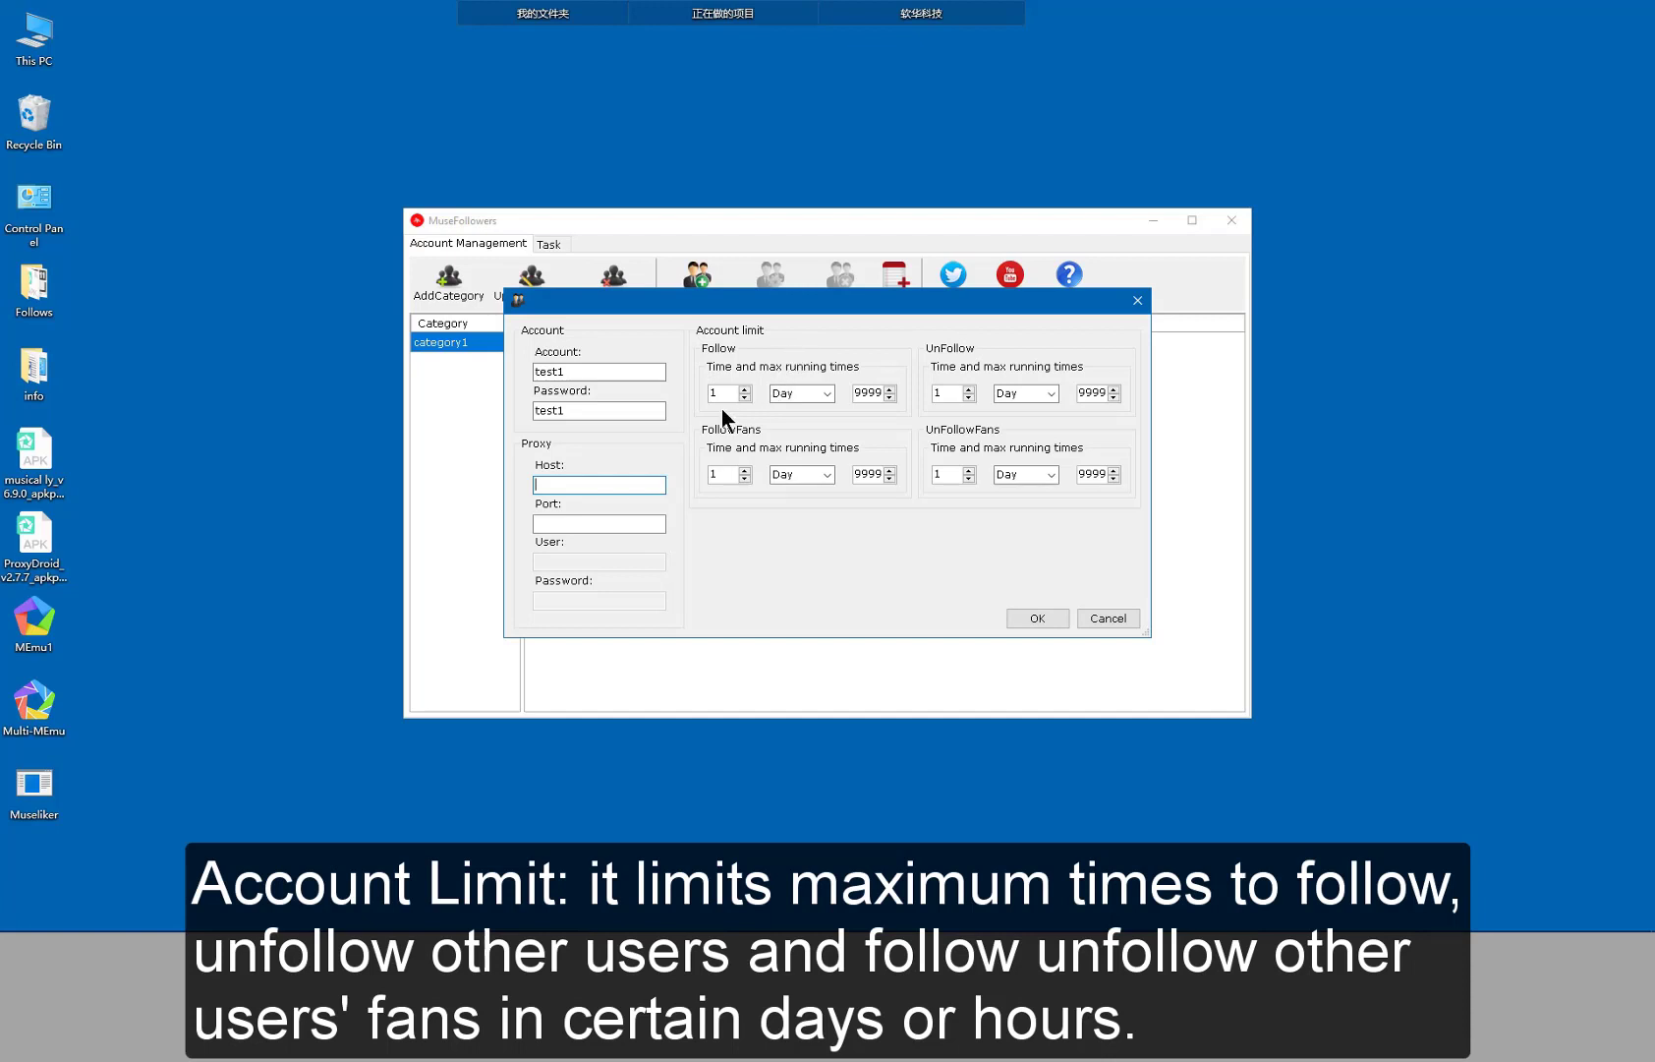
click(830, 393)
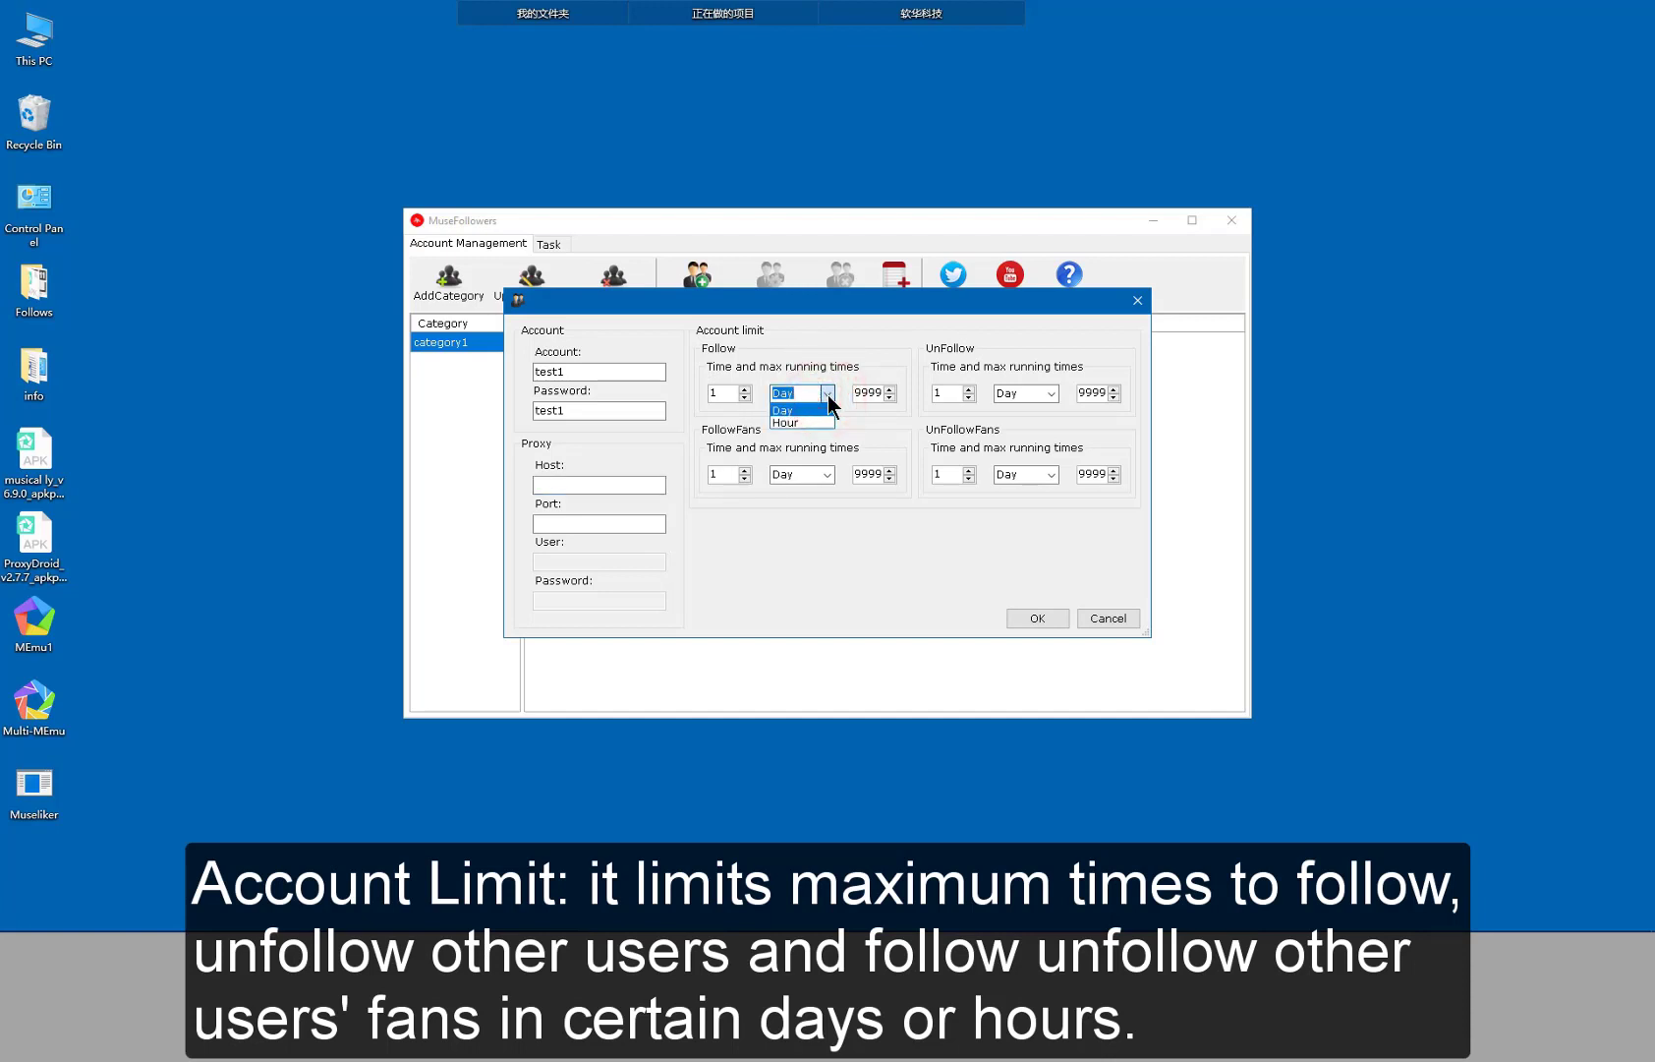
click(794, 393)
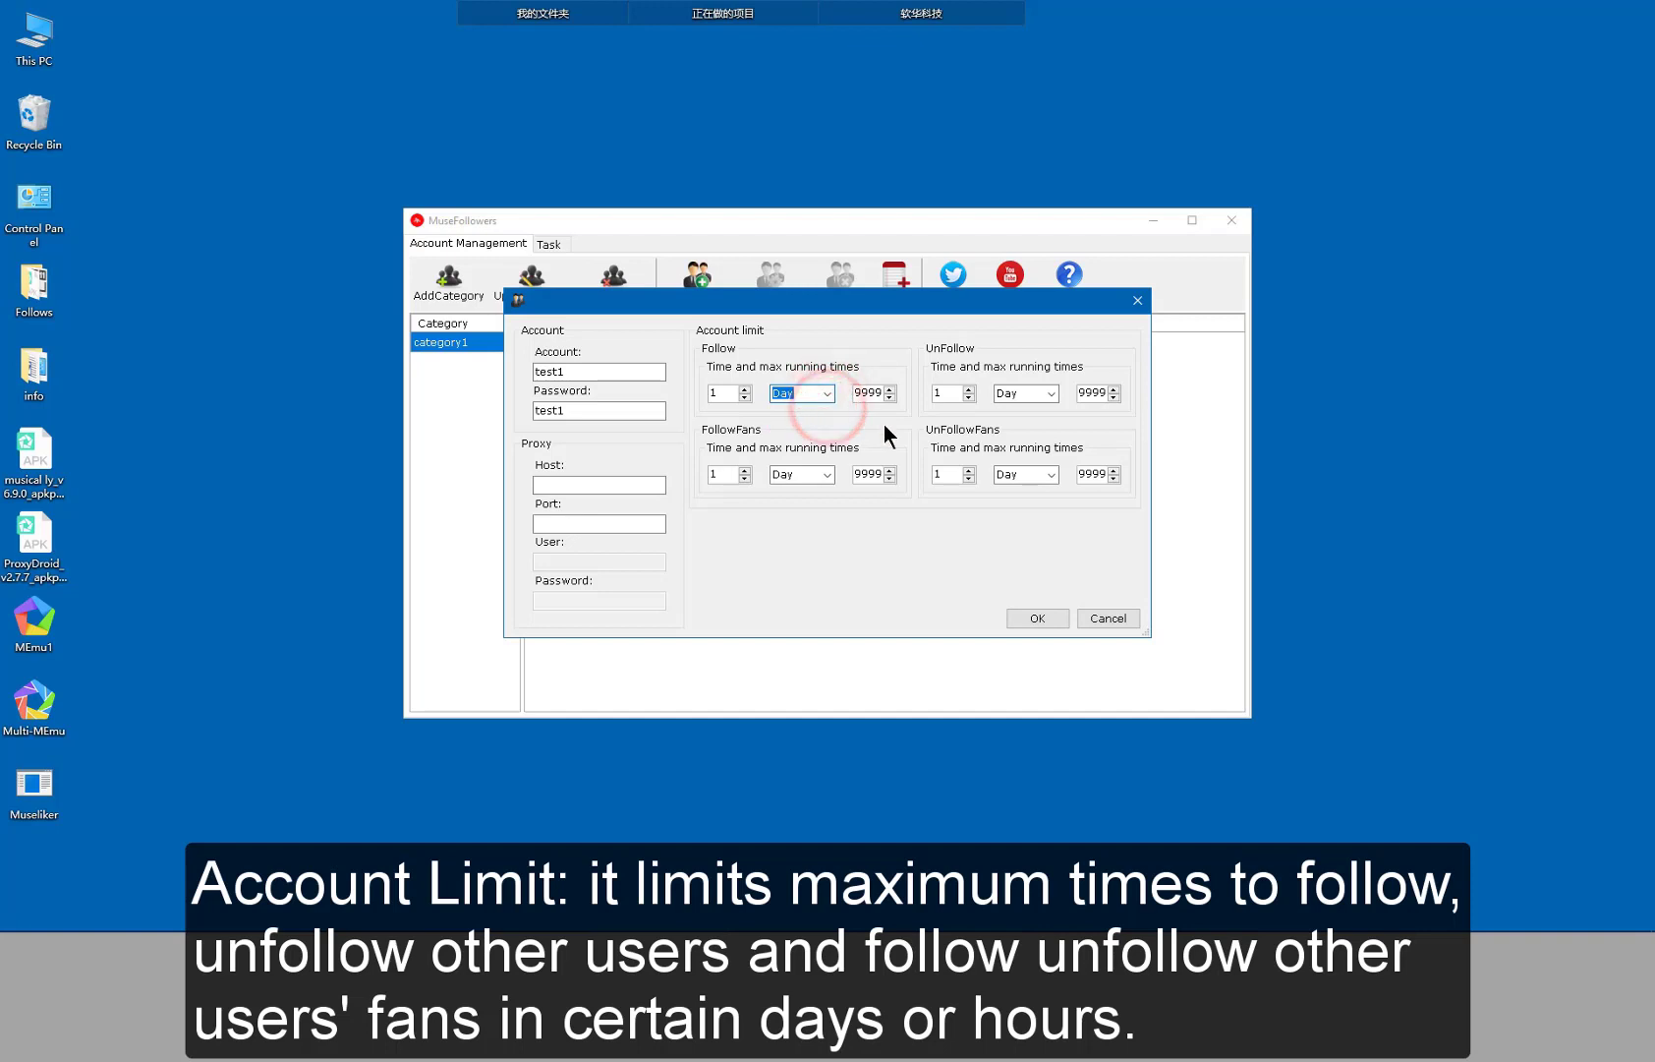
mouse_move(1093, 434)
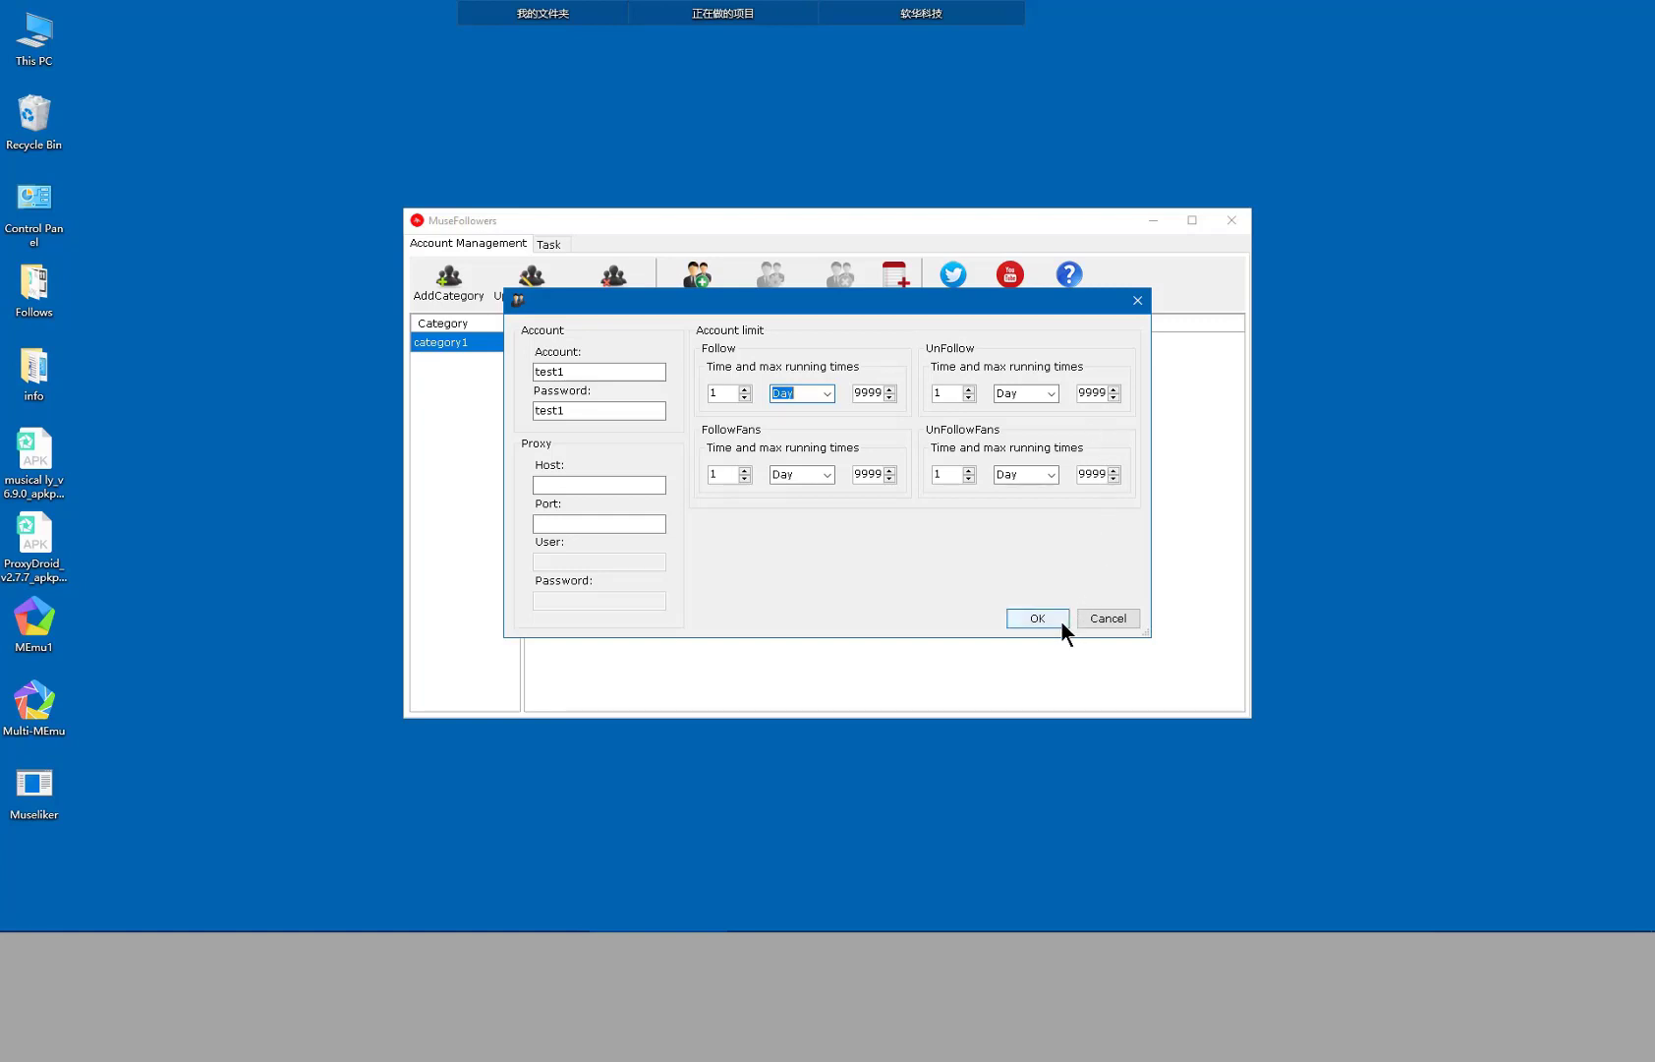
click(1036, 619)
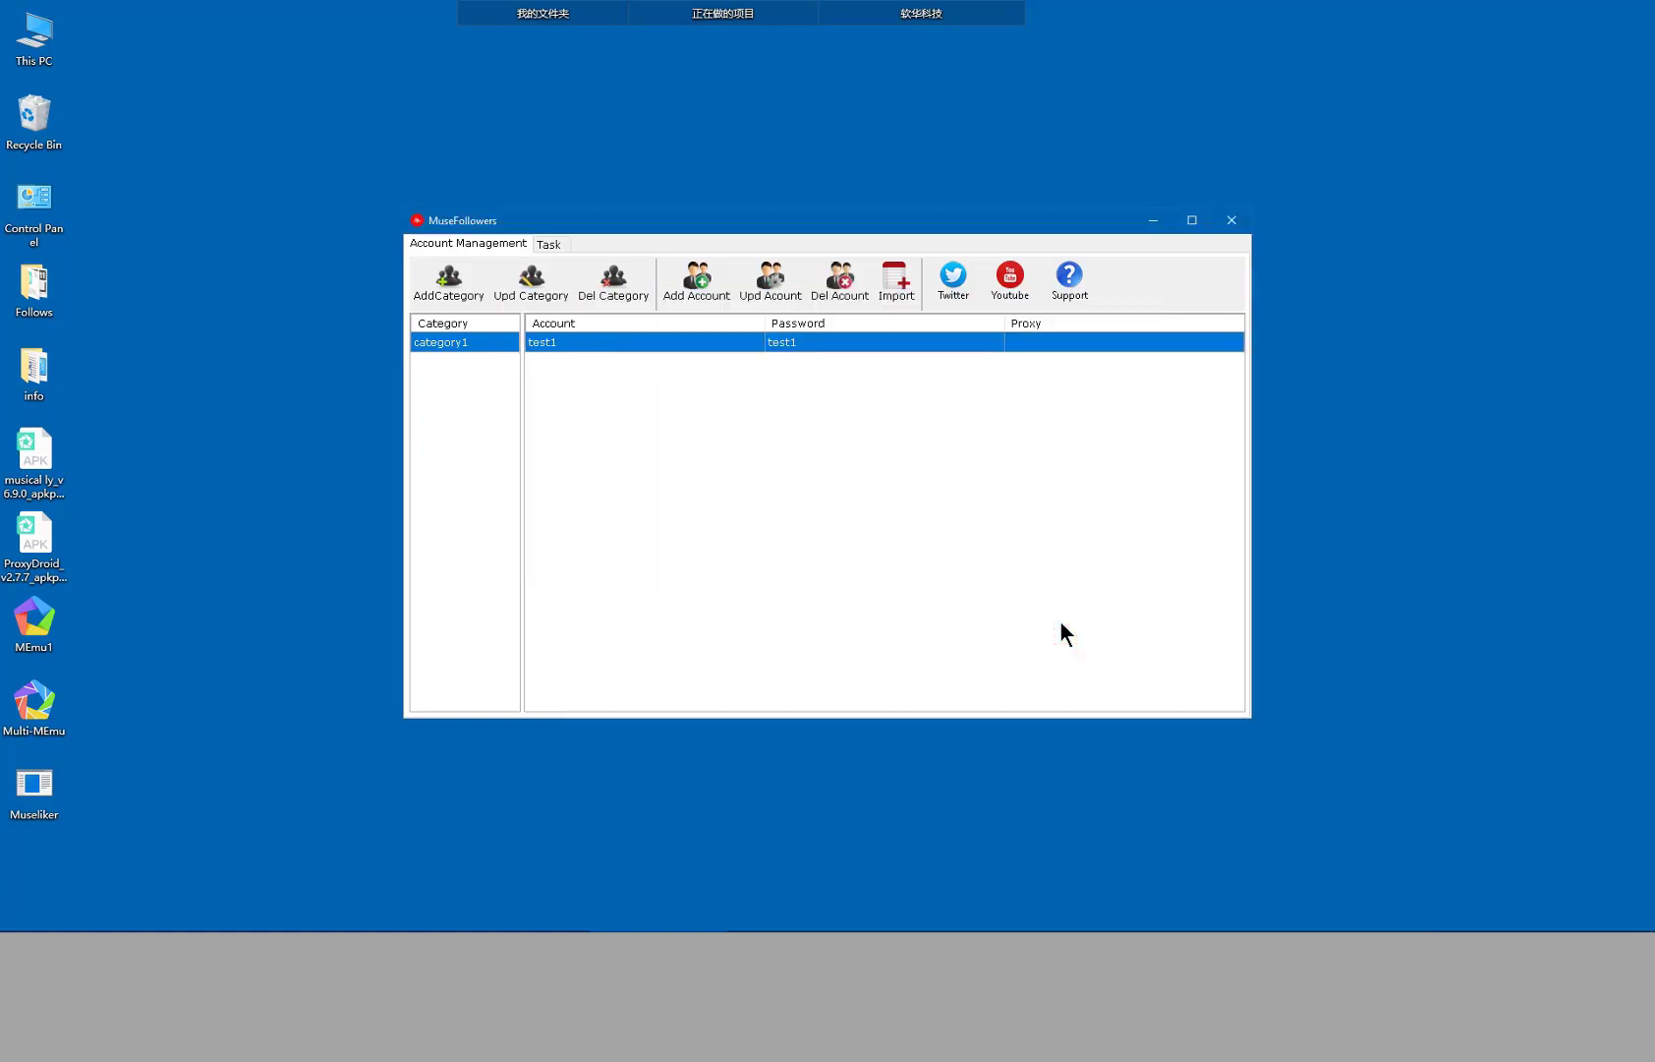
mouse_move(897, 279)
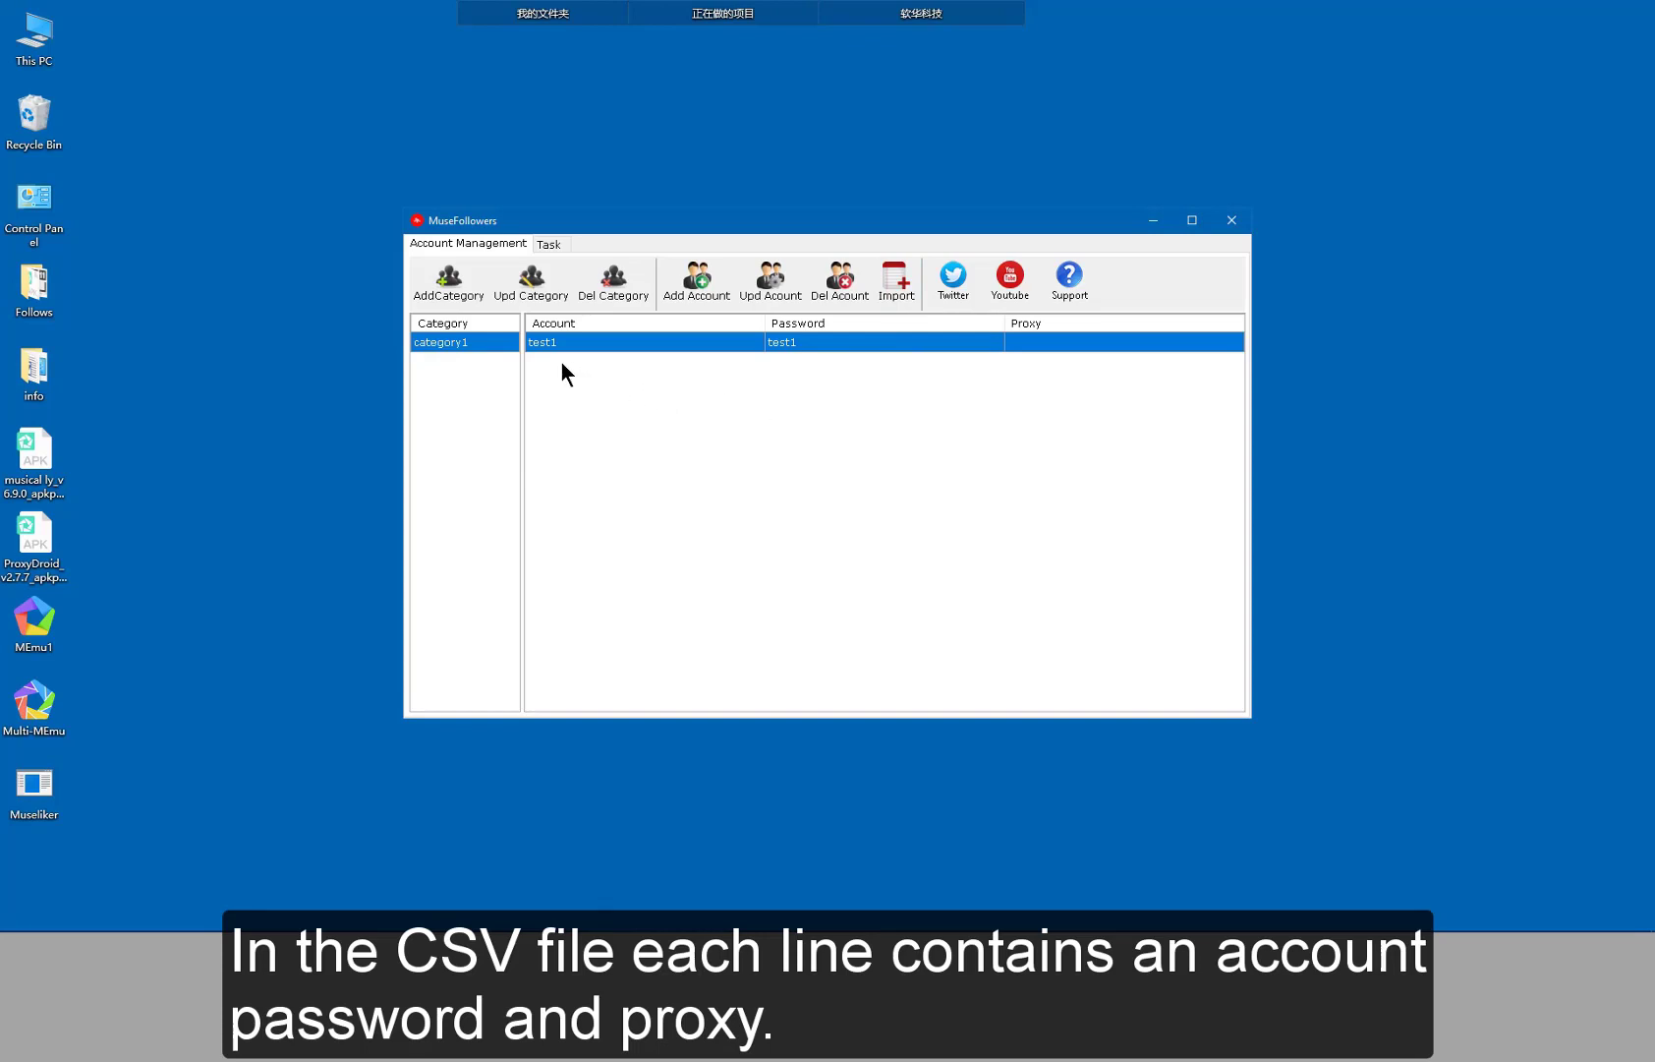
mouse_move(901, 354)
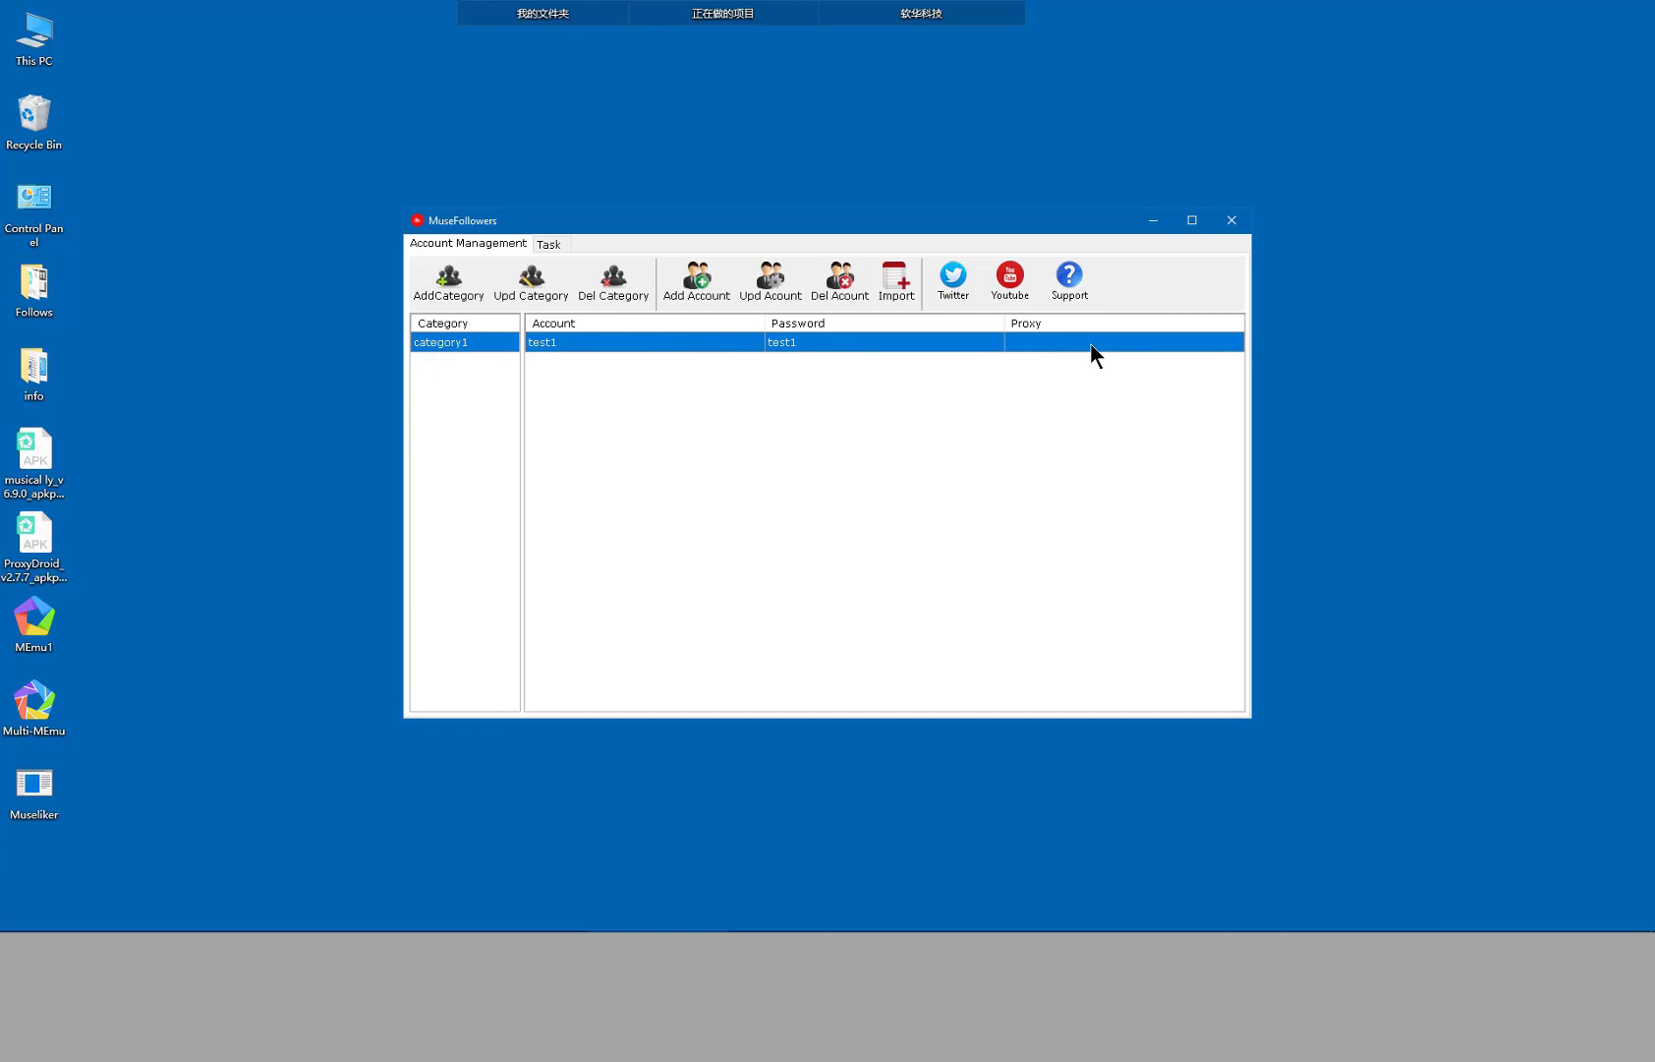
- Switch from Account Management to the Task view
click(549, 244)
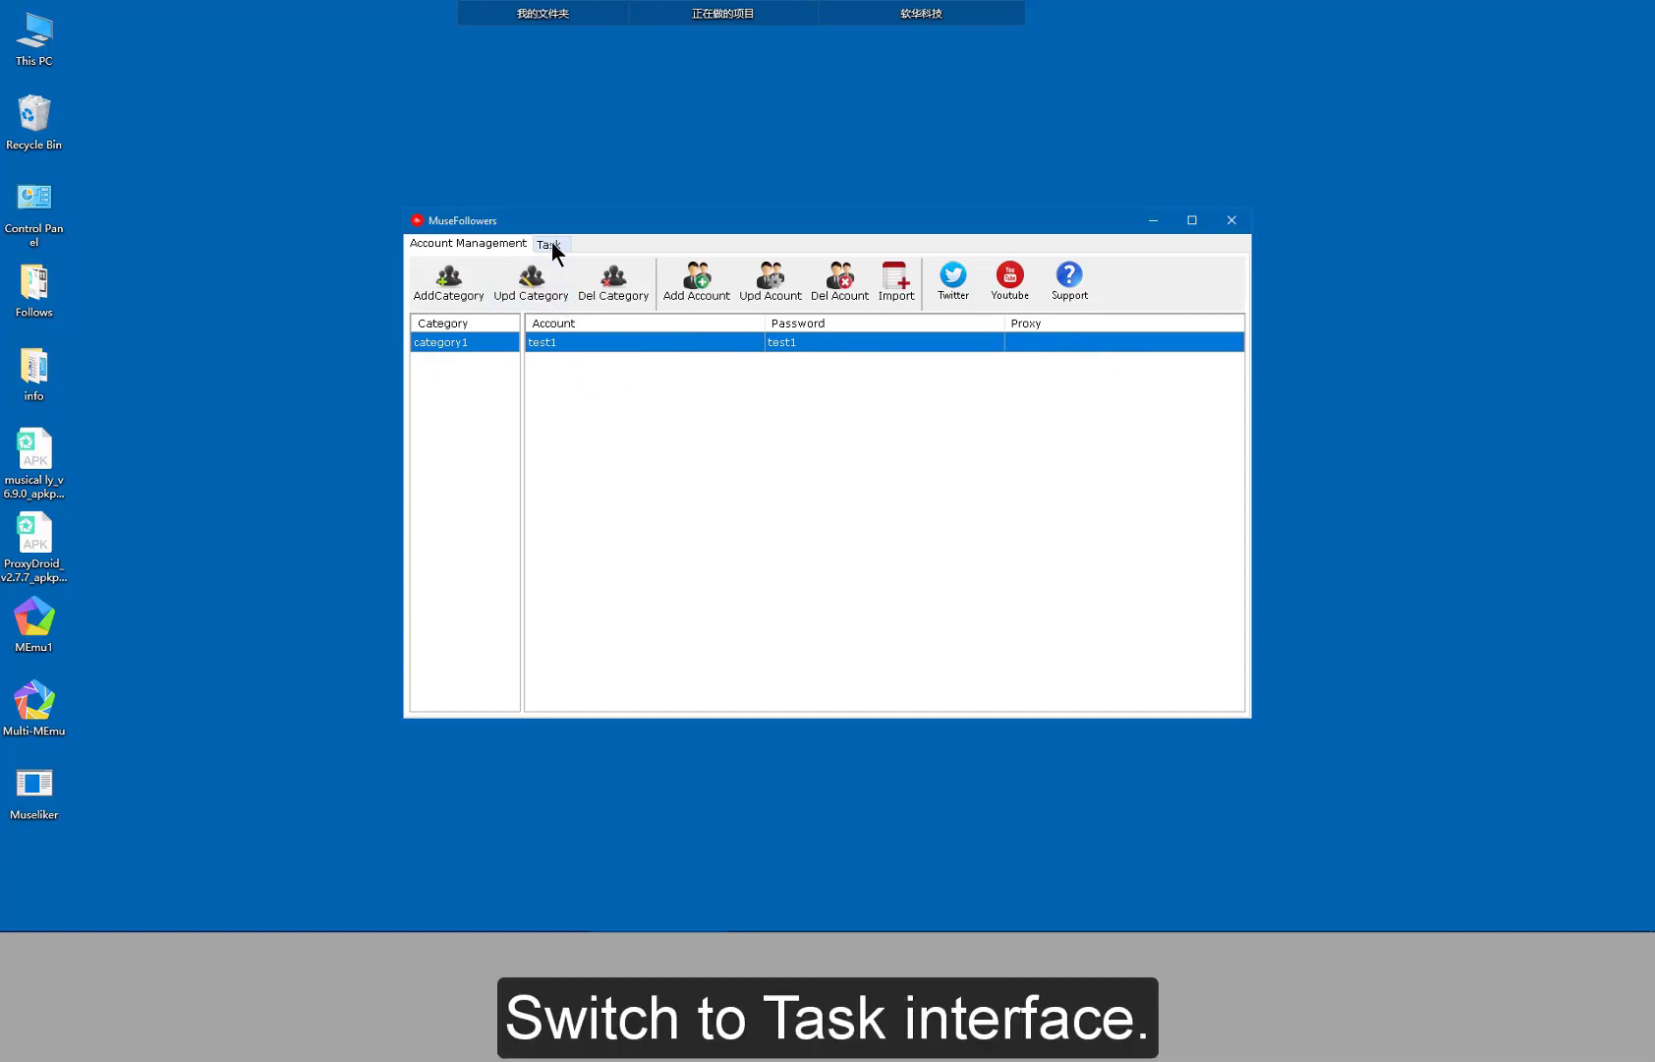
click(548, 244)
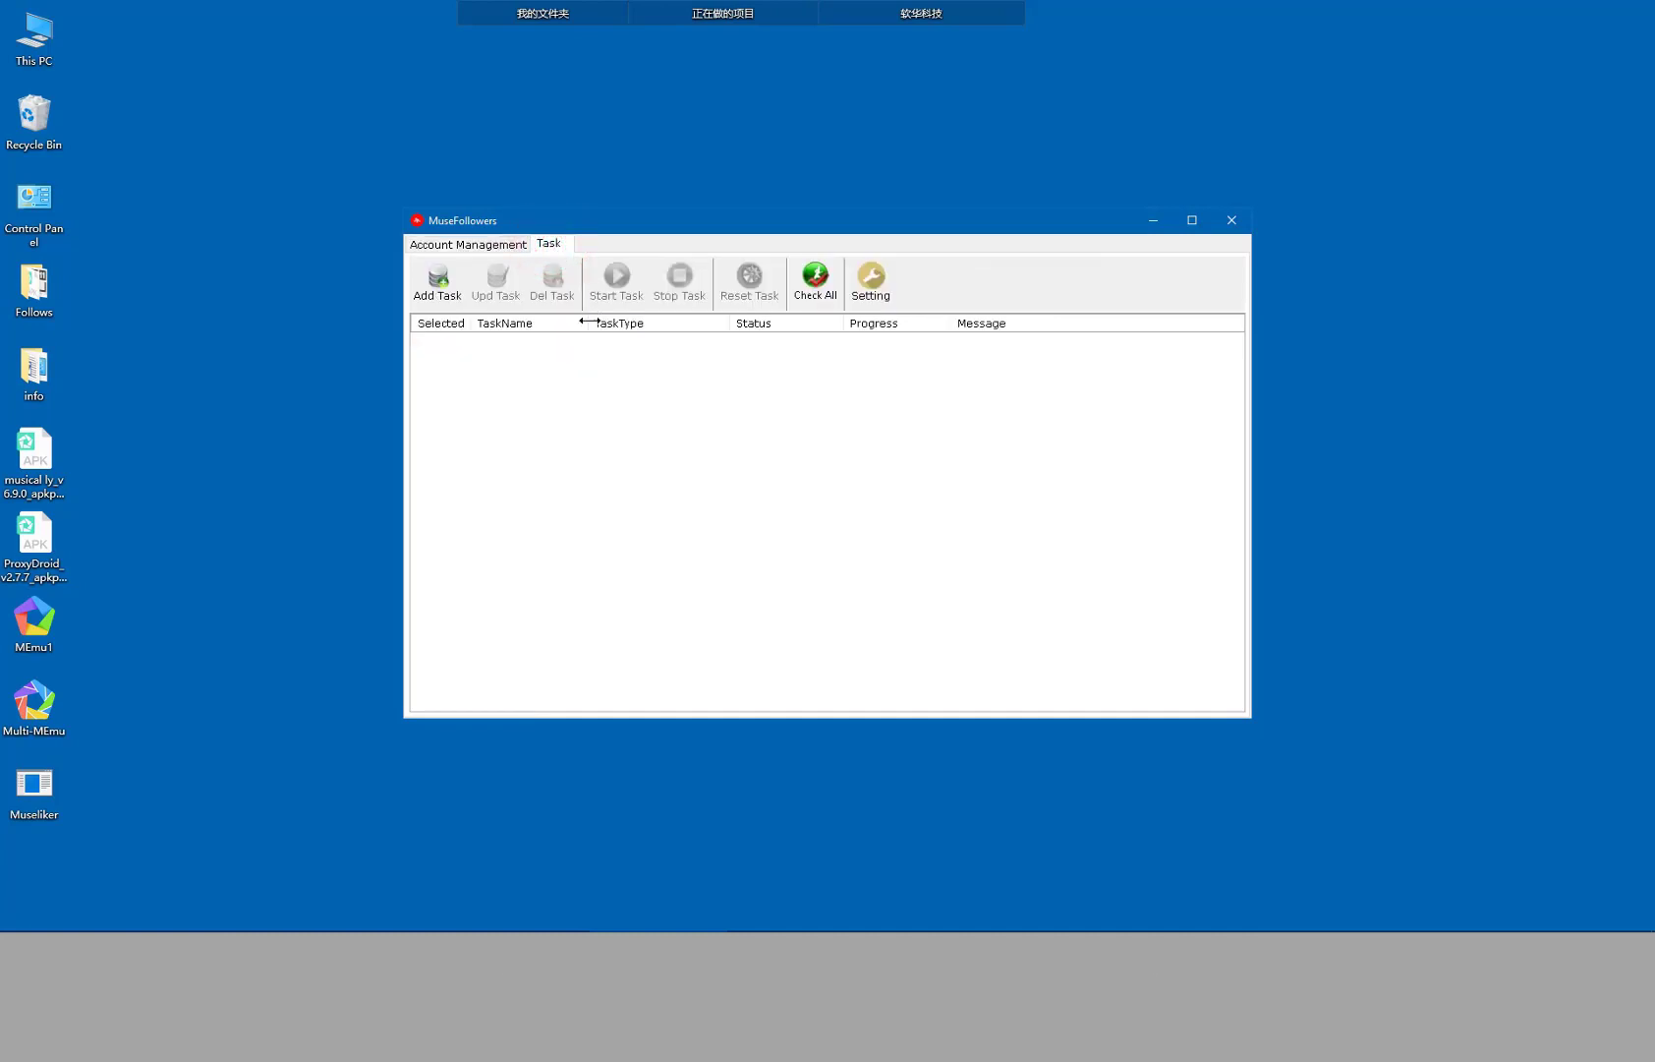
- Begin a new Follow task named test1 using account test1 from category1
click(436, 282)
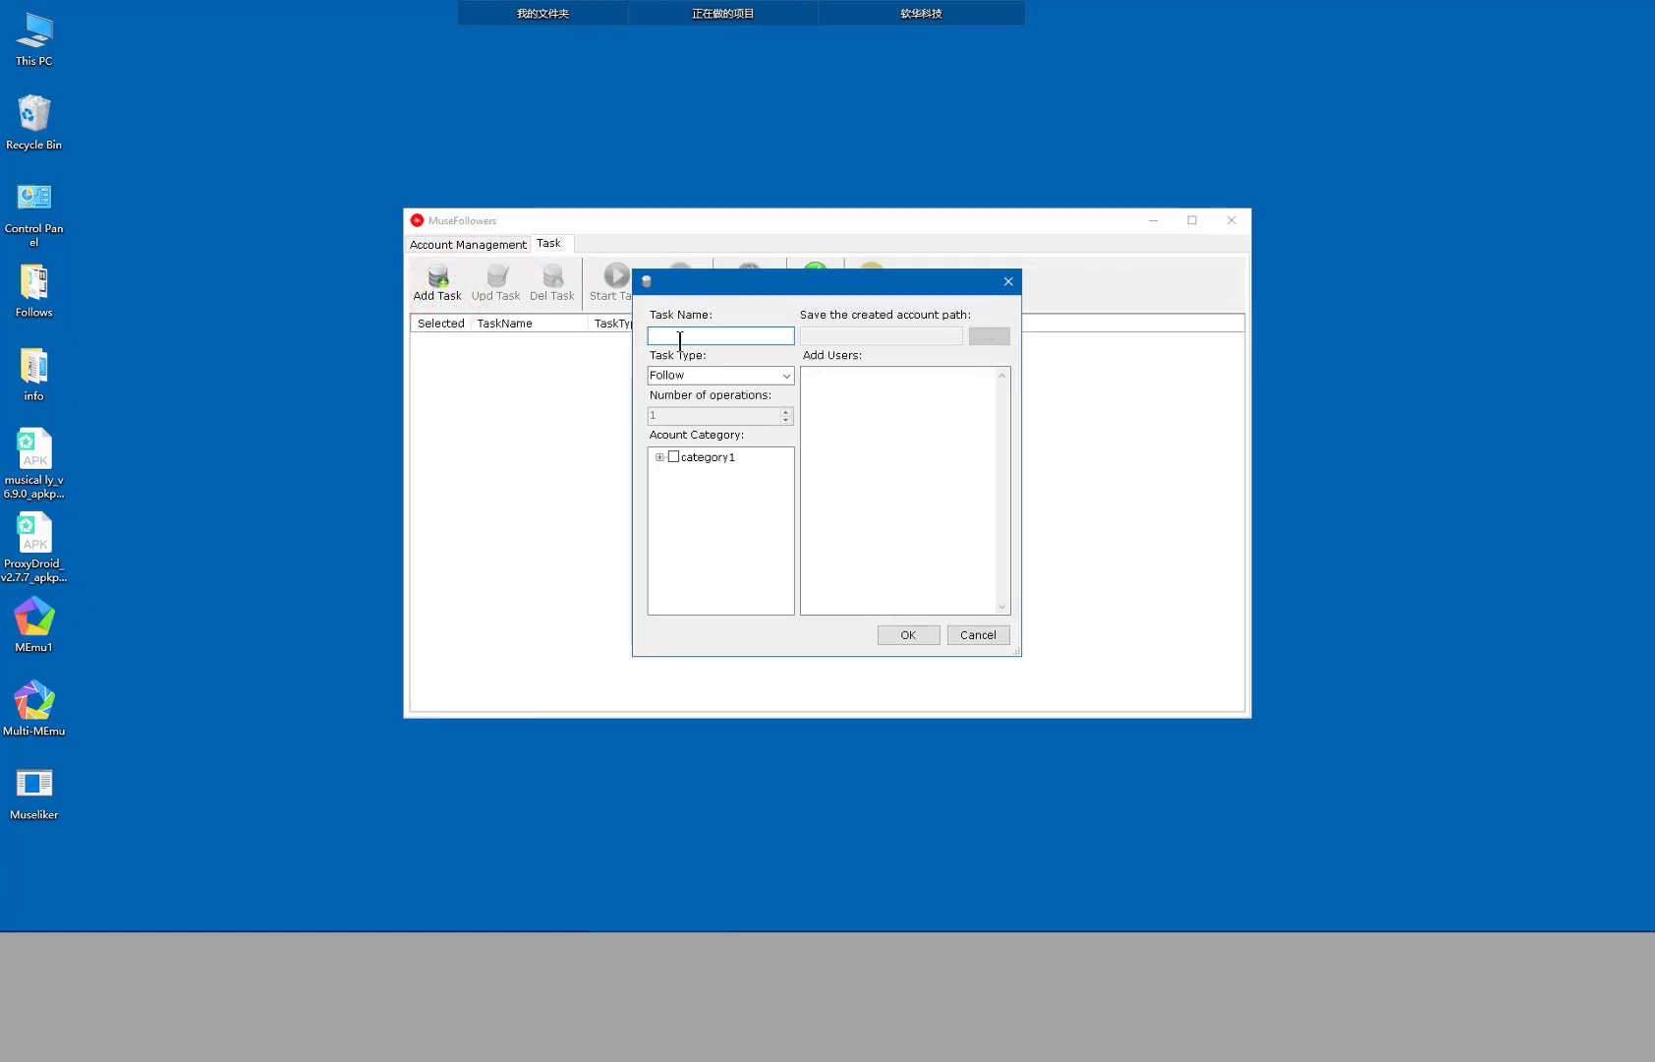
text(test1)
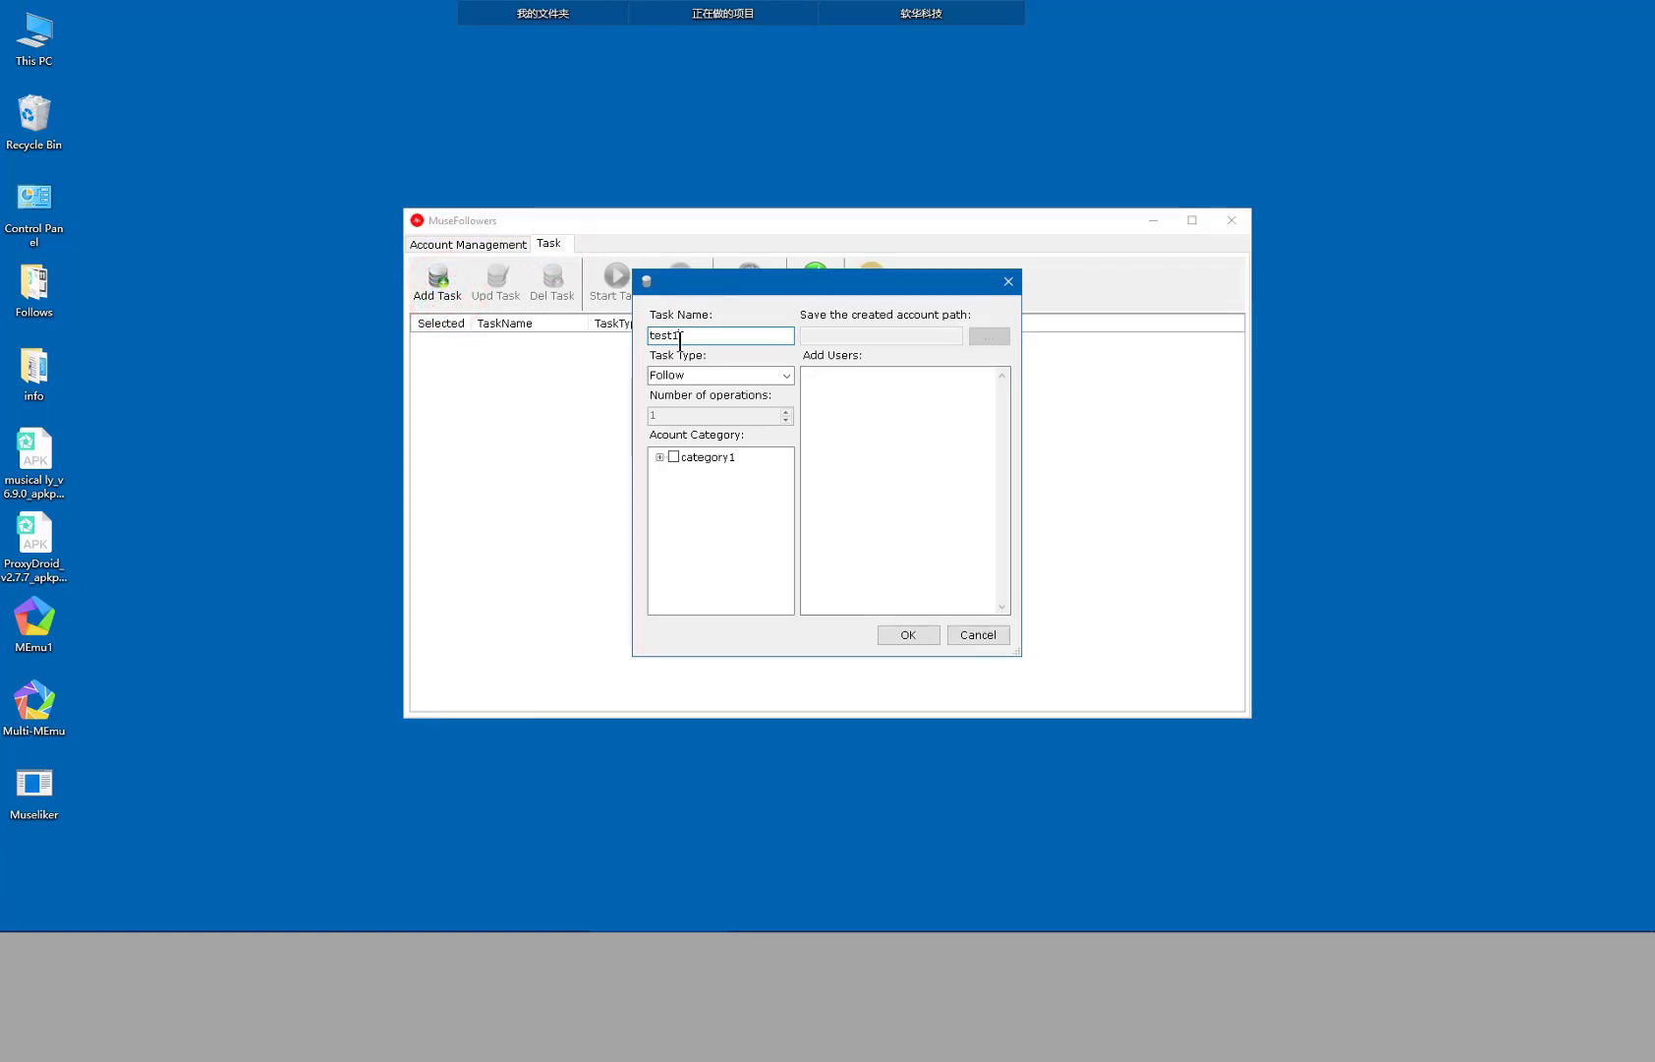
click(787, 376)
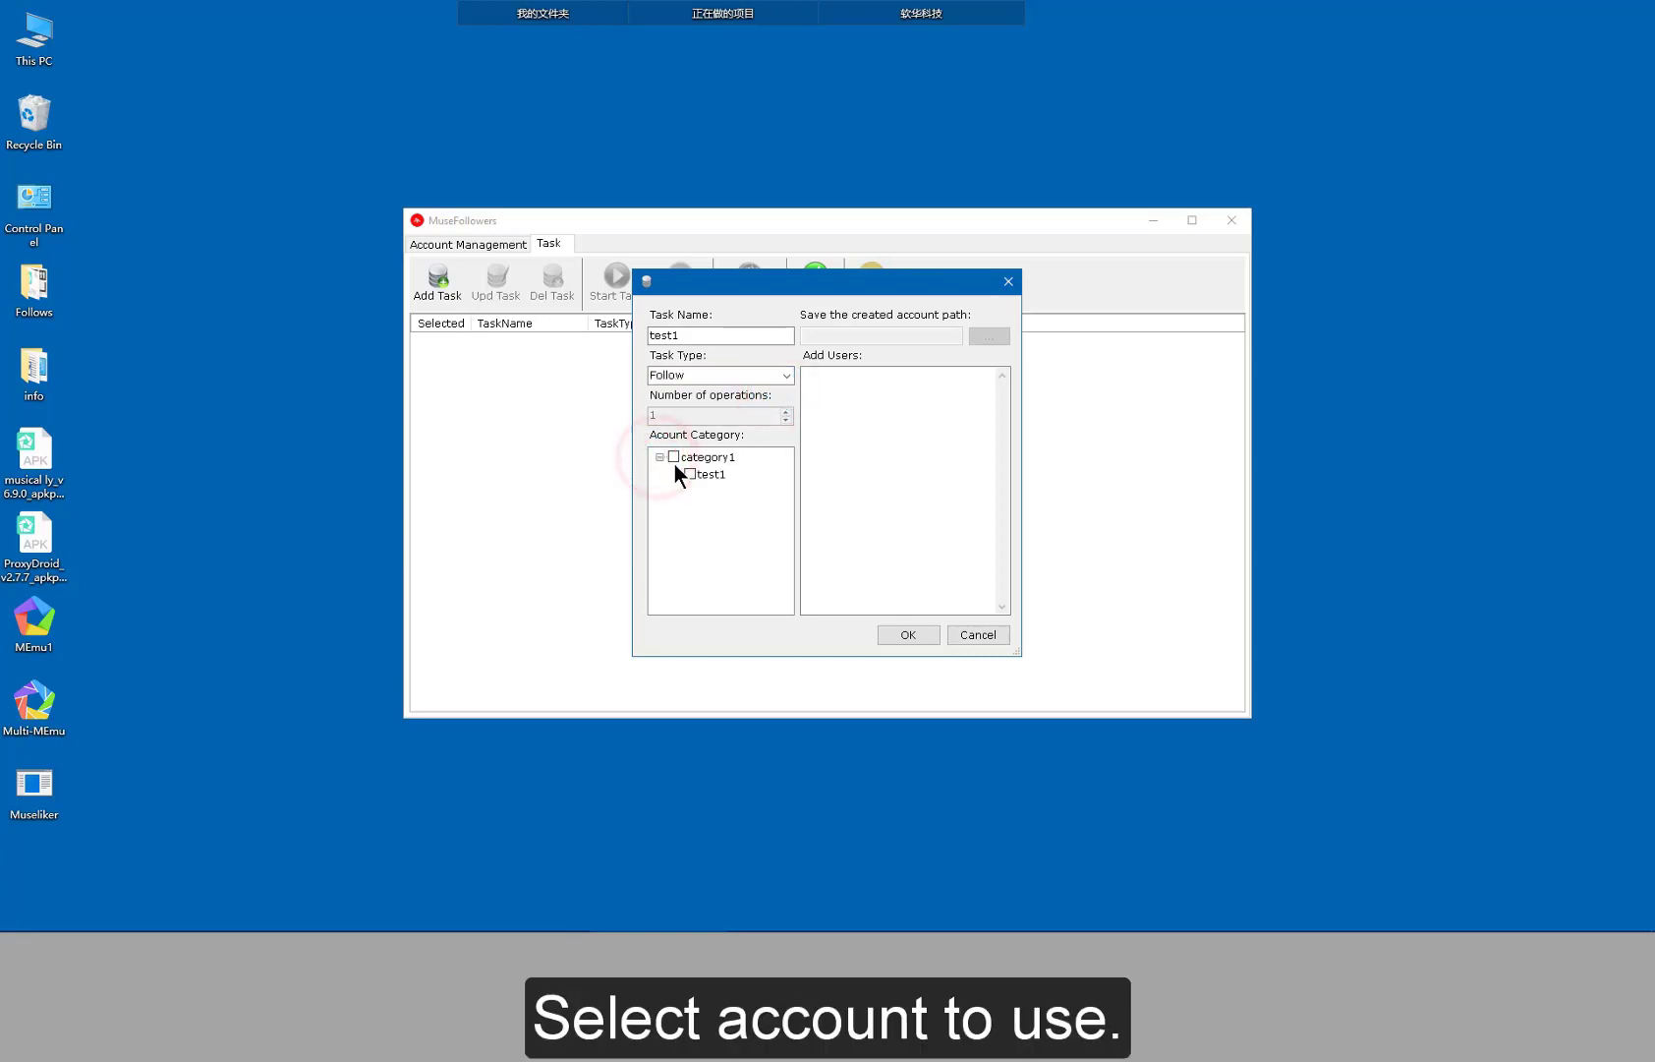
click(694, 474)
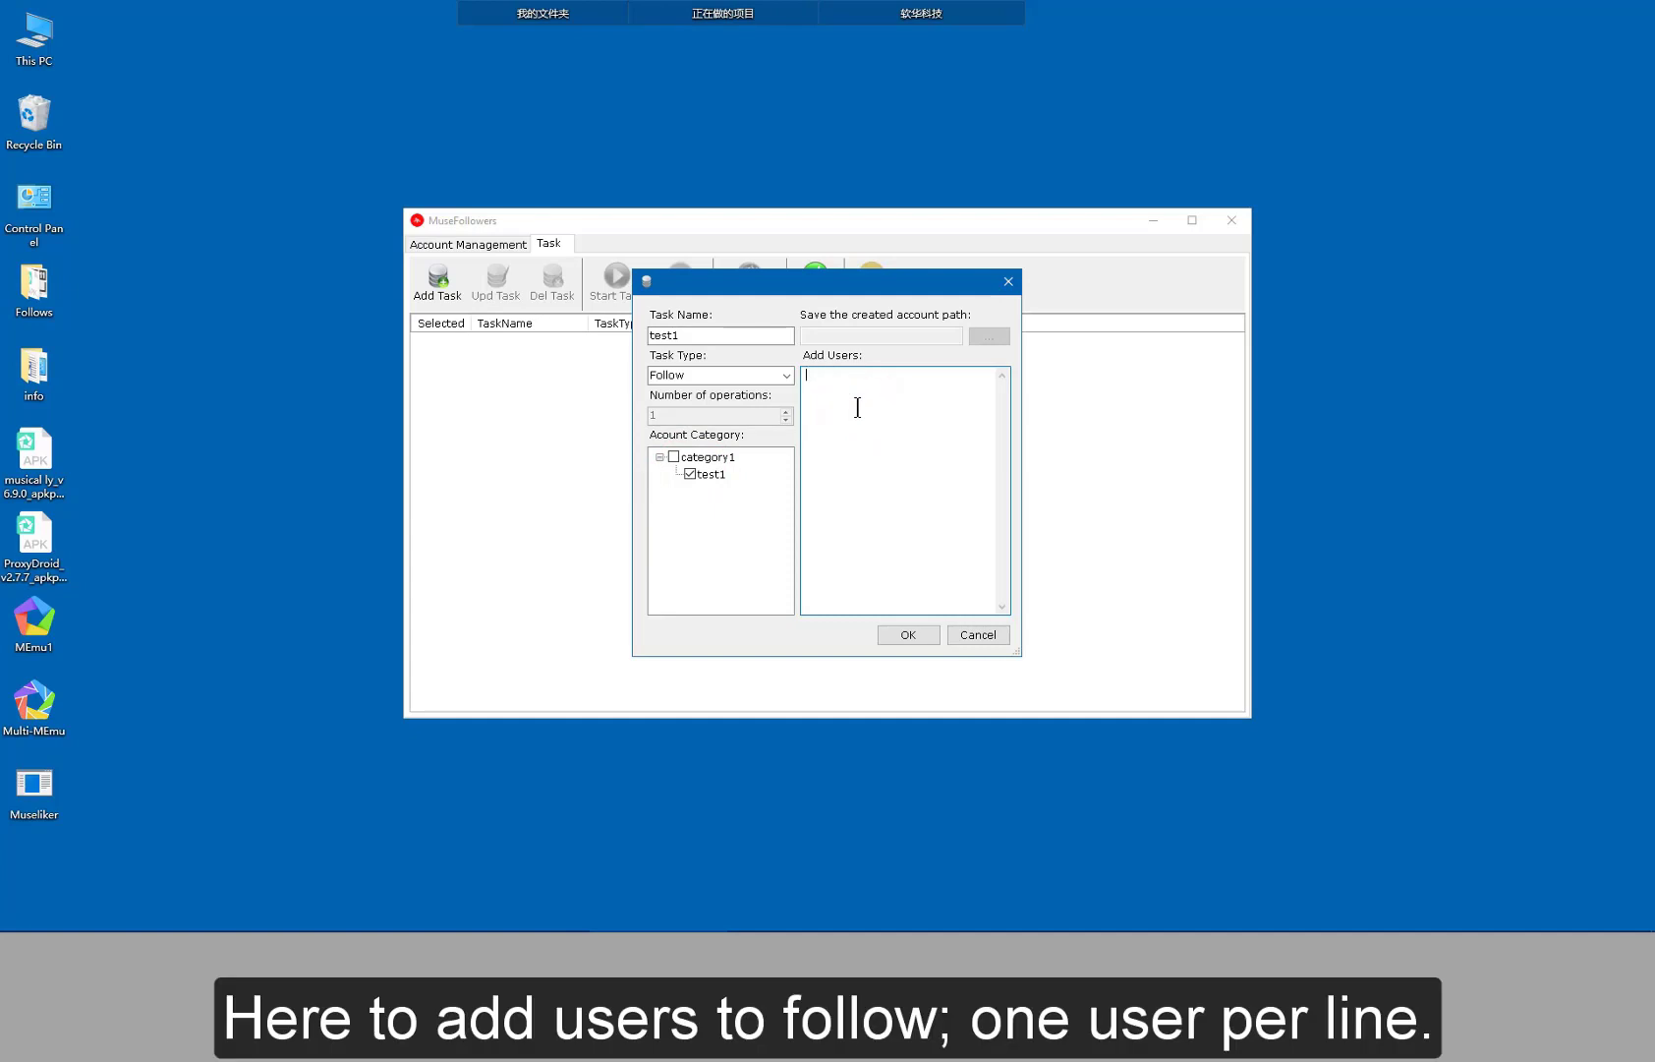
- Enter the users to follow, create the test1 task, and begin another new task
text(follow)
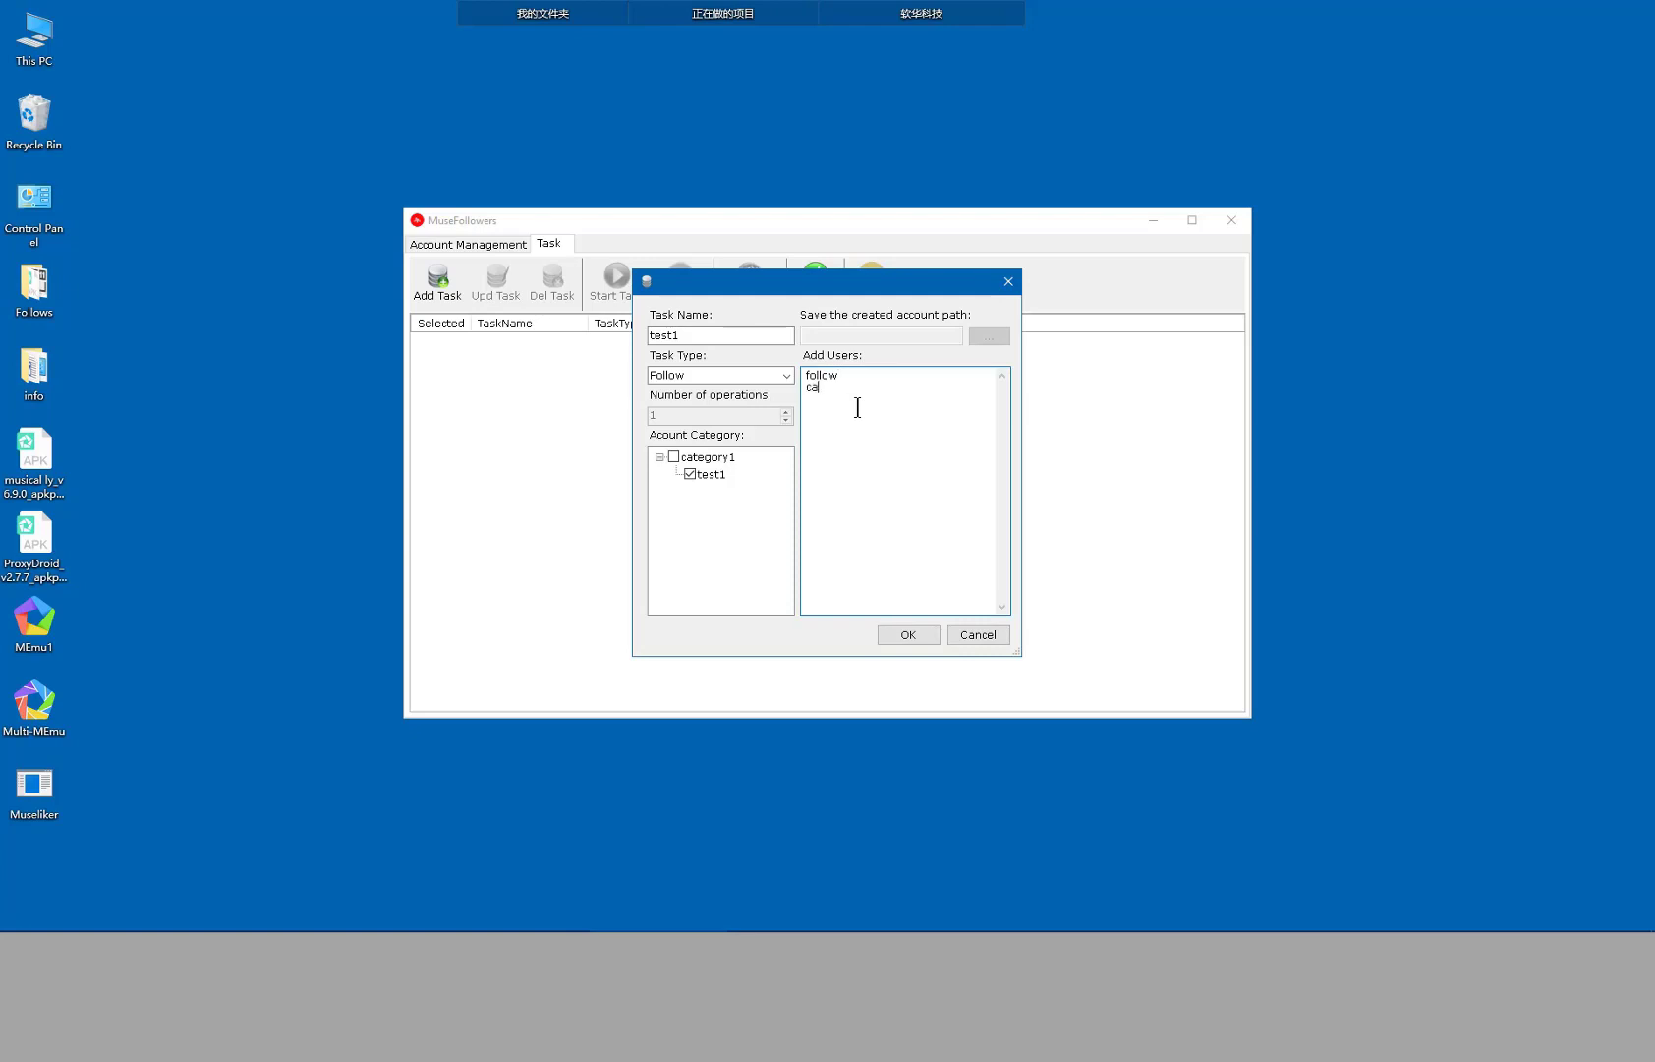
text(t)
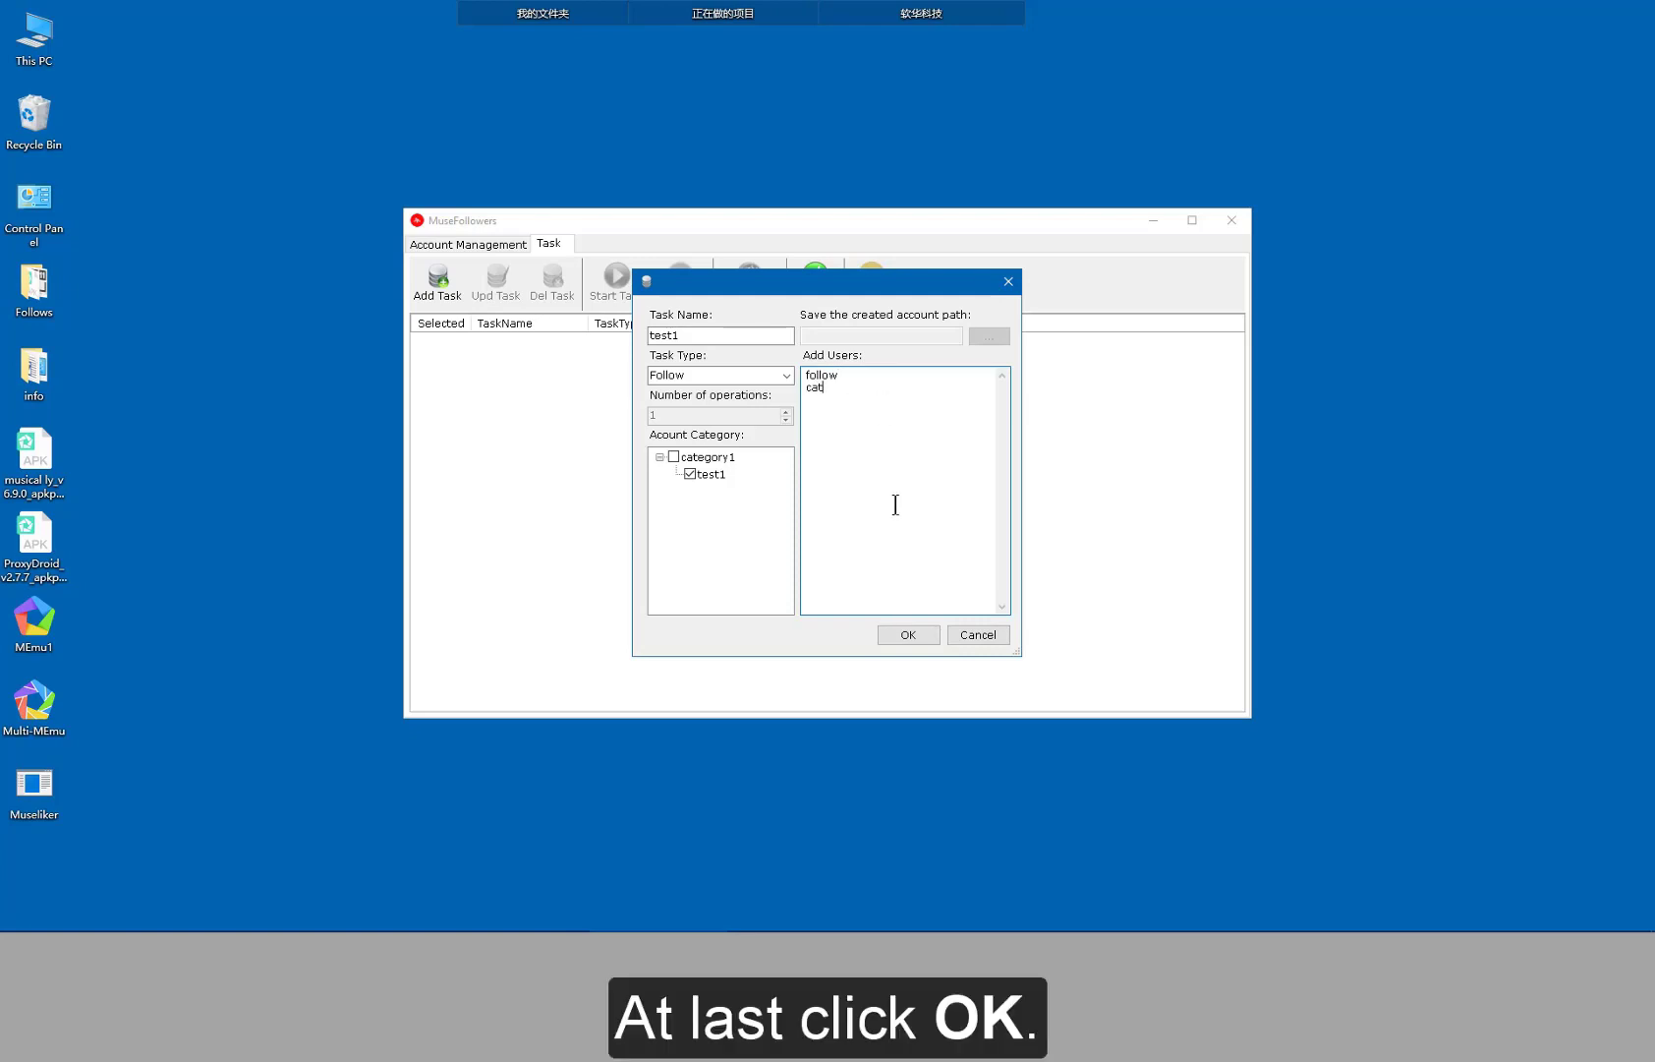
click(906, 635)
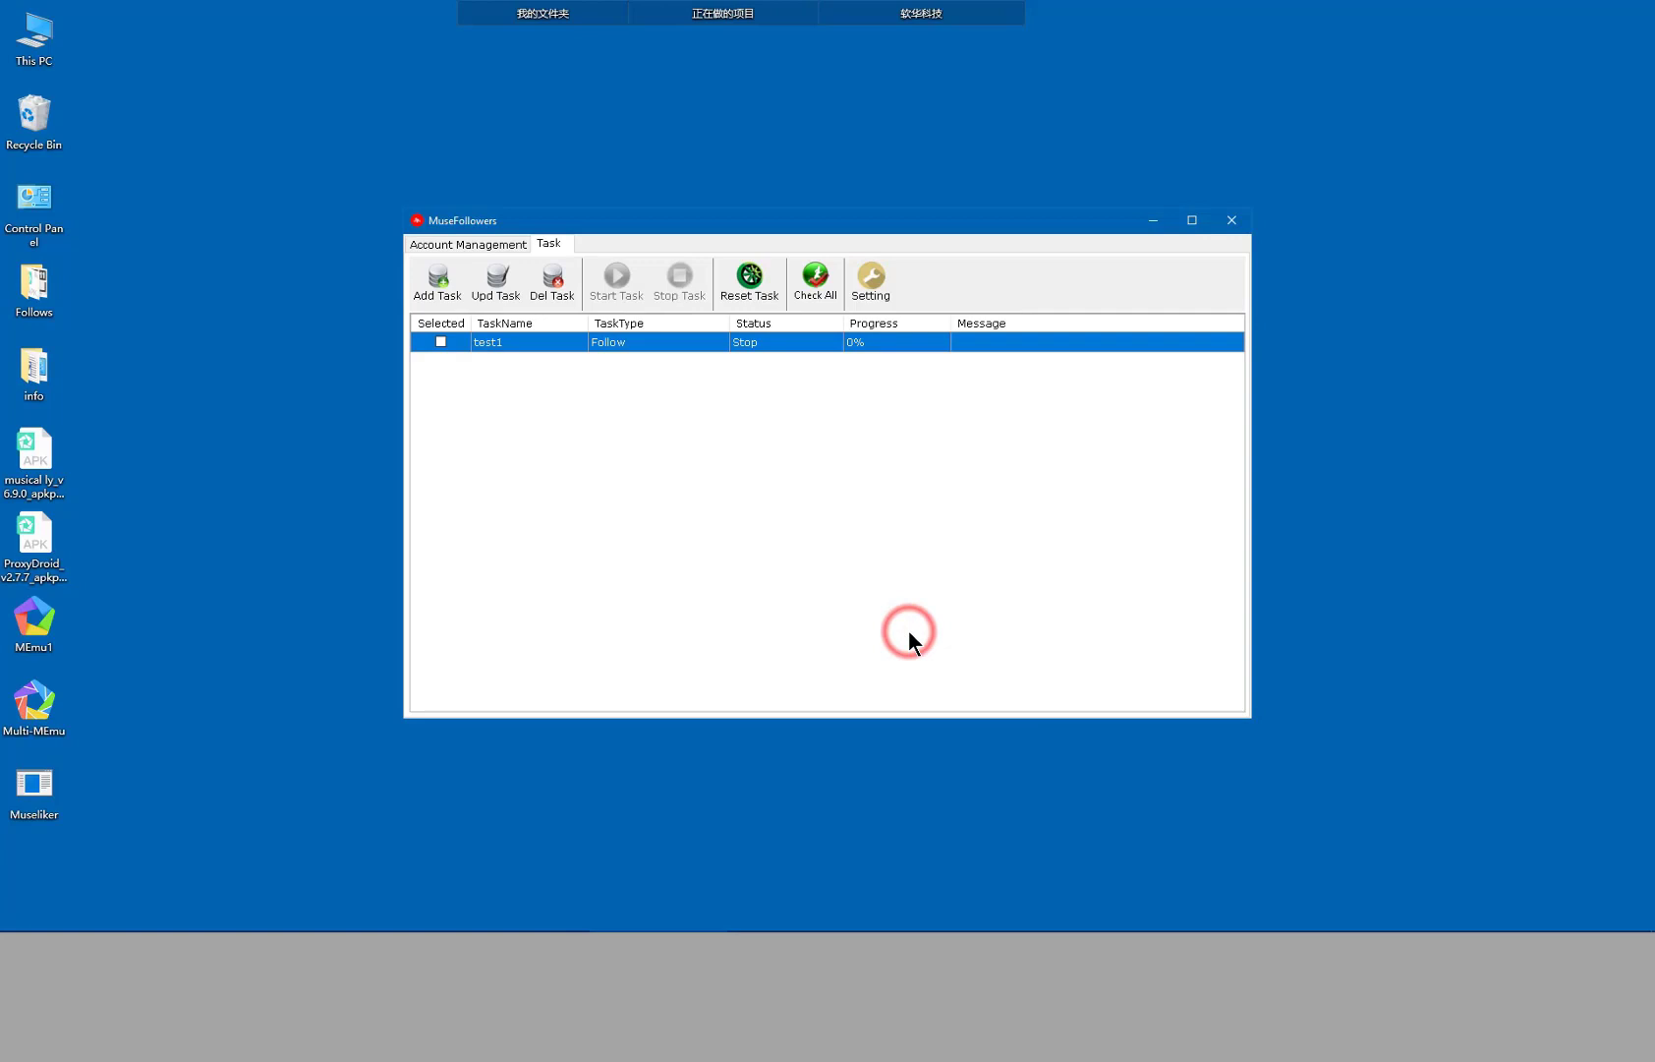
click(435, 281)
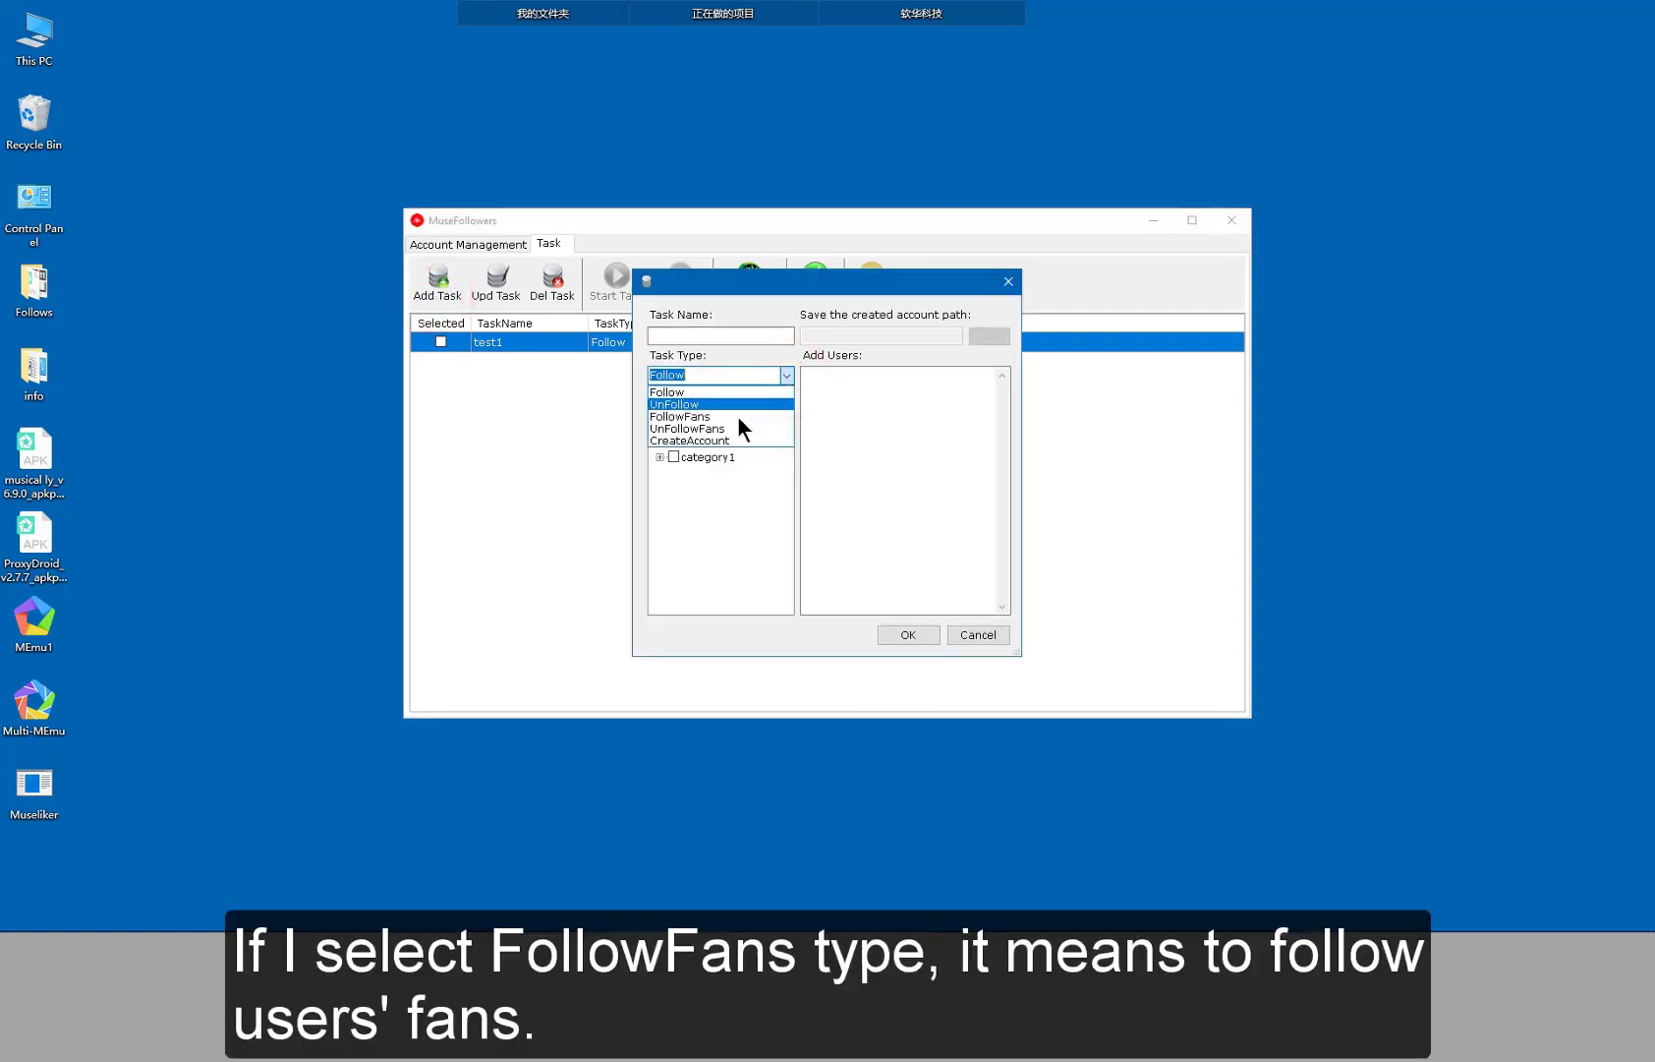
- Make it a FollowFans task with 5 operations for all category1 accounts, named test2 with its users
click(679, 415)
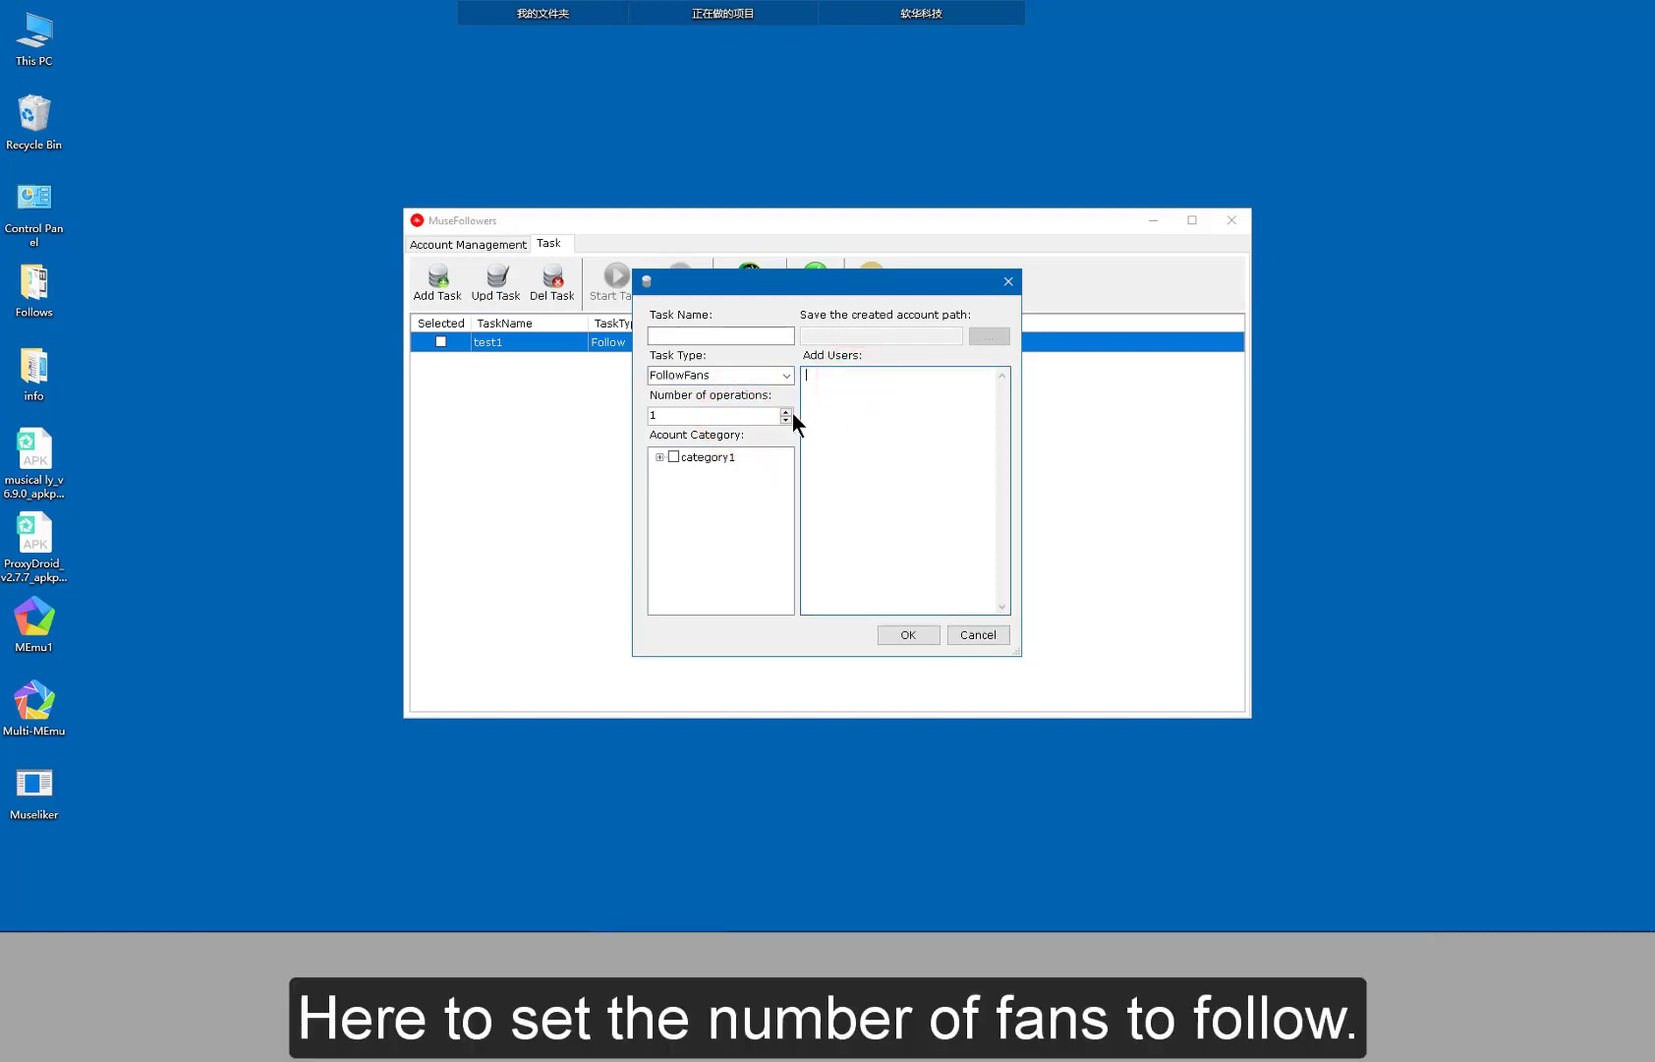
click(834, 431)
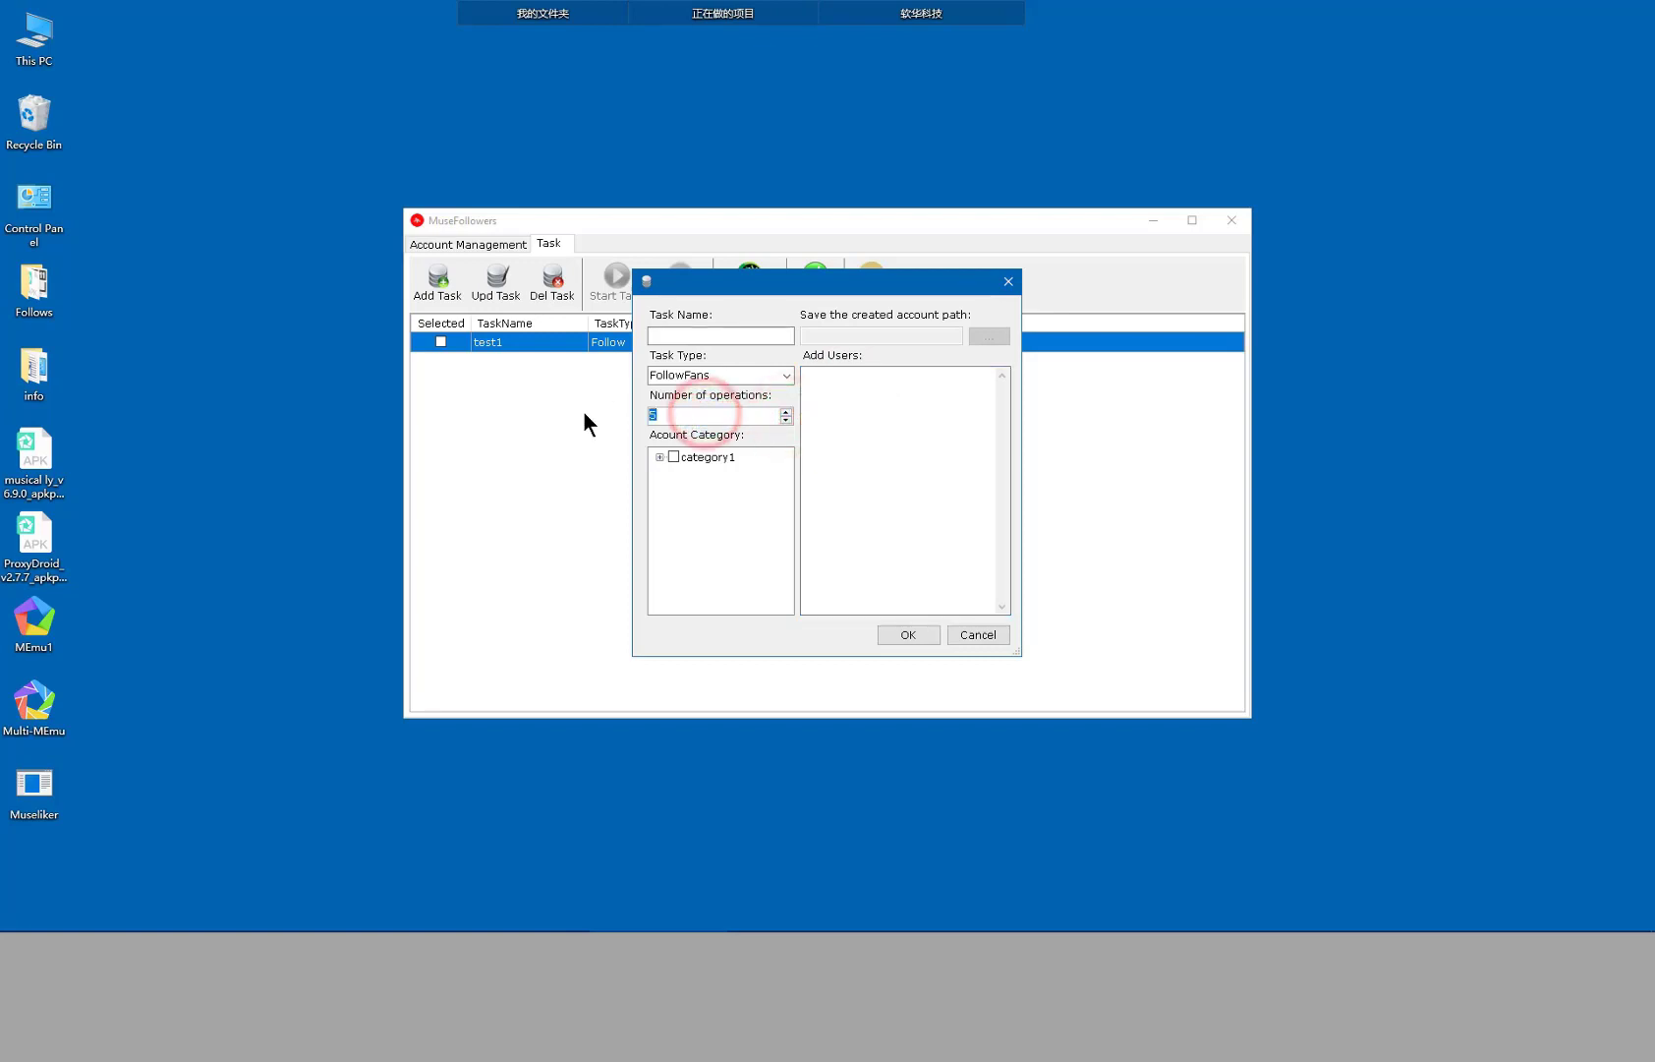
click(674, 456)
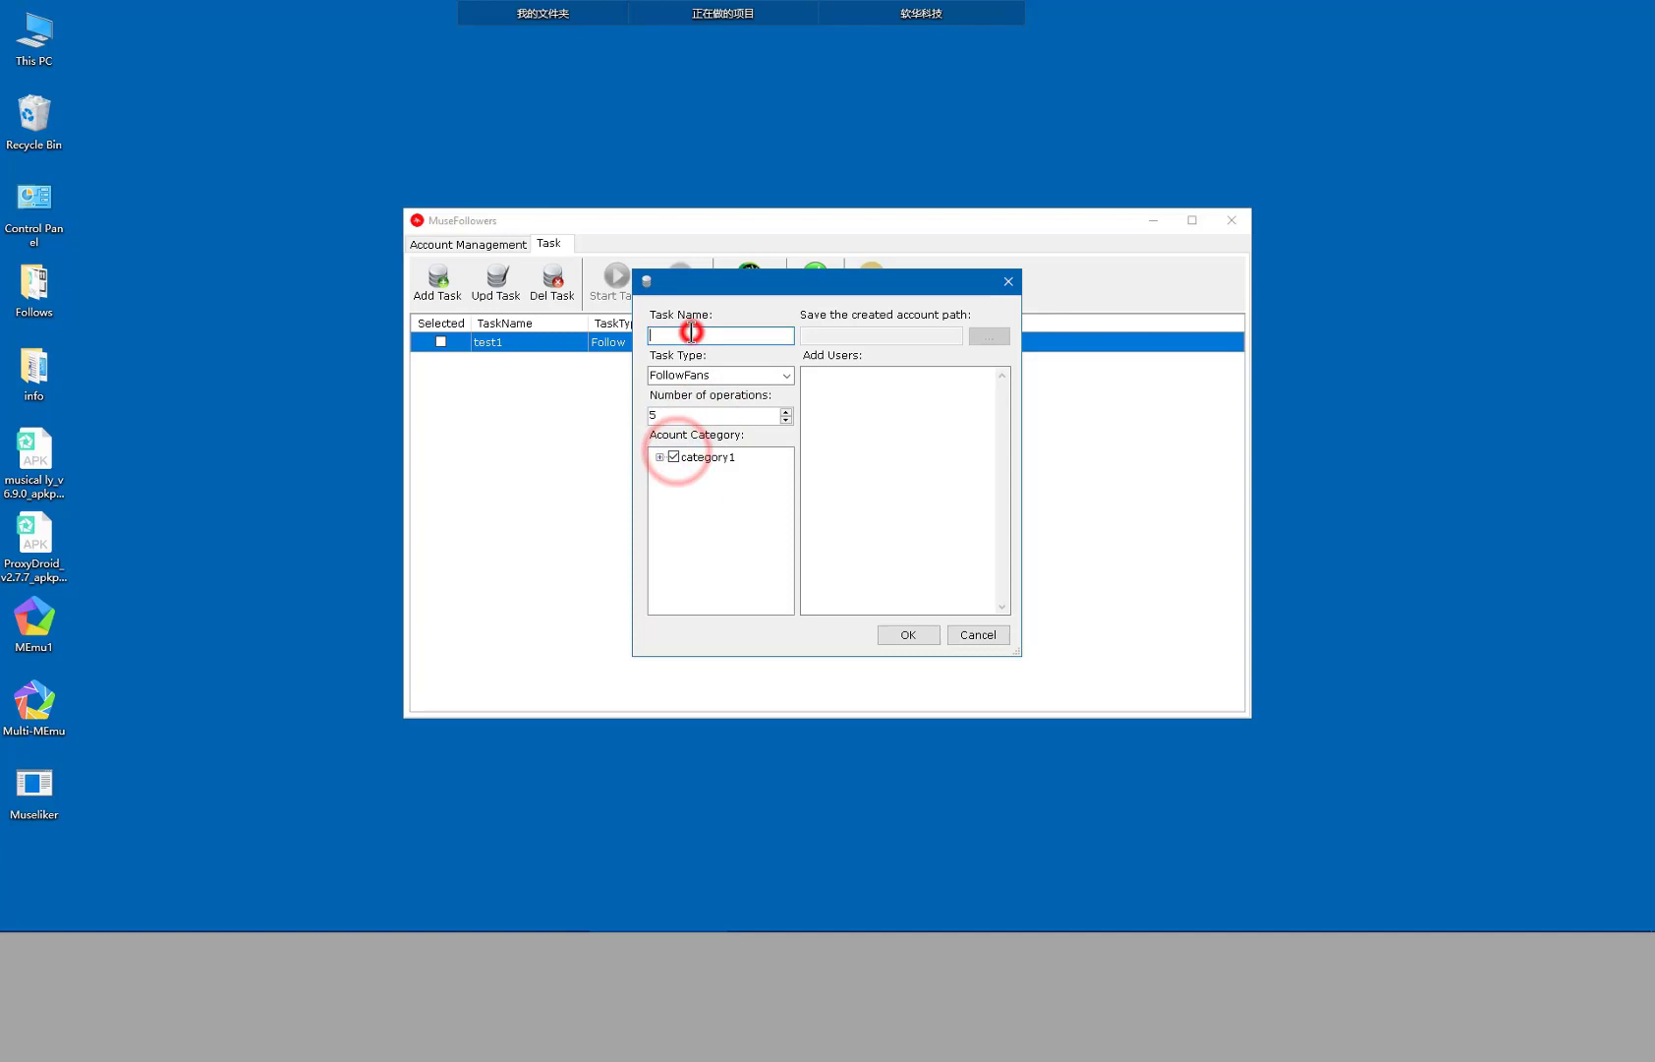
text(test2)
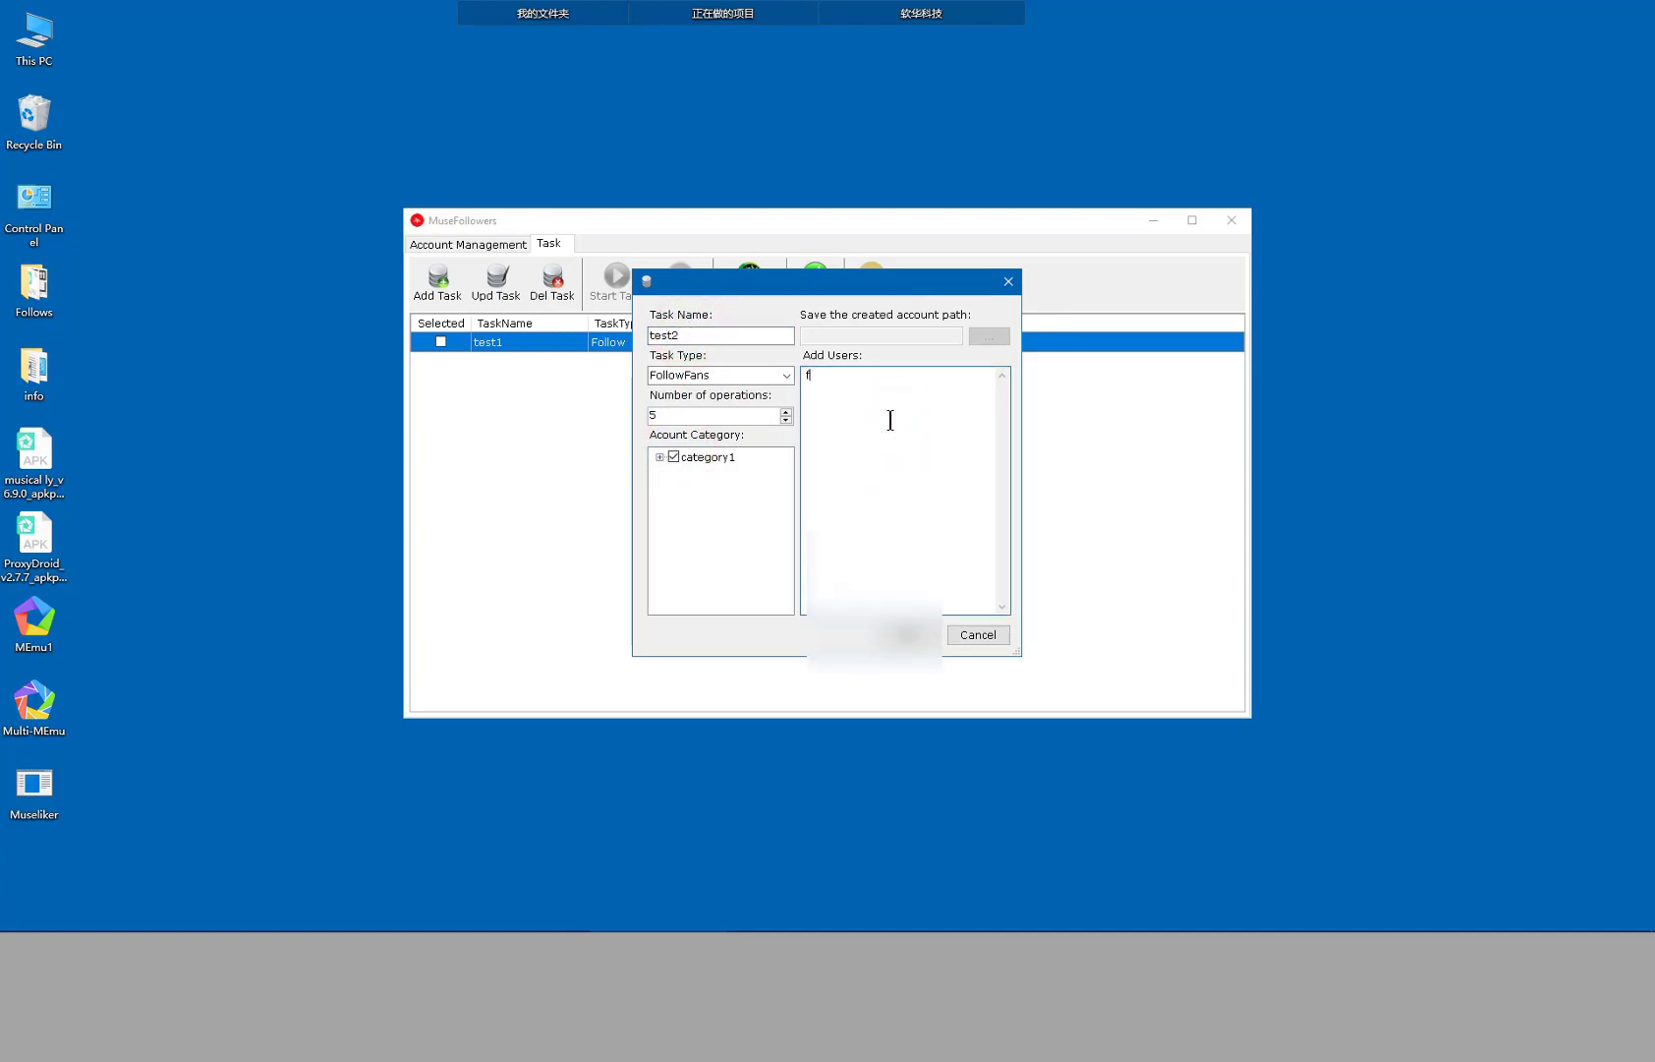
text(ollow)
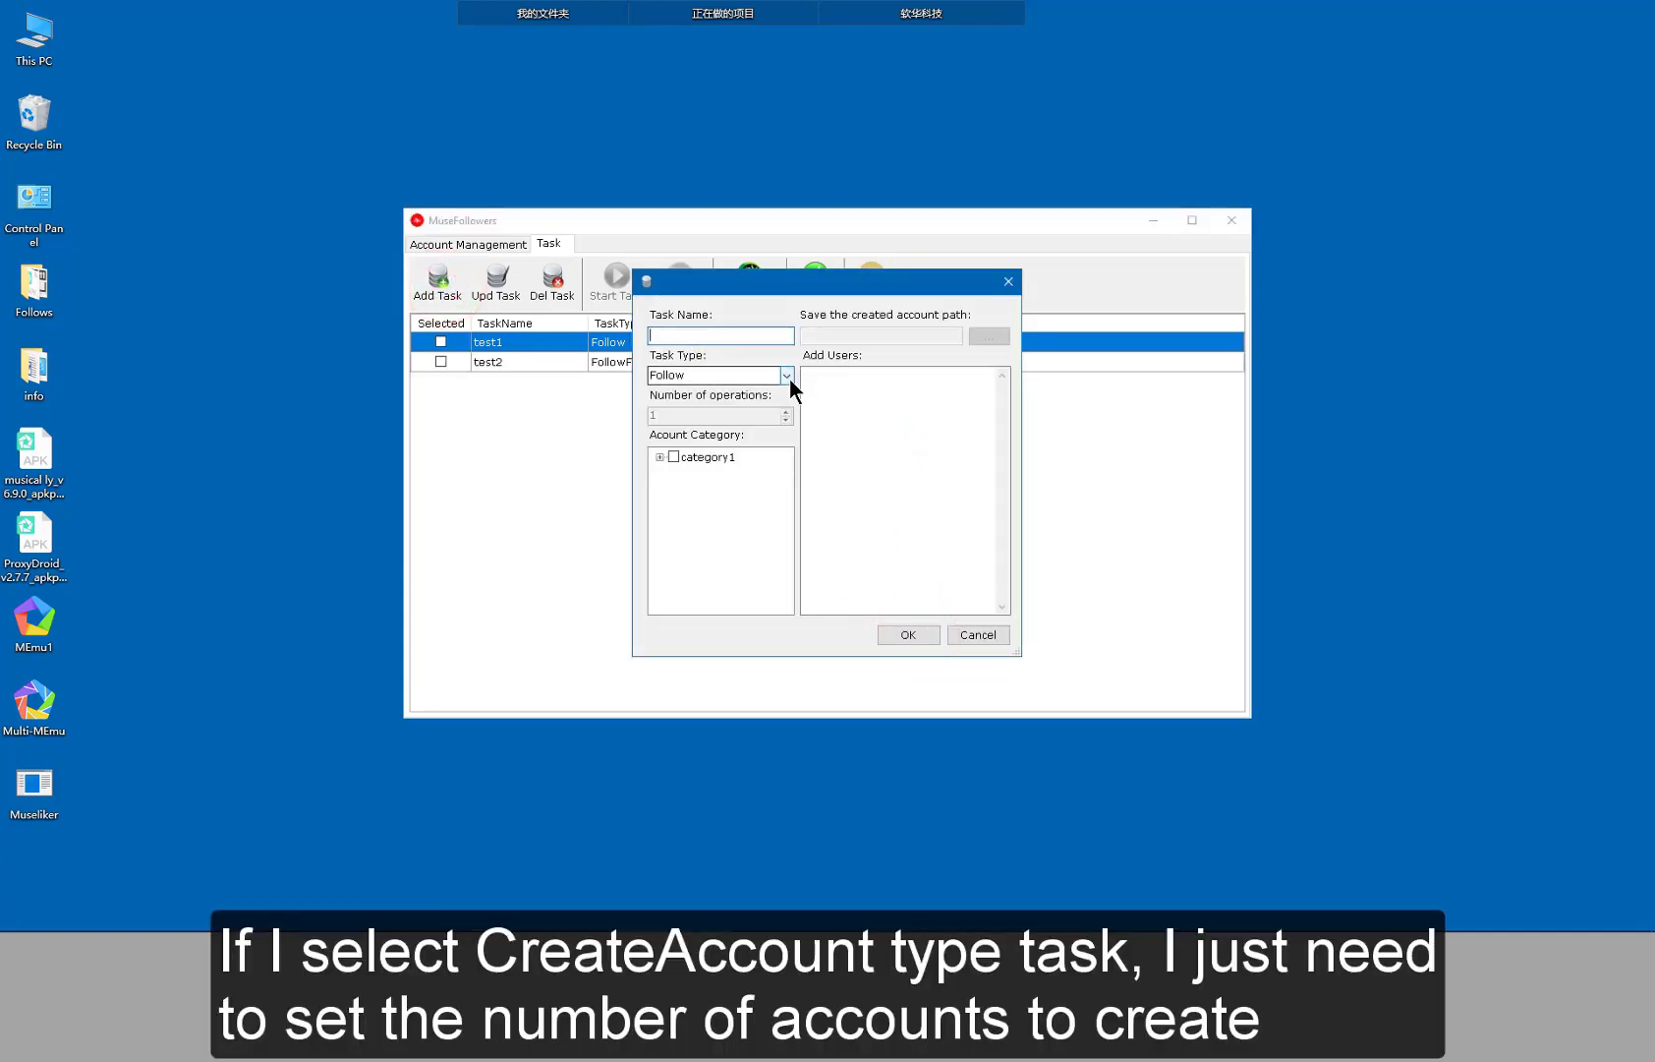
- Create a CreateAccount task test3 making 3 accounts saved to a Desktop folder
click(690, 376)
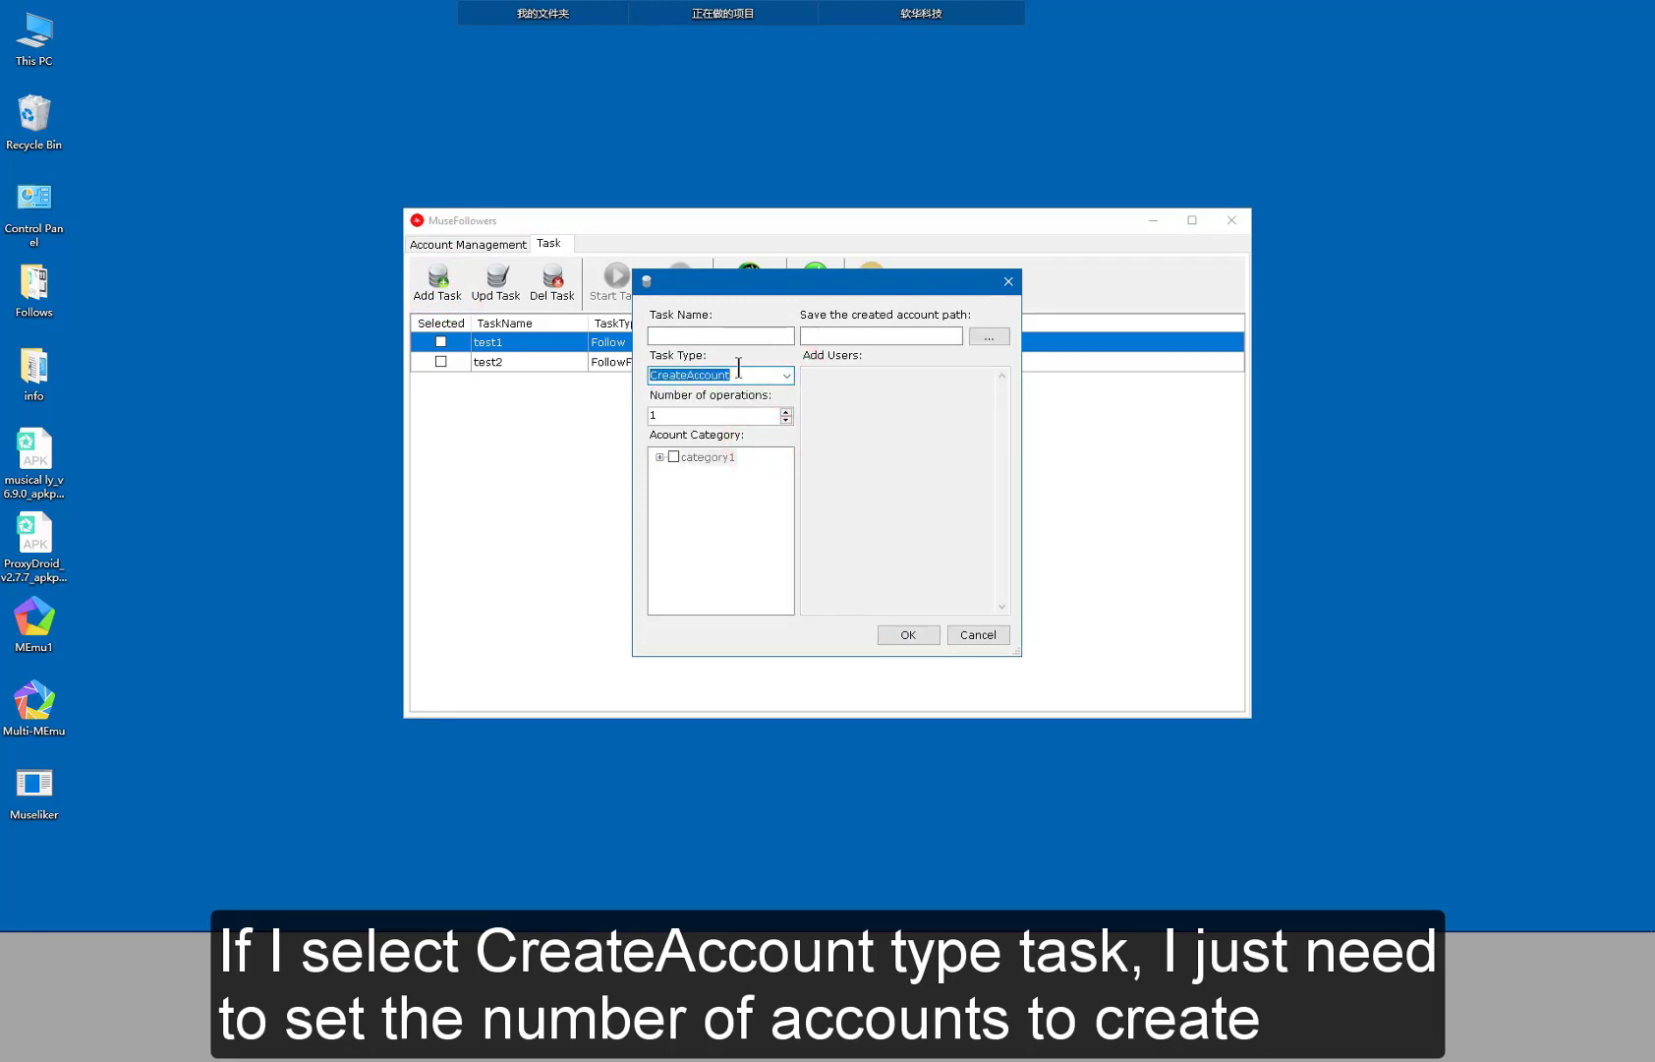
text(test3)
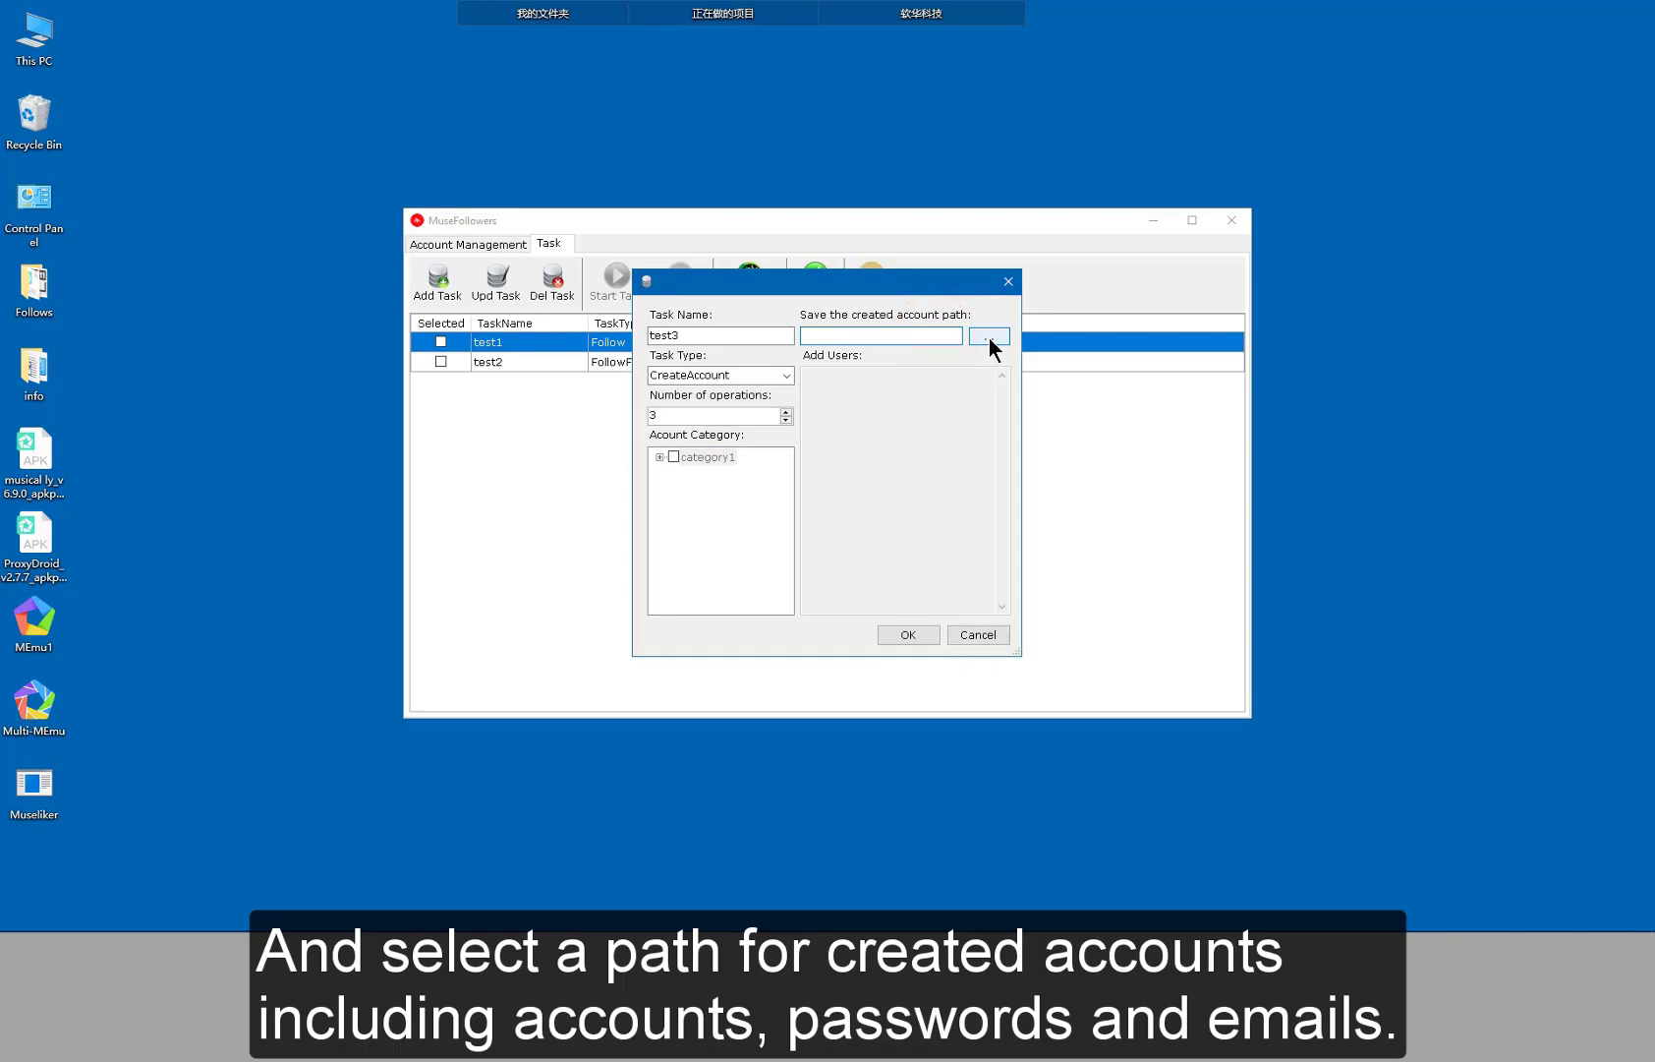
click(987, 336)
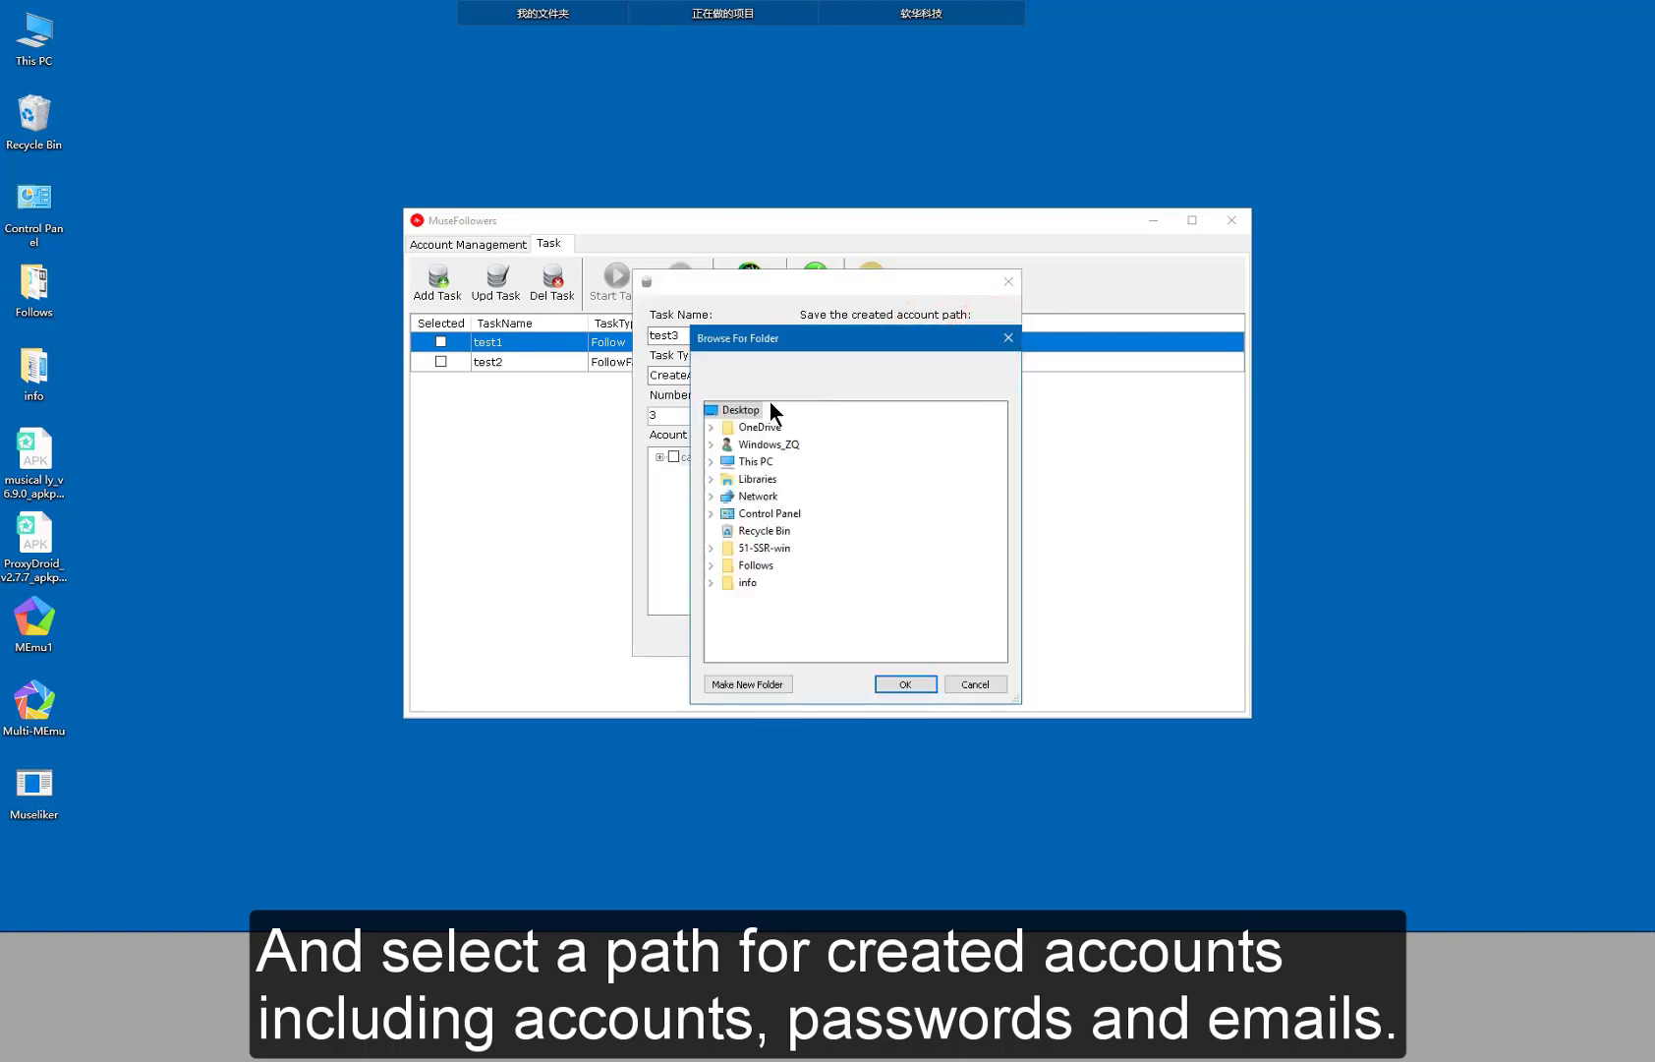
mouse_move(812, 476)
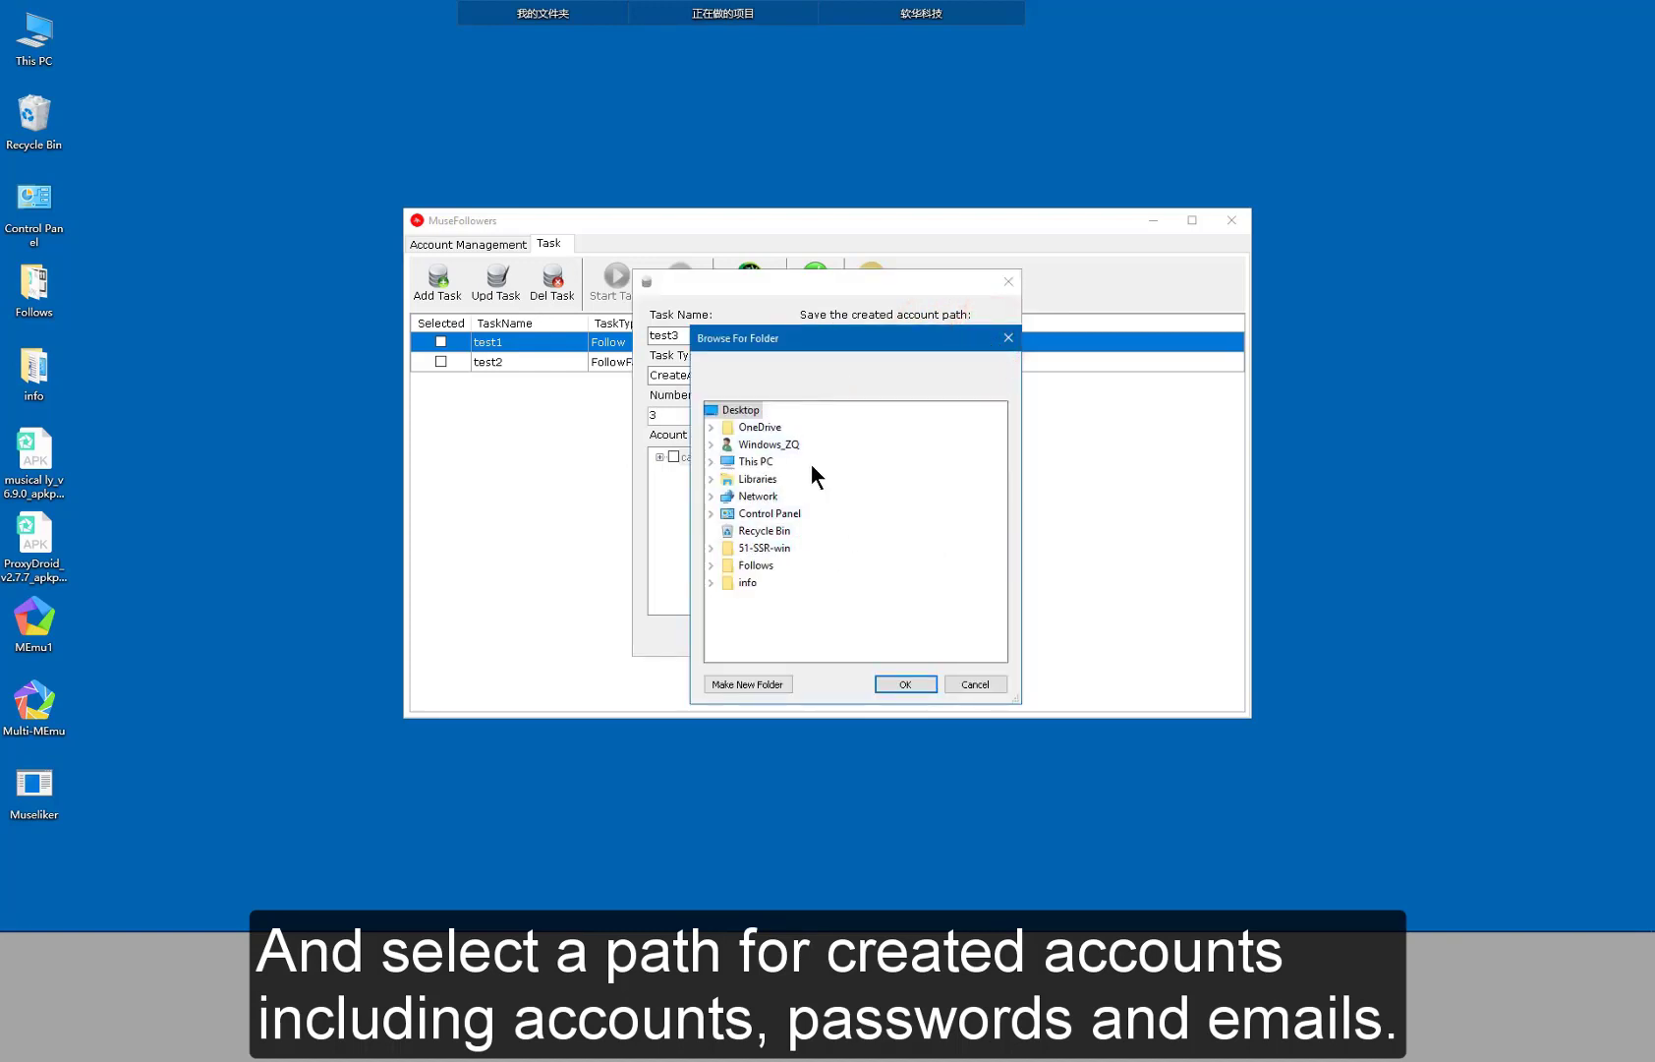
click(902, 684)
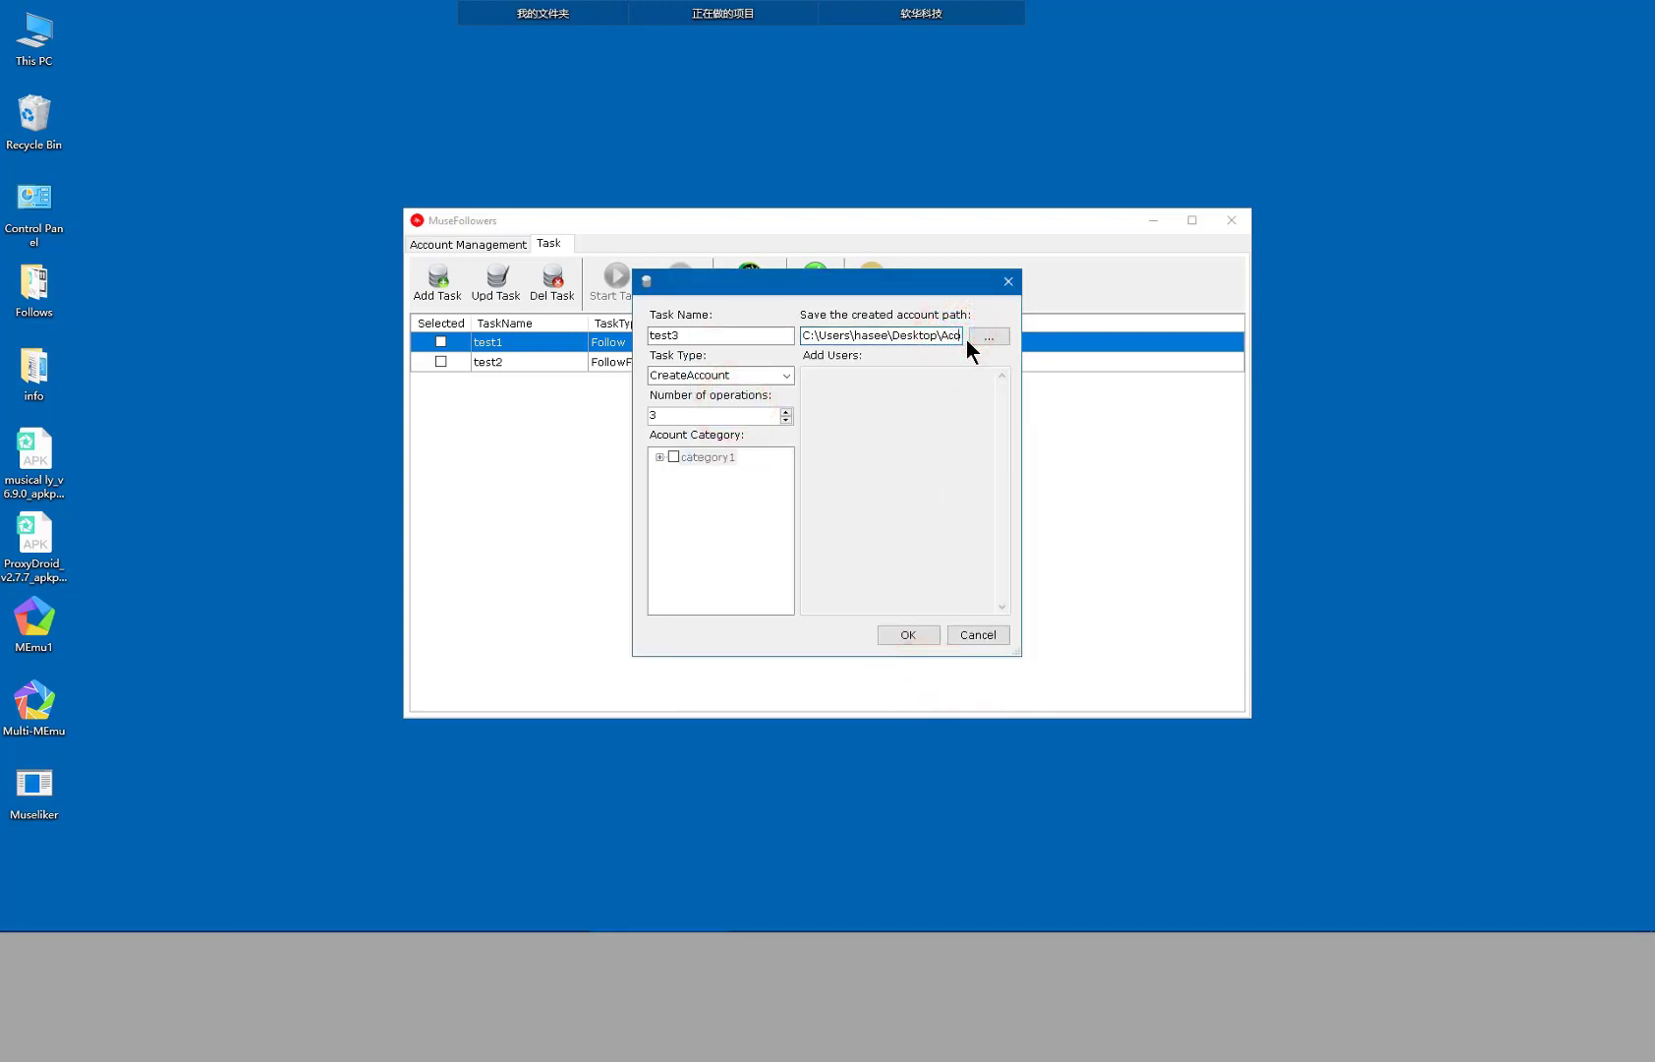
click(906, 635)
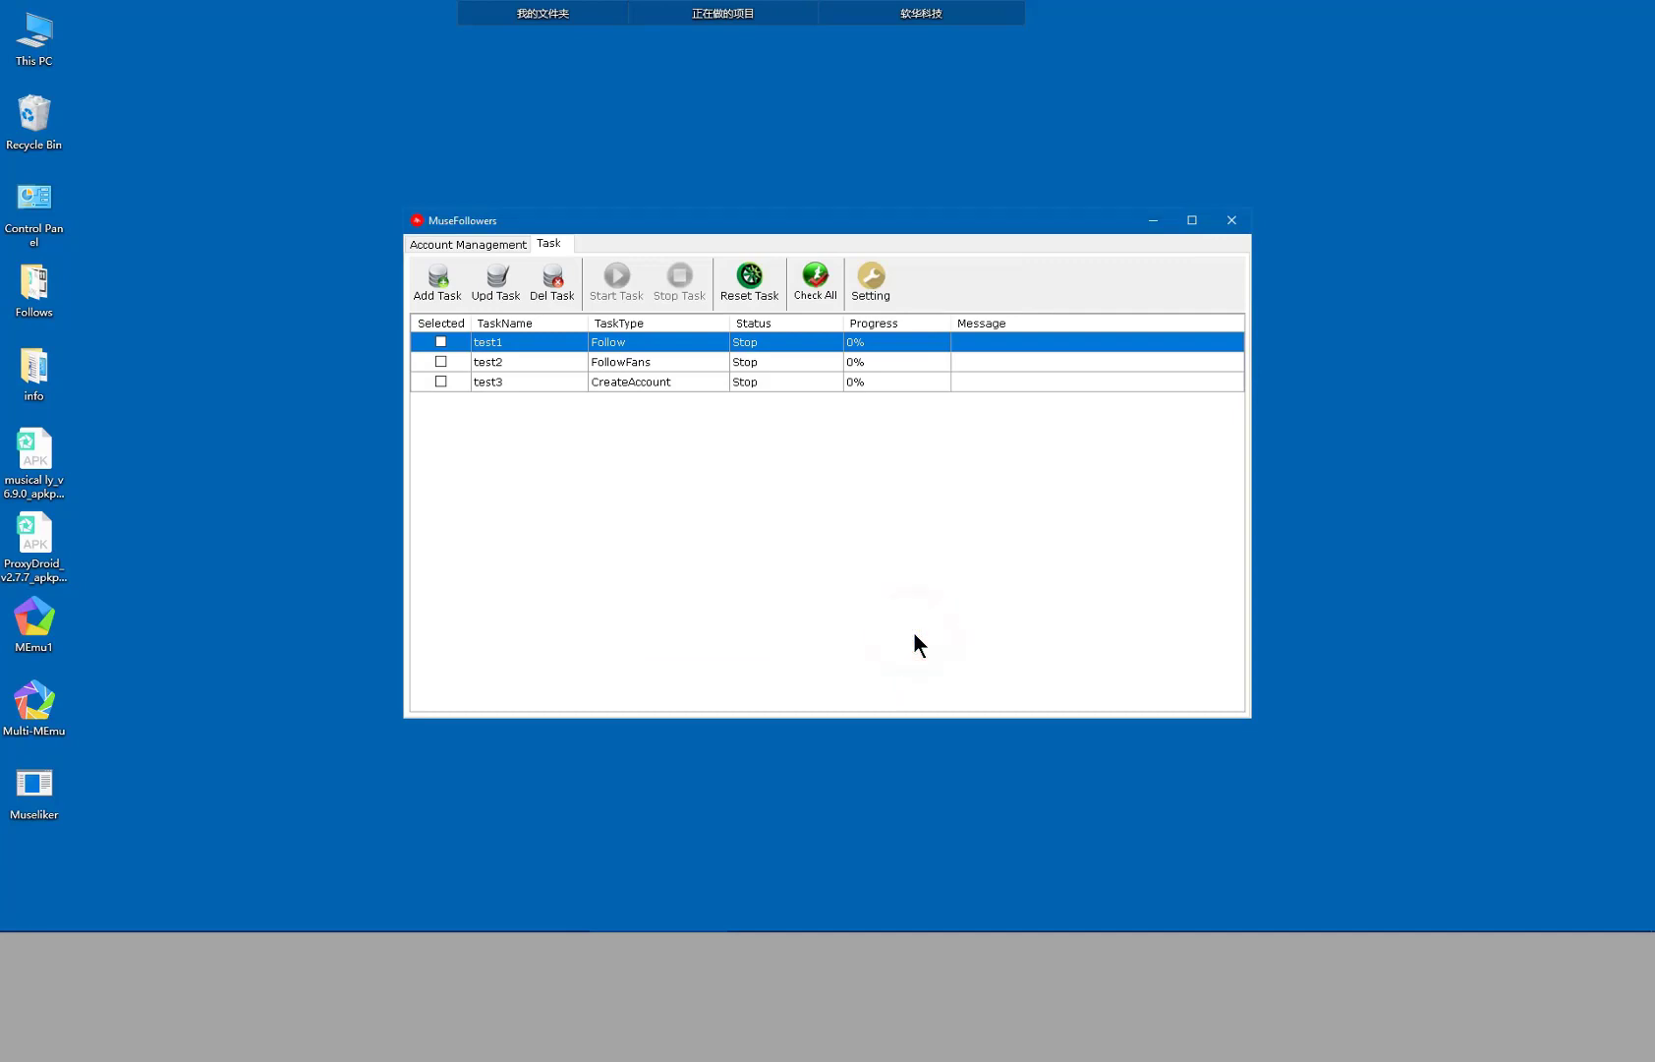
mouse_move(871, 279)
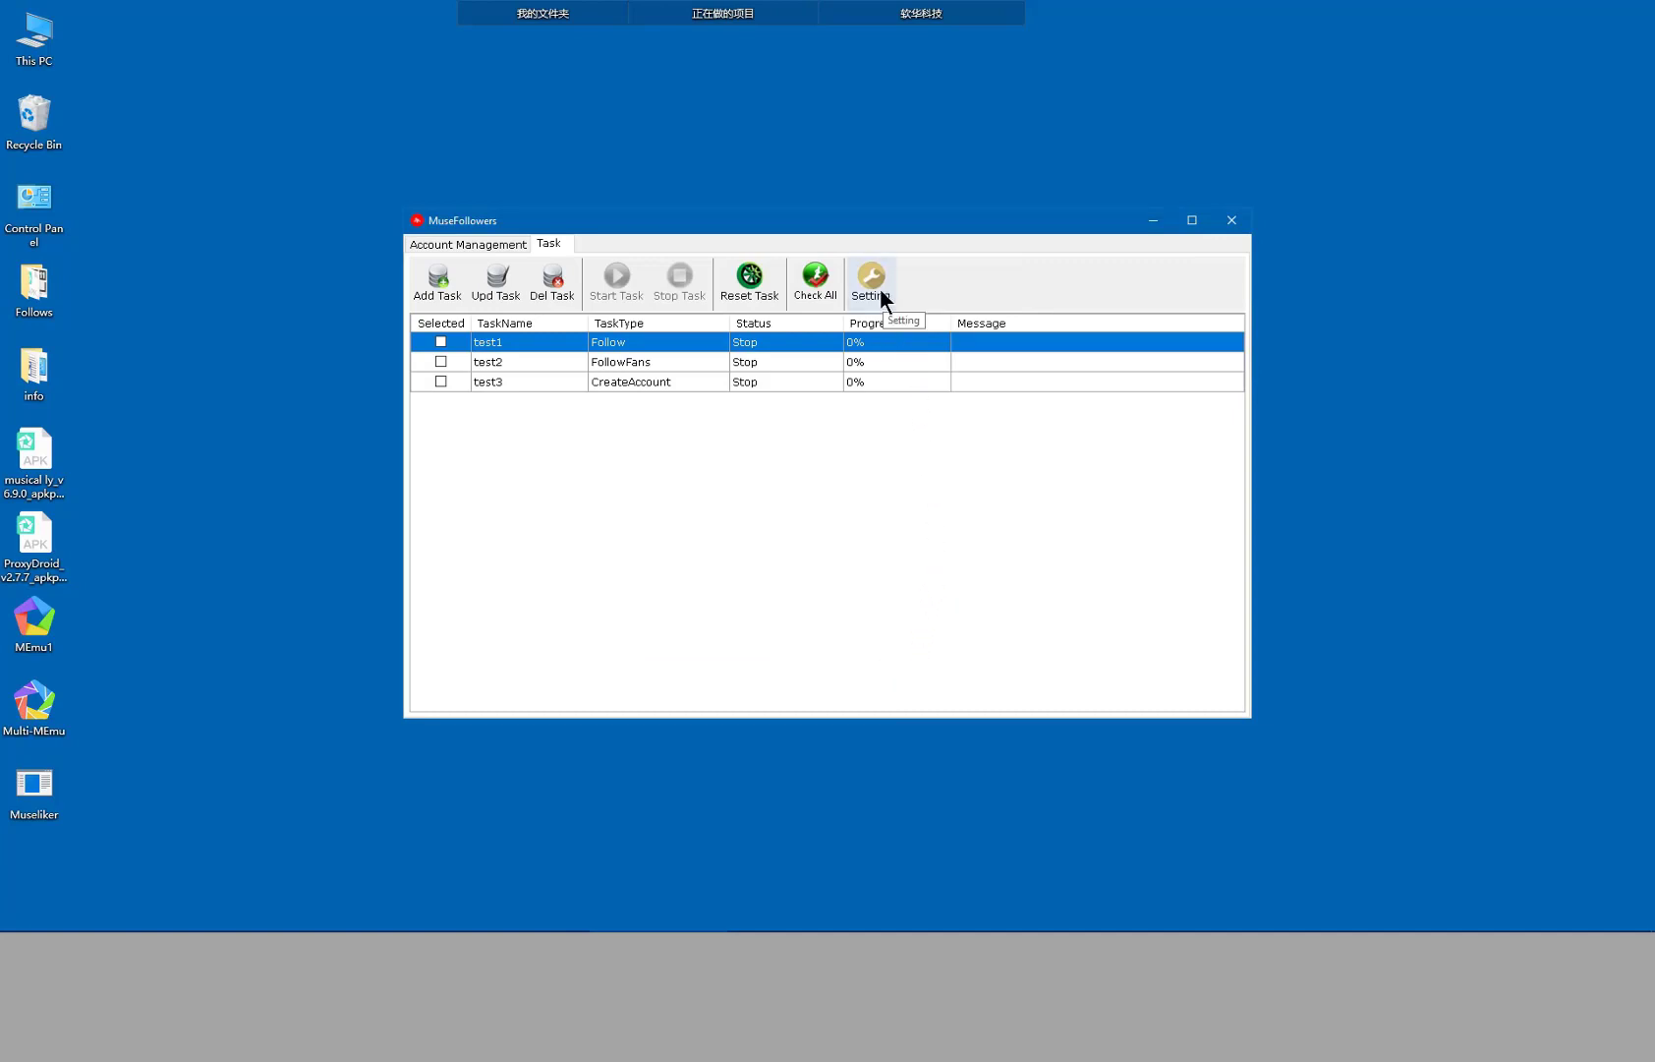
- In Setting, choose E:\Microvirt as the VM installation directory and select virtual machine 1
click(869, 279)
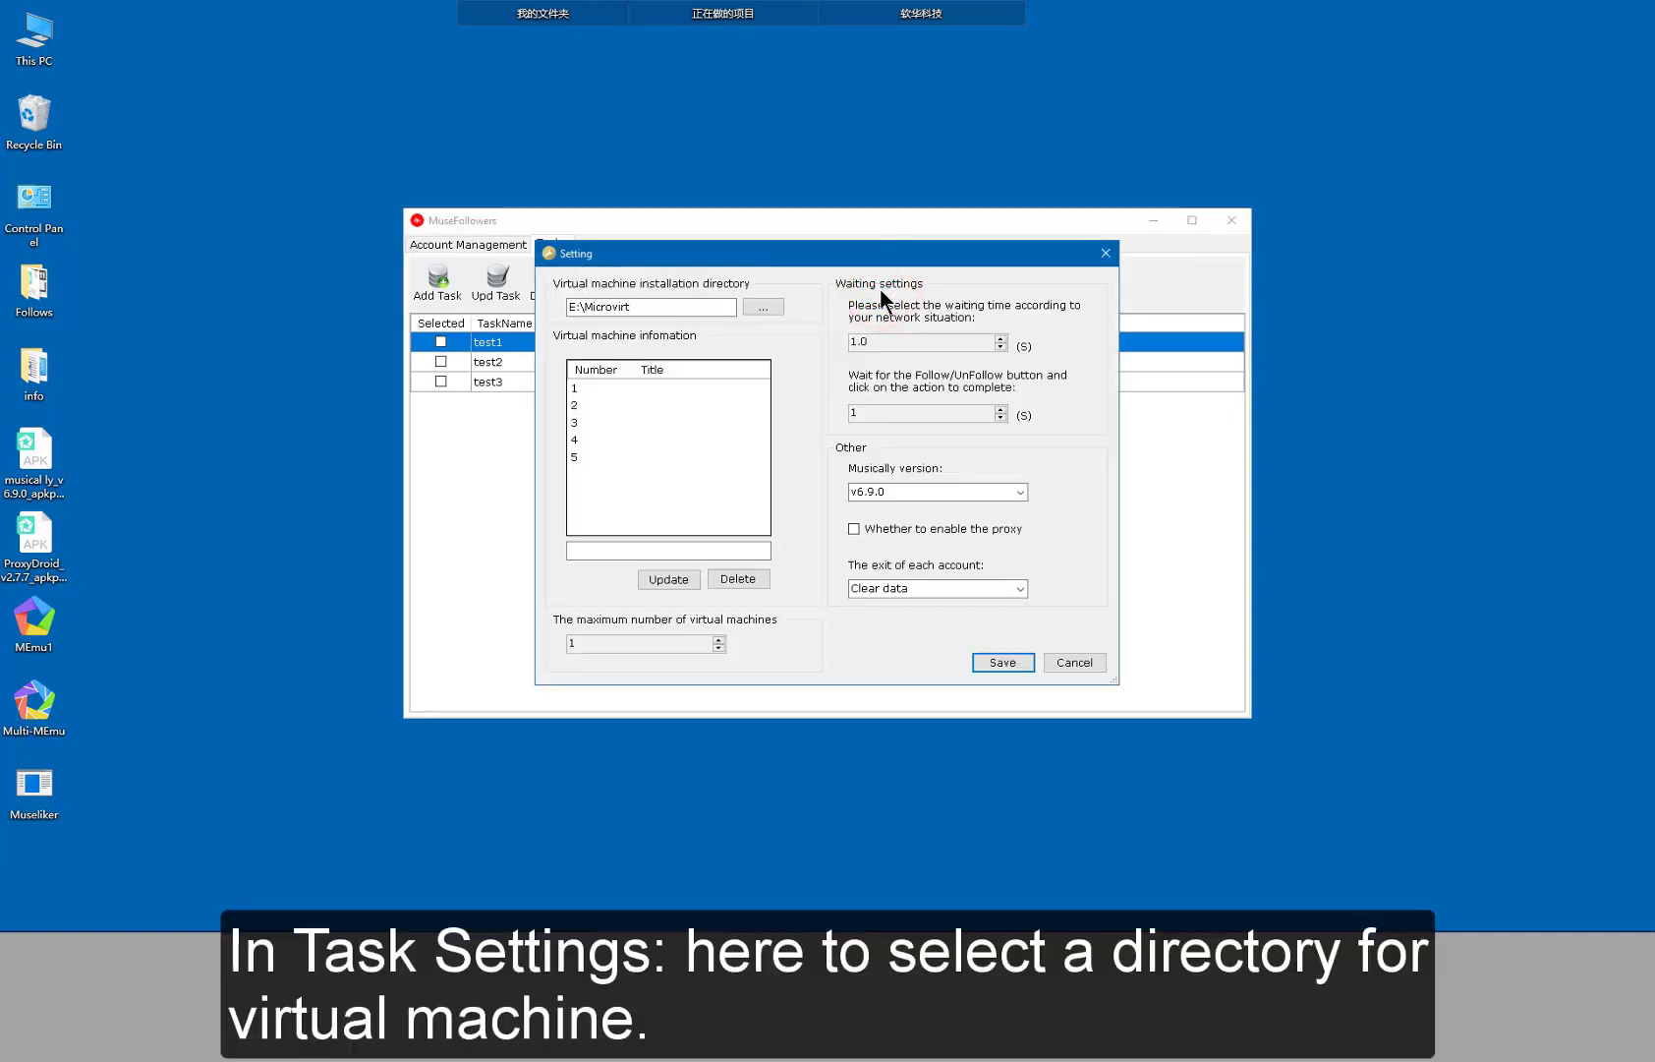
click(763, 307)
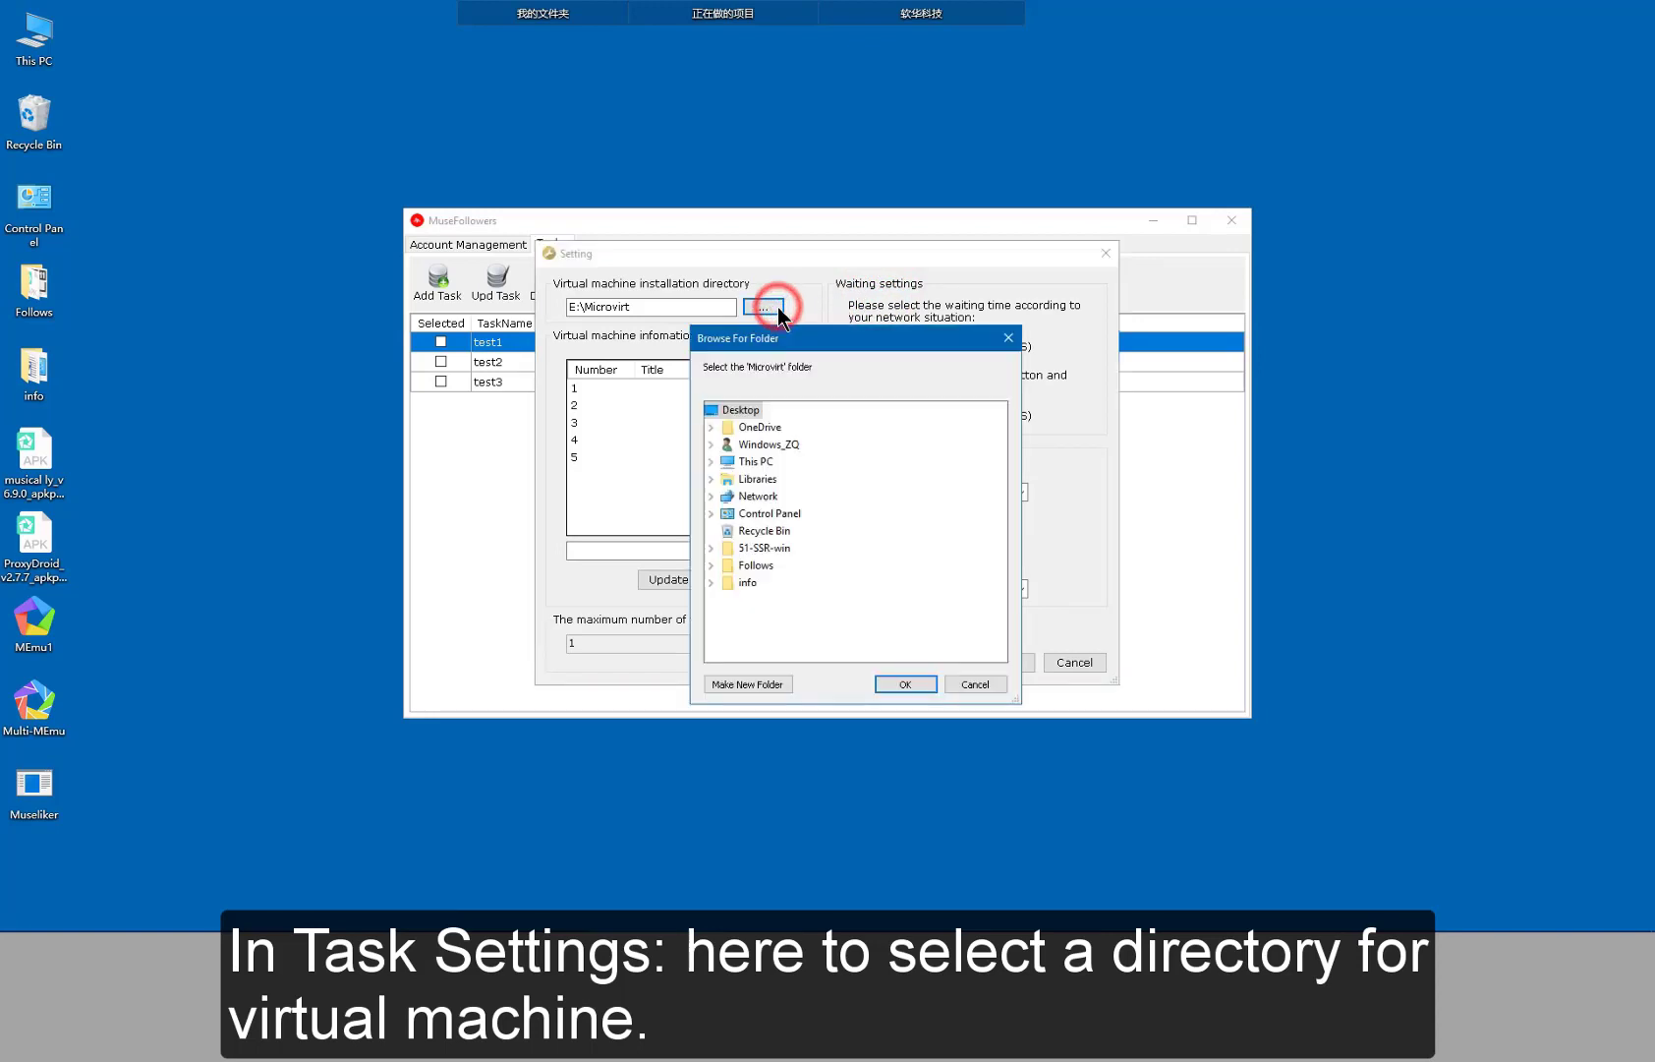
click(712, 462)
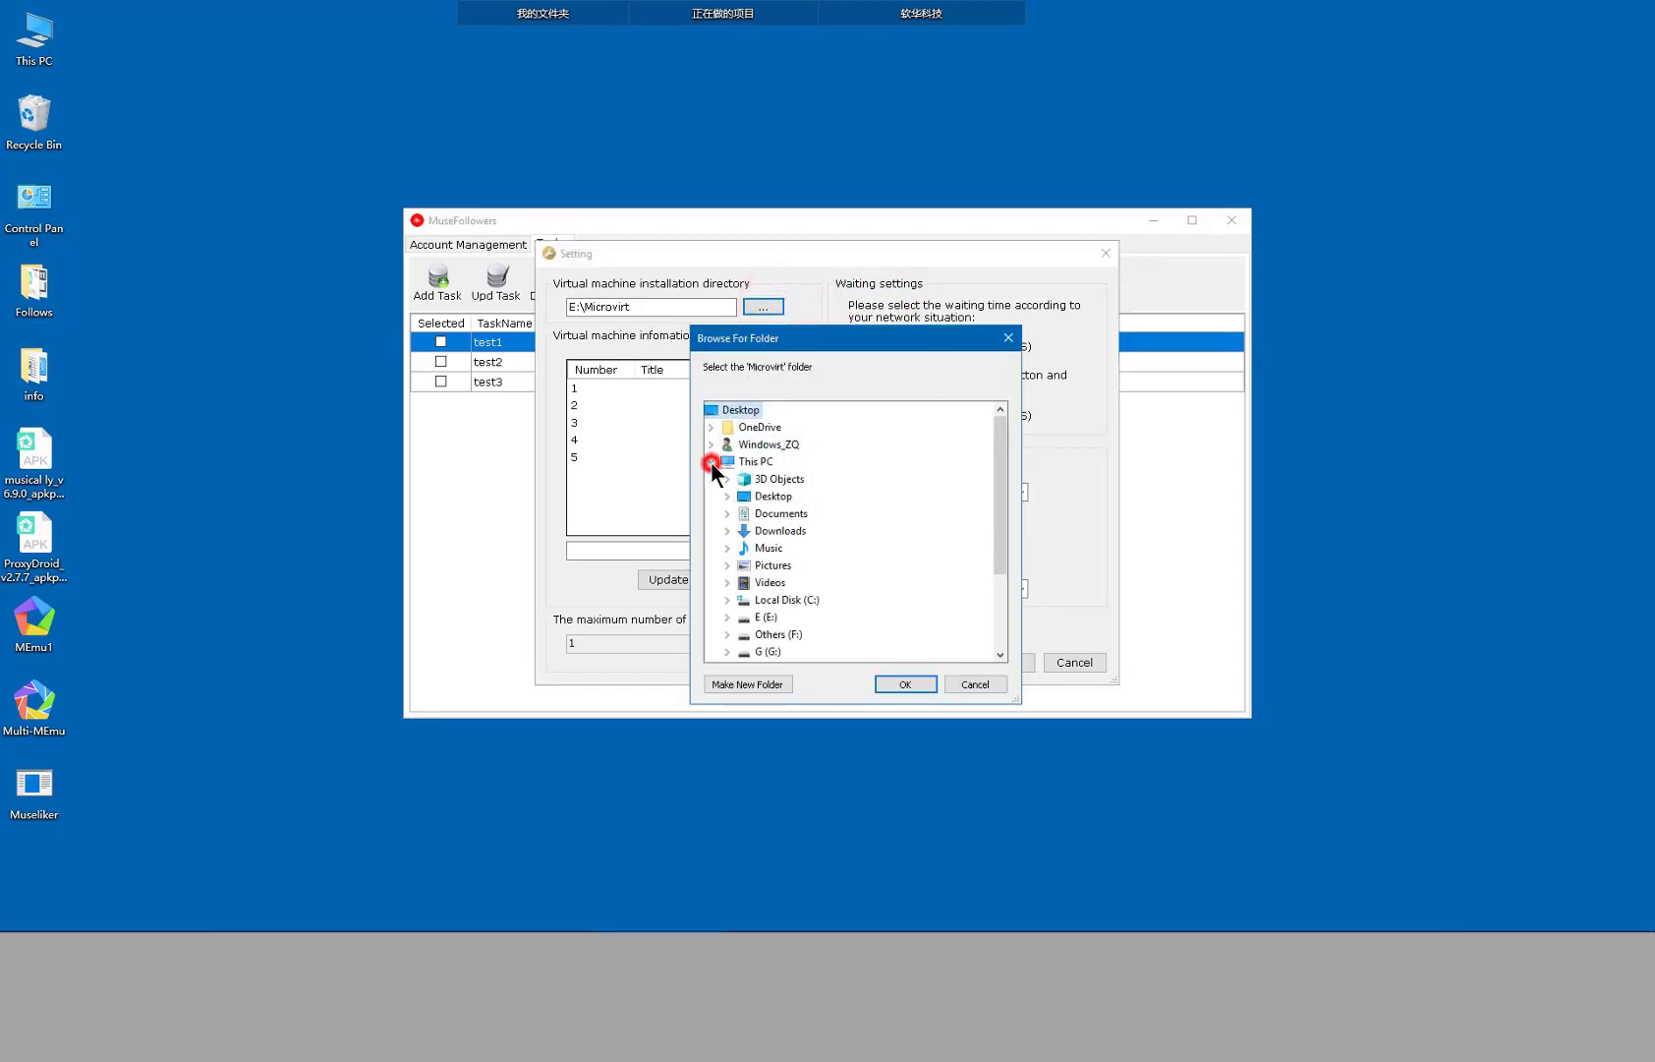
click(728, 616)
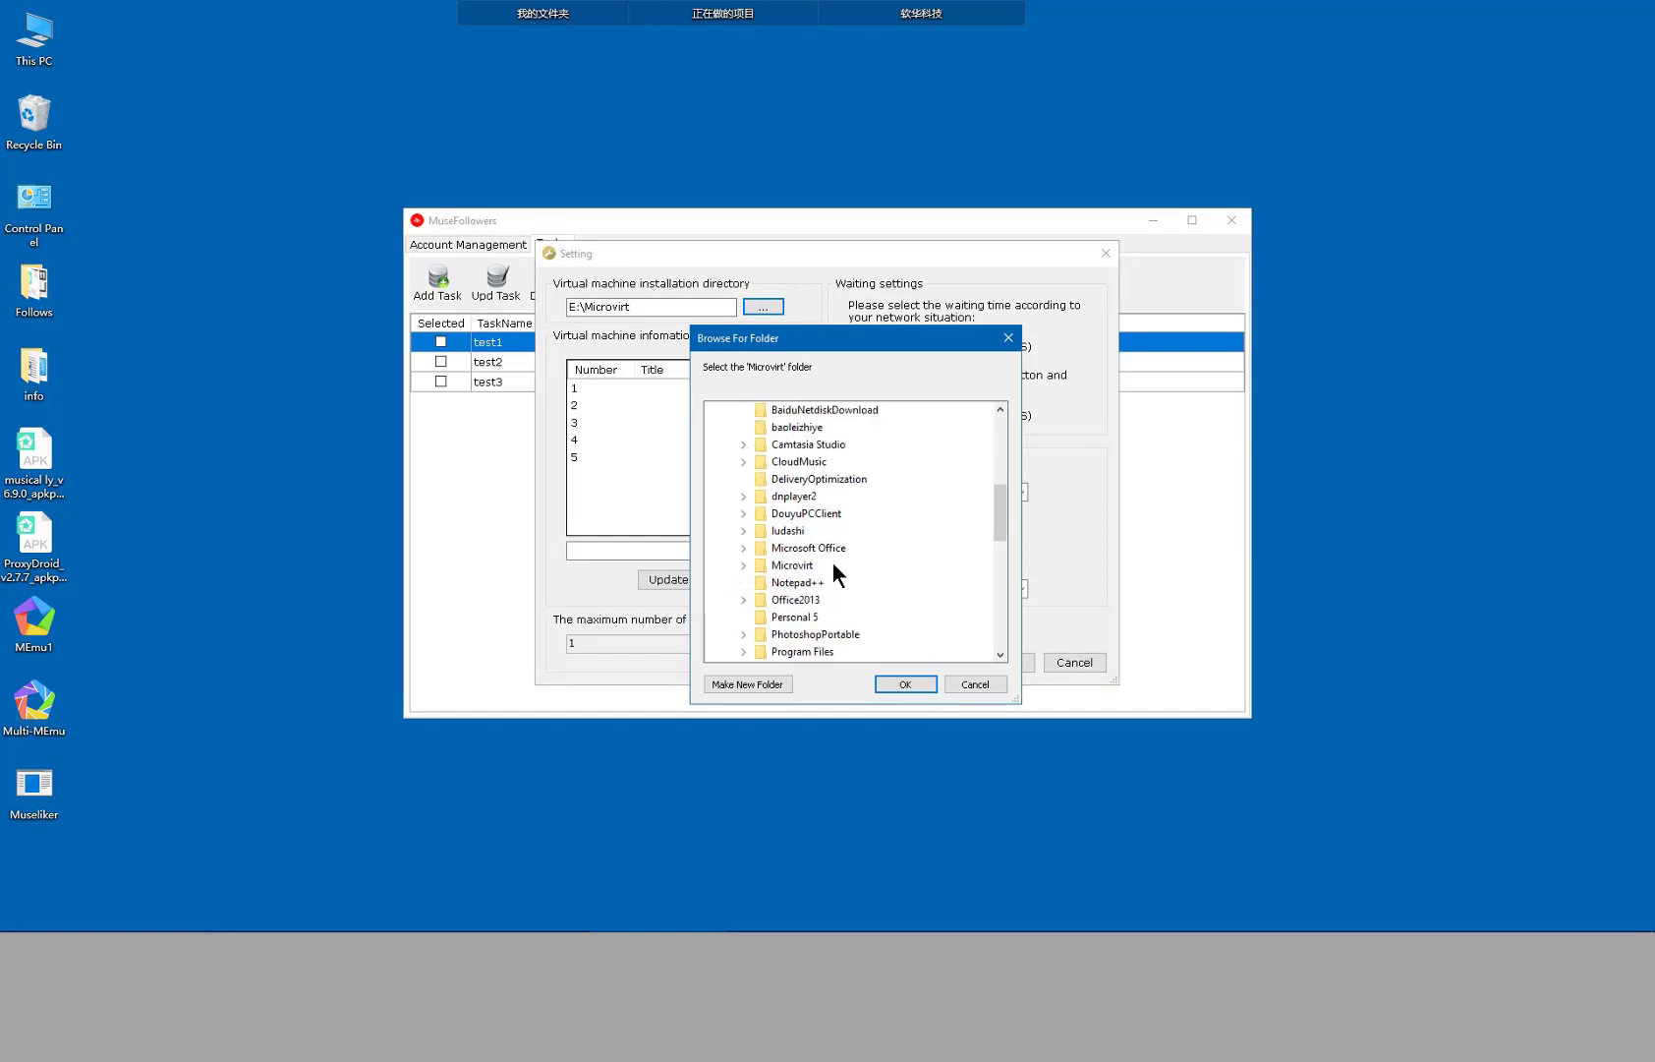
click(904, 684)
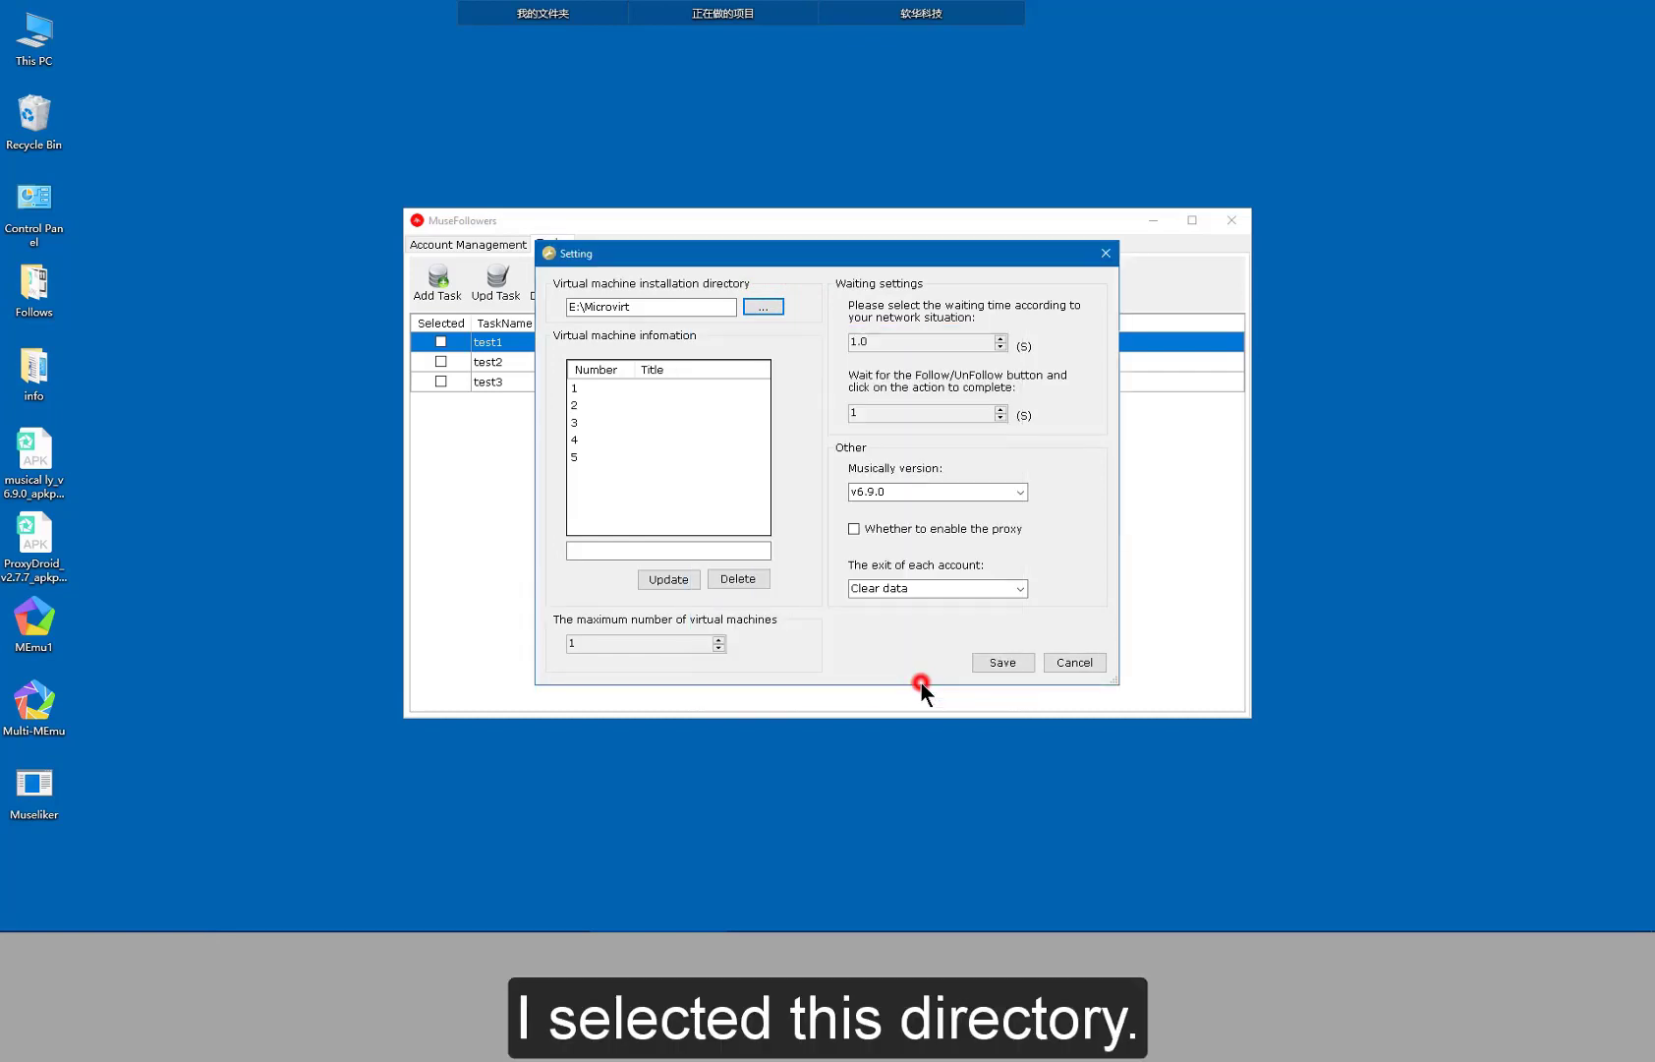
click(665, 388)
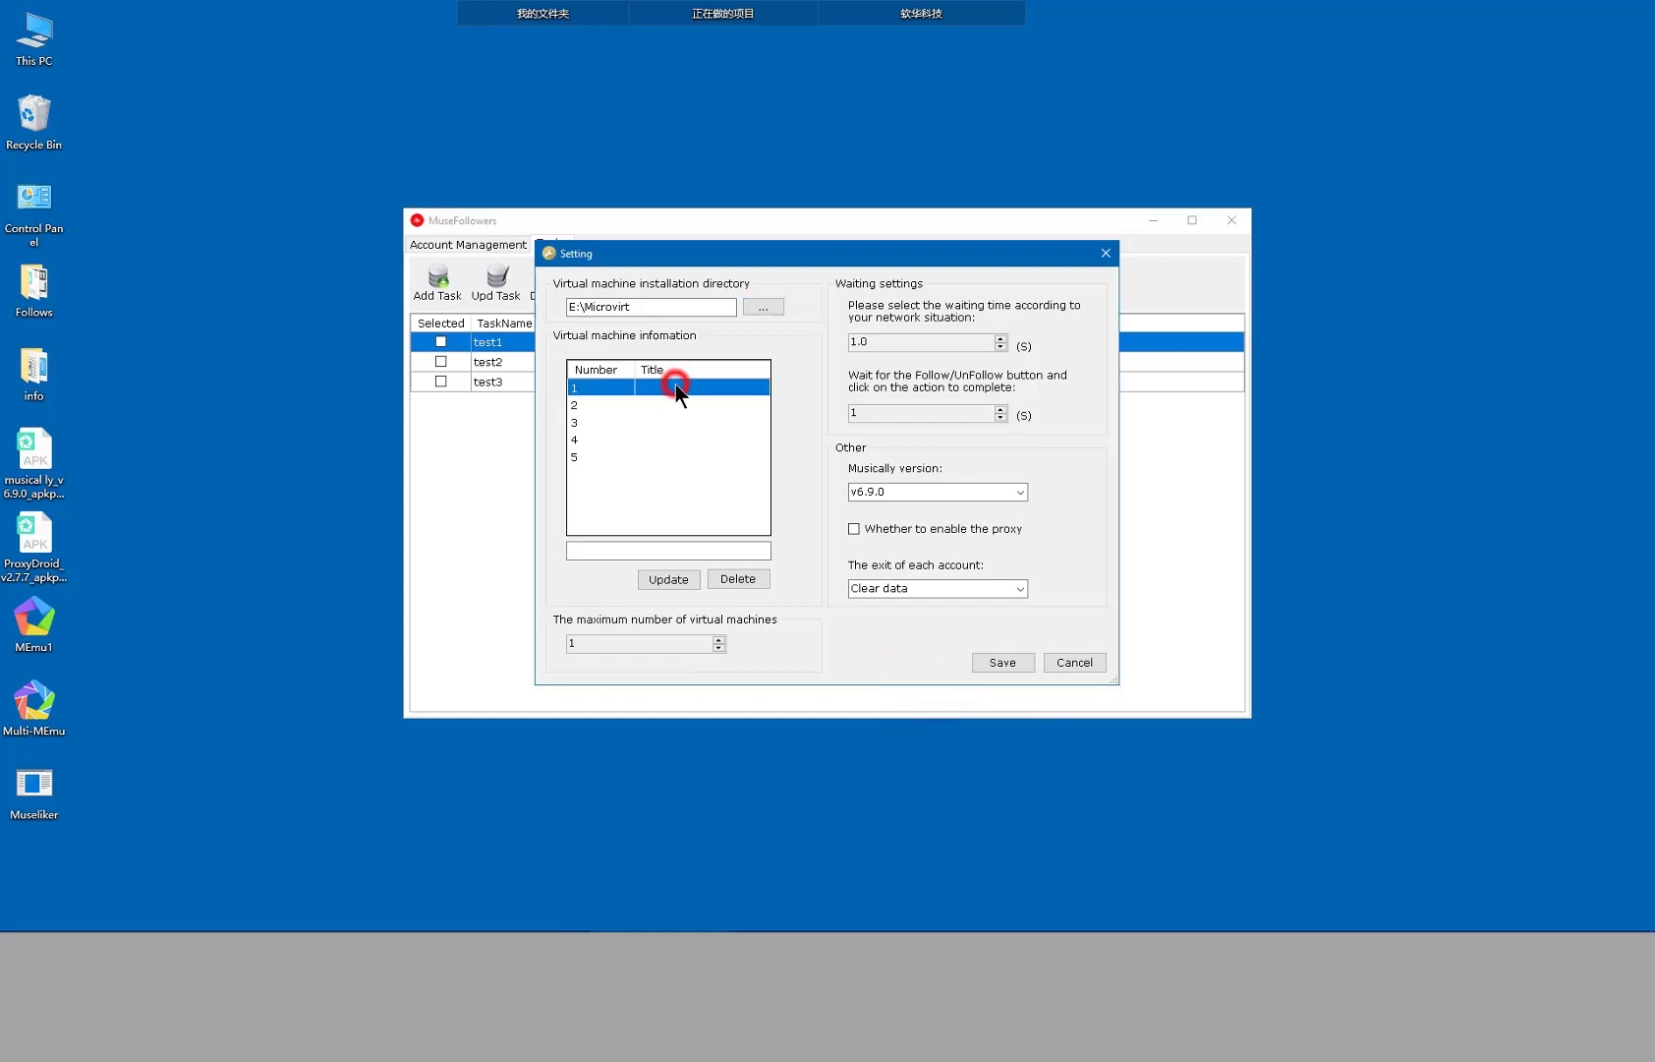
- Title the virtual machines MEmu1 through MEmu5, updating each entry
click(667, 550)
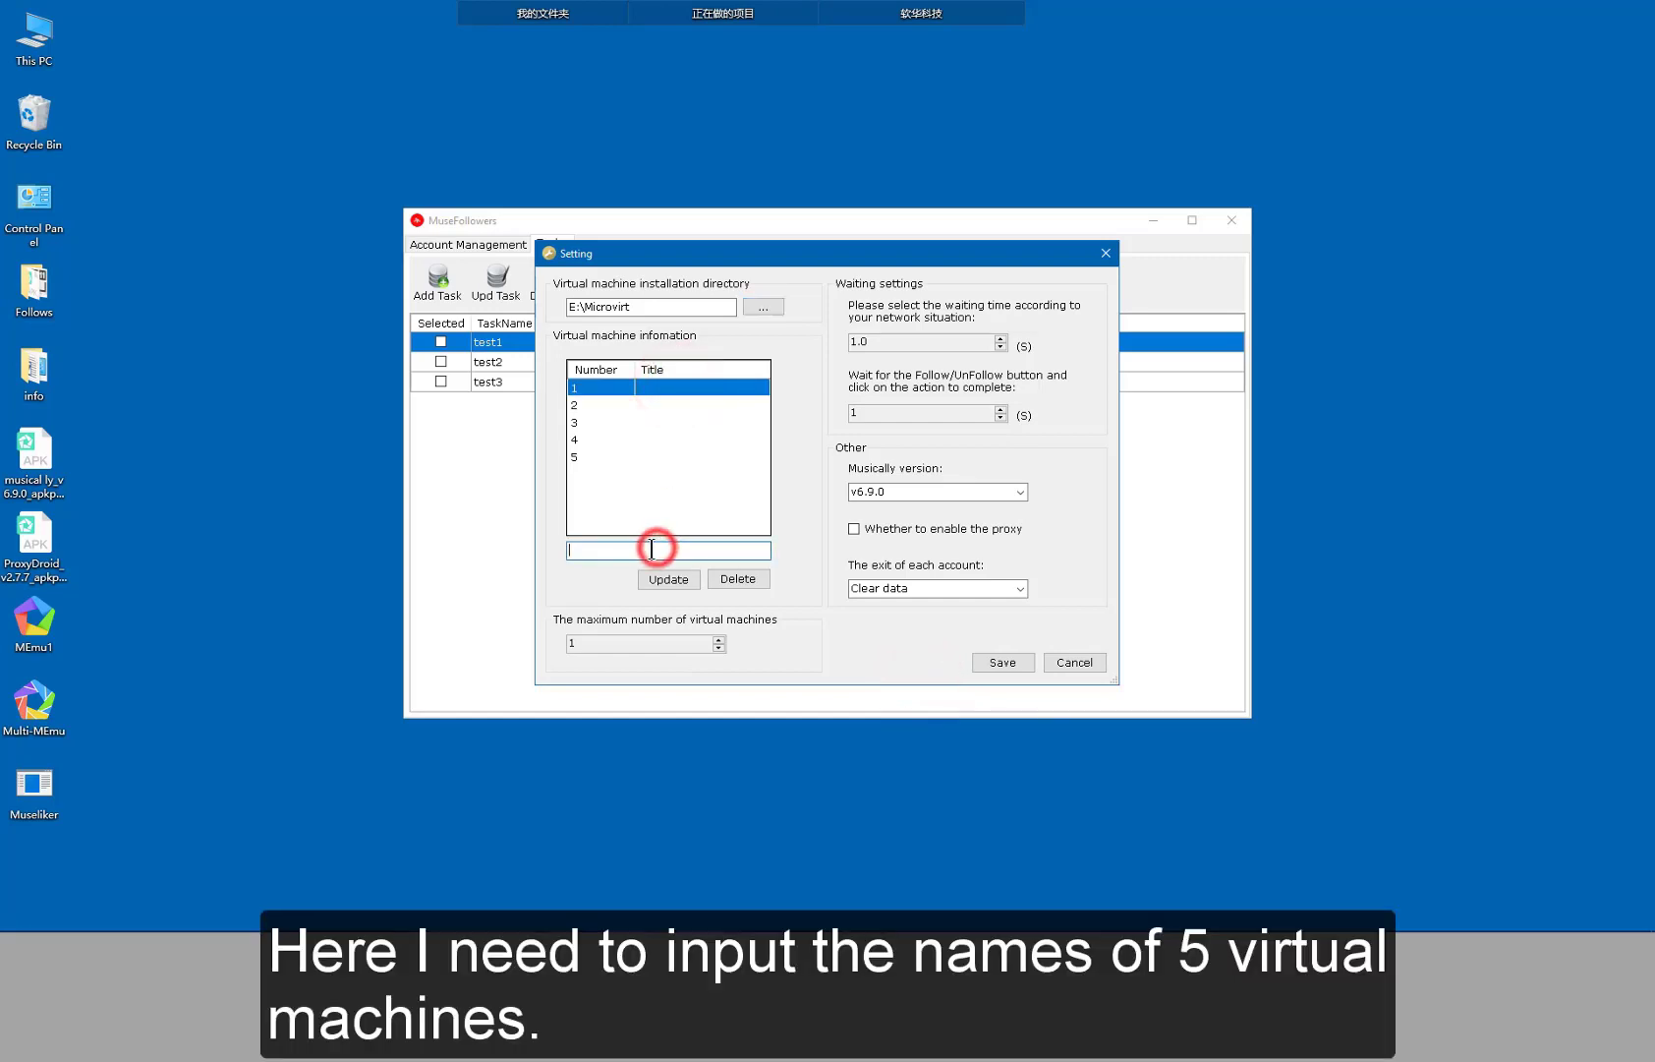
click(667, 578)
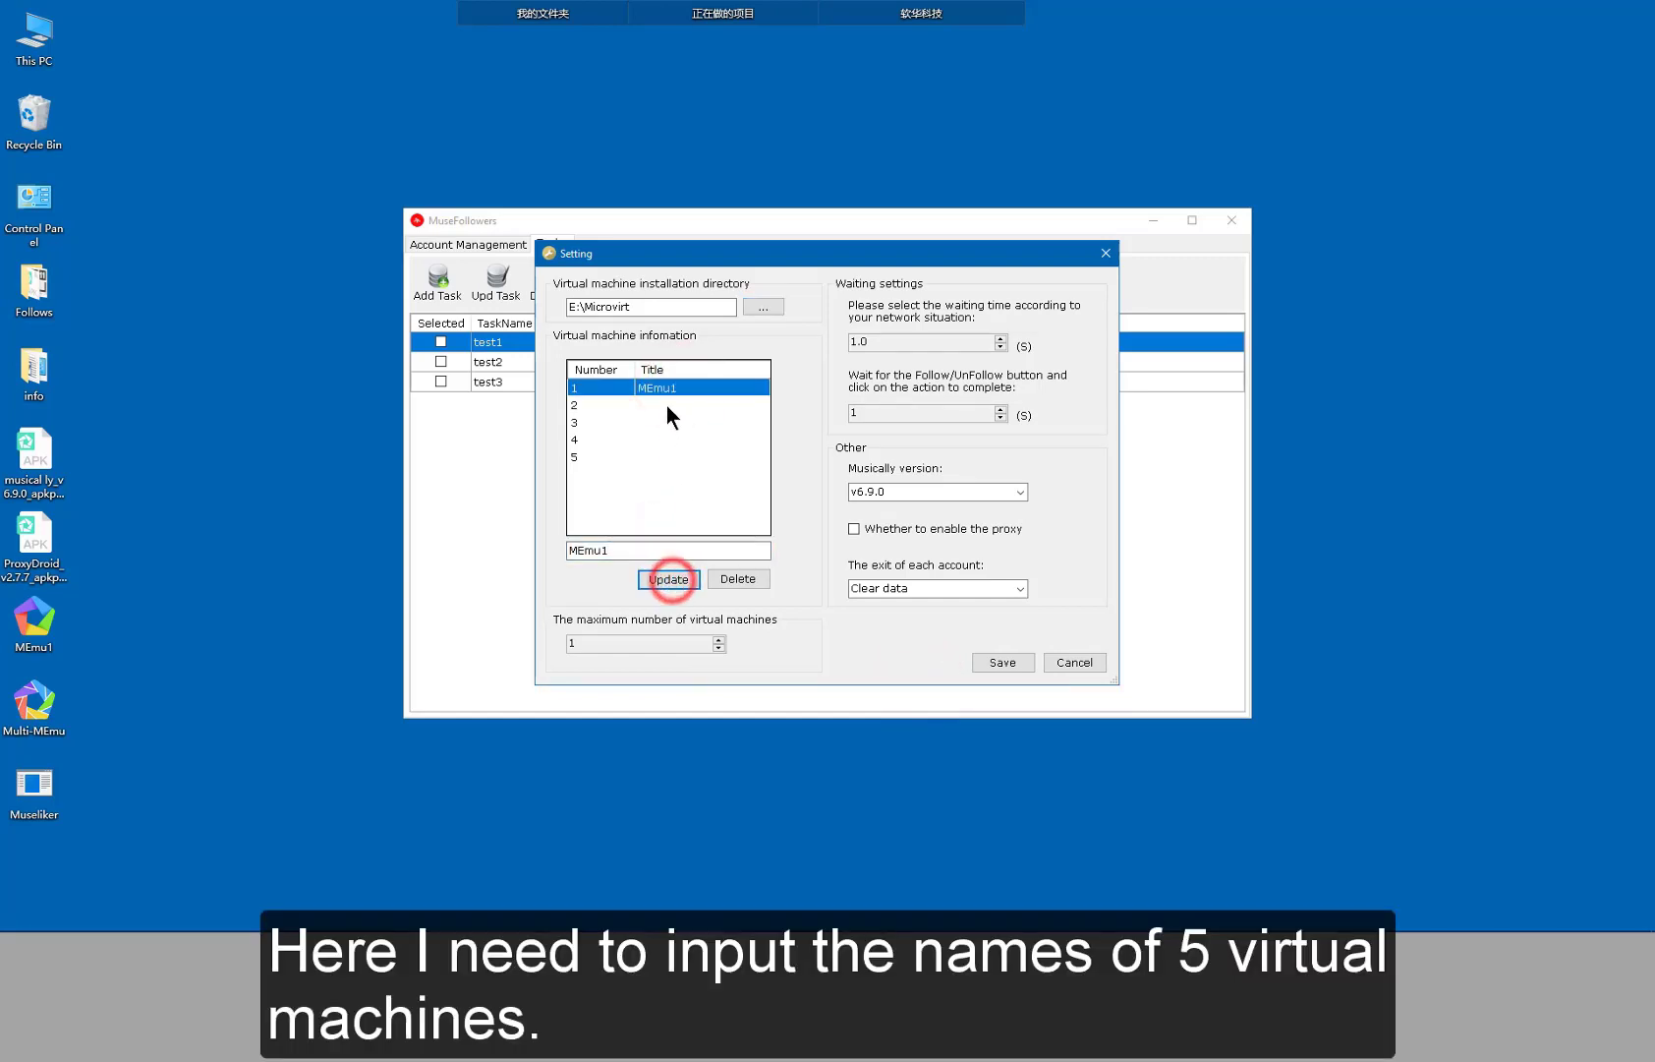
click(666, 578)
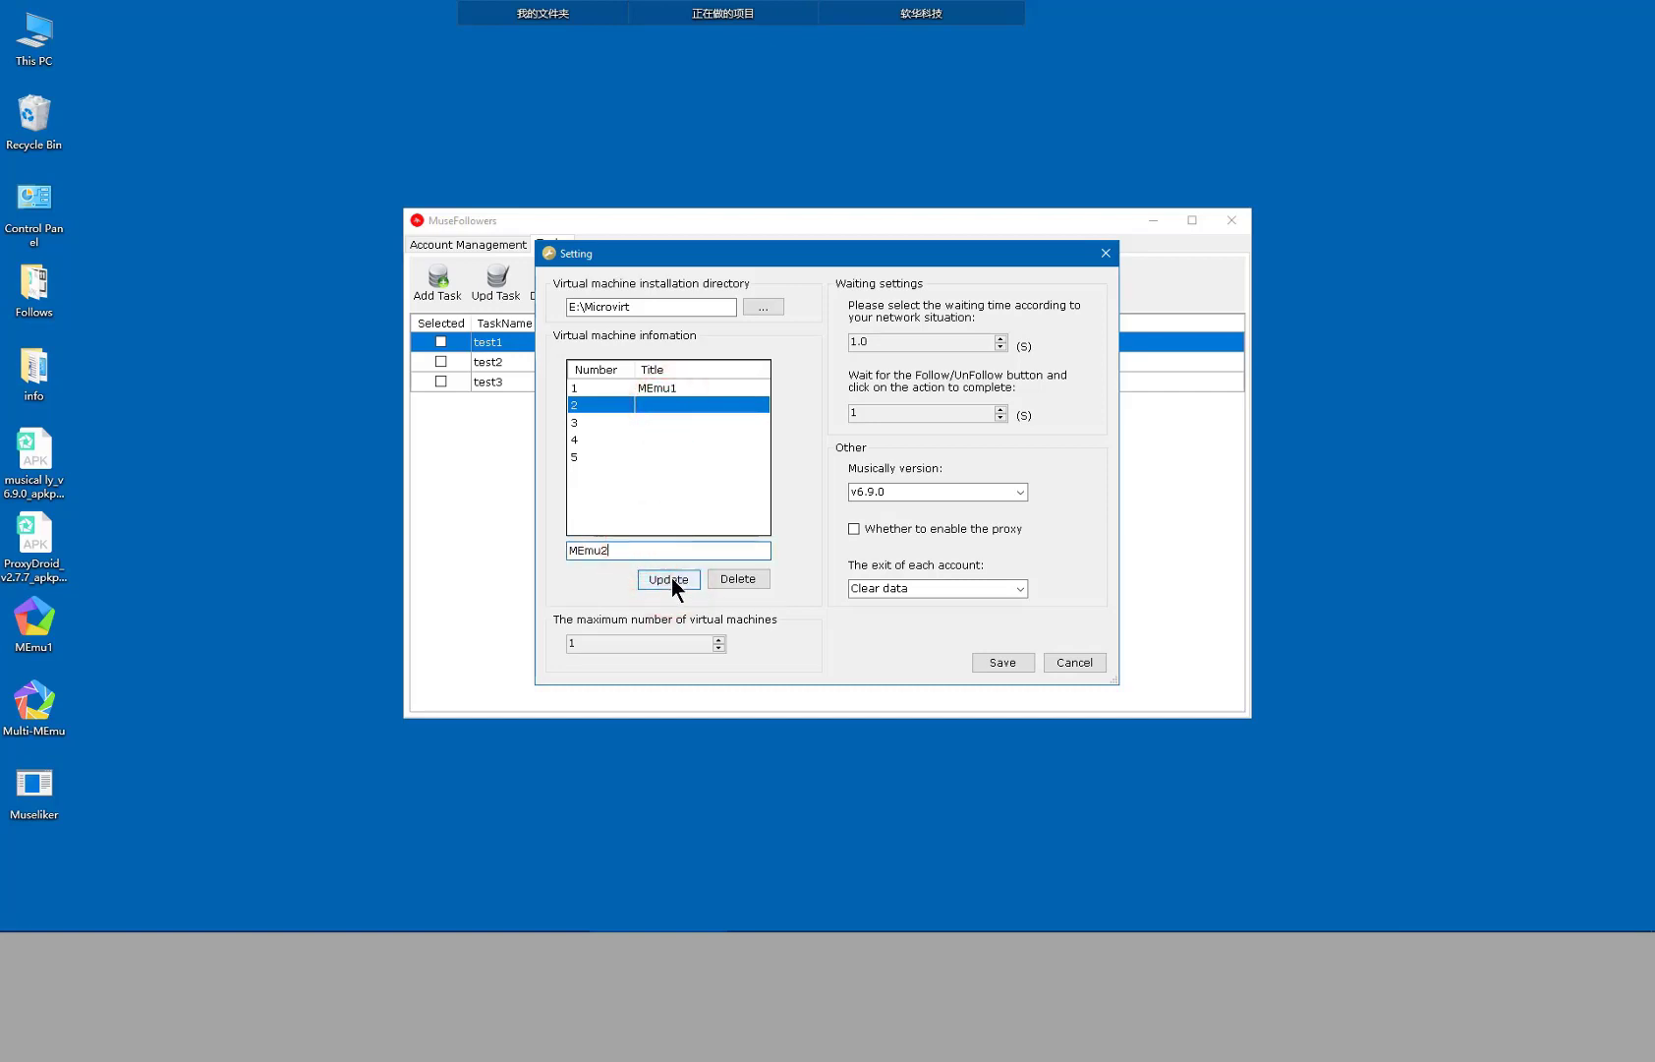
click(667, 578)
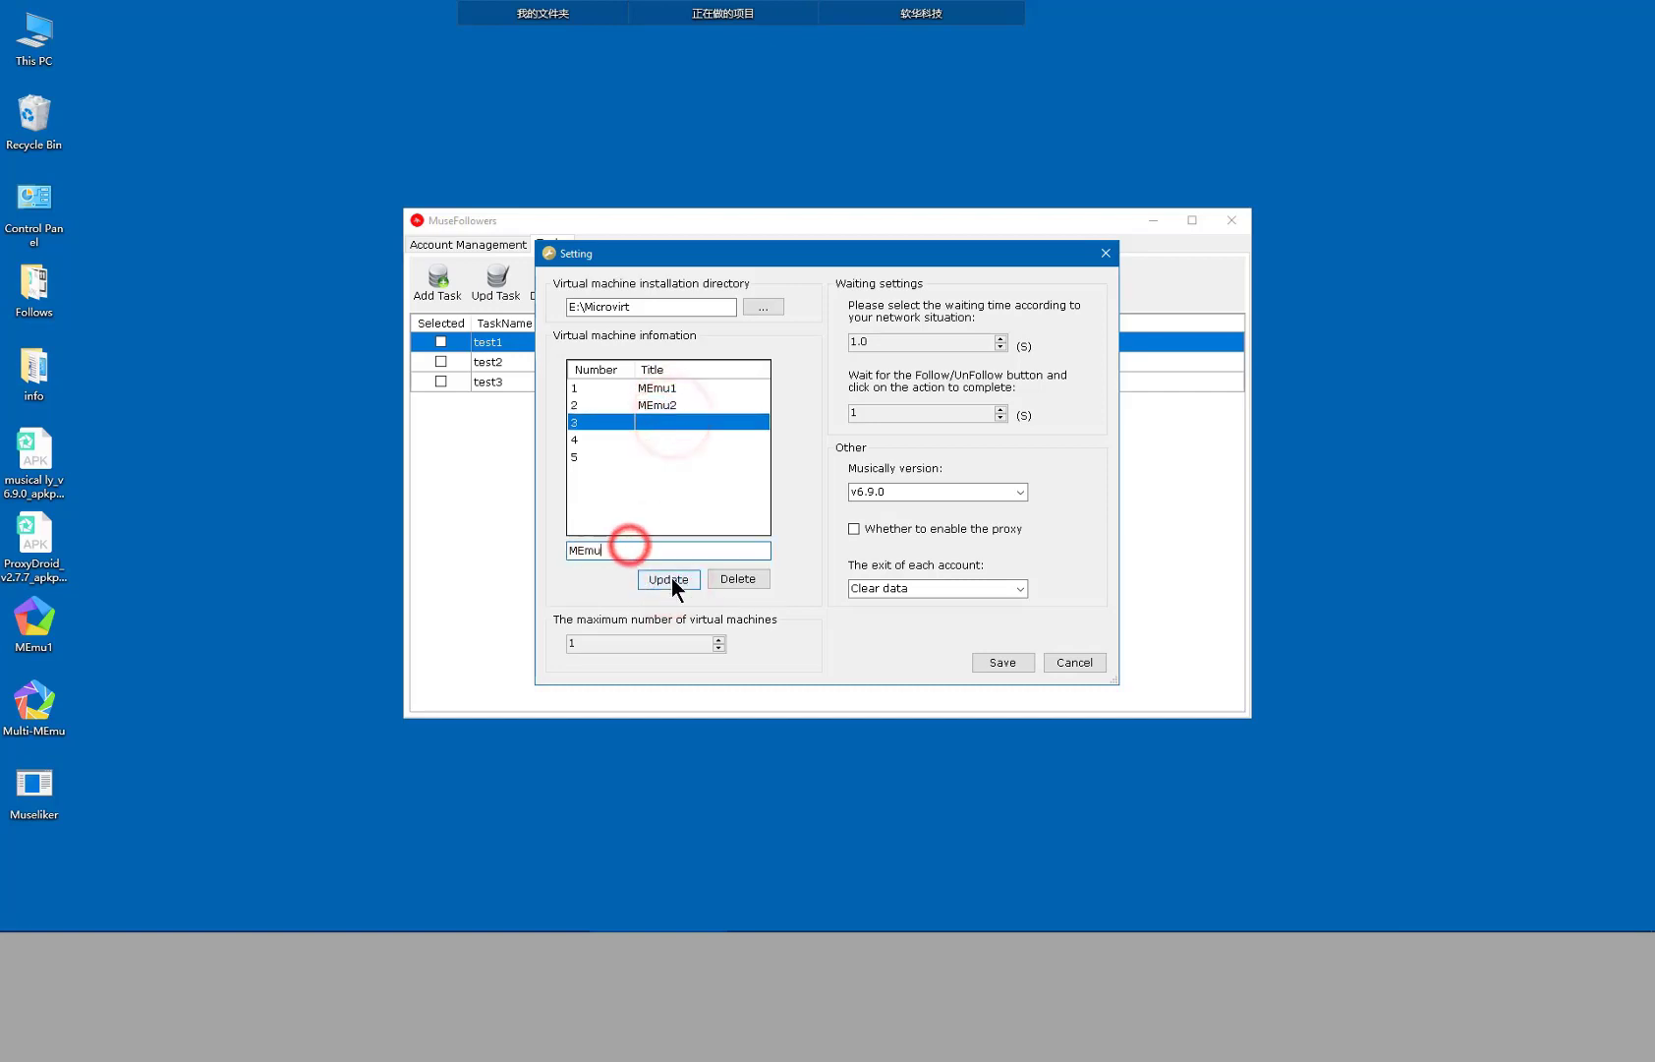
click(667, 578)
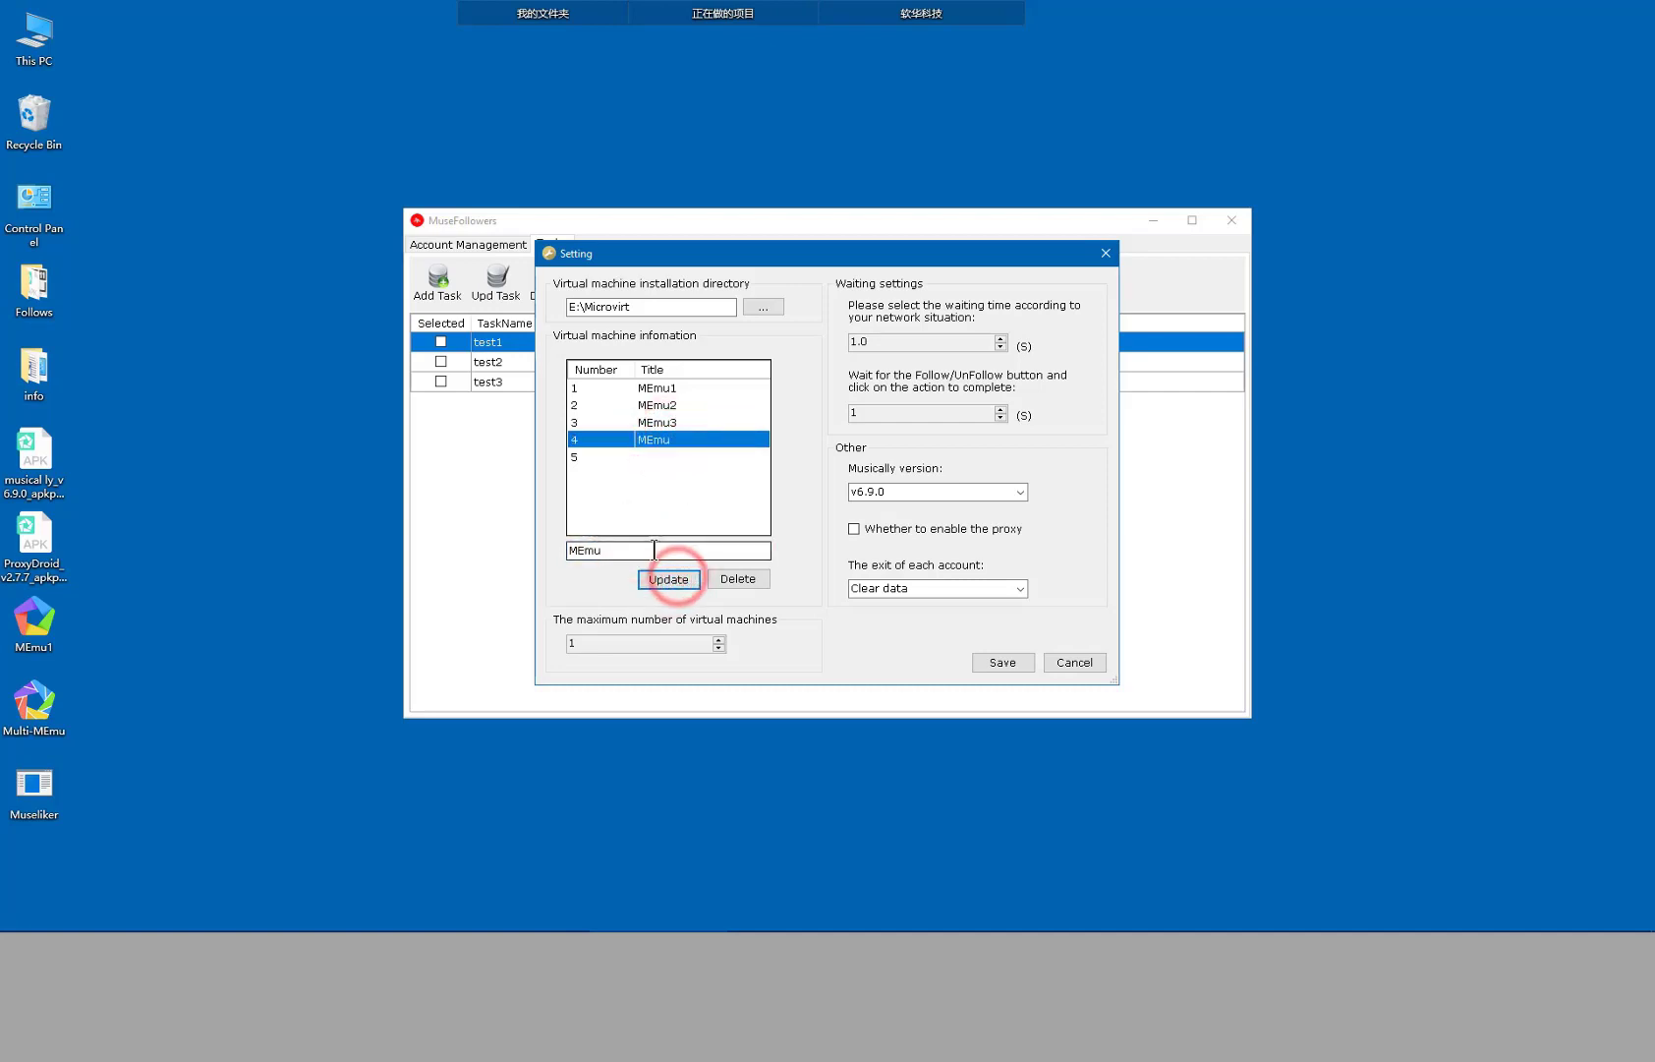
click(669, 580)
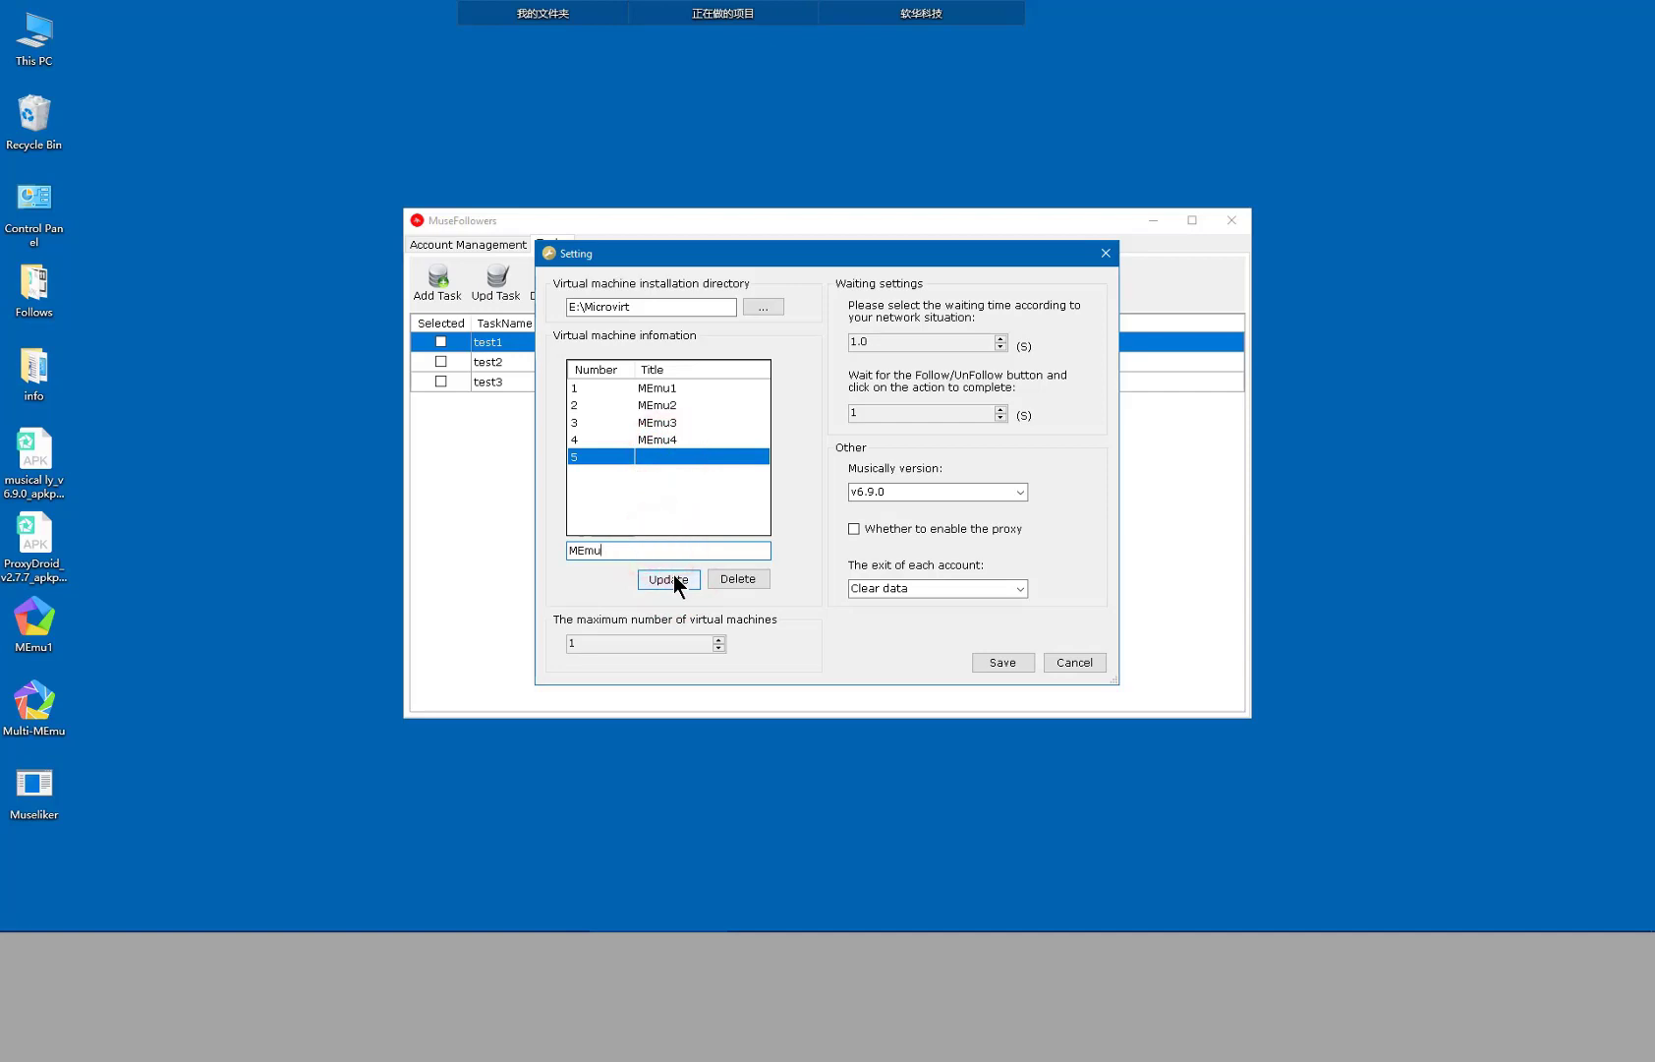
click(666, 578)
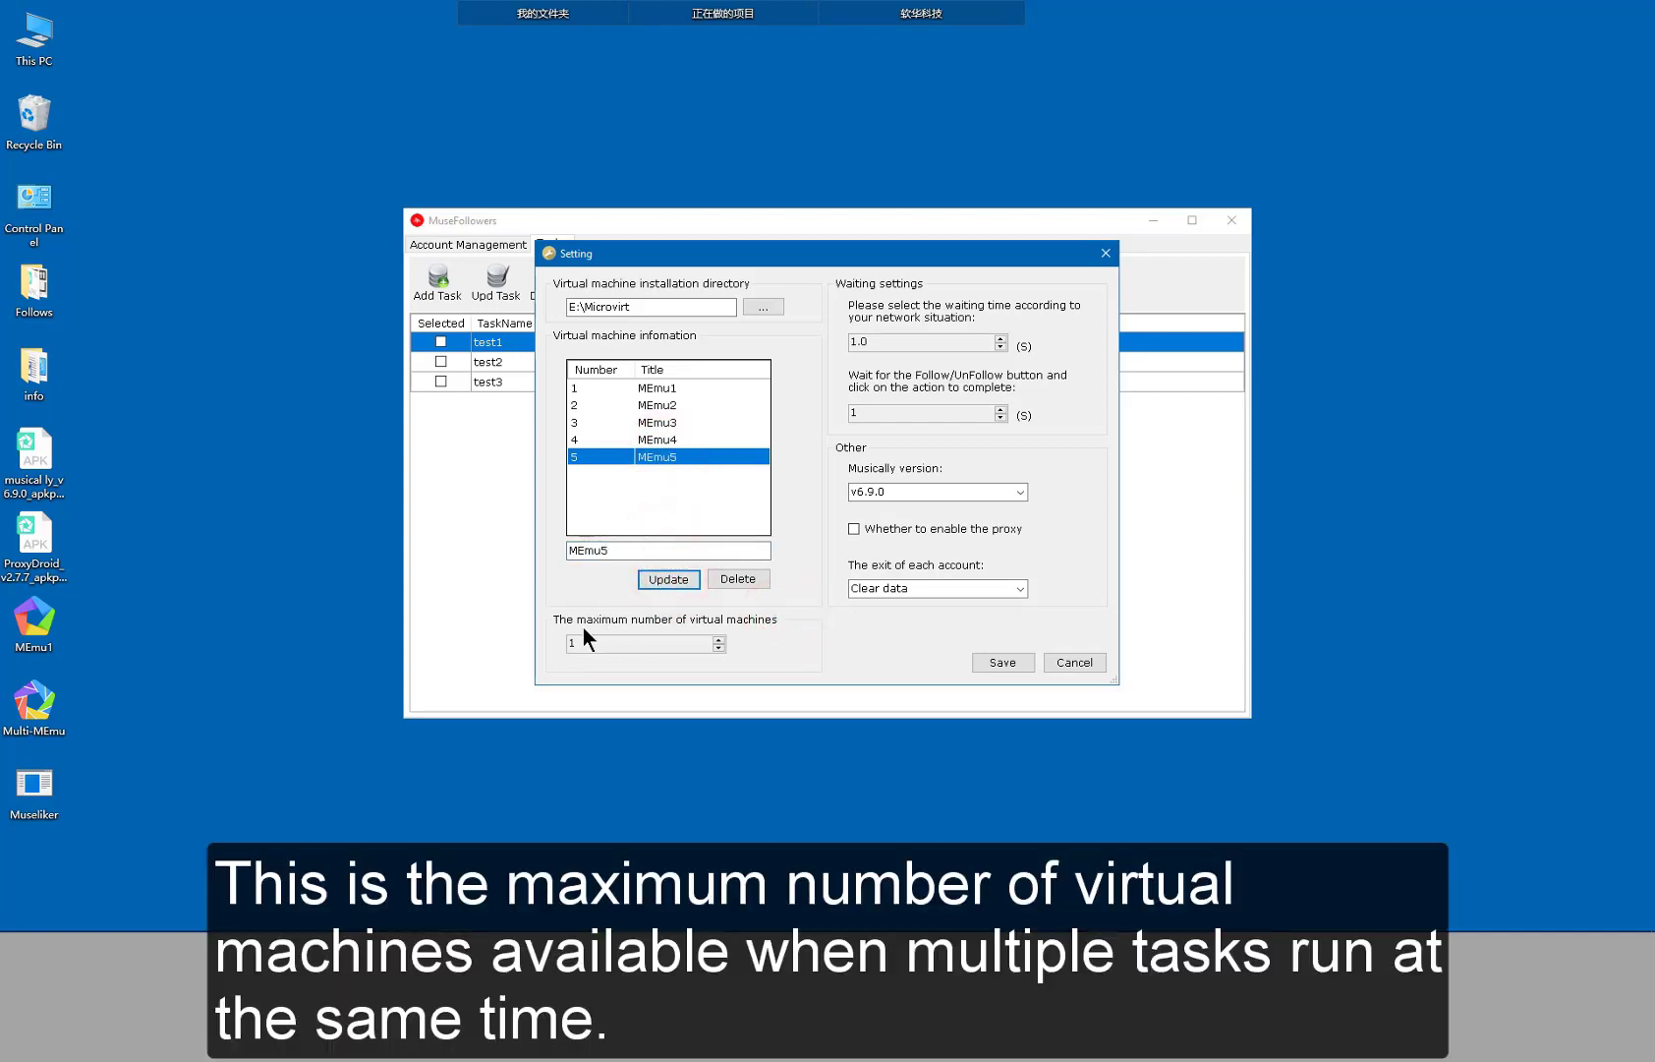
mouse_move(508, 537)
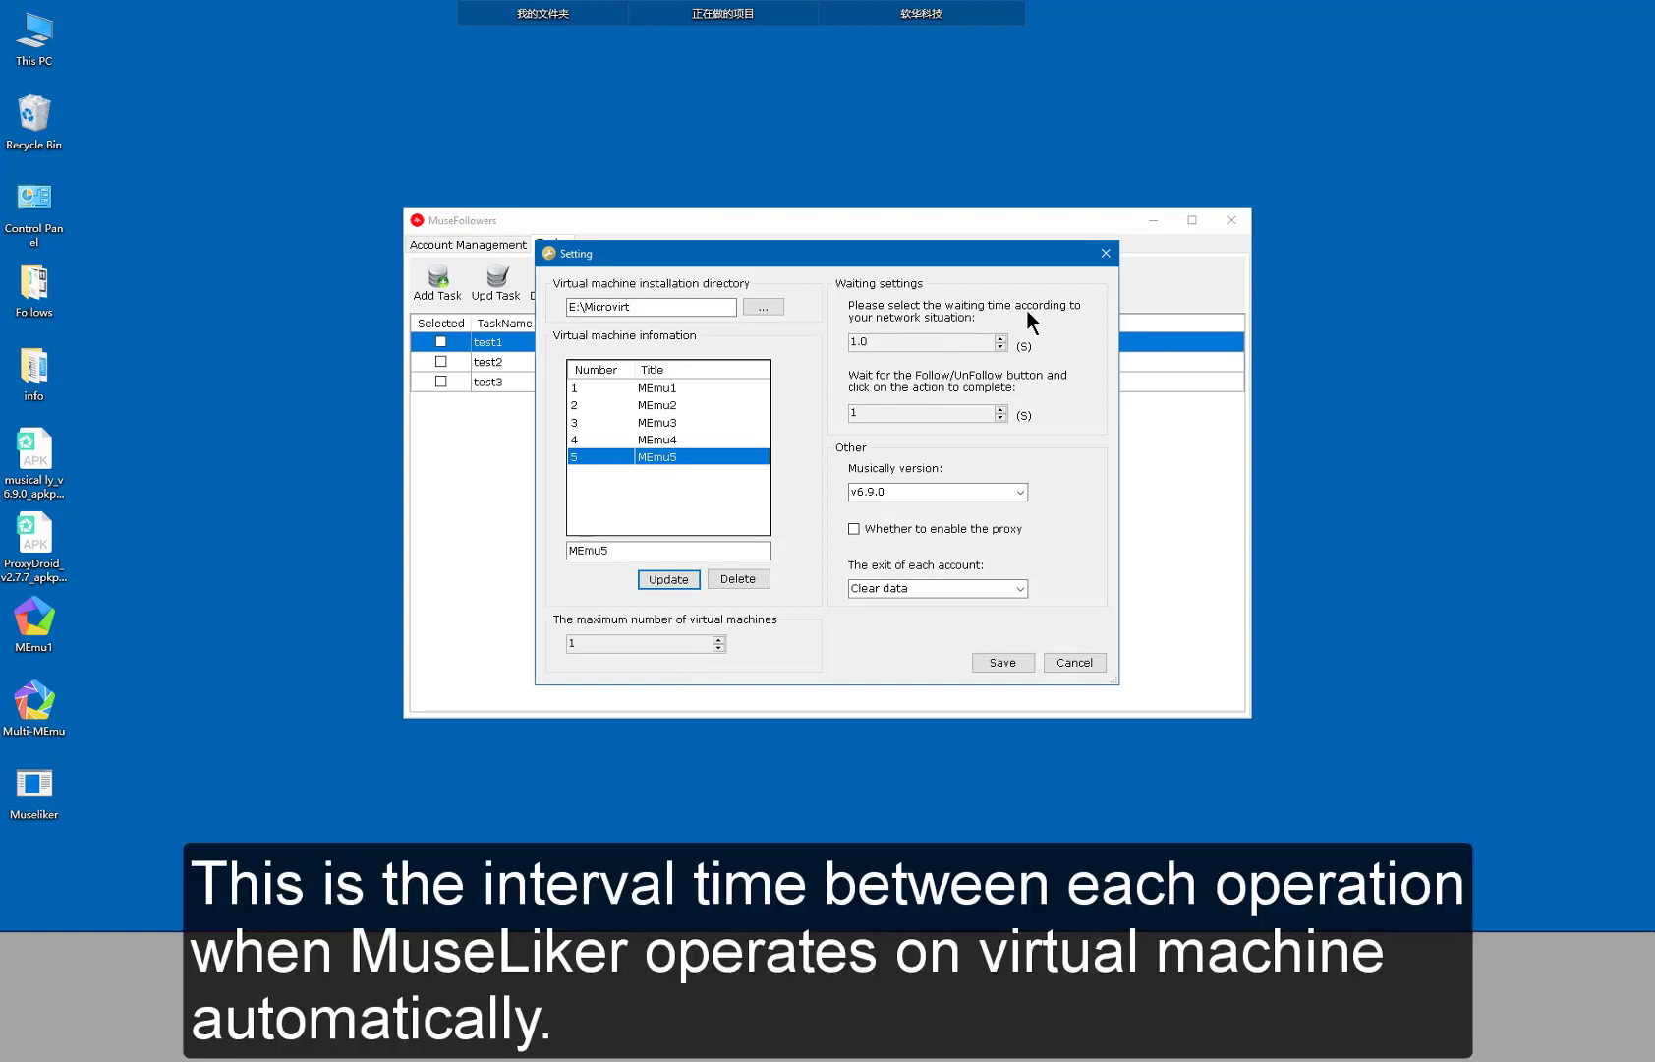
mouse_move(1066, 323)
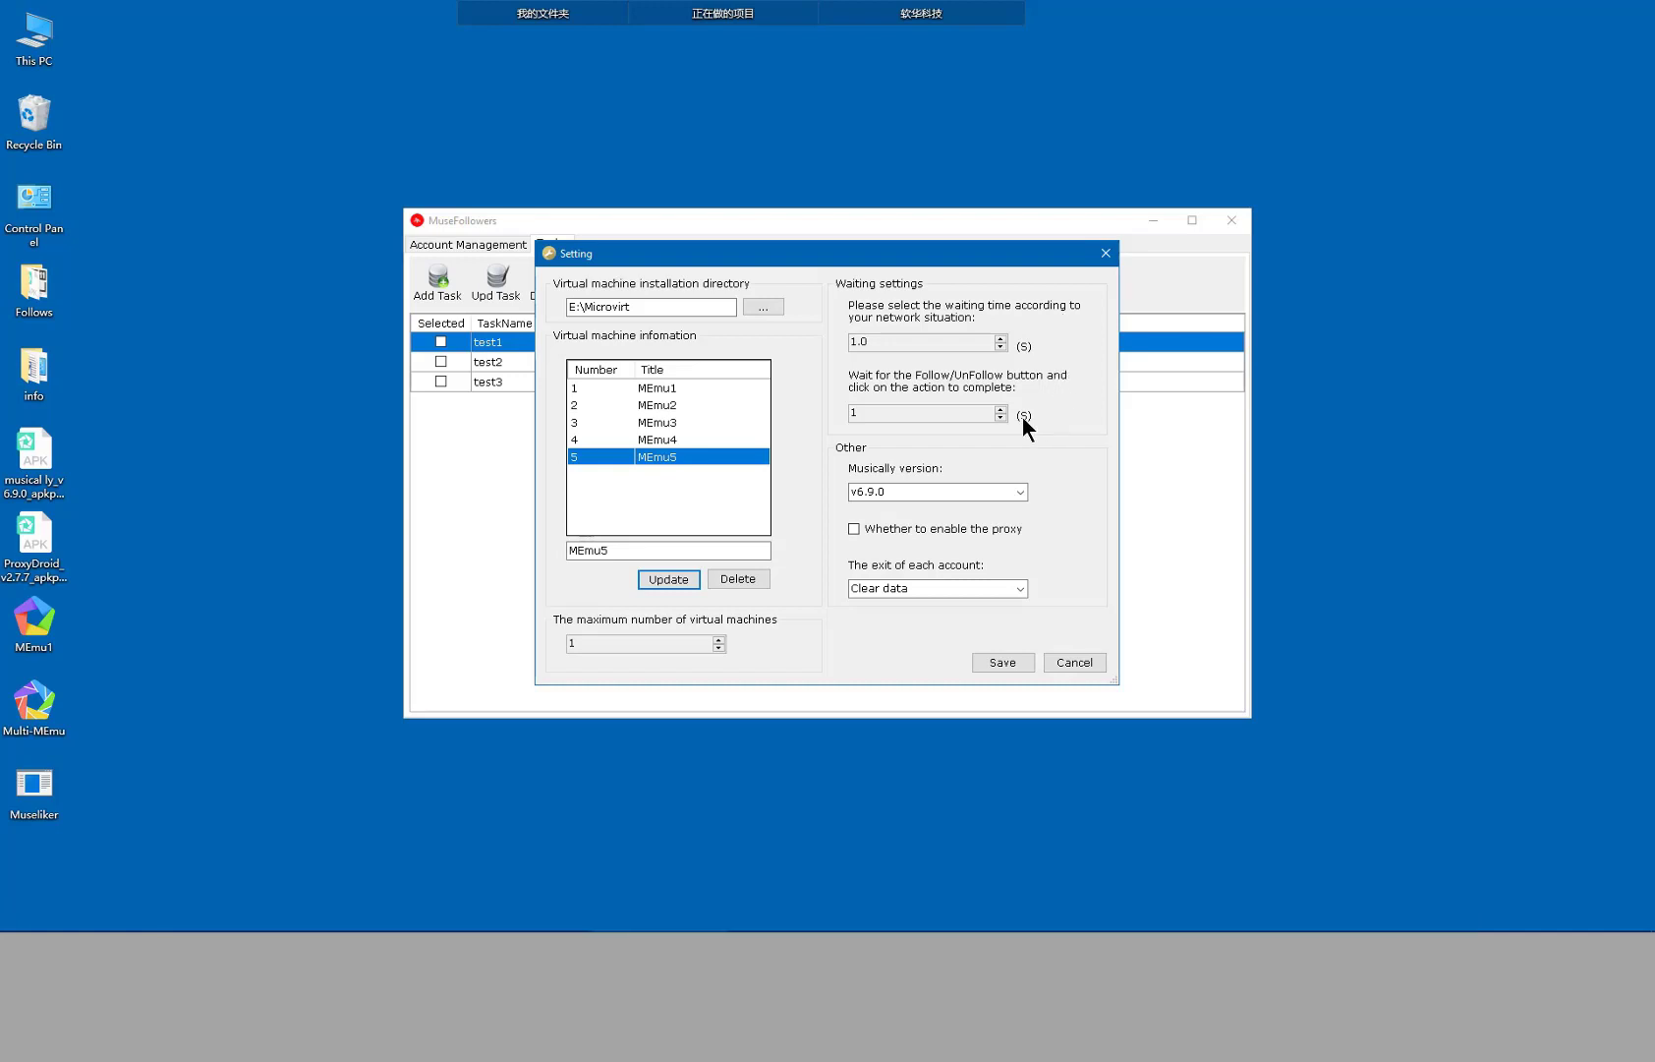
- Set the follow/unfollow wait to 2 seconds, enable the proxy, and keep Clear data as exit method
click(1001, 407)
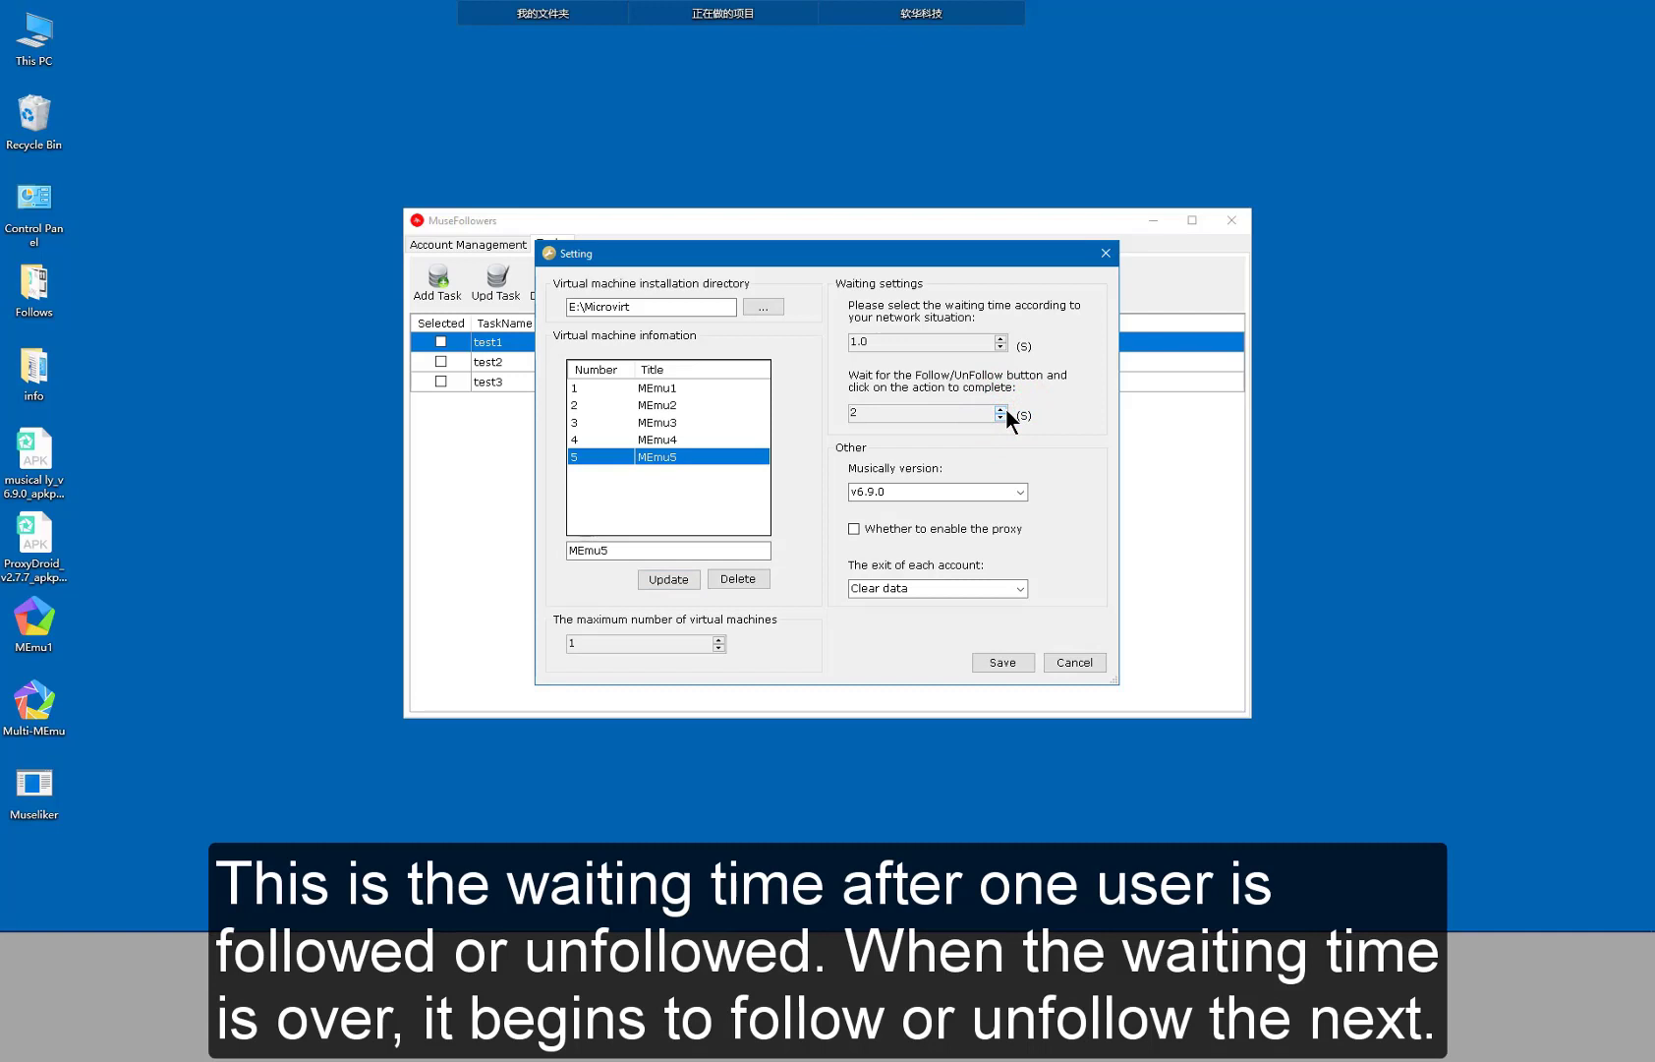
click(918, 412)
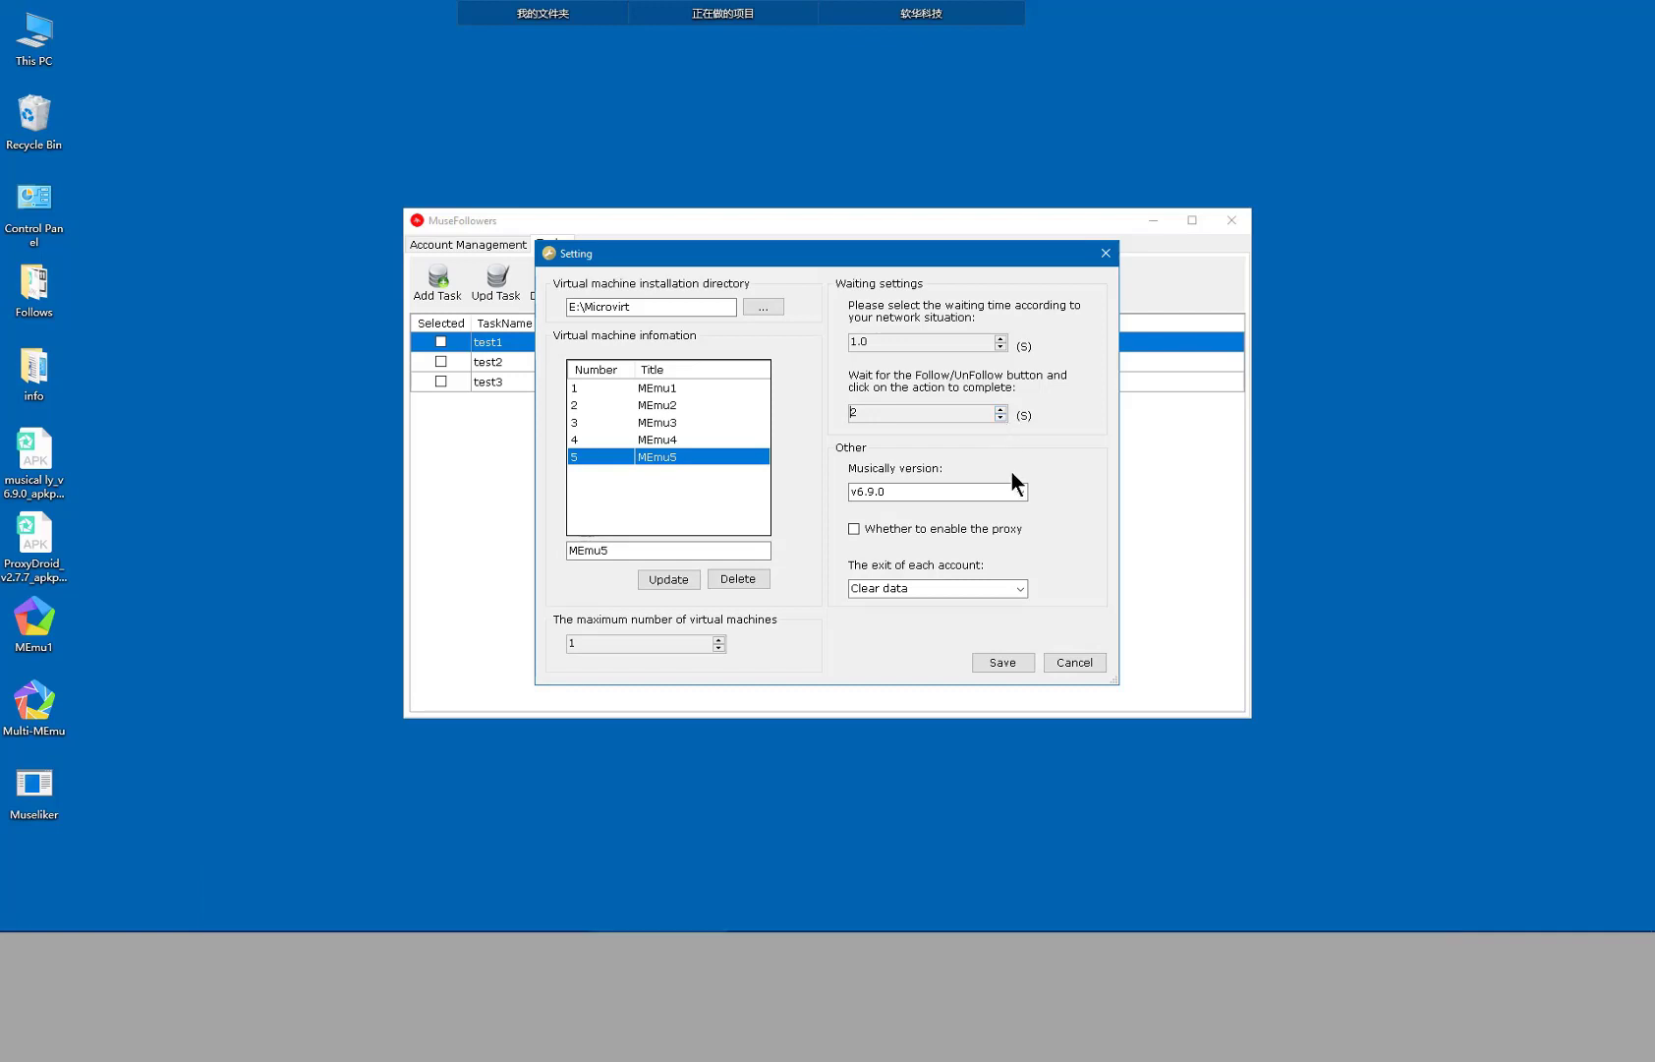
click(1018, 492)
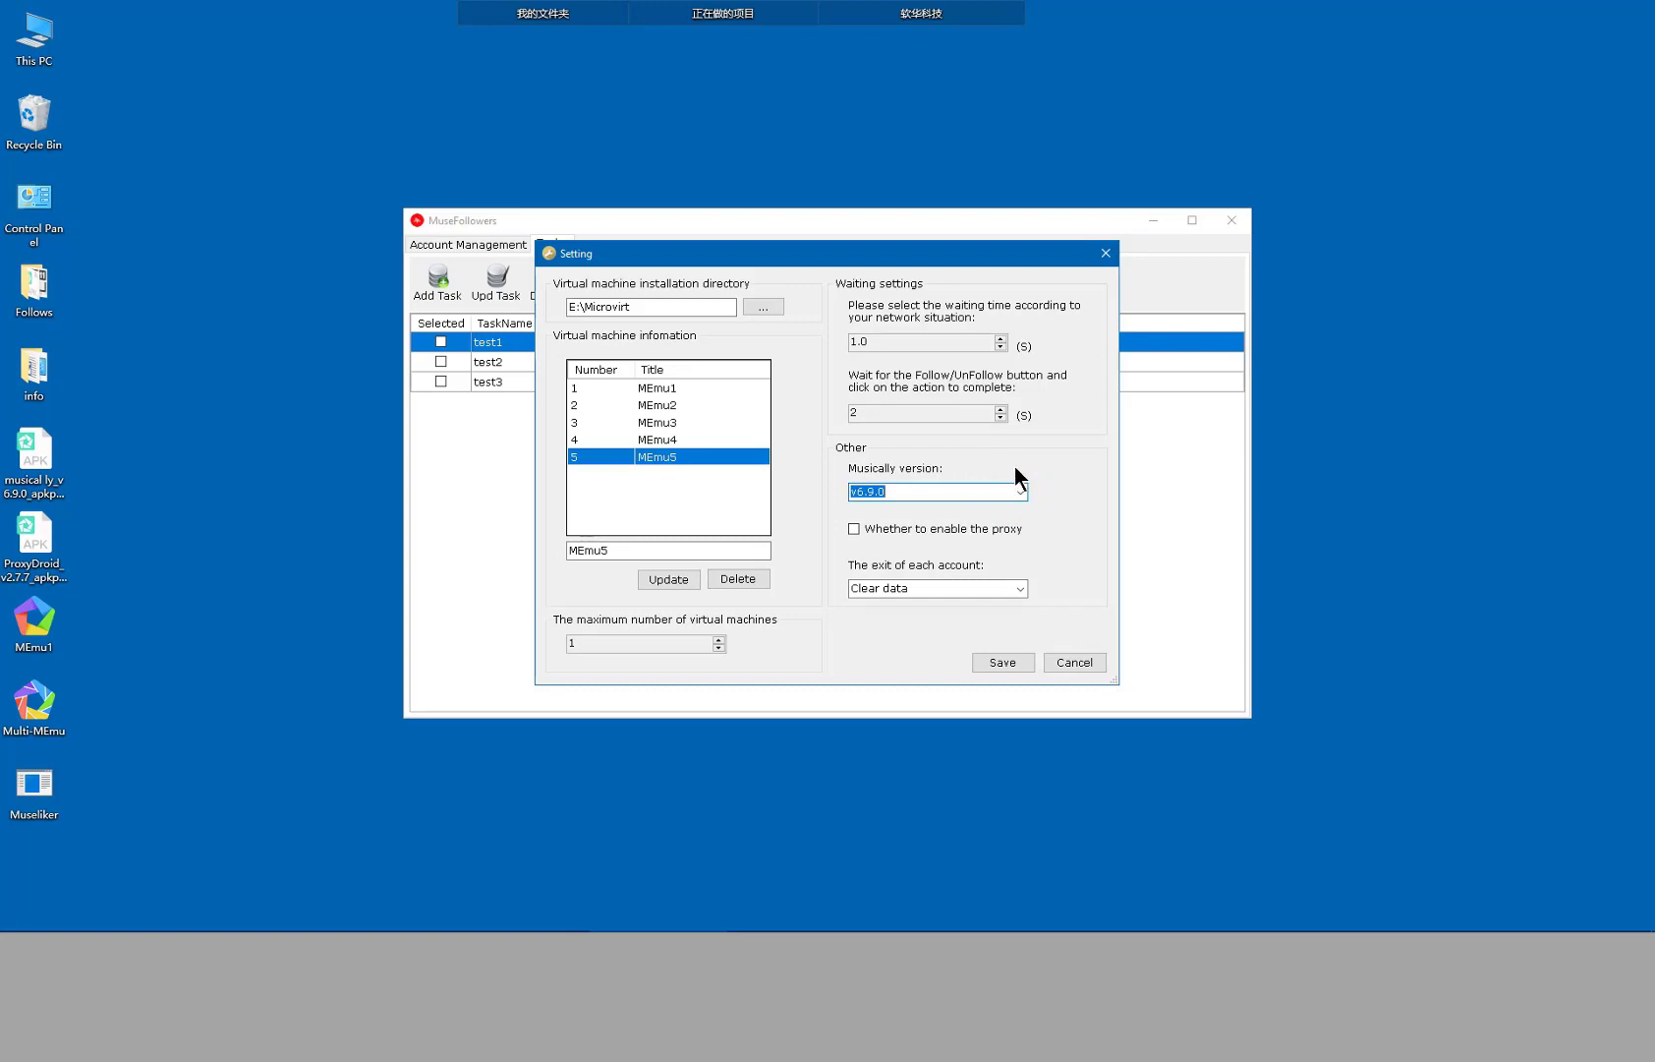
mouse_move(1057, 509)
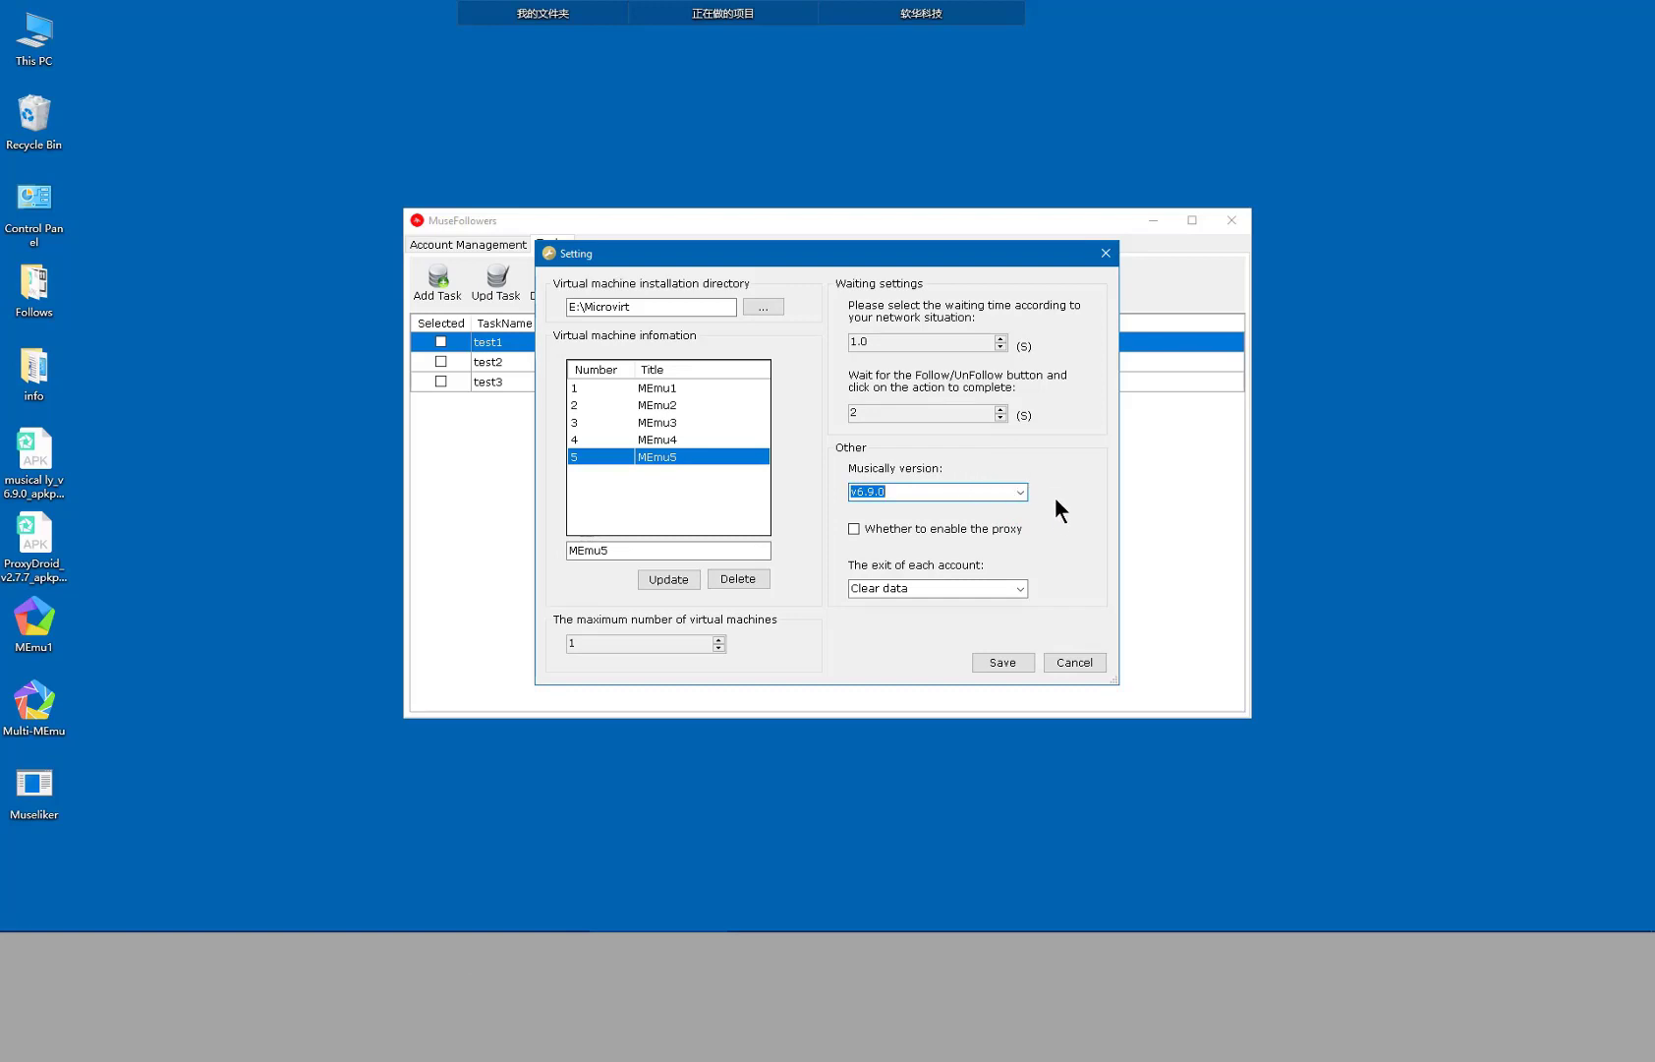
click(853, 527)
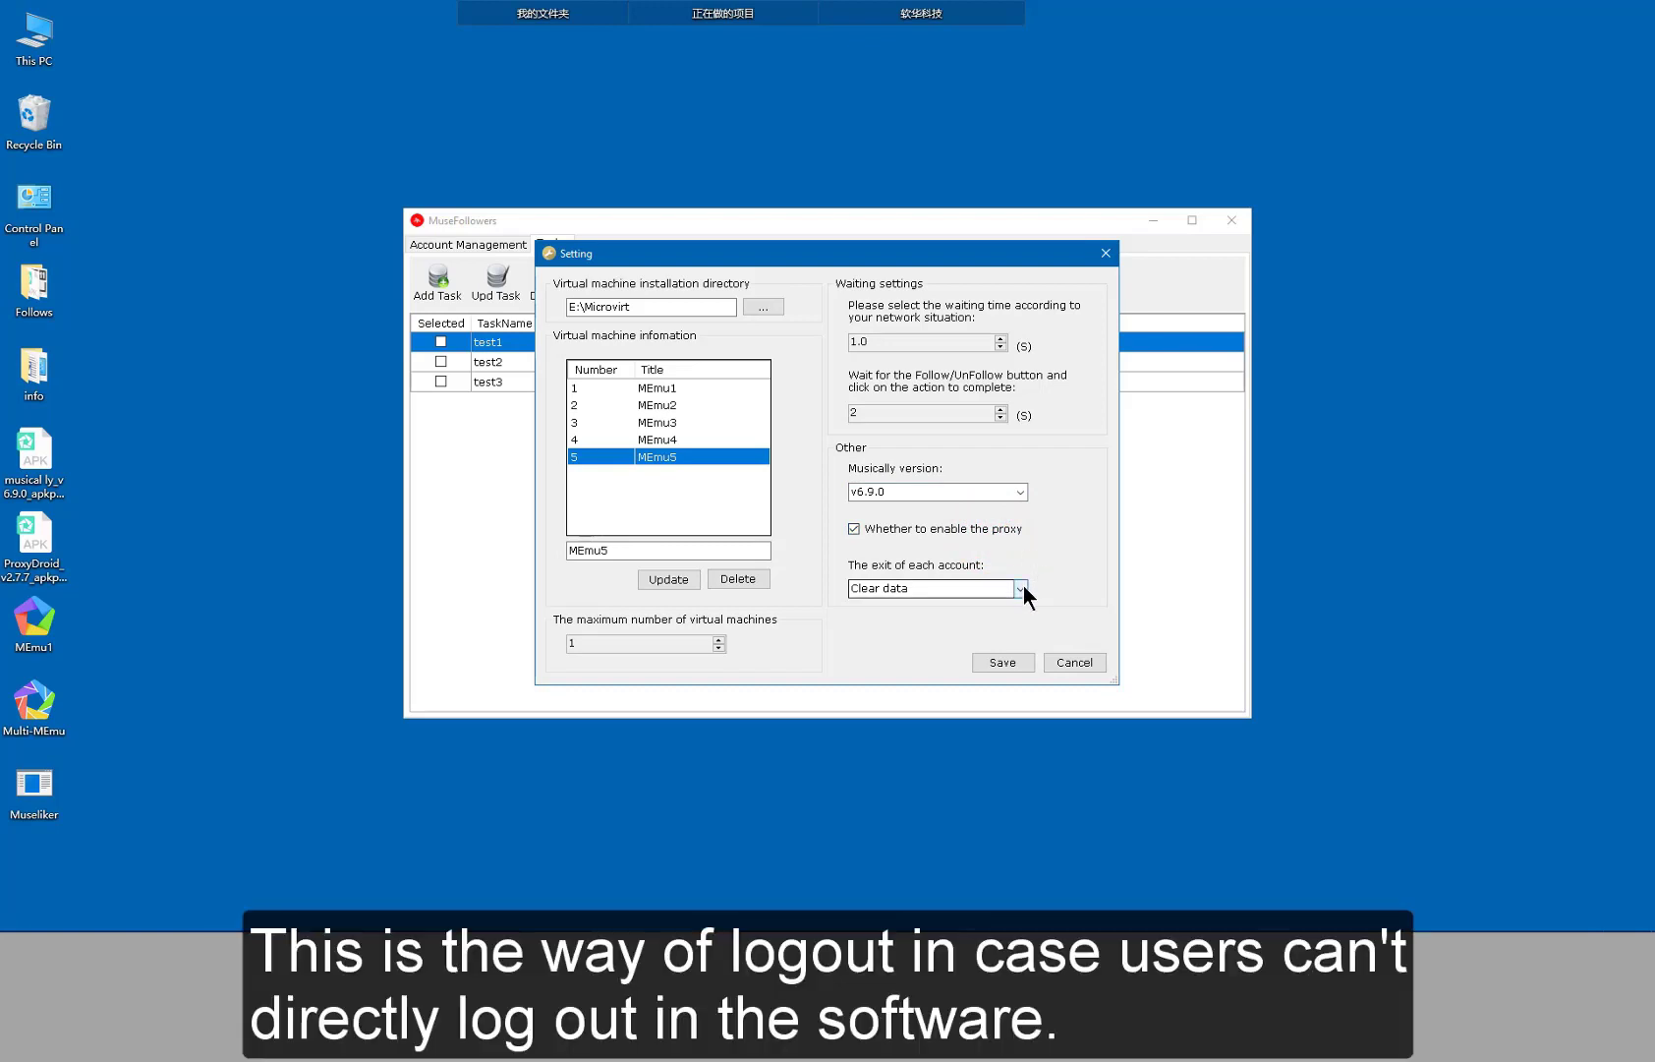
click(1016, 588)
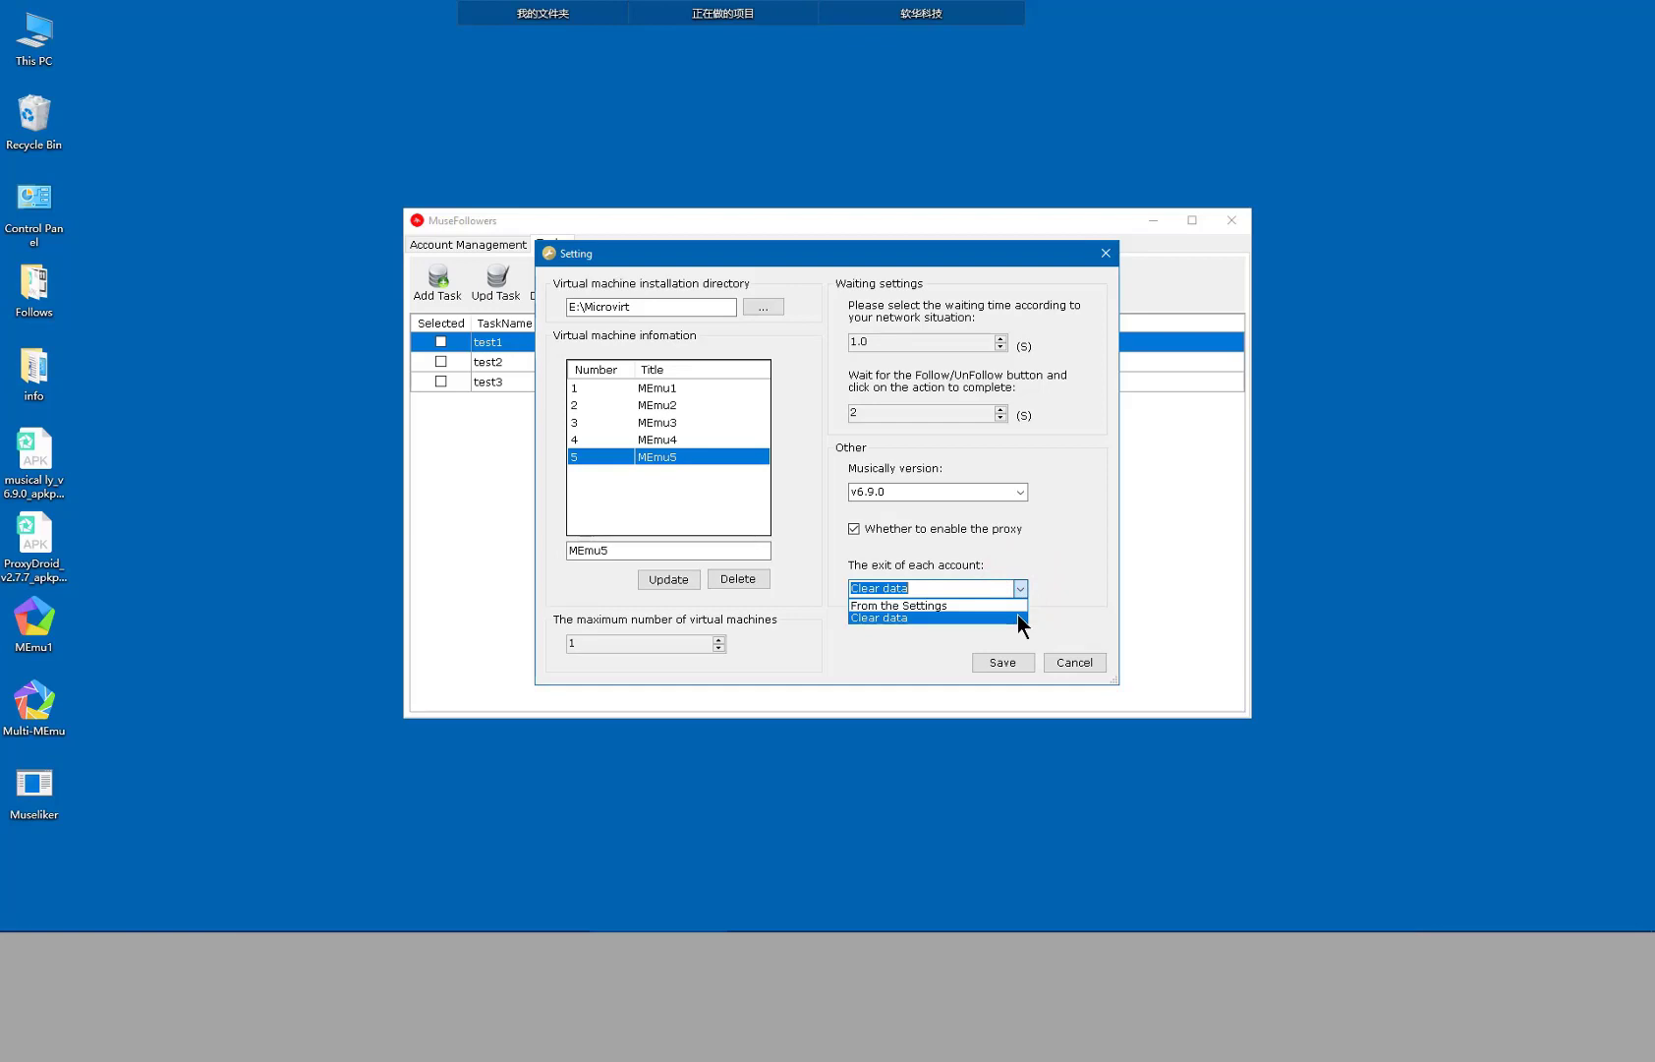
click(1001, 663)
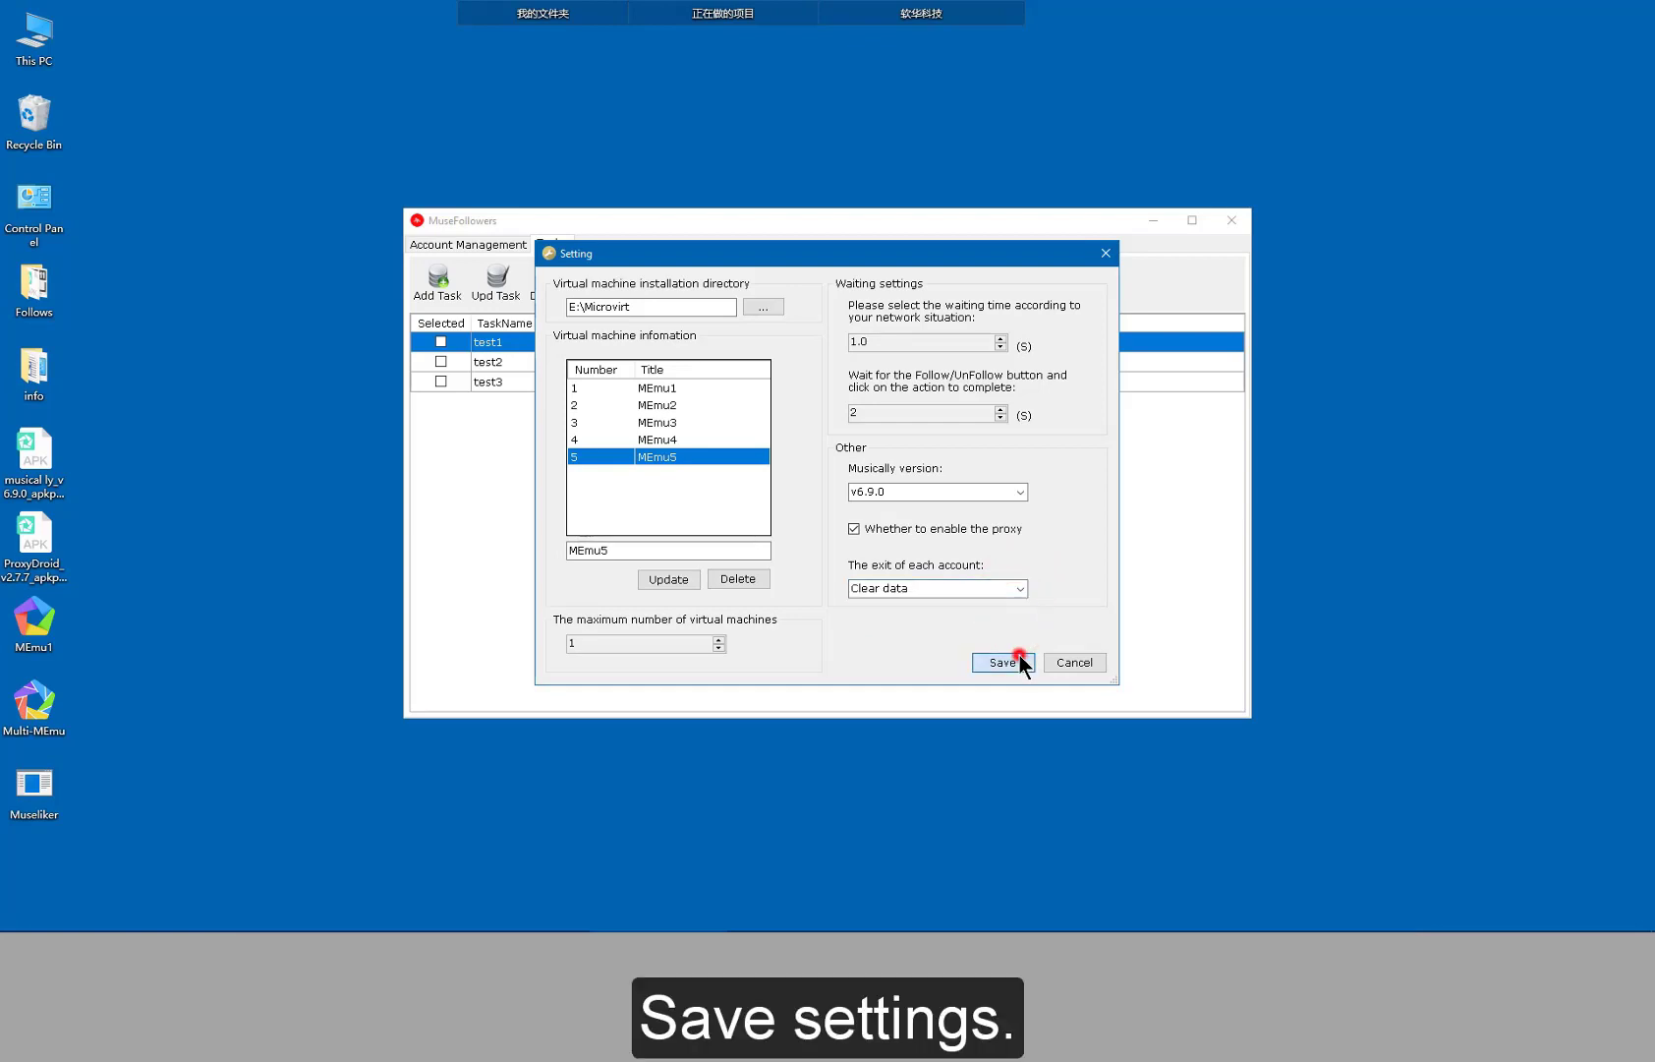
- Save the settings, check all three tasks, reset them, and start them running
click(1001, 663)
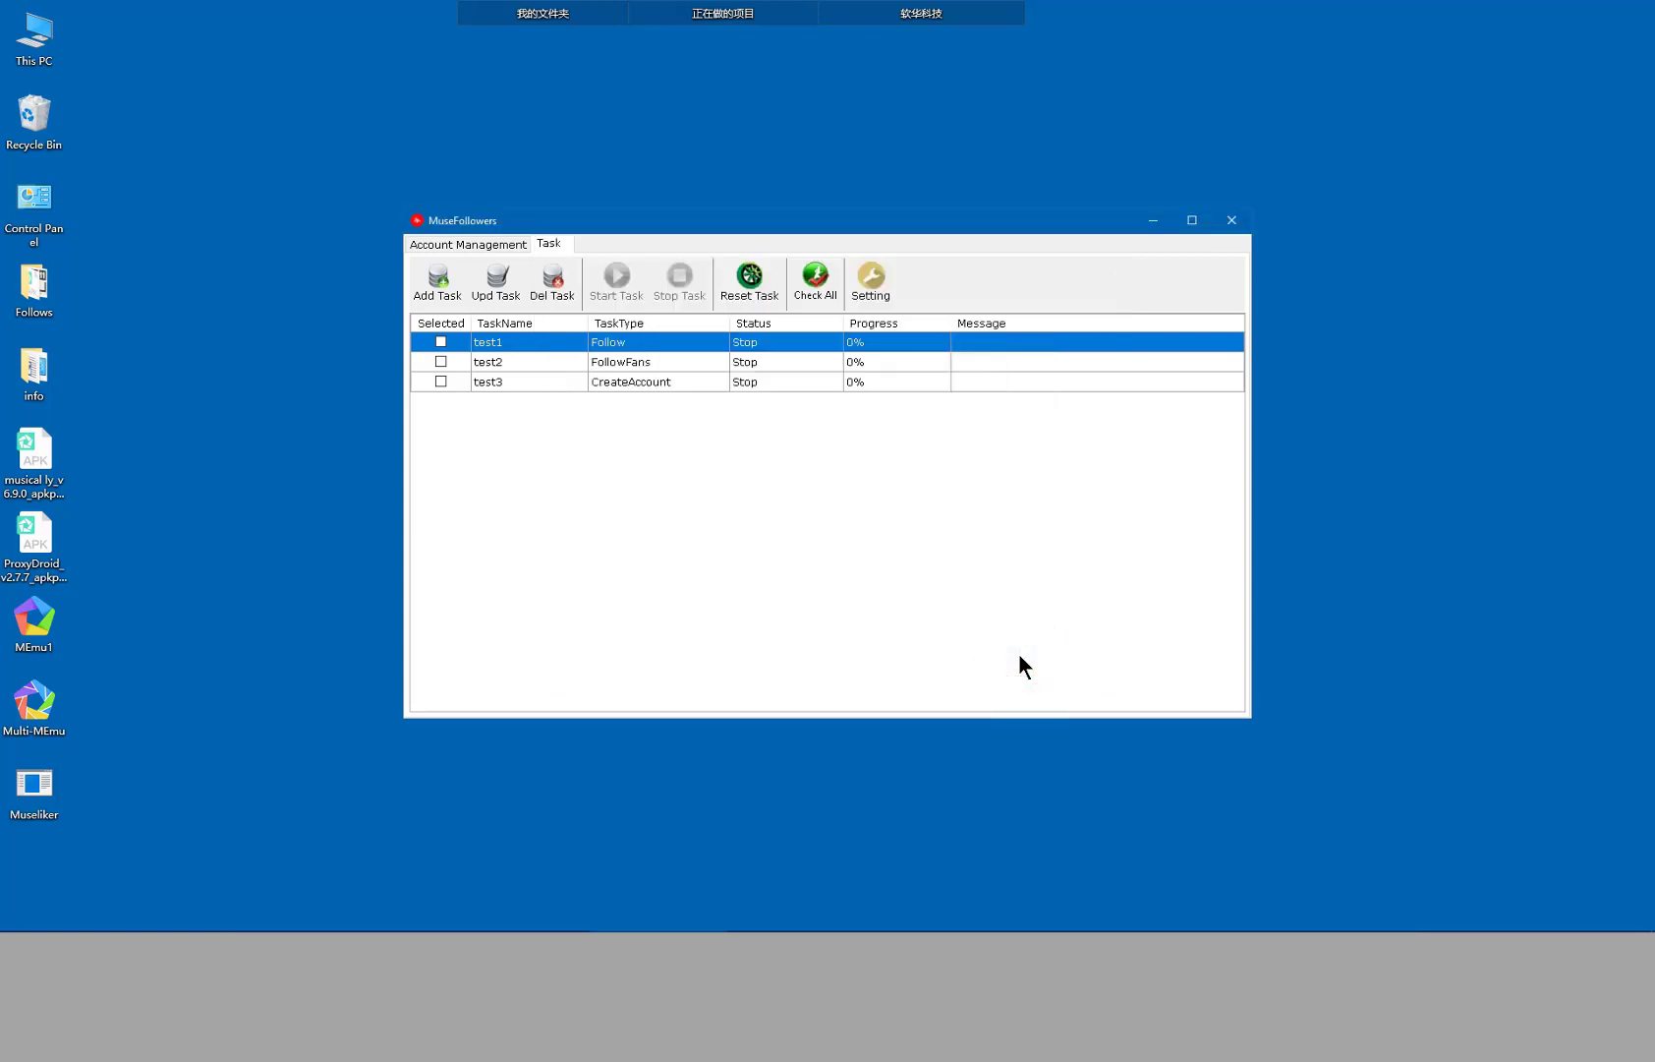
click(814, 279)
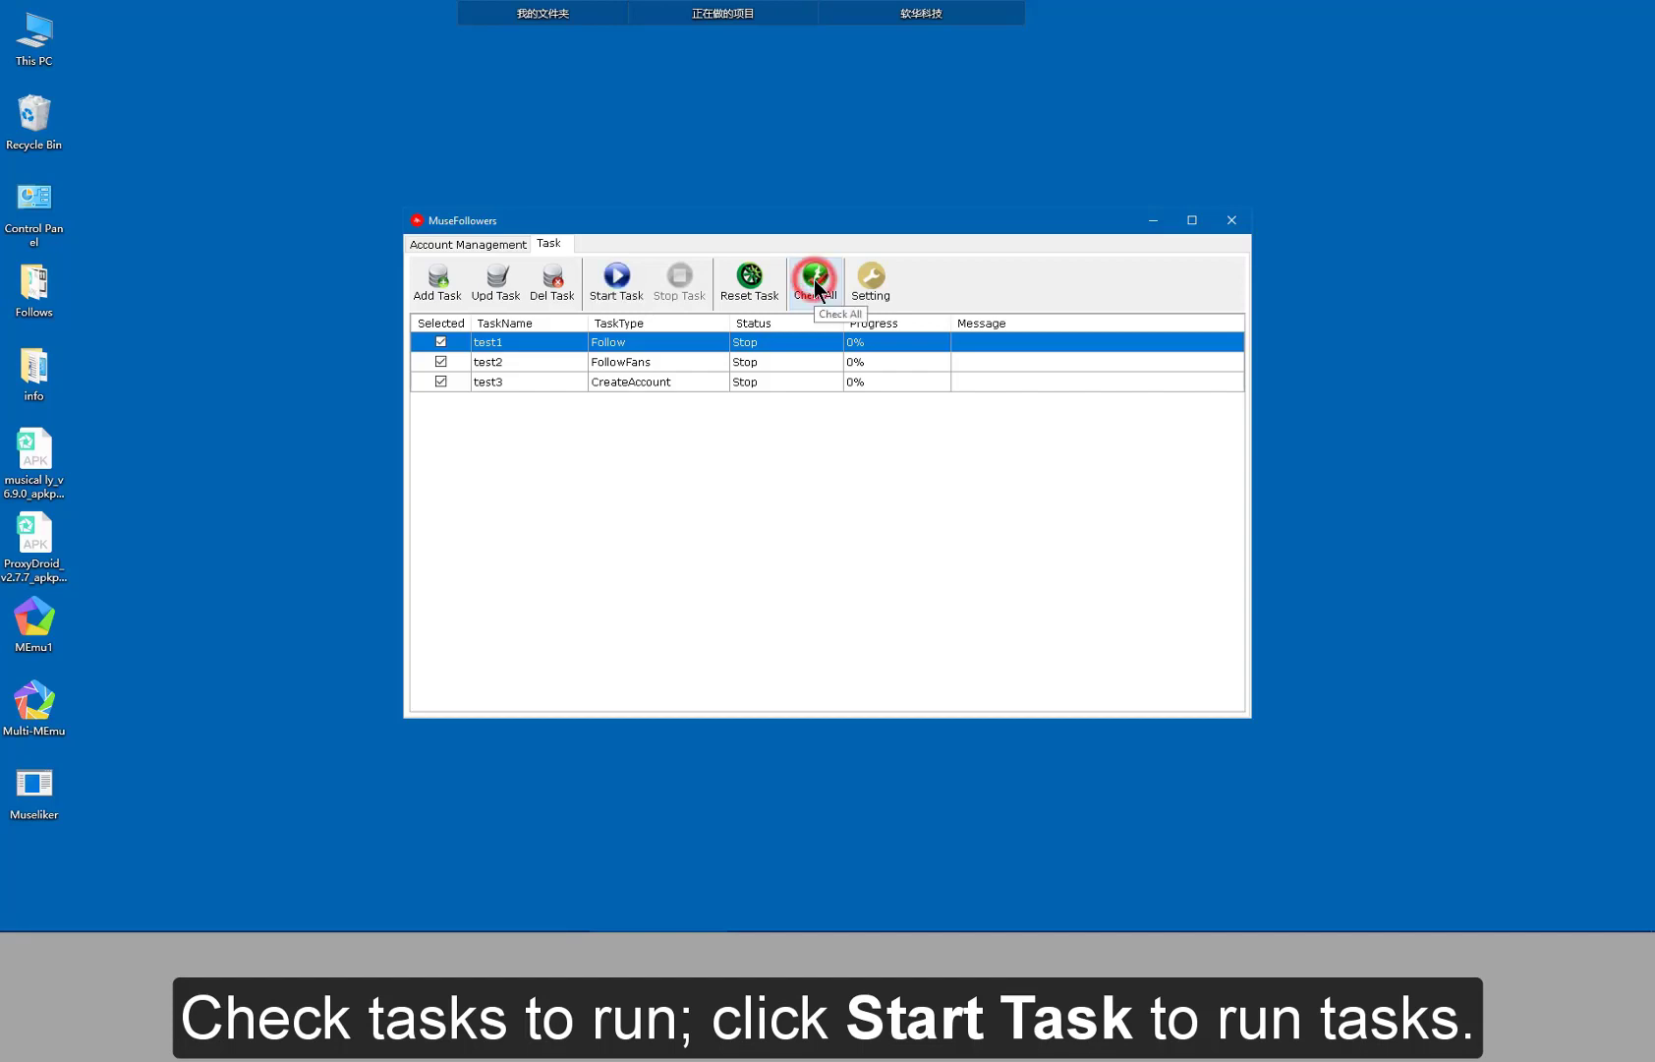
mouse_move(624, 279)
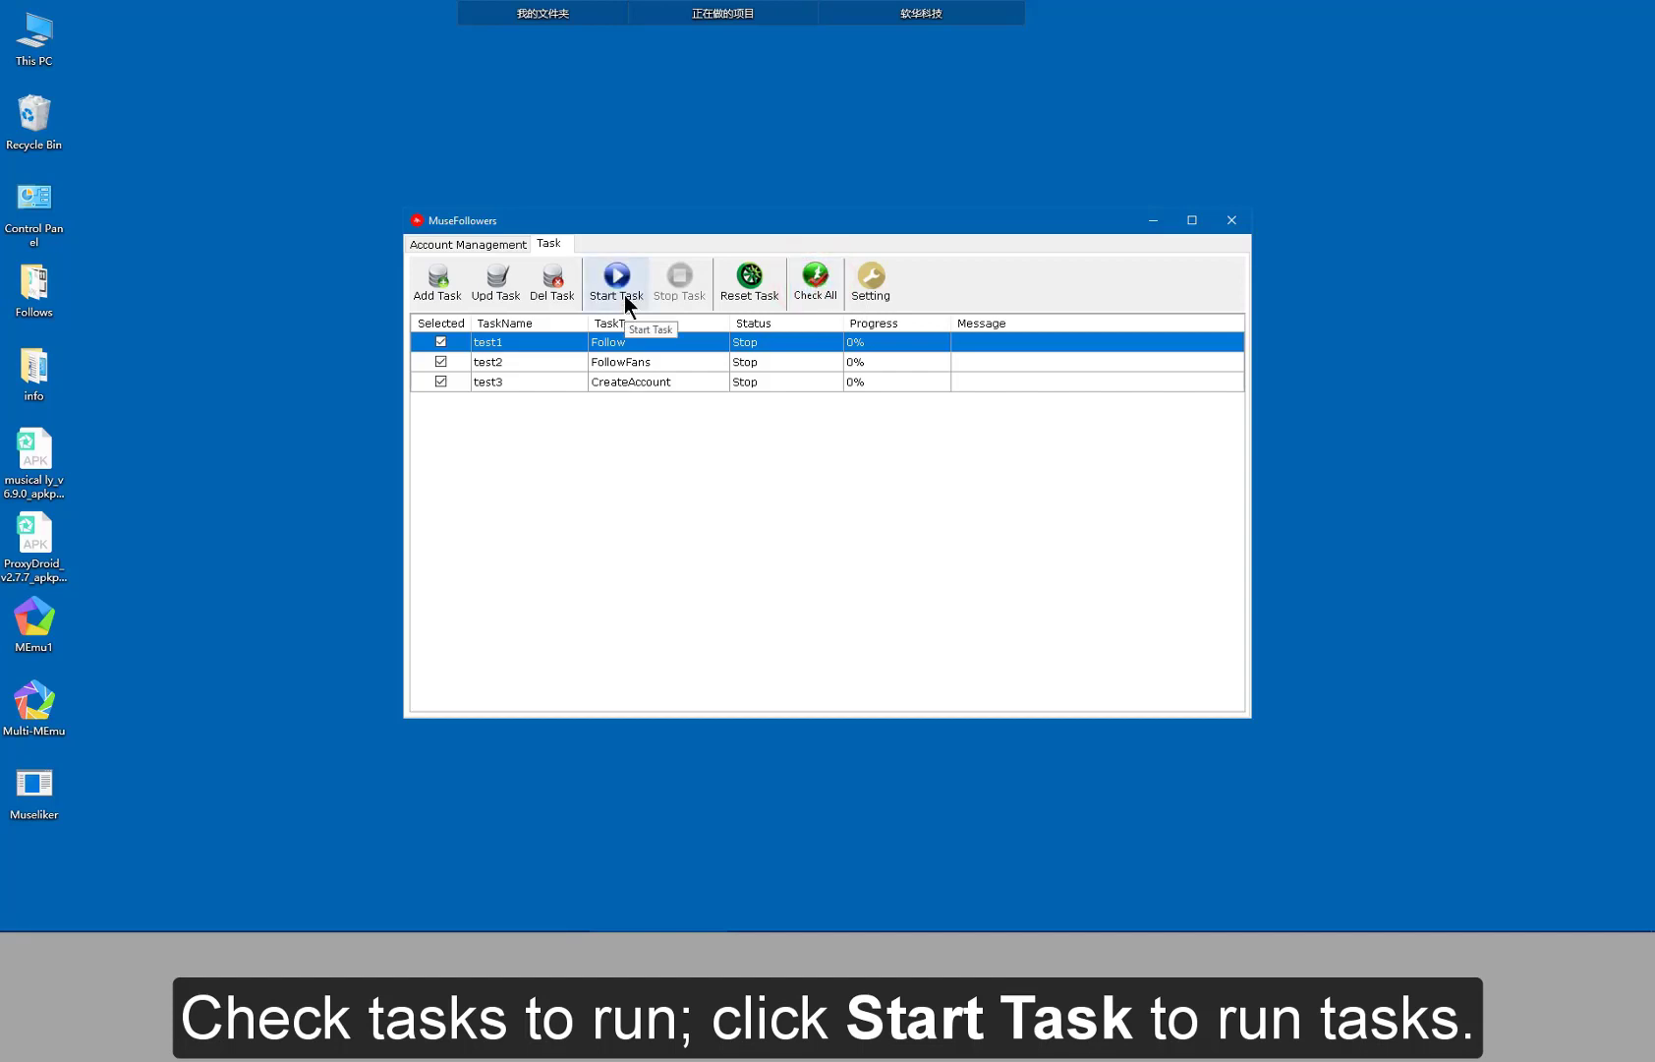
mouse_move(749, 281)
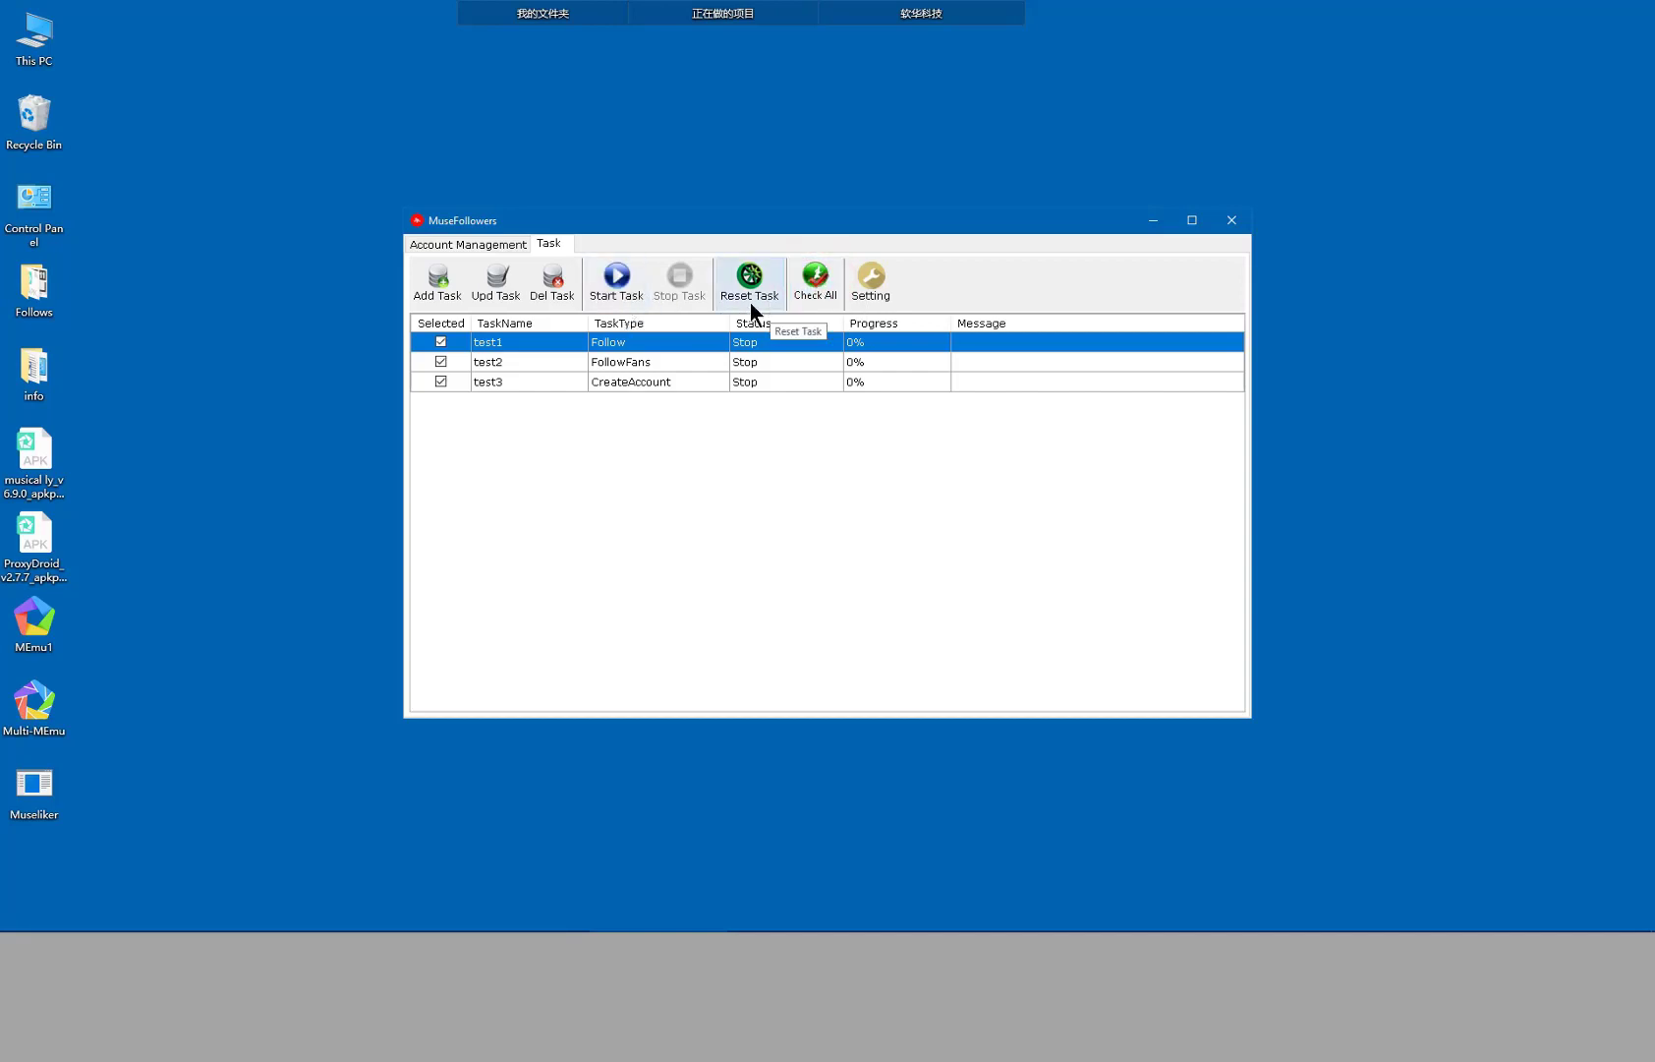
click(749, 279)
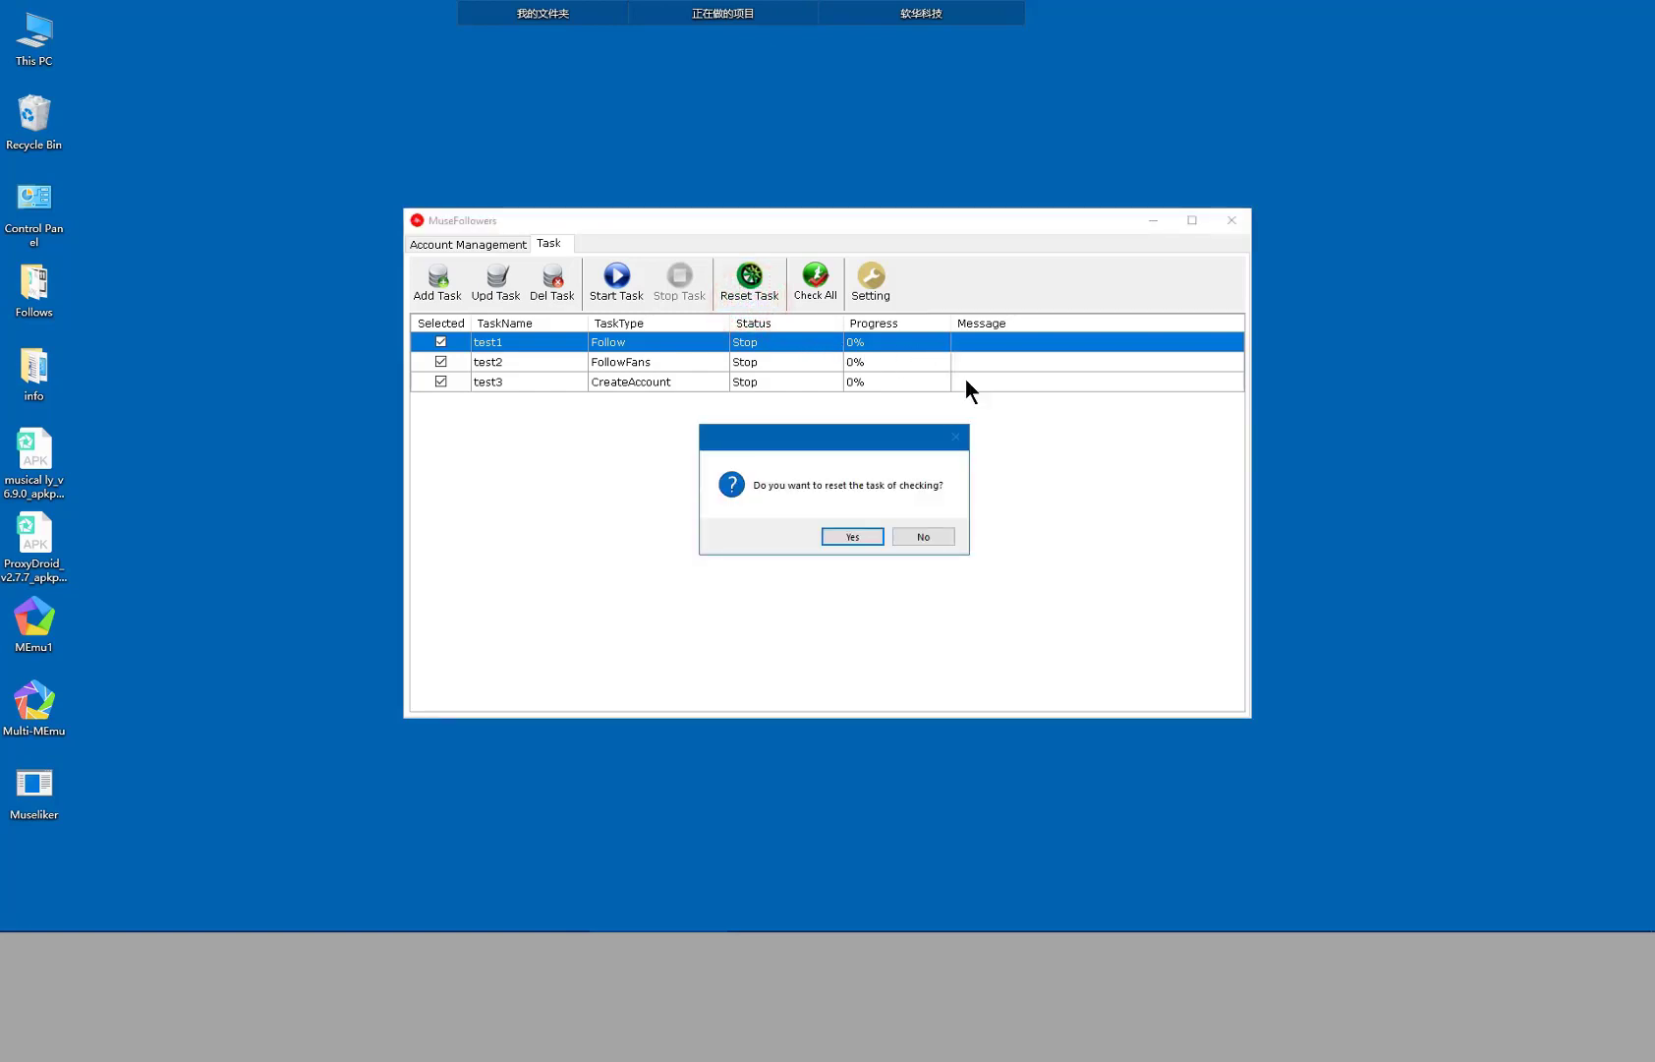
click(920, 536)
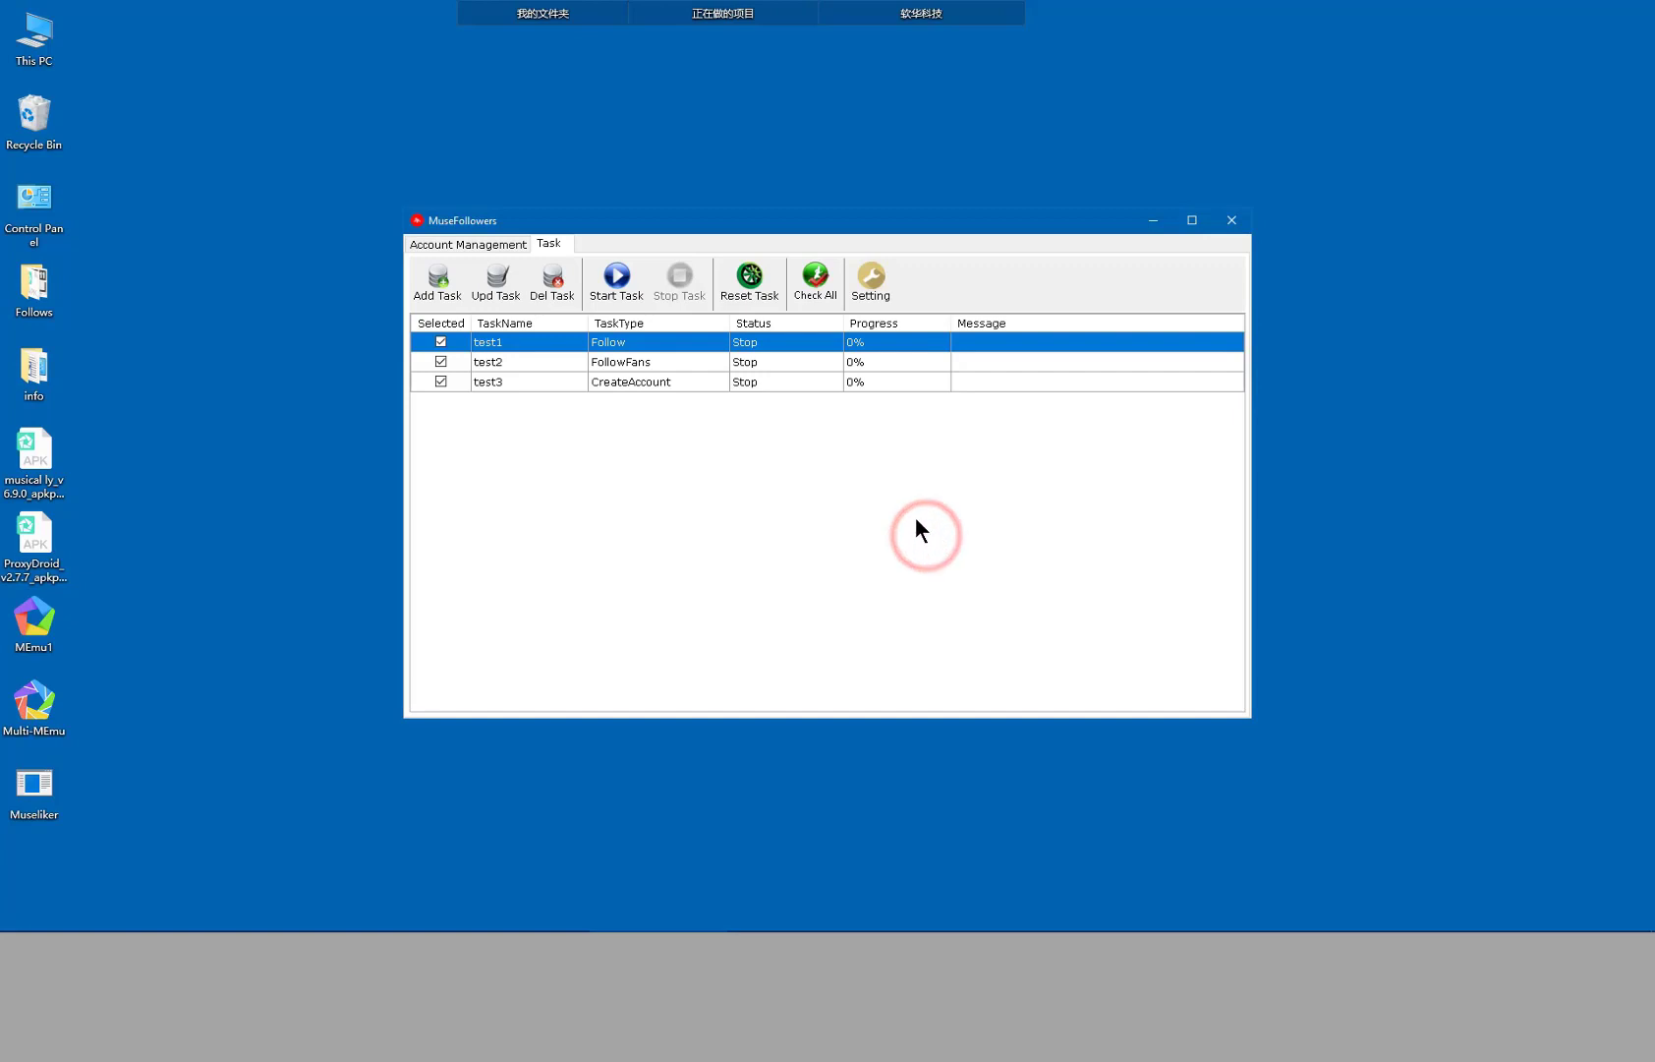
click(615, 277)
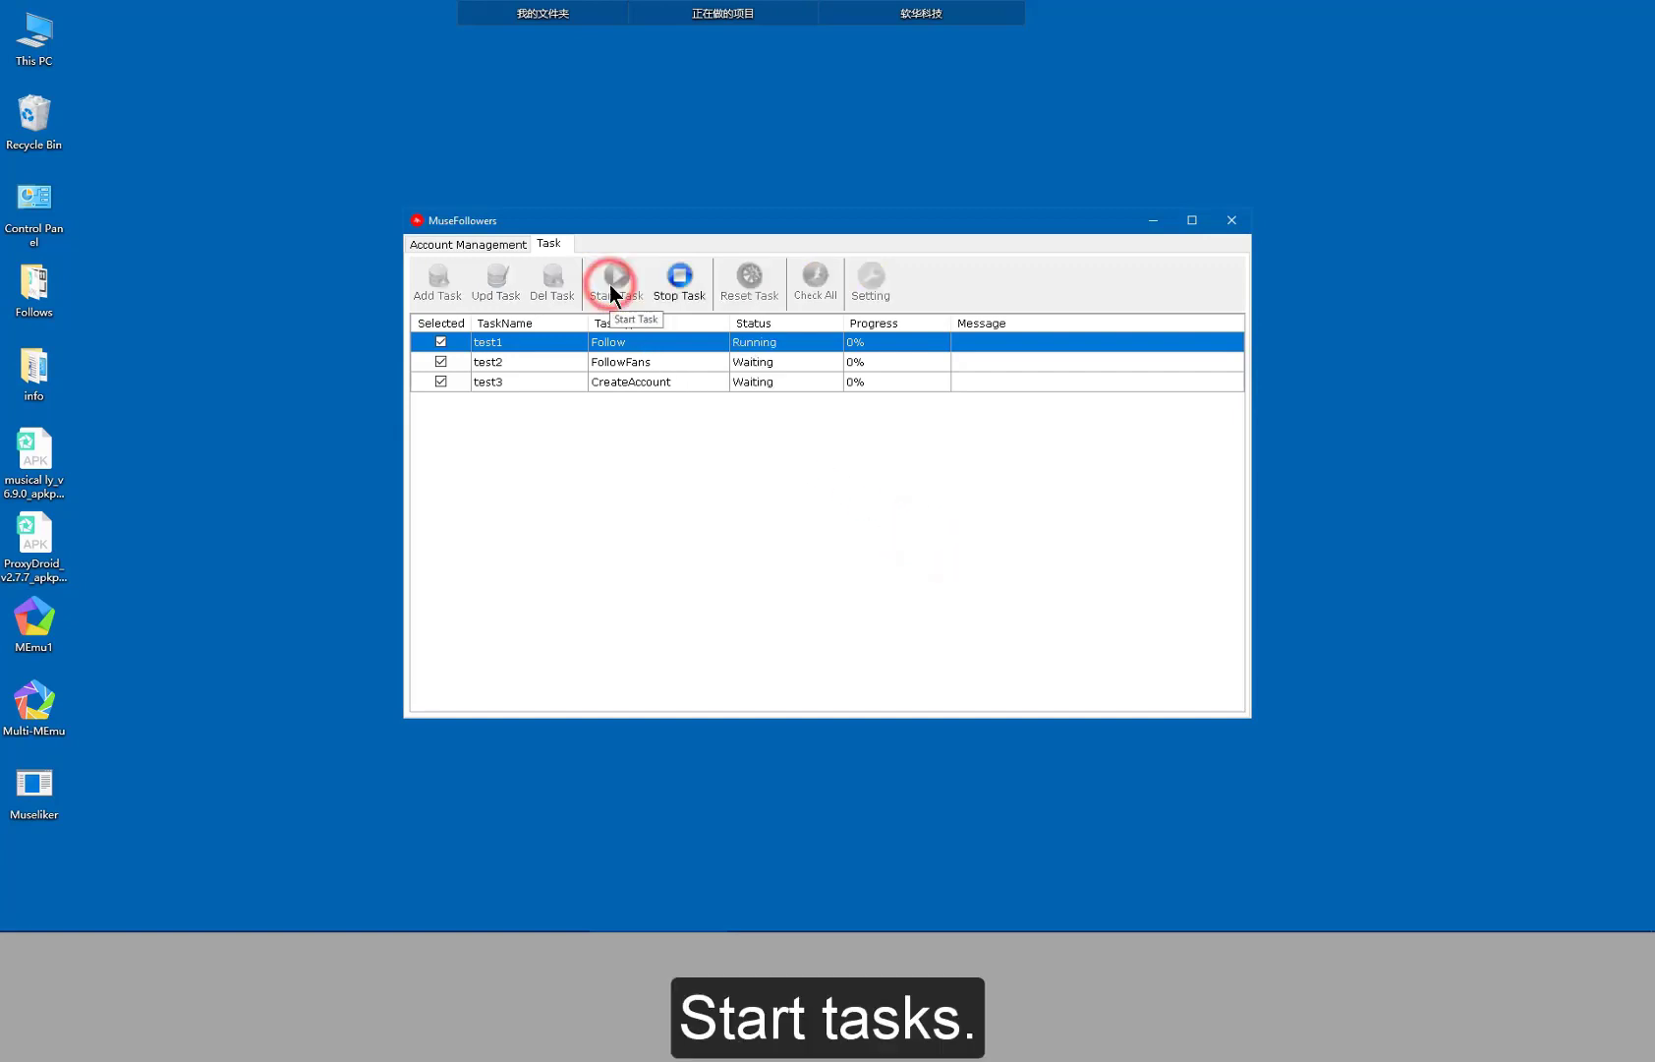
click(615, 277)
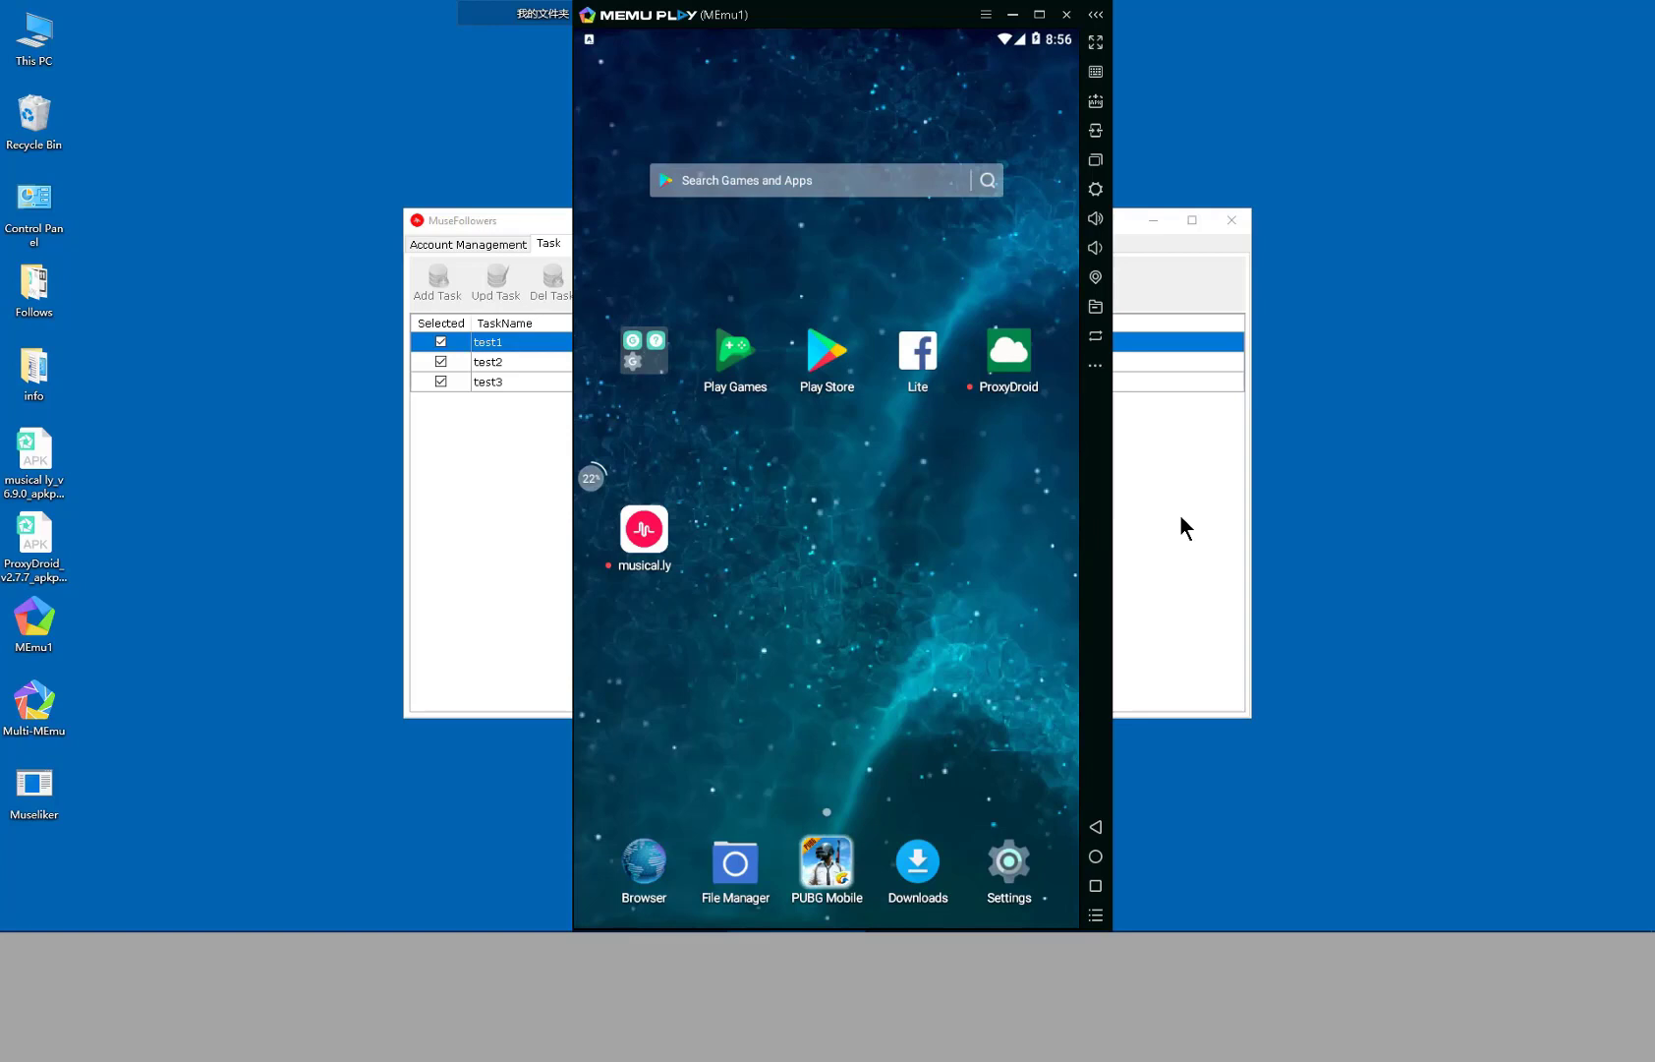
- Let MEmu1 open musical.ly with test1's login, then bring MuseFollowers back in front
click(1007, 350)
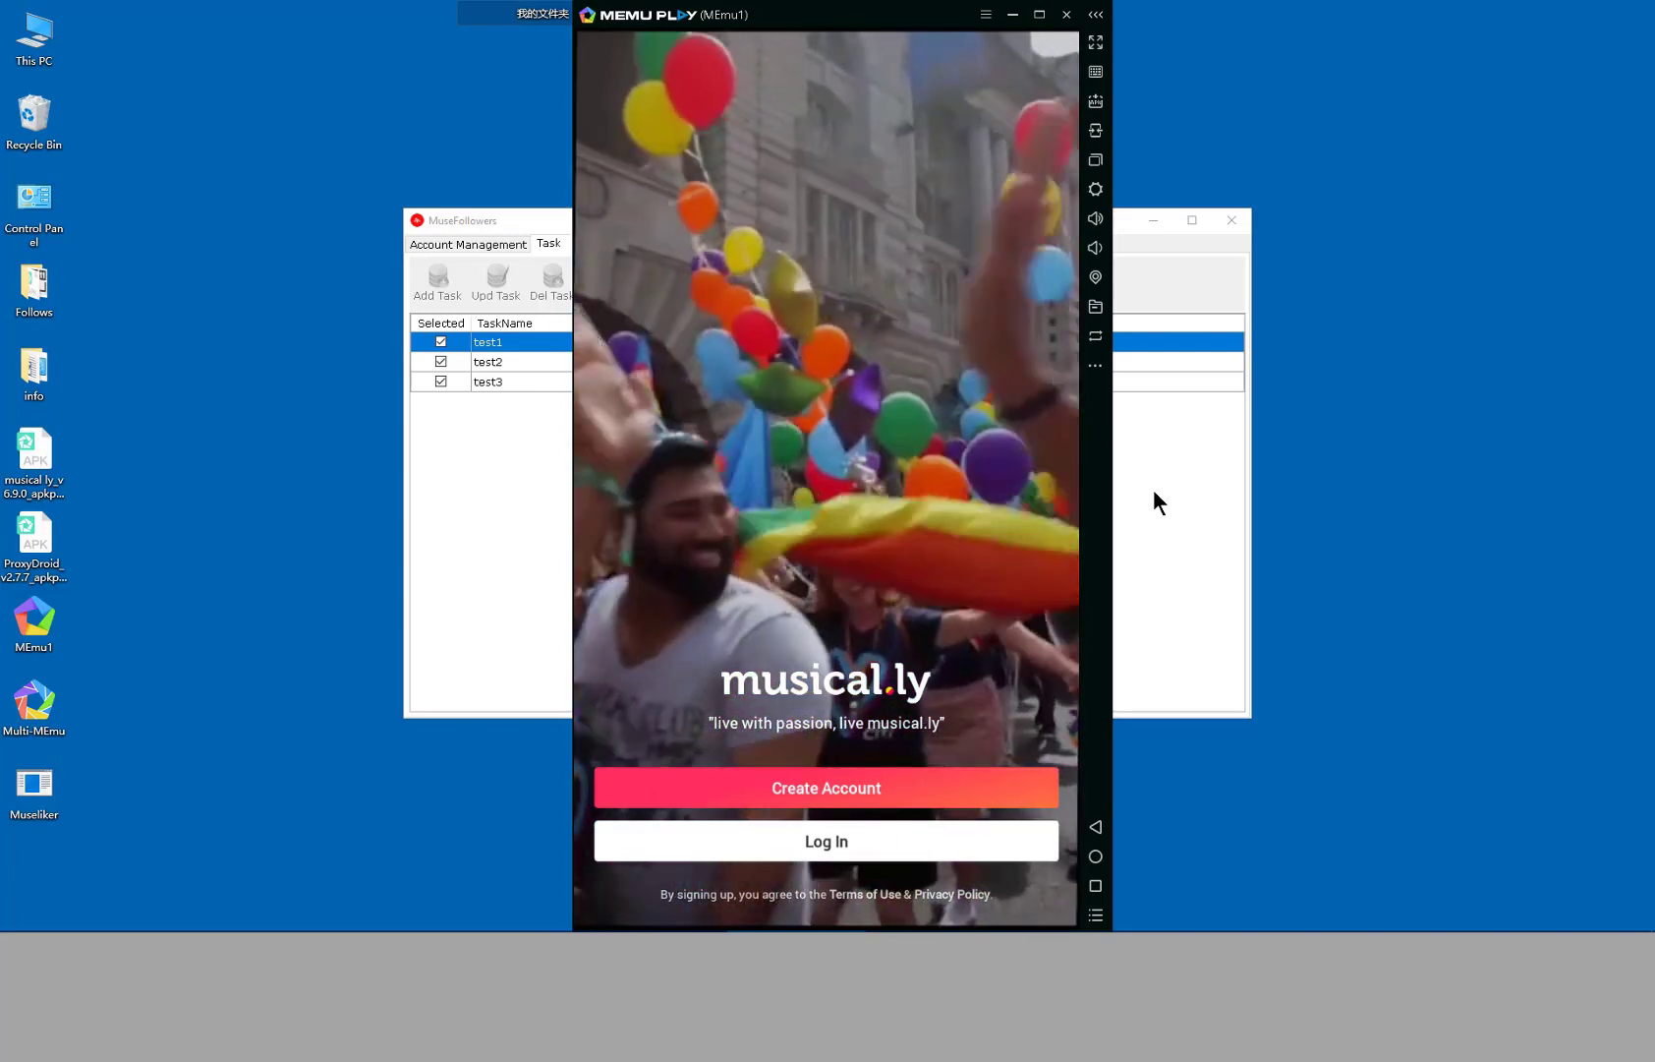
click(826, 839)
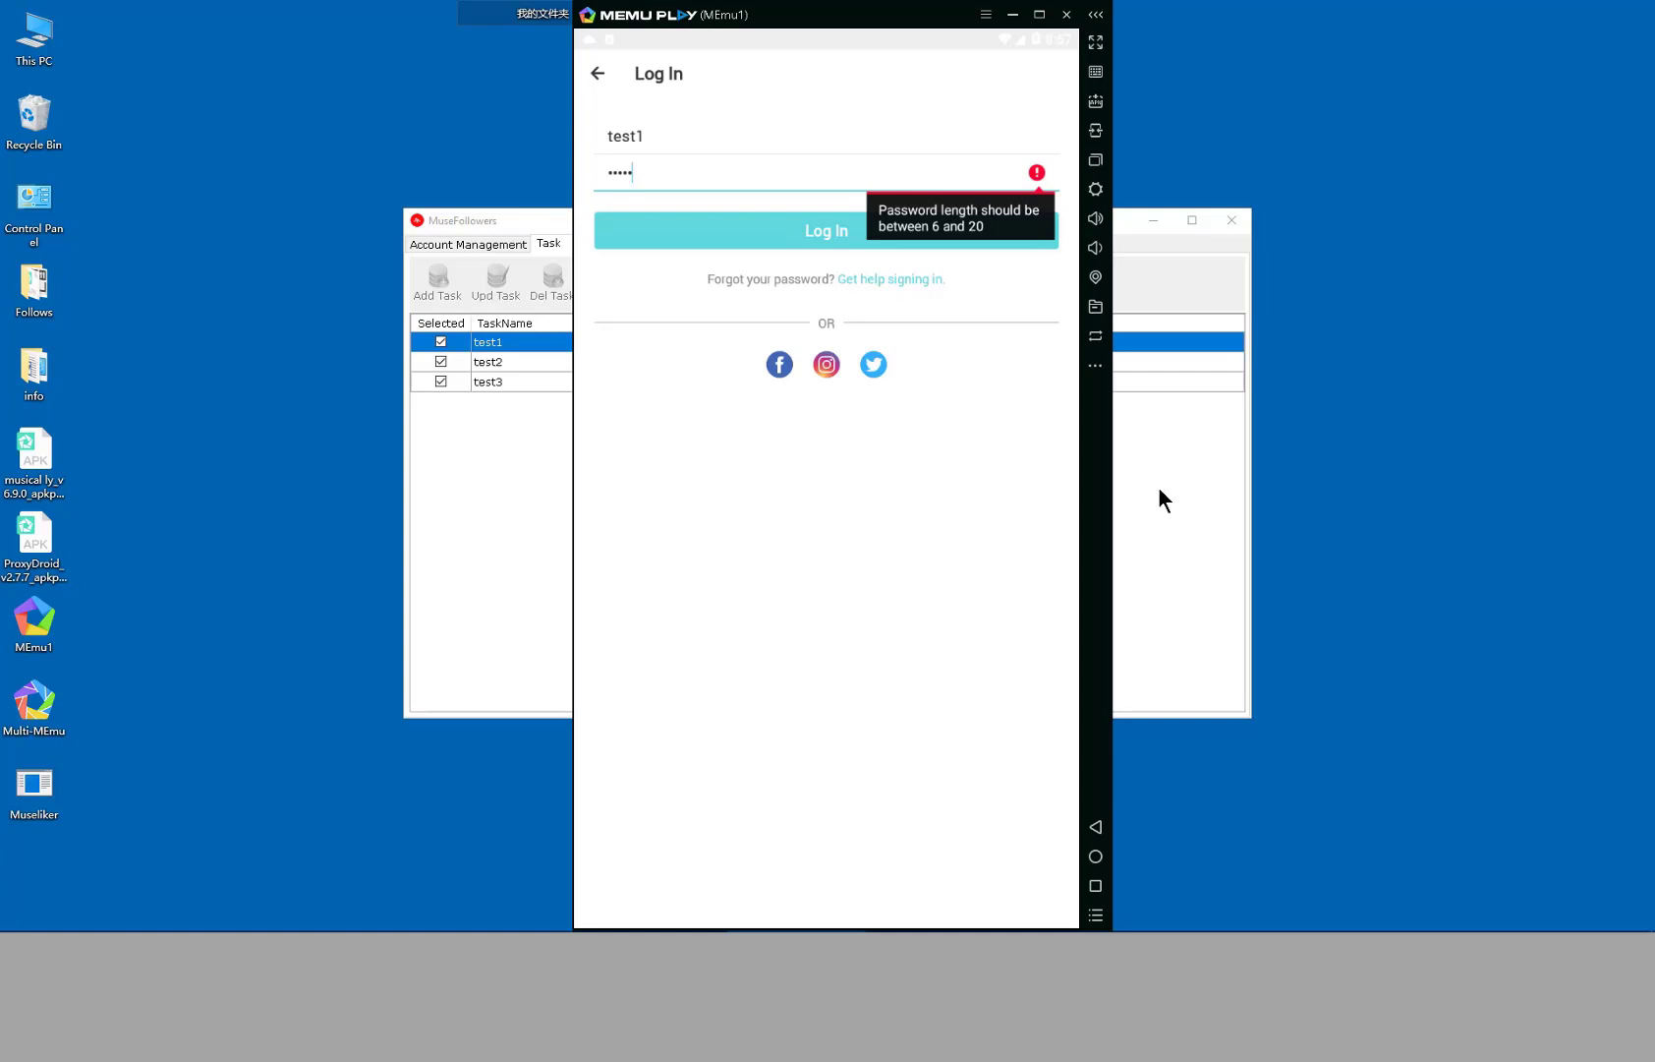
click(615, 277)
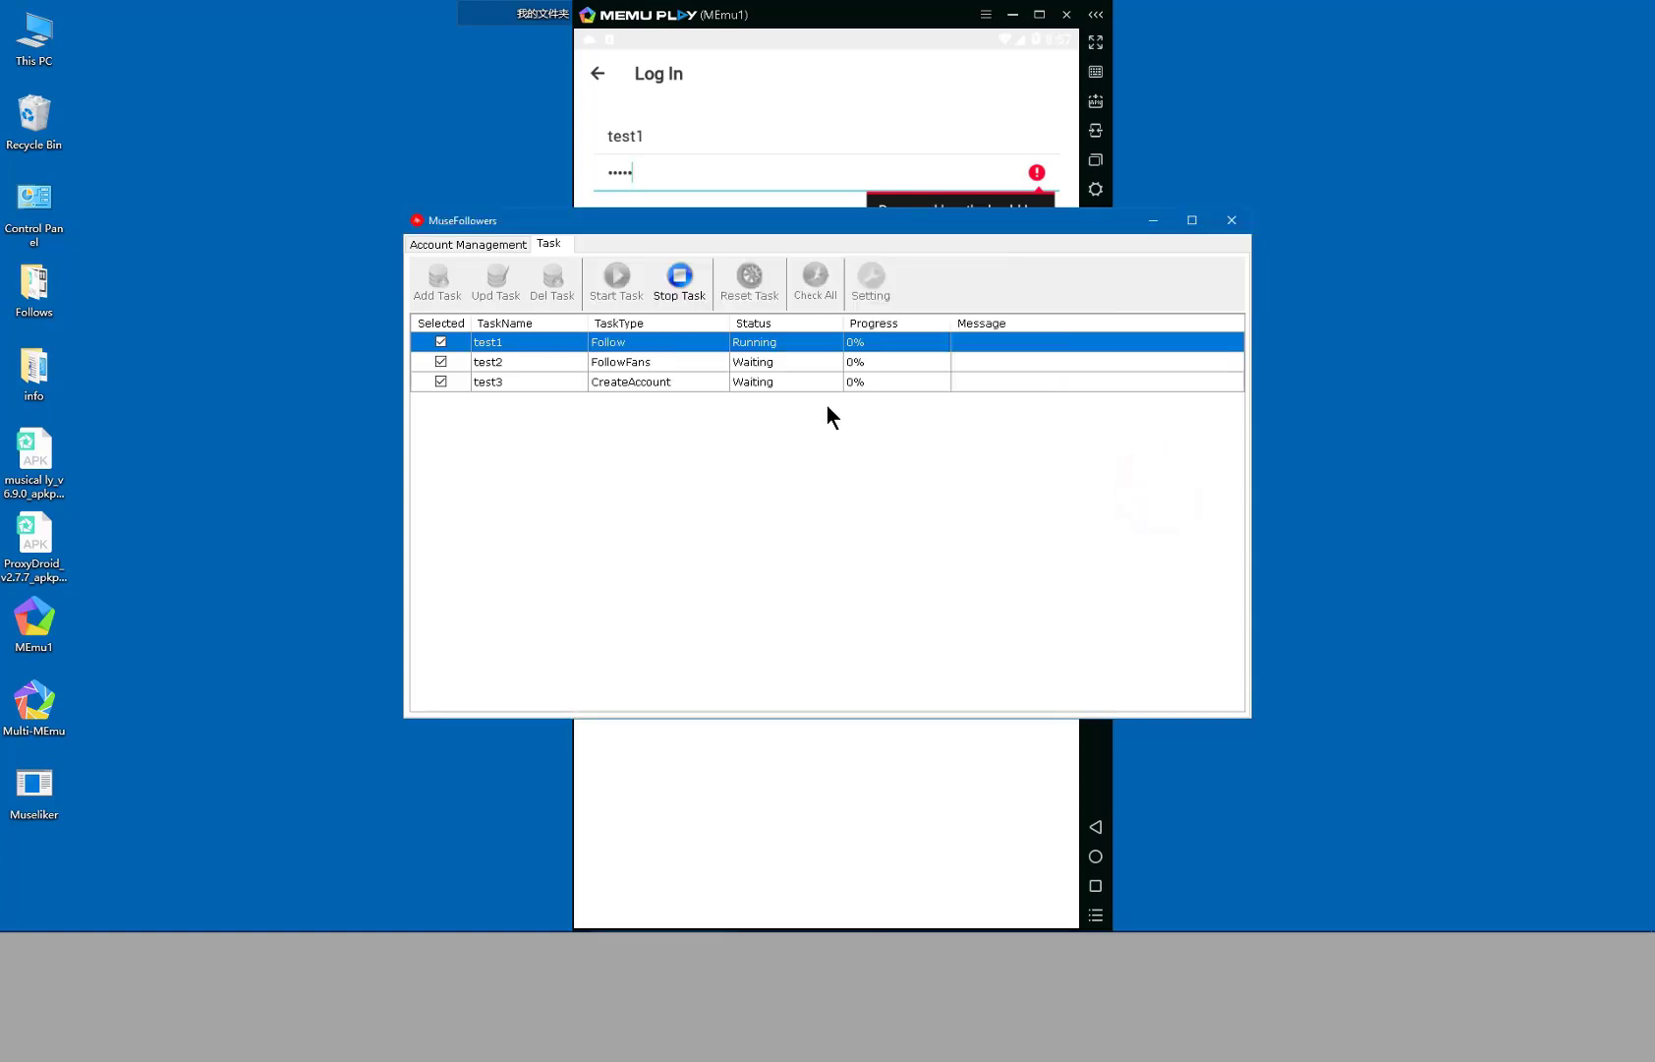
mouse_move(678, 285)
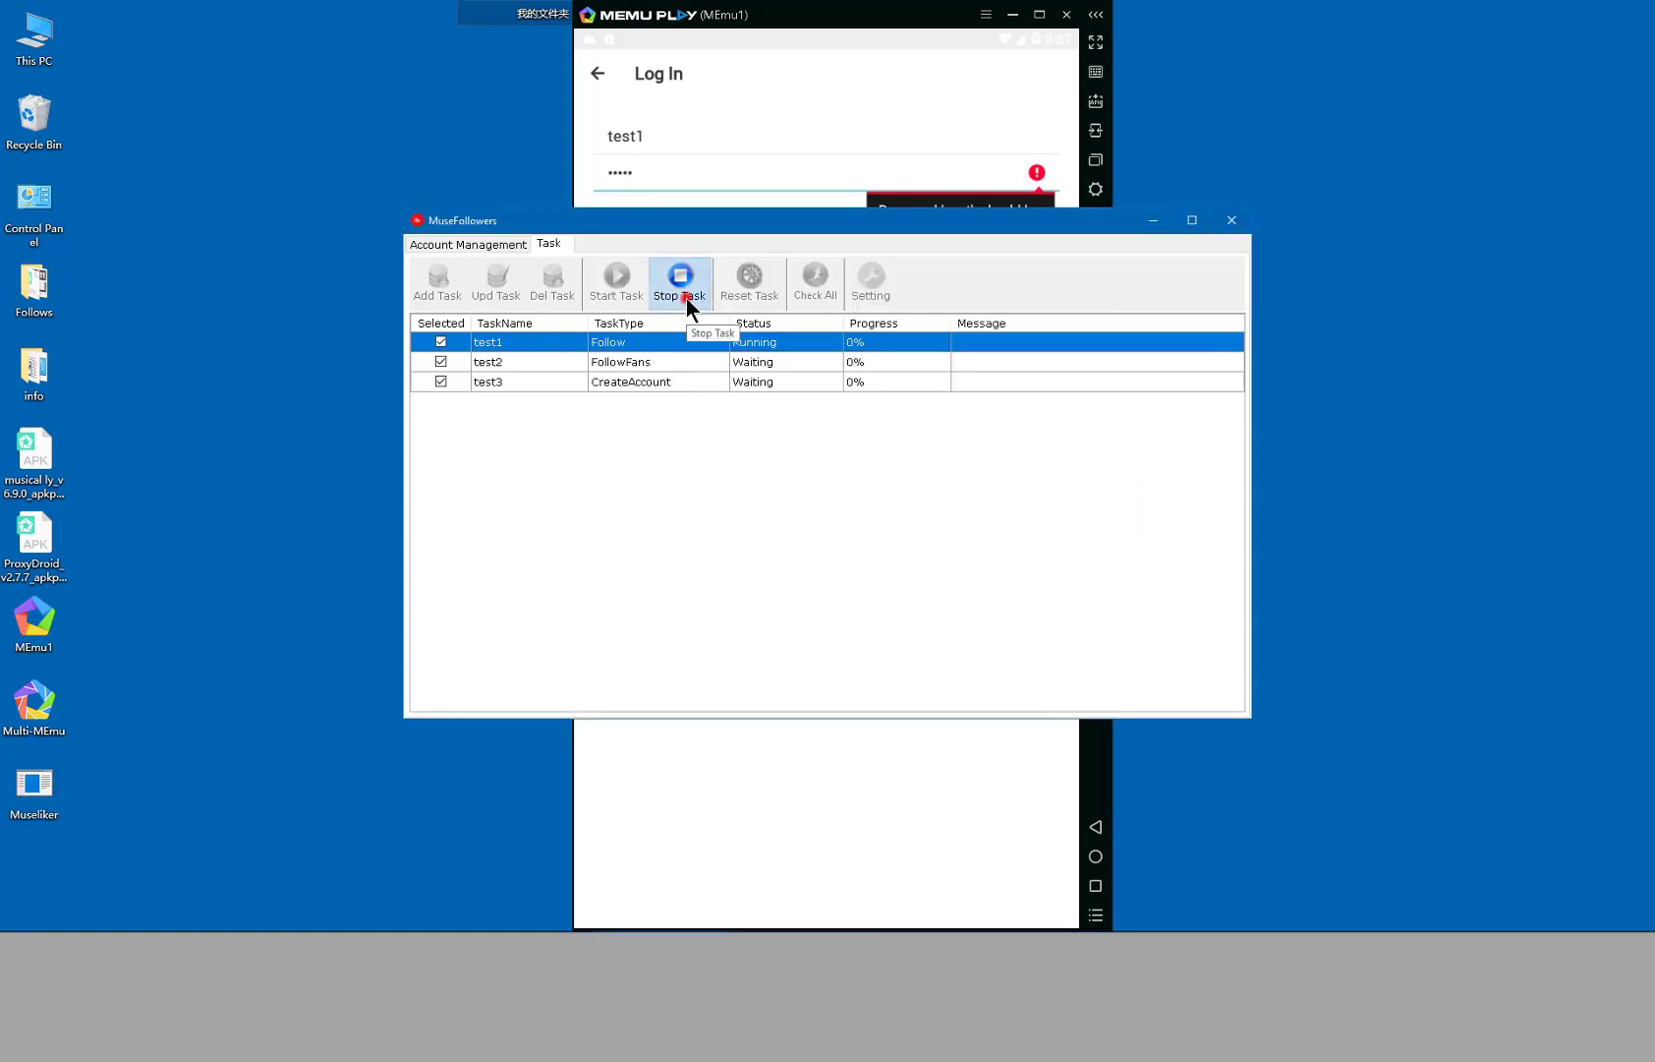
- Stop all running tasks so they return to Stop and MEmu1 closes
click(678, 279)
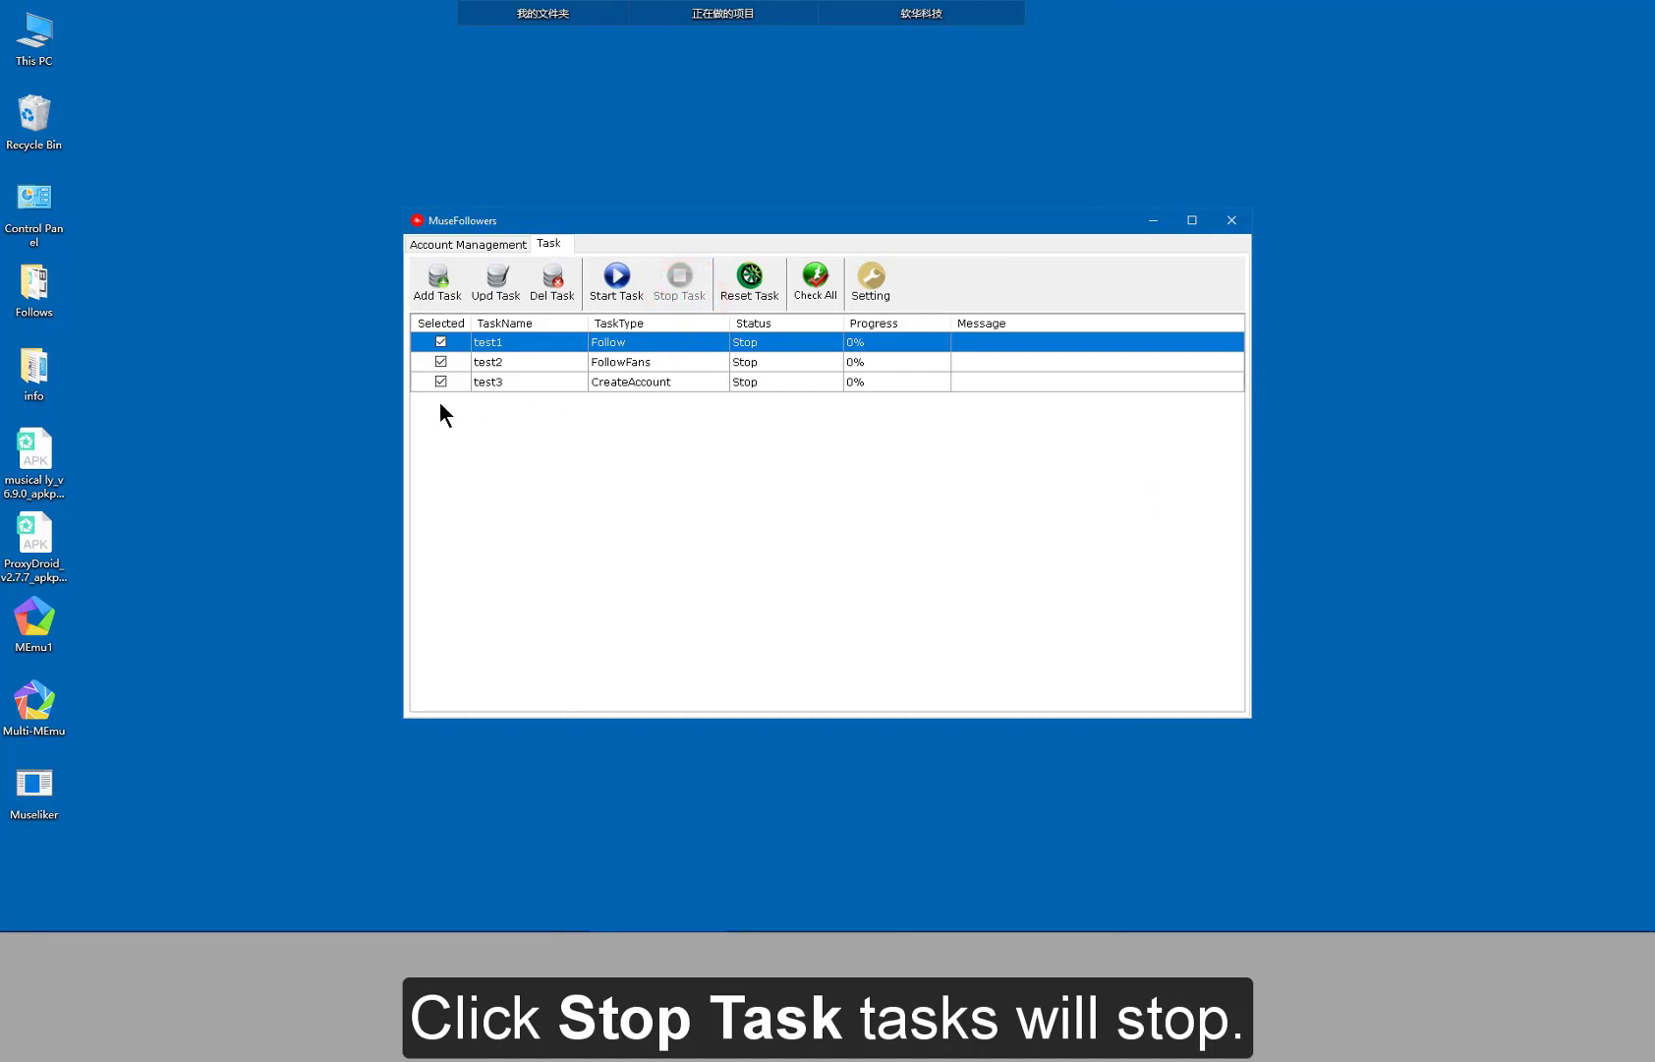